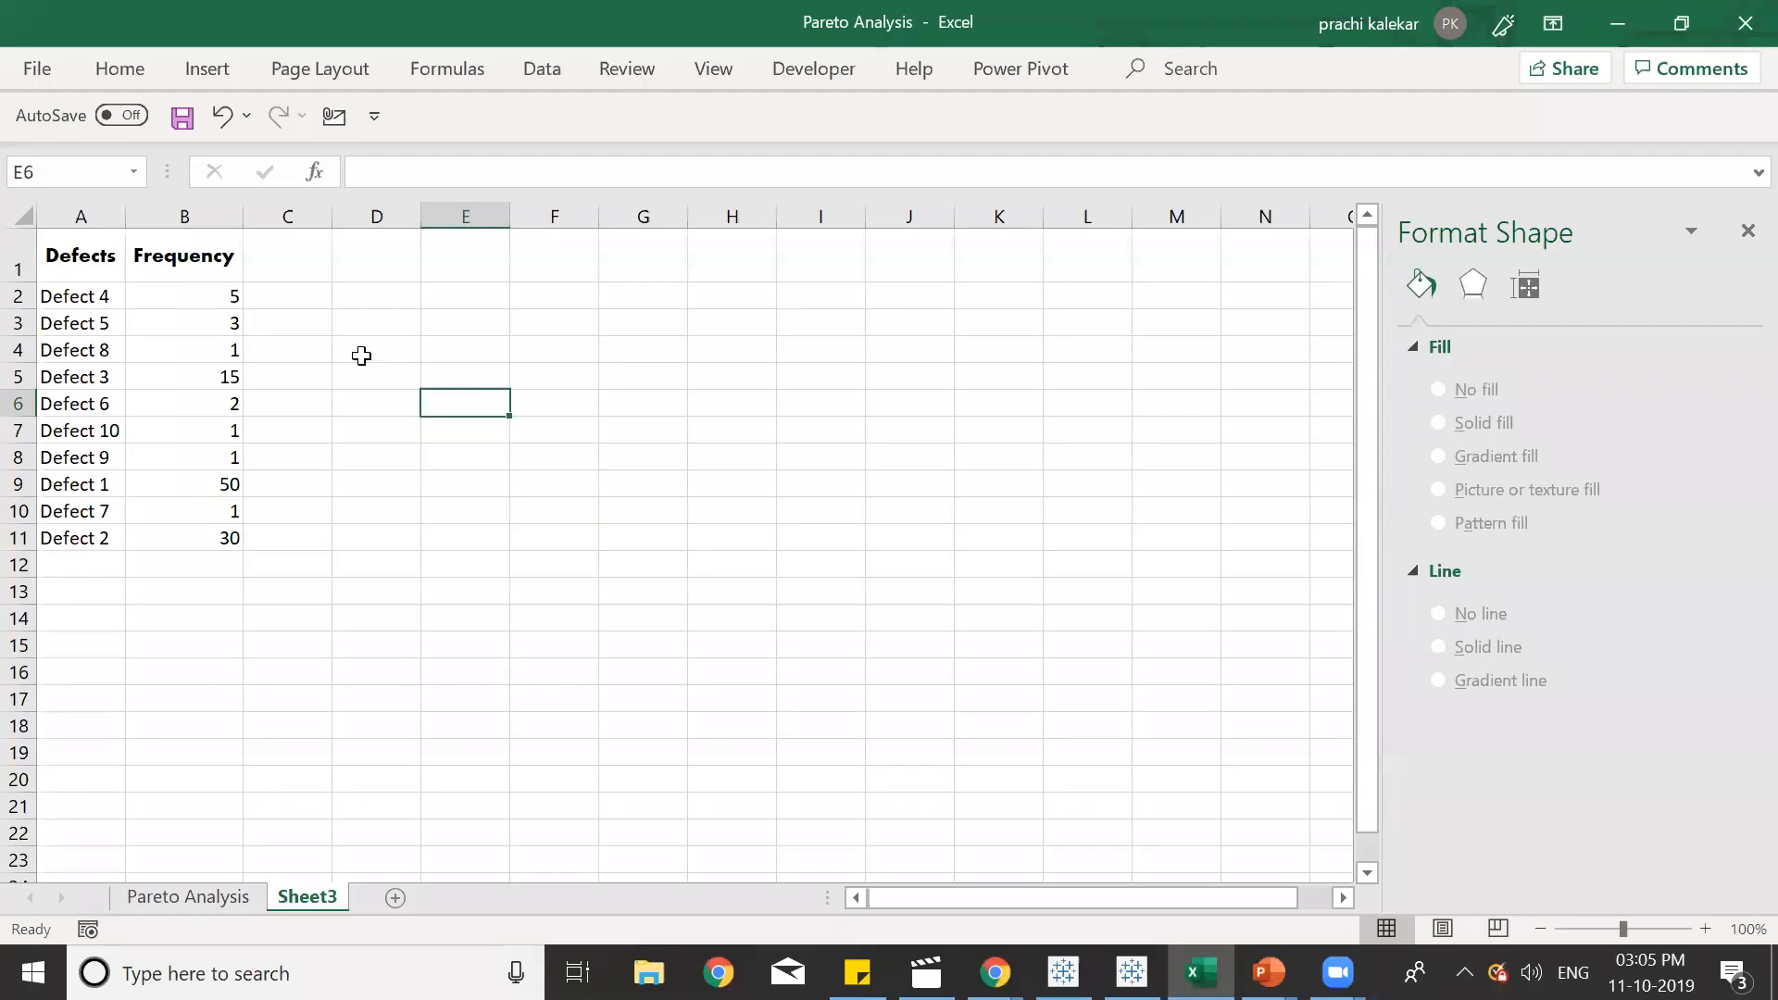
{"action": "mouse_move", "coordinate": [118, 291]}
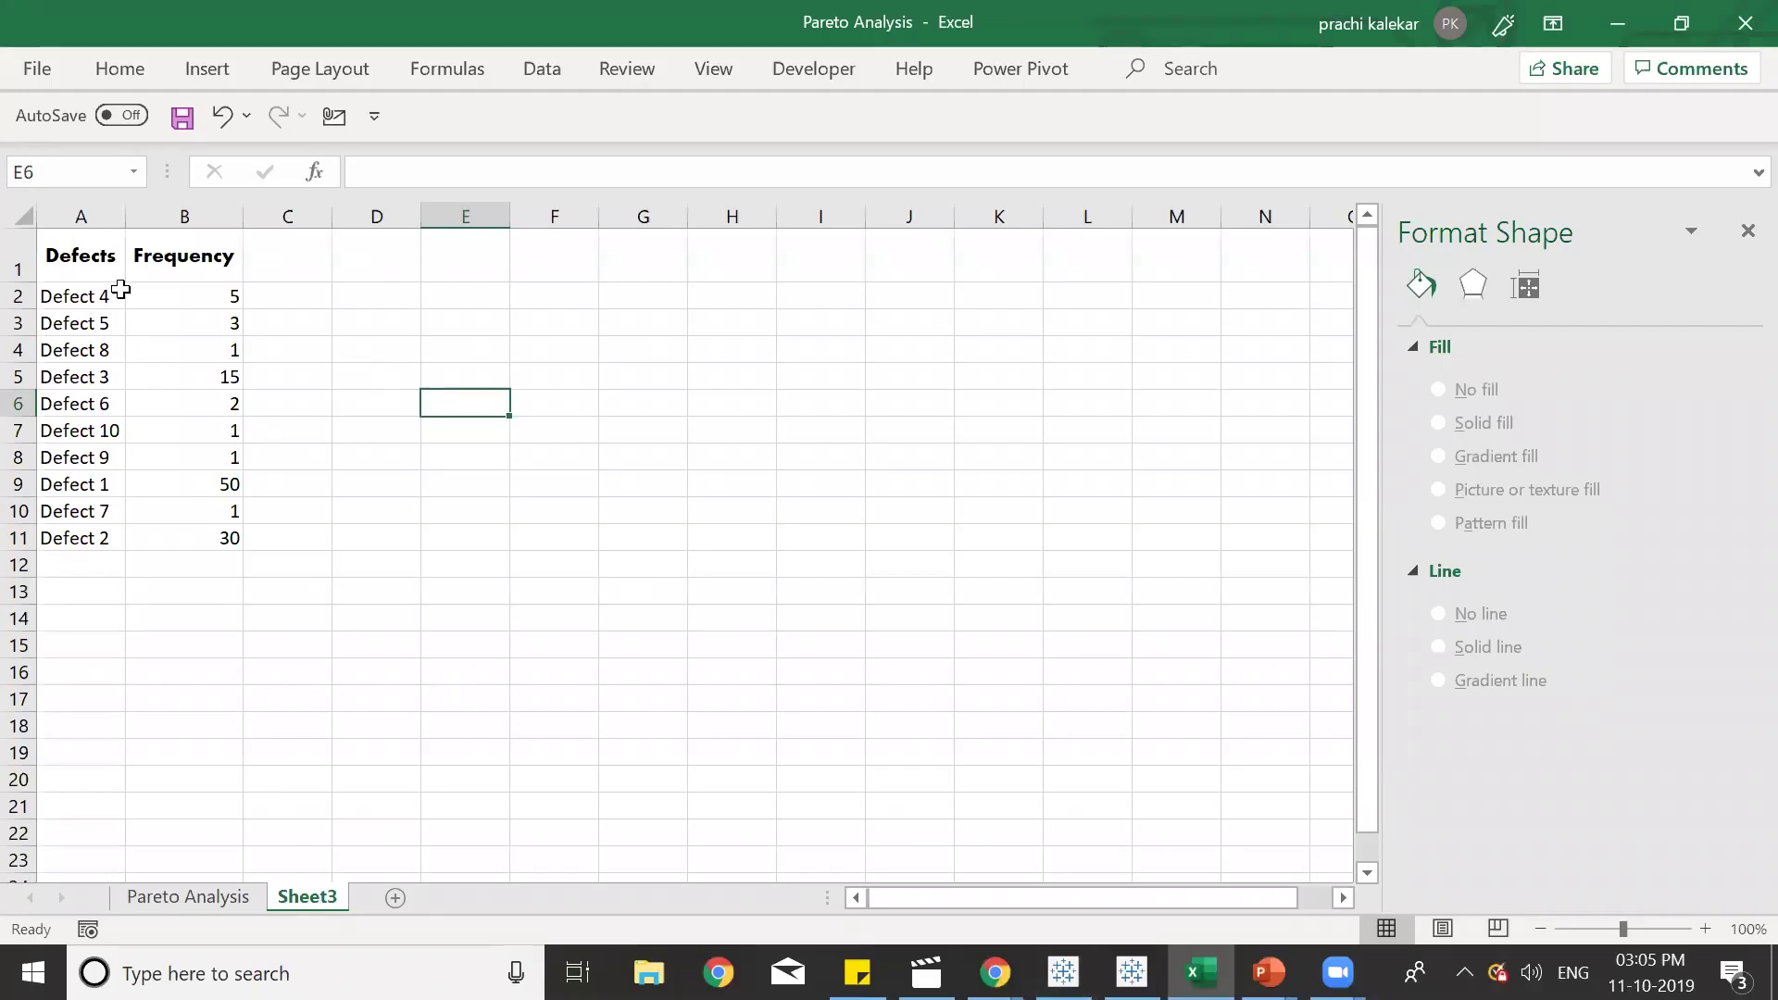
{"action": "mouse_move", "coordinate": [82, 269]}
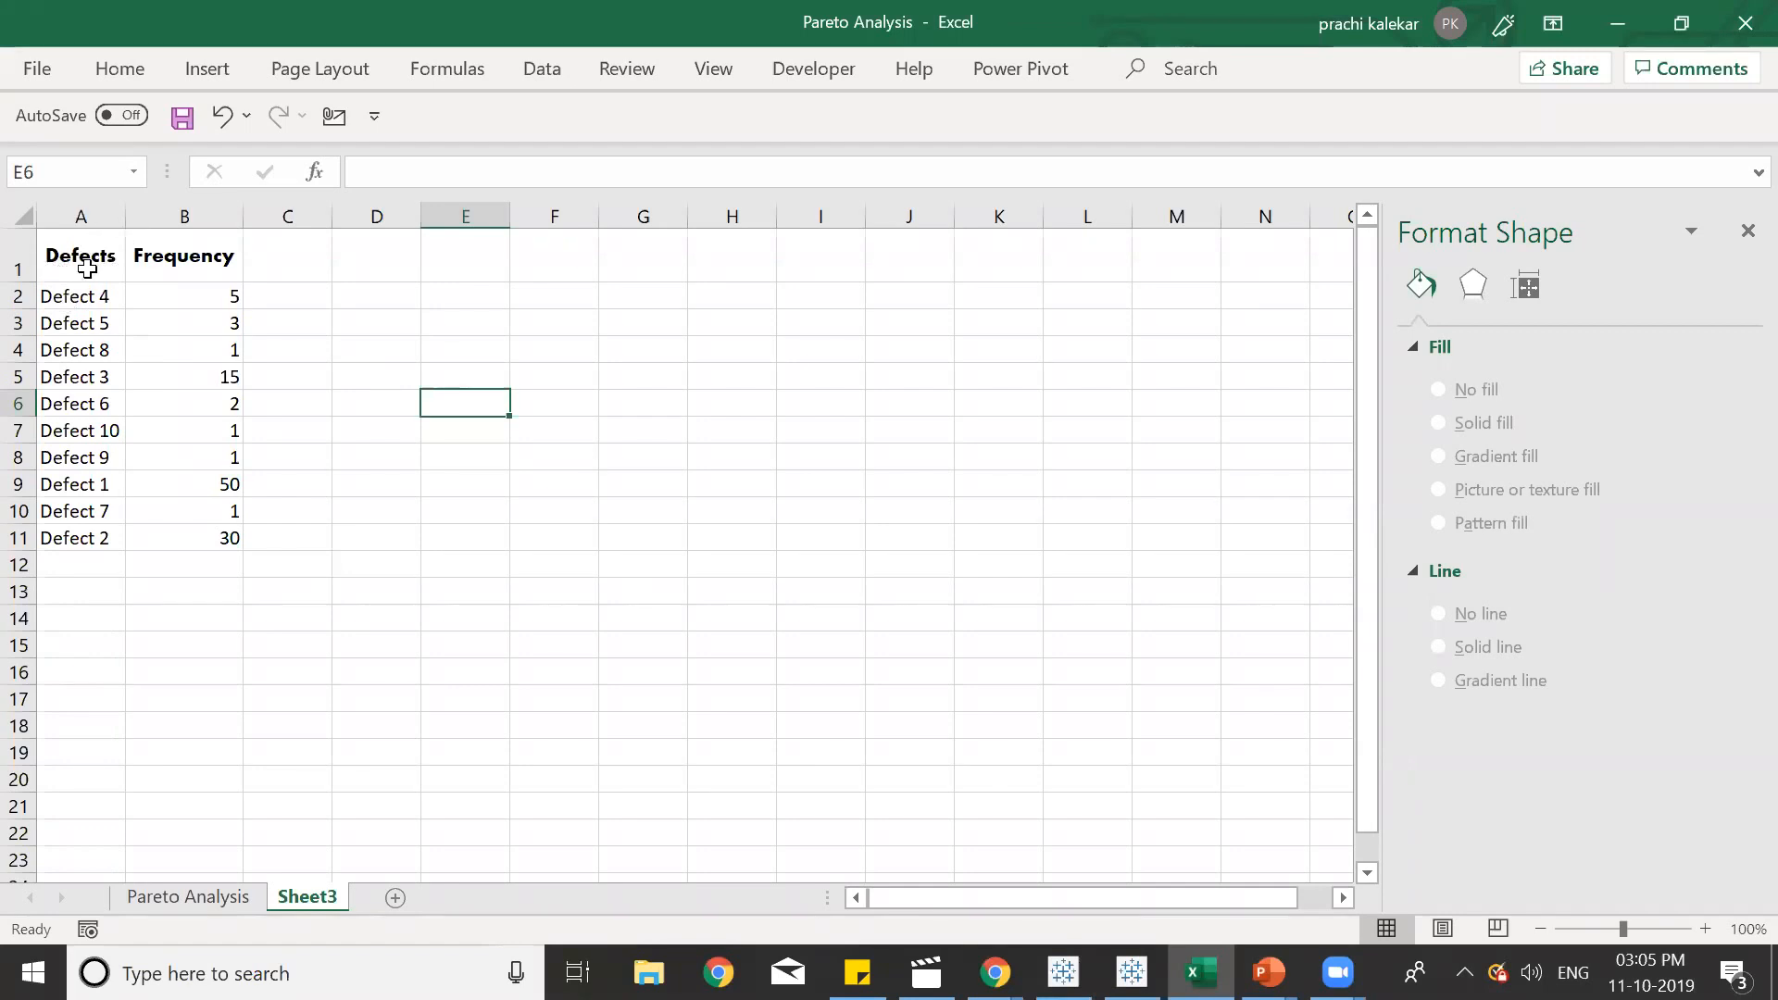
{"action": "mouse_move", "coordinate": [117, 278]}
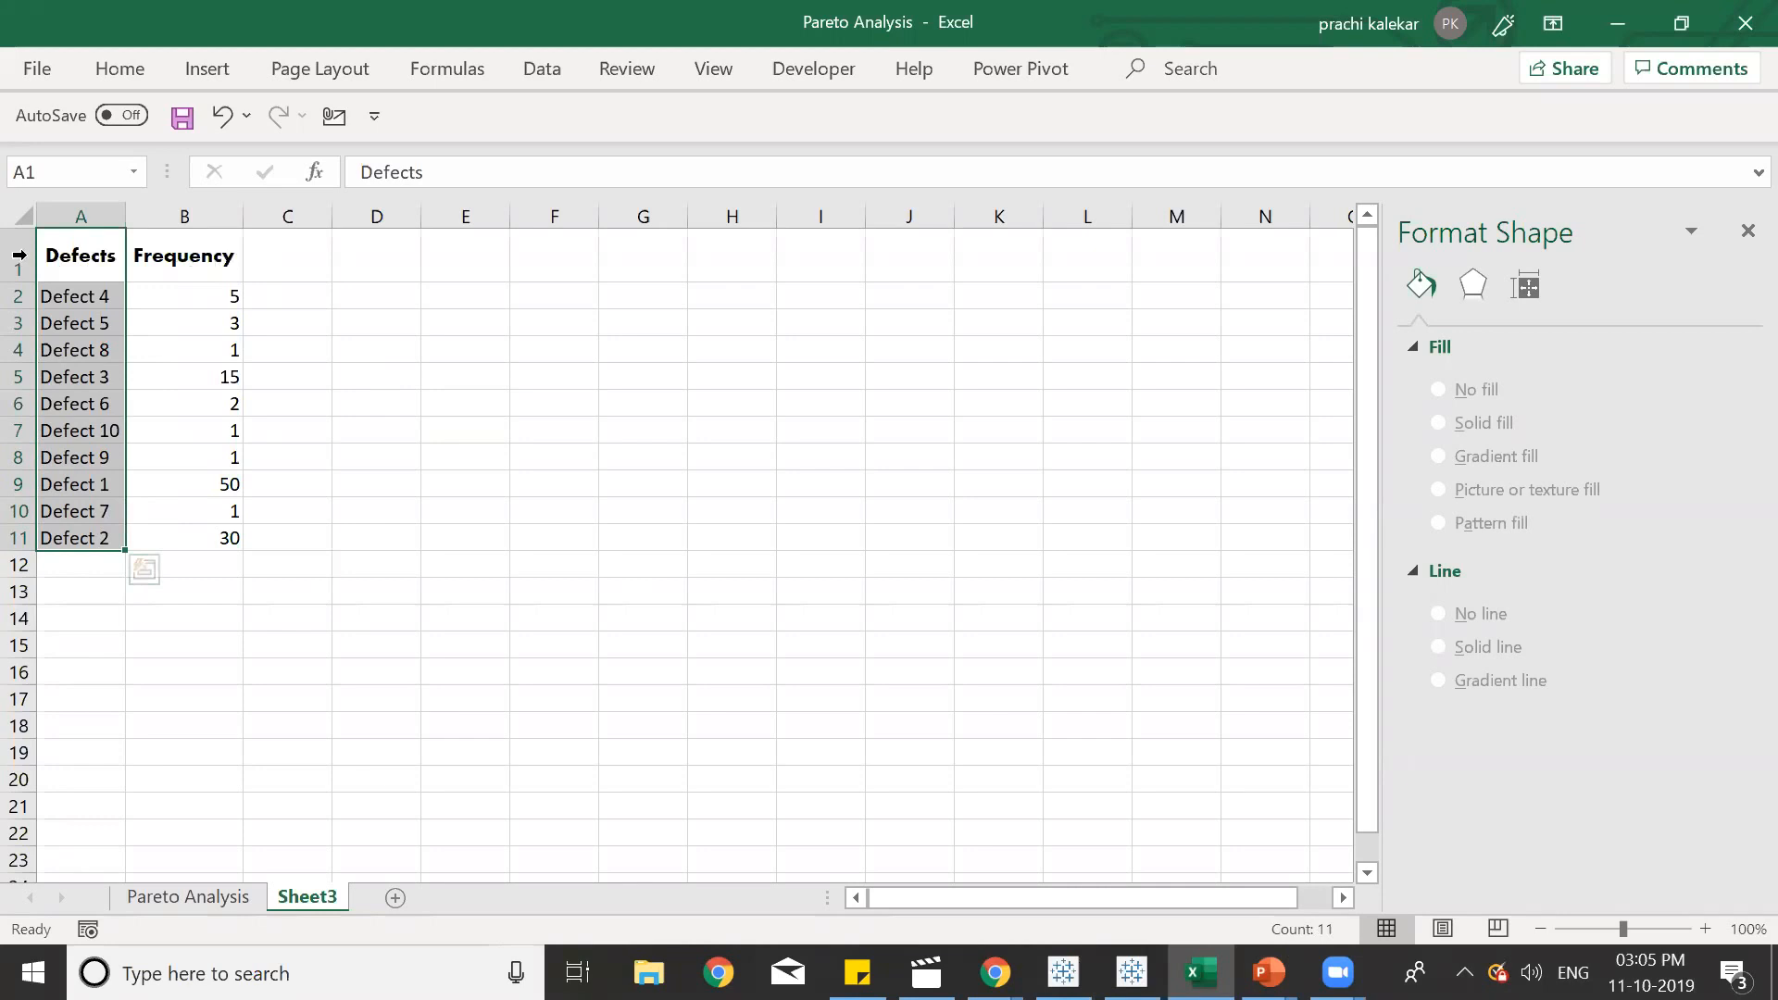
Select the defect names in column A, starting from Defect 1 below the header.
{"action": "left_click", "coordinate": [79, 296]}
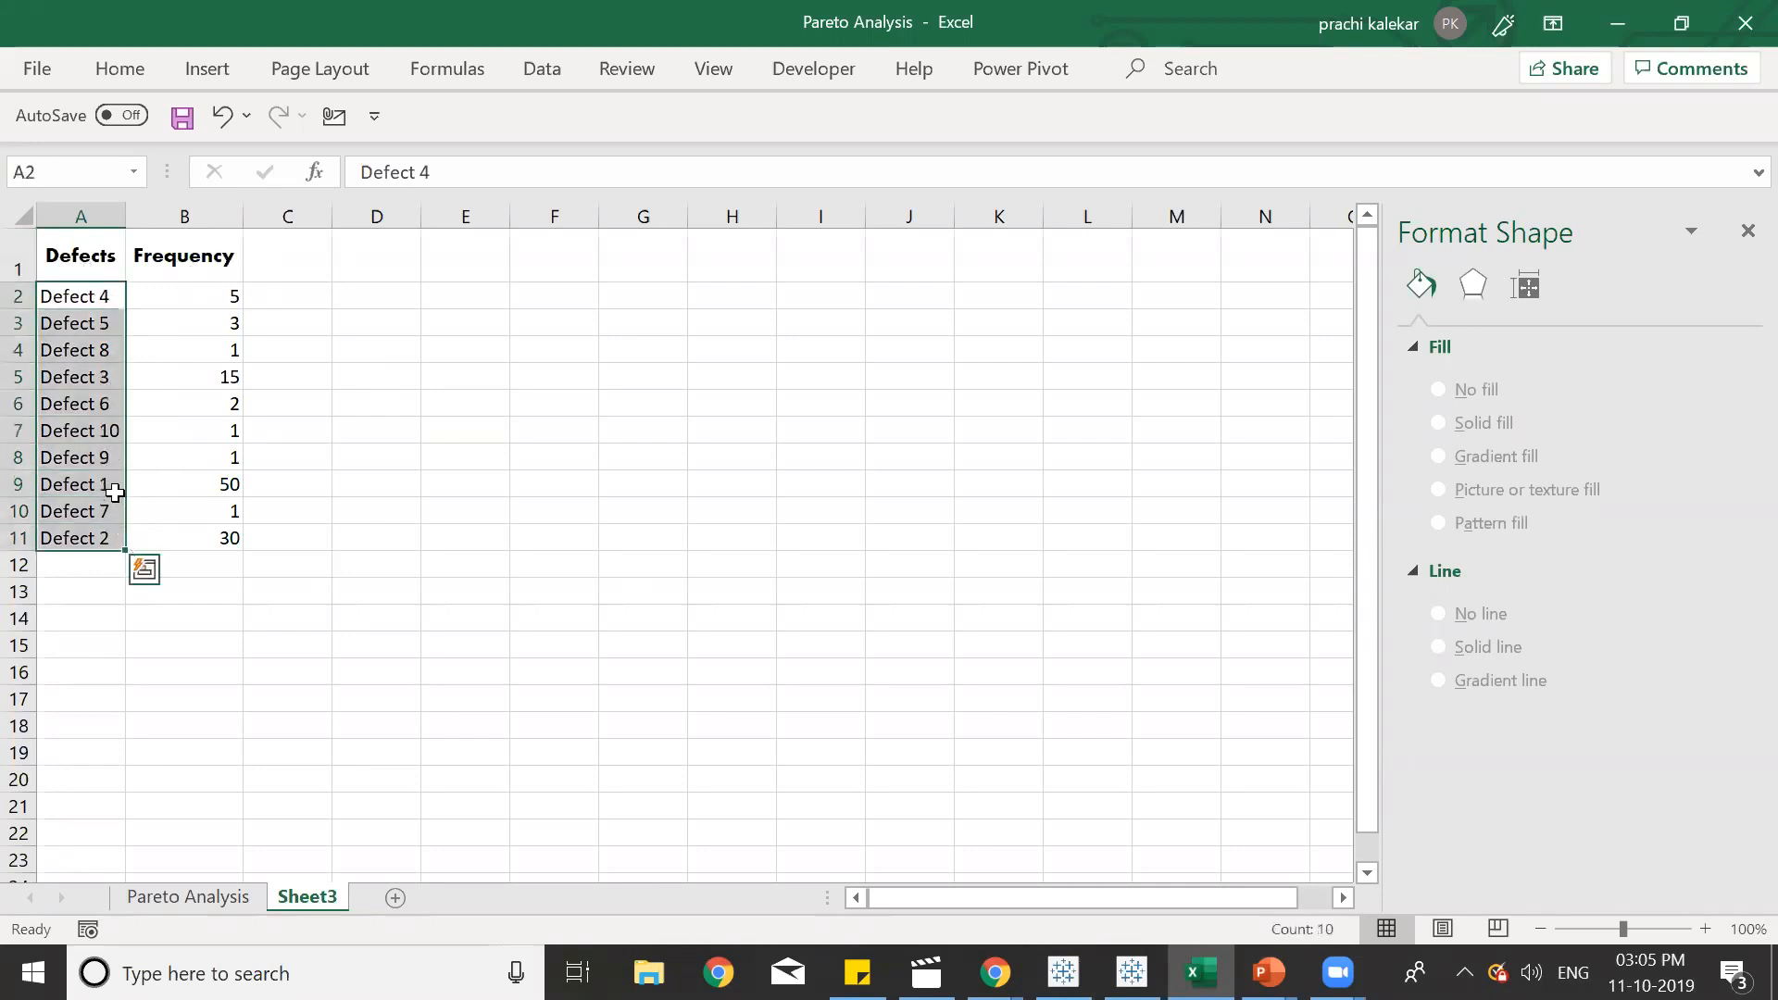
{"action": "mouse_move", "coordinate": [435, 365]}
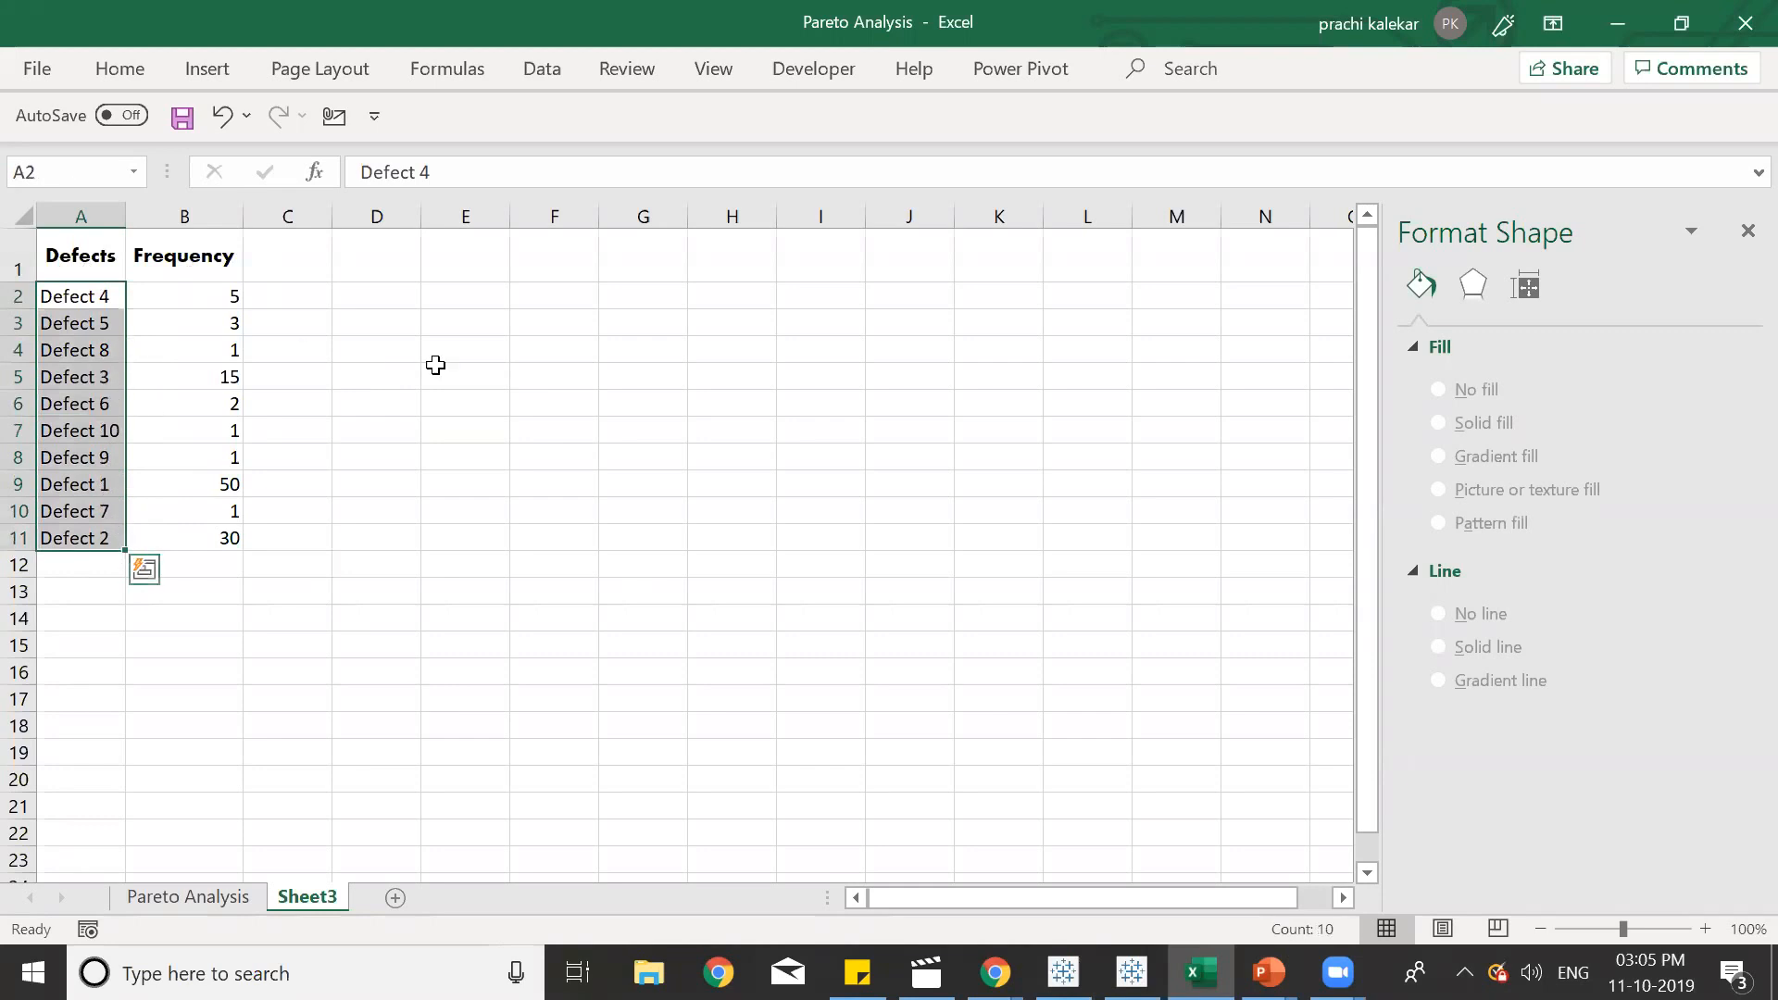
{"action": "mouse_move", "coordinate": [244, 365]}
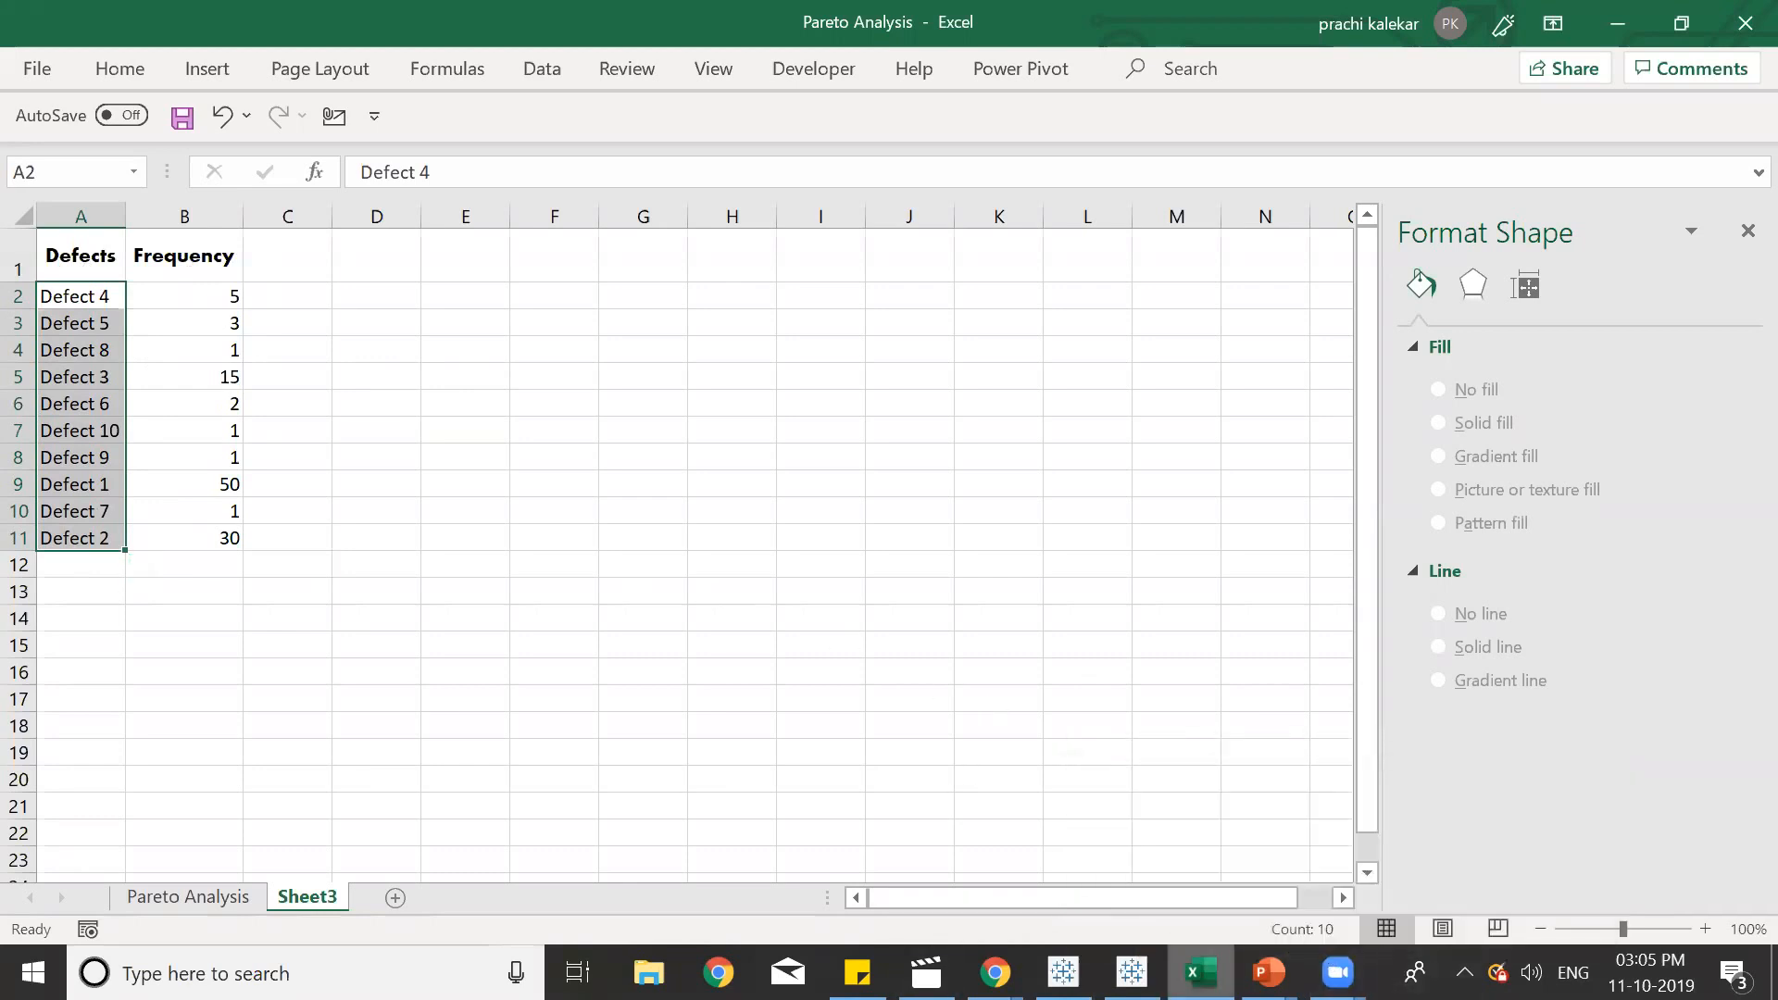
{"action": "left_click", "coordinate": [729, 511]}
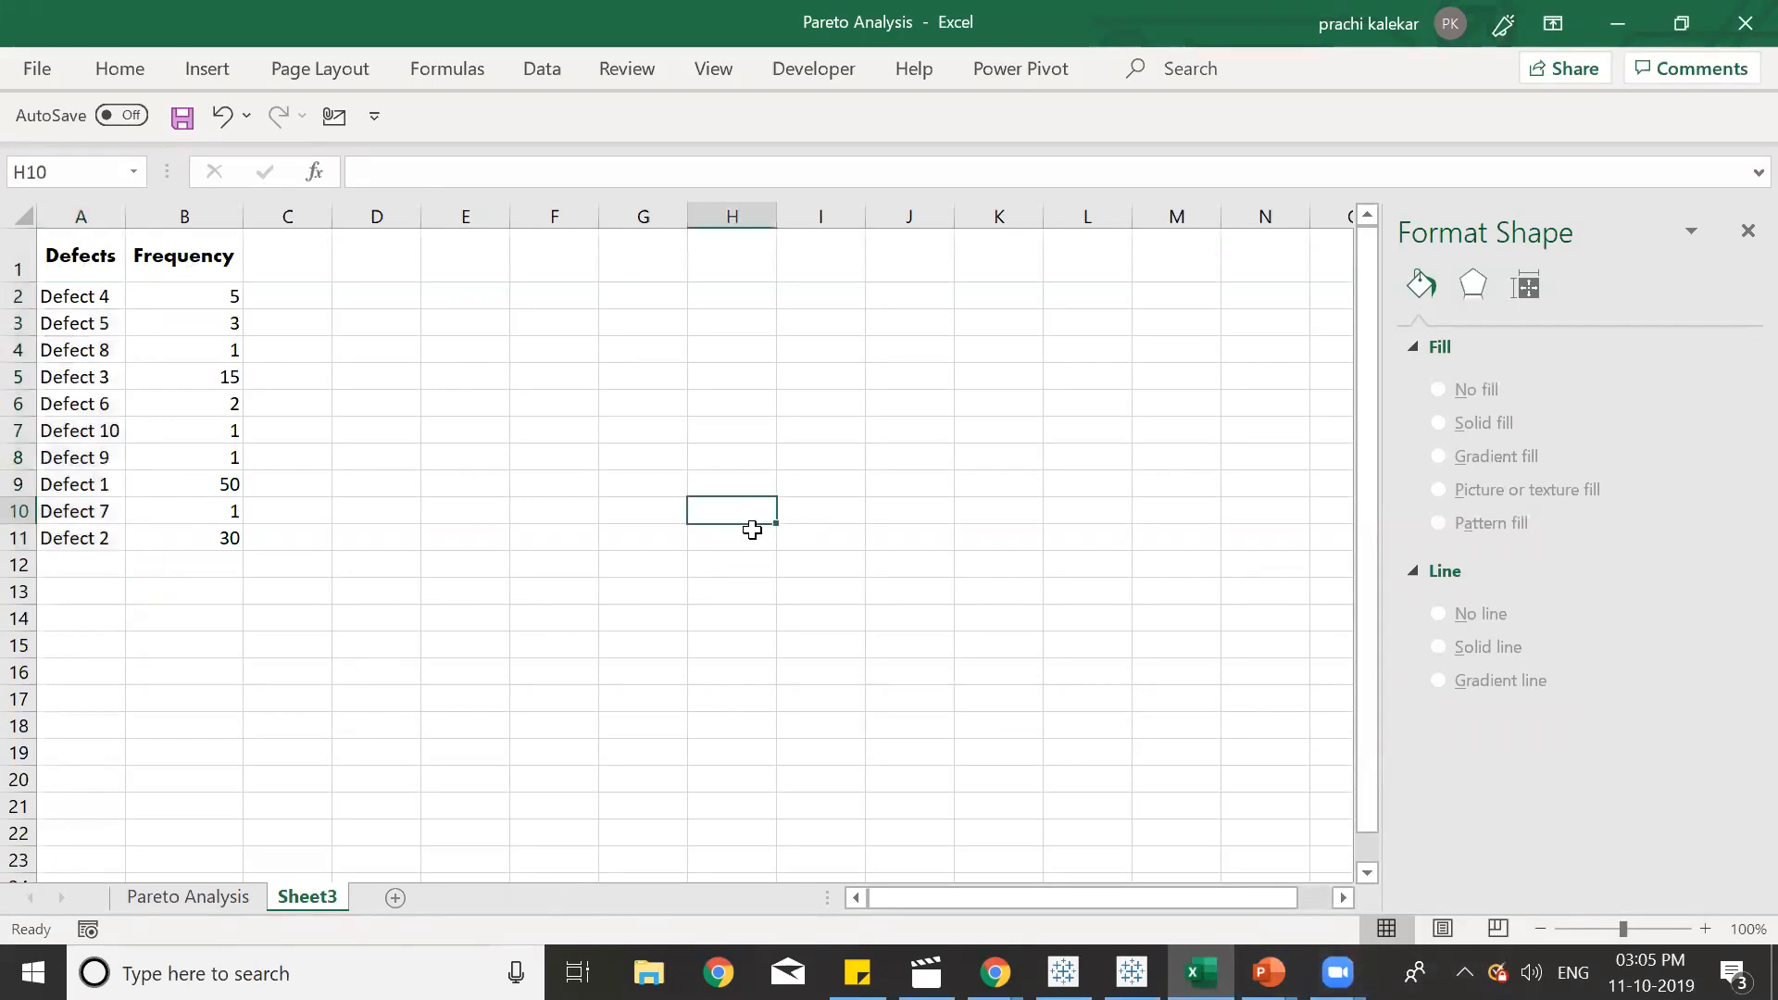
{"action": "left_click", "coordinate": [79, 296]}
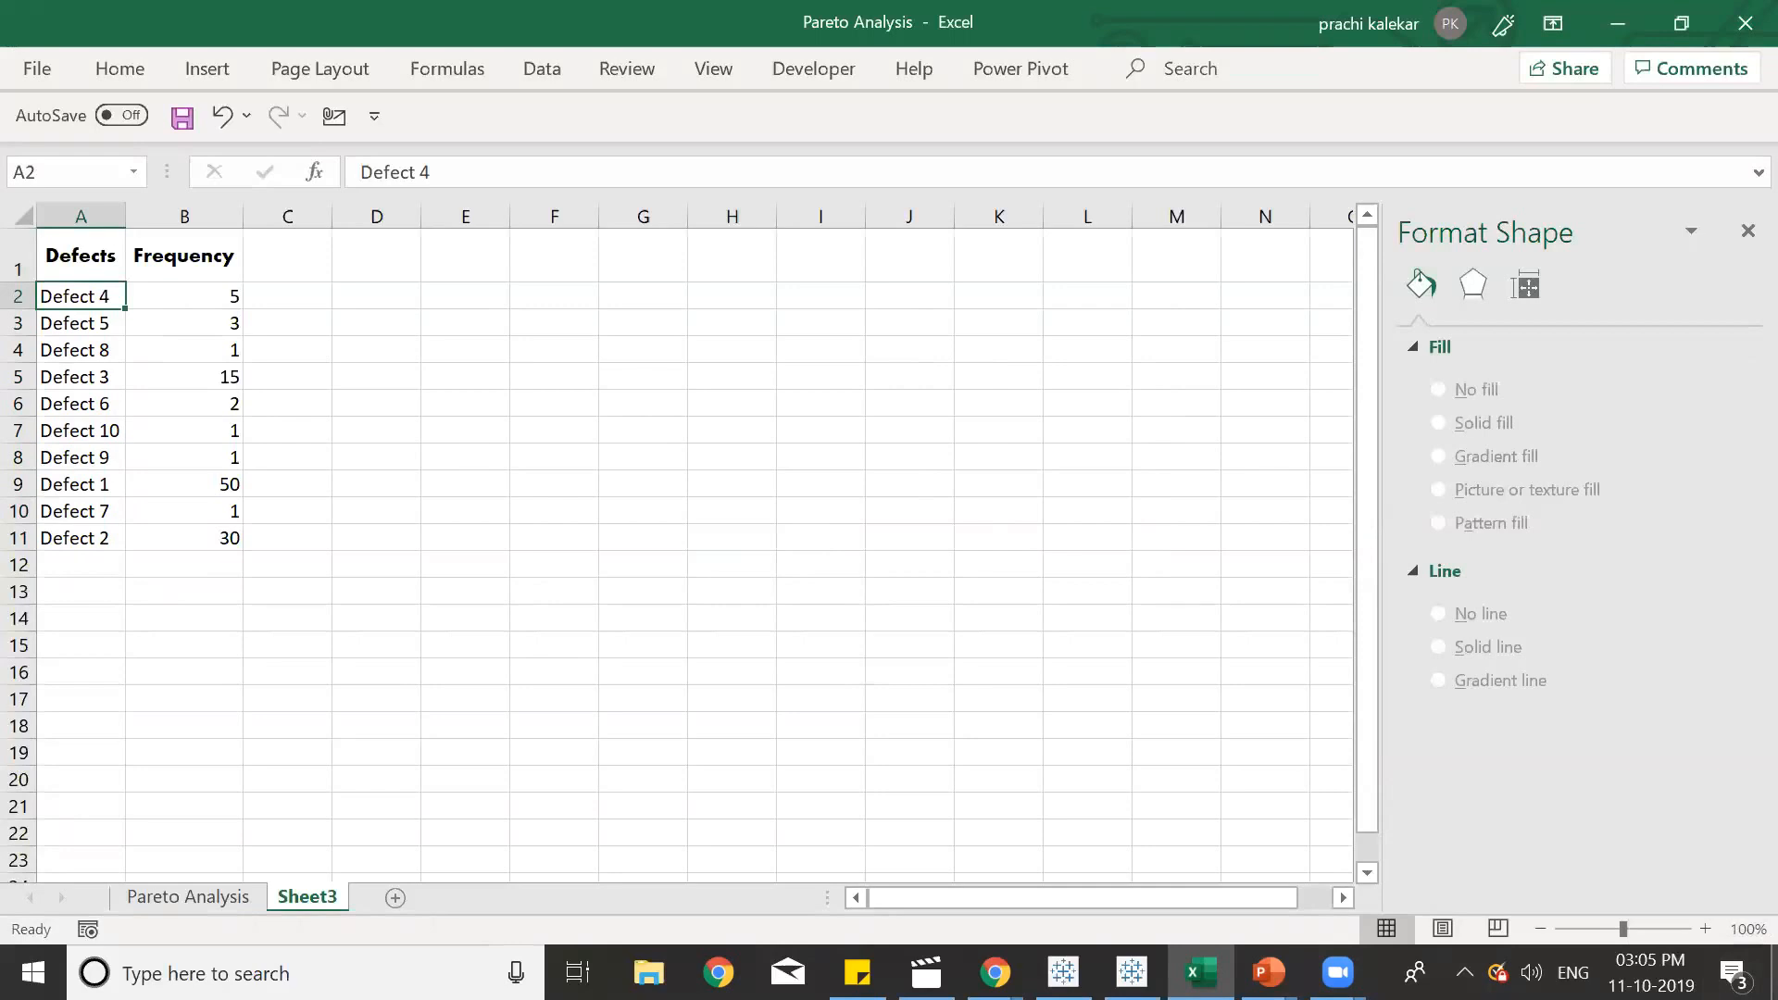
{"action": "mouse_move", "coordinate": [1367, 433]}
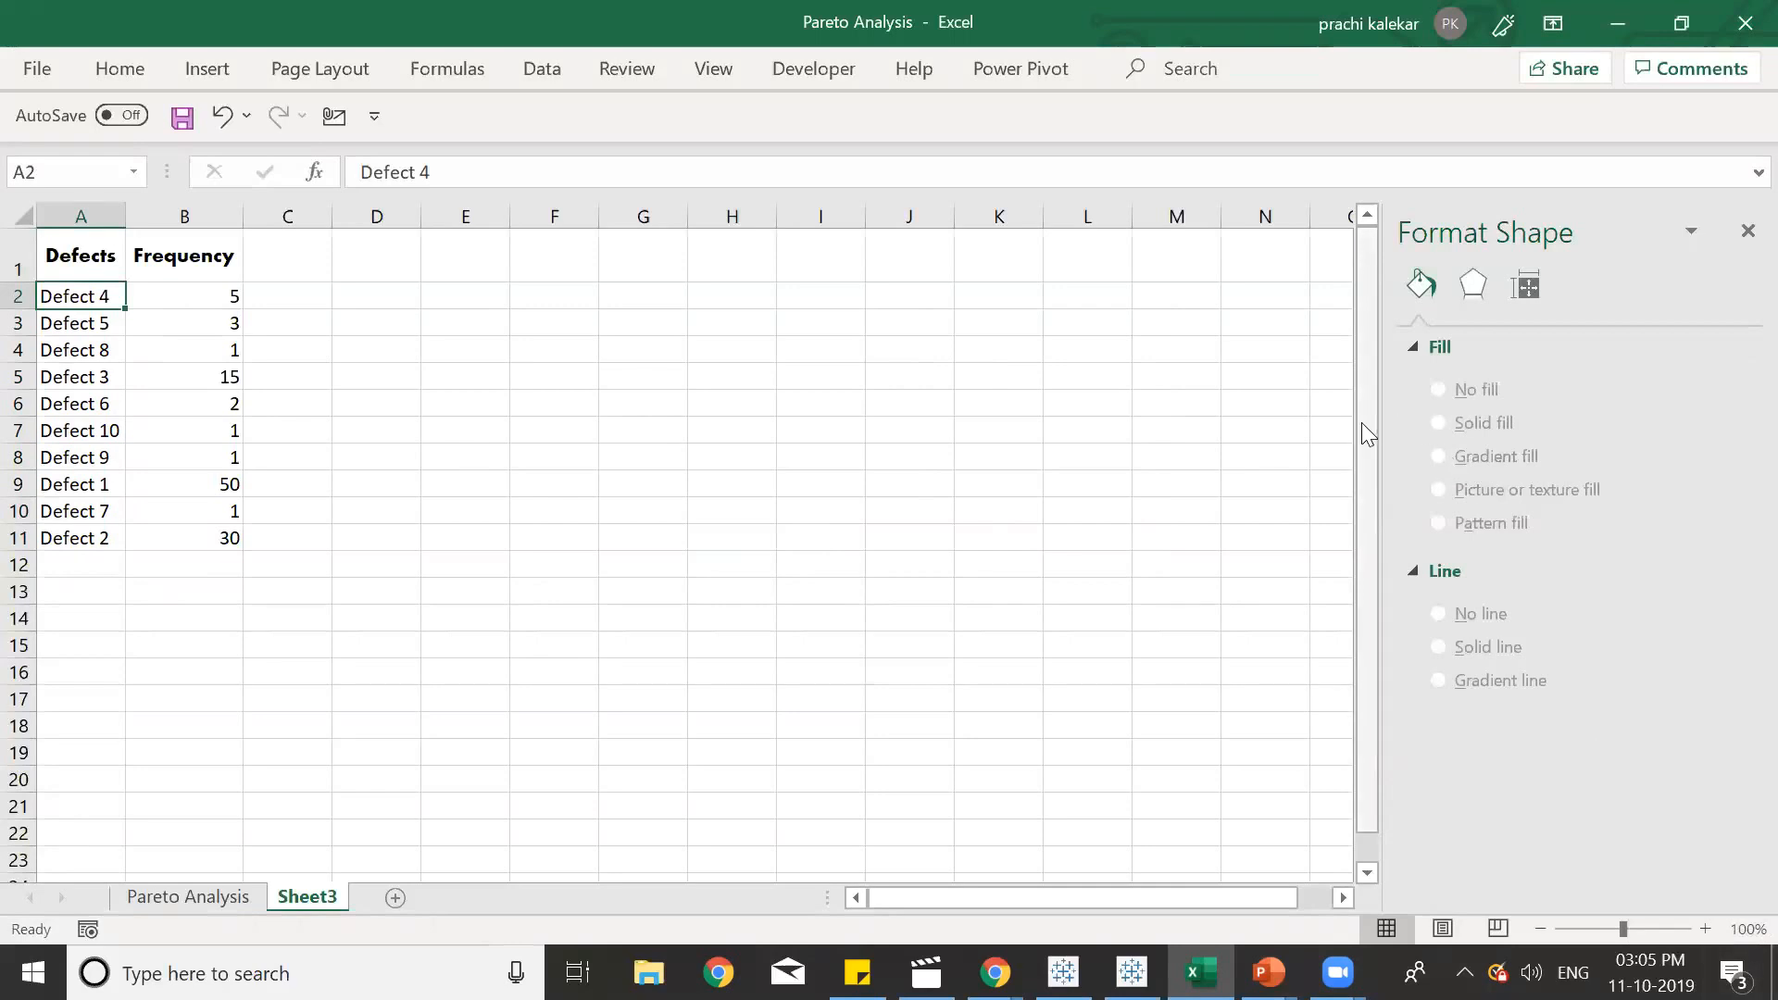
{"action": "mouse_move", "coordinate": [1367, 434]}
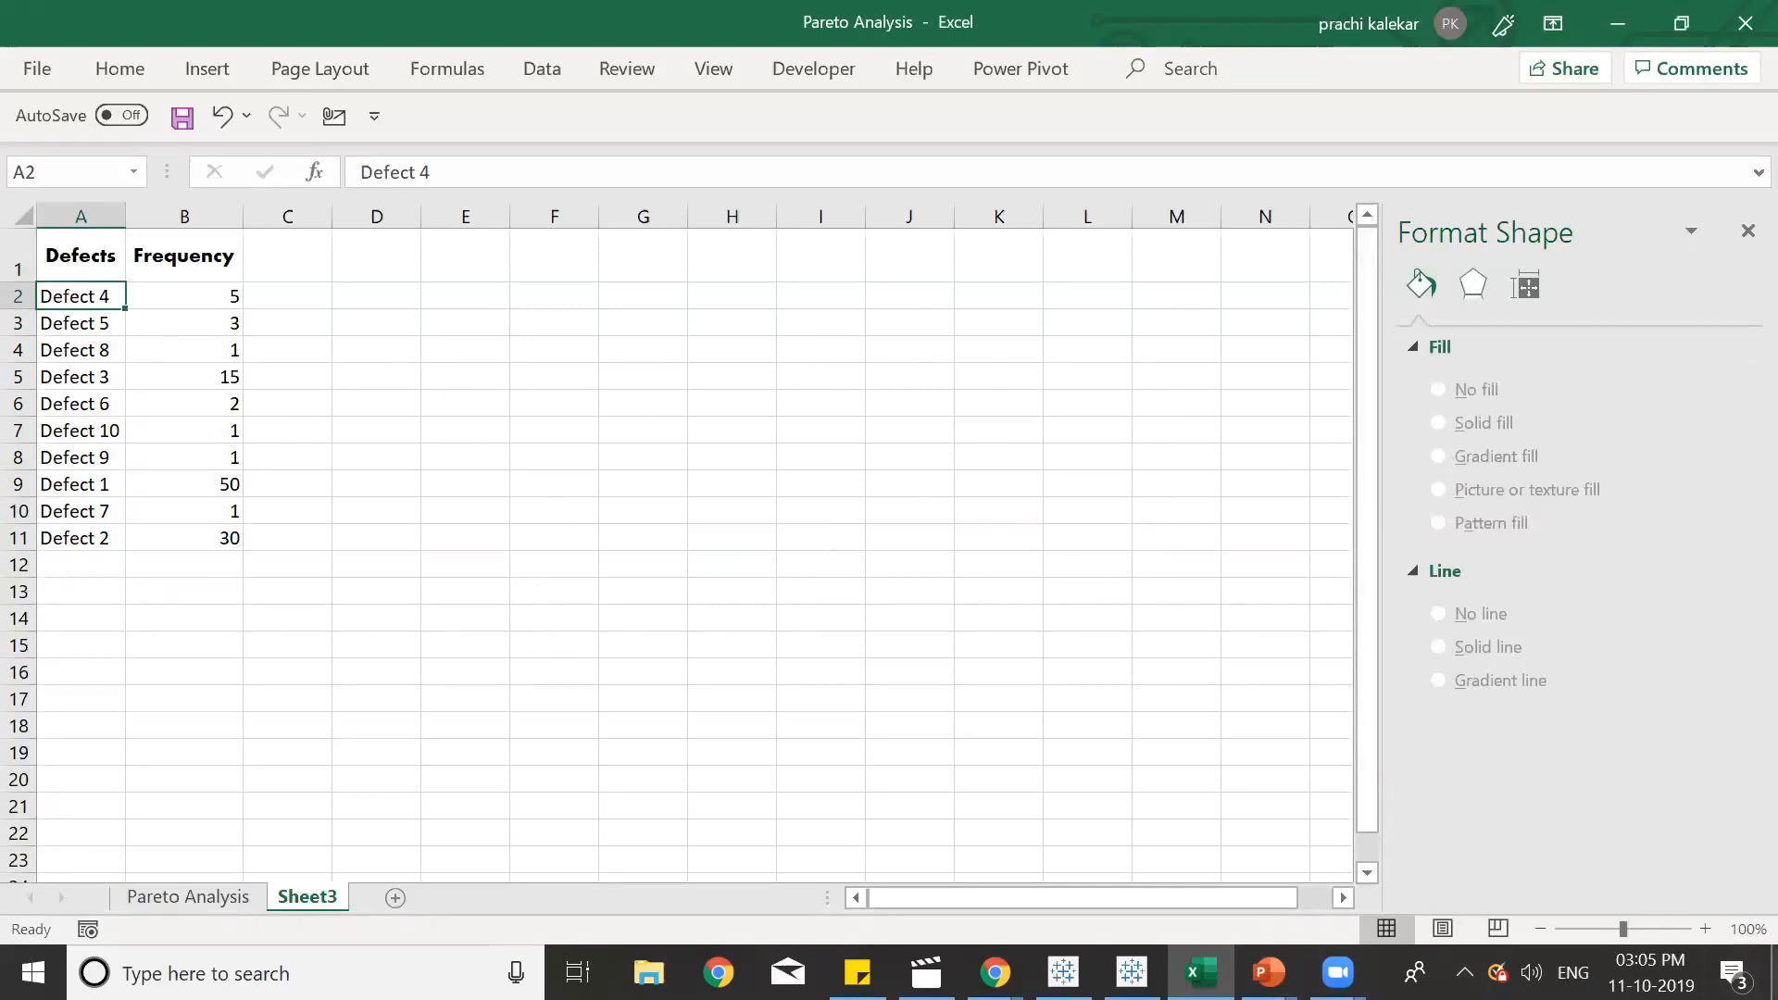
{"action": "mouse_move", "coordinate": [1234, 945]}
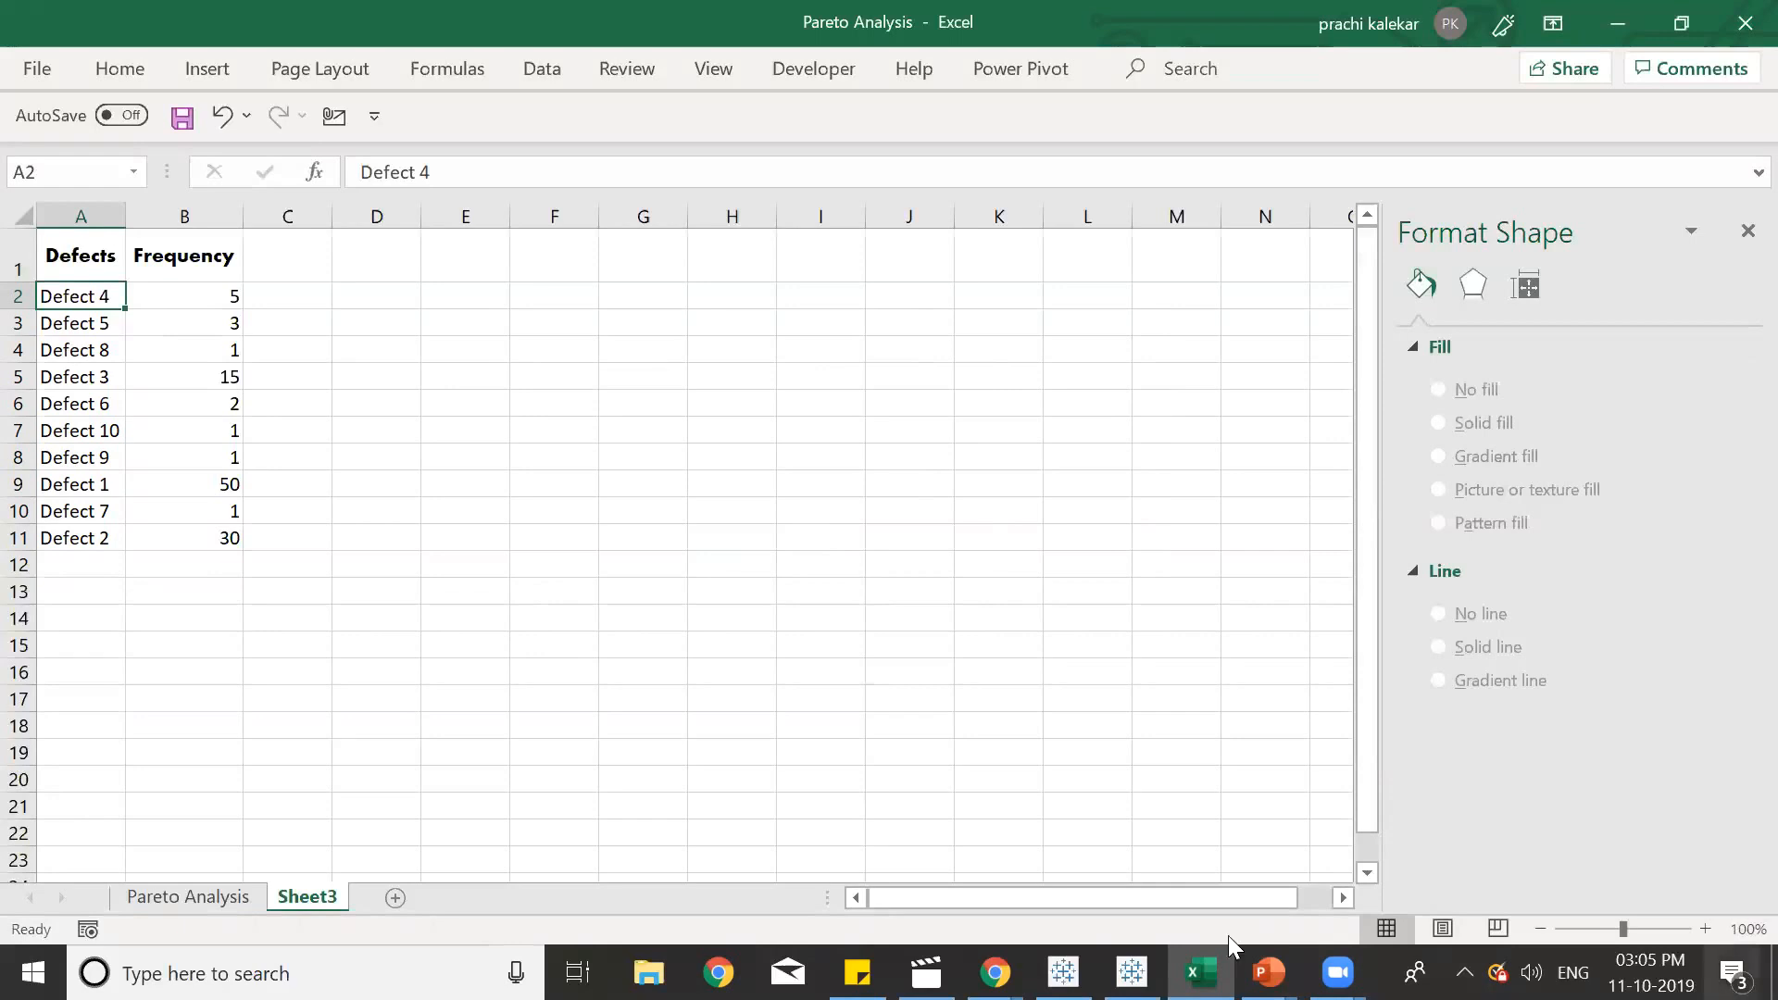
{"action": "mouse_move", "coordinate": [134, 311]}
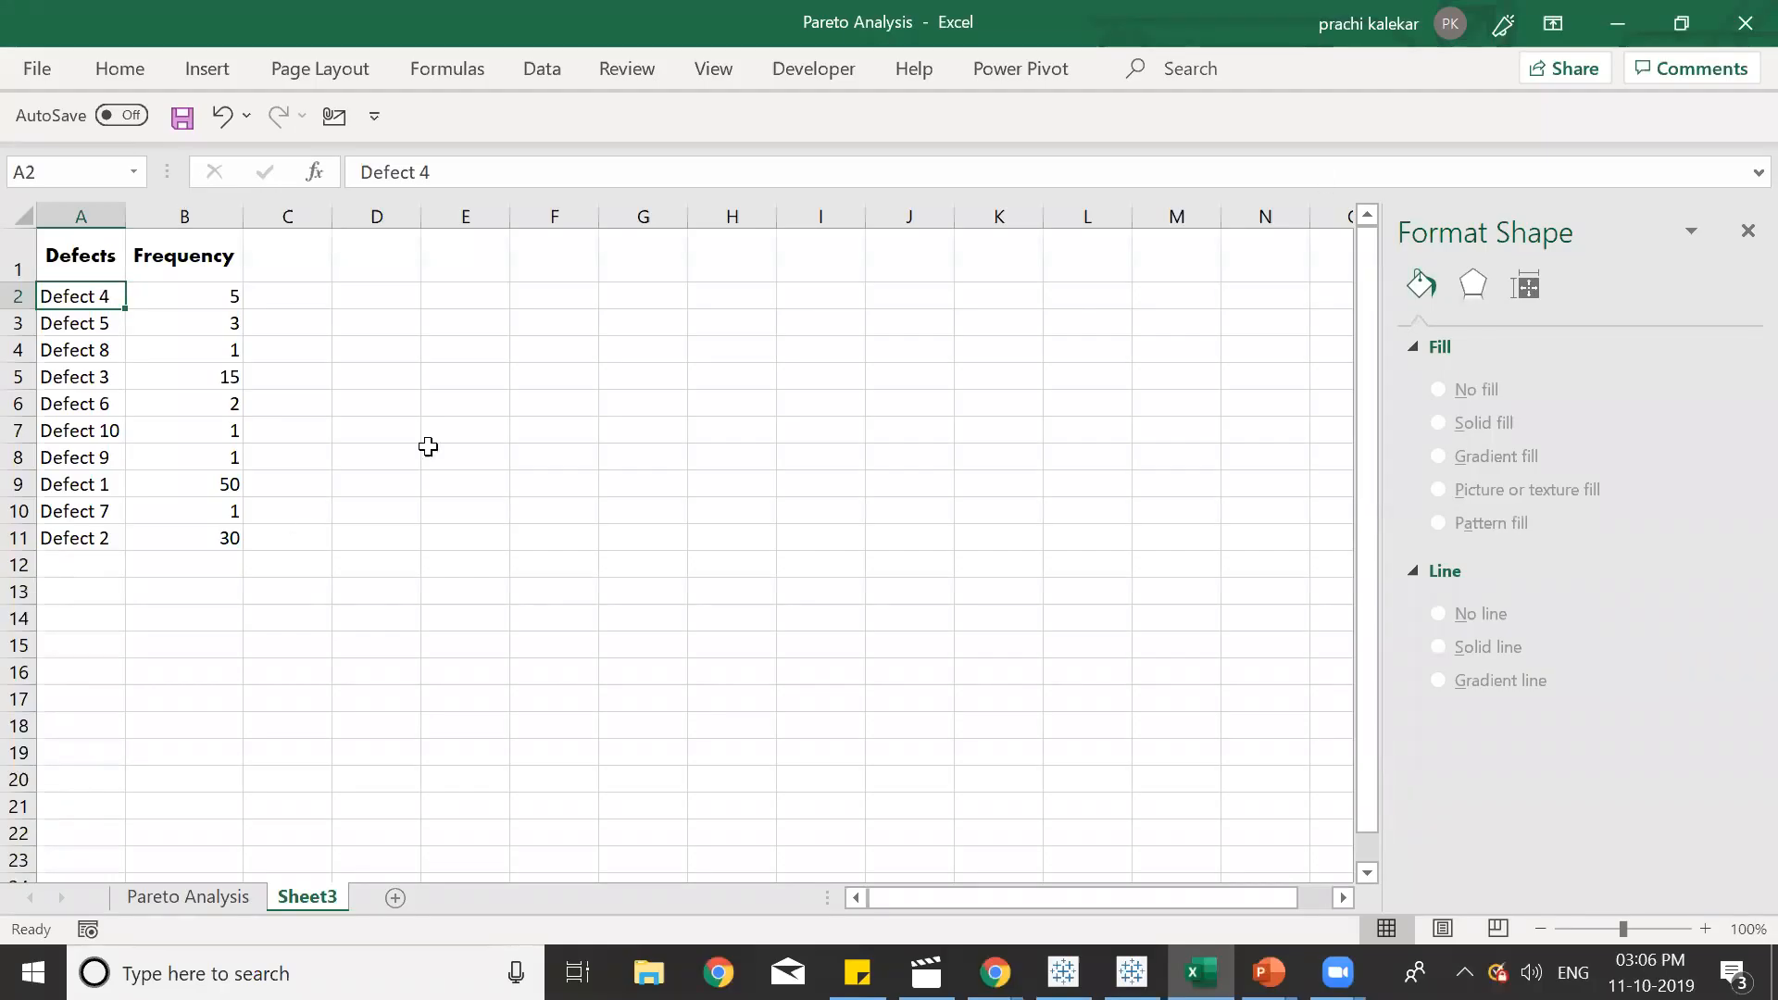
{"action": "mouse_move", "coordinate": [245, 480]}
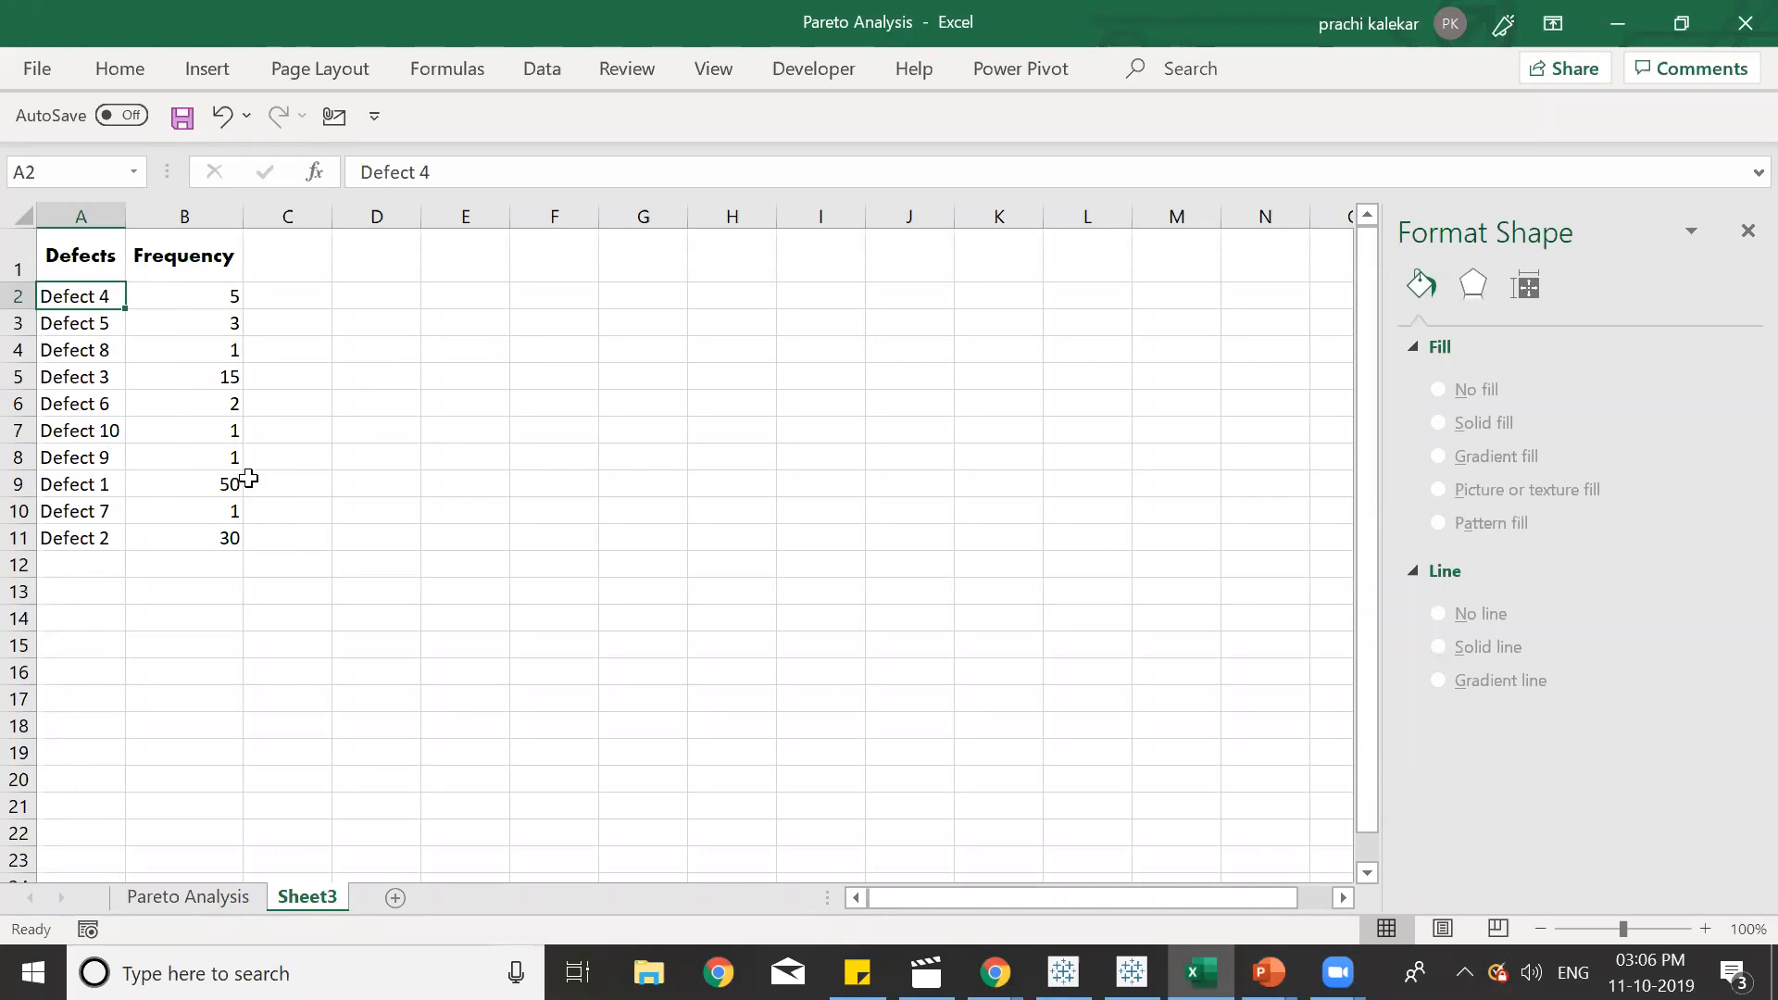
{"action": "mouse_move", "coordinate": [367, 317]}
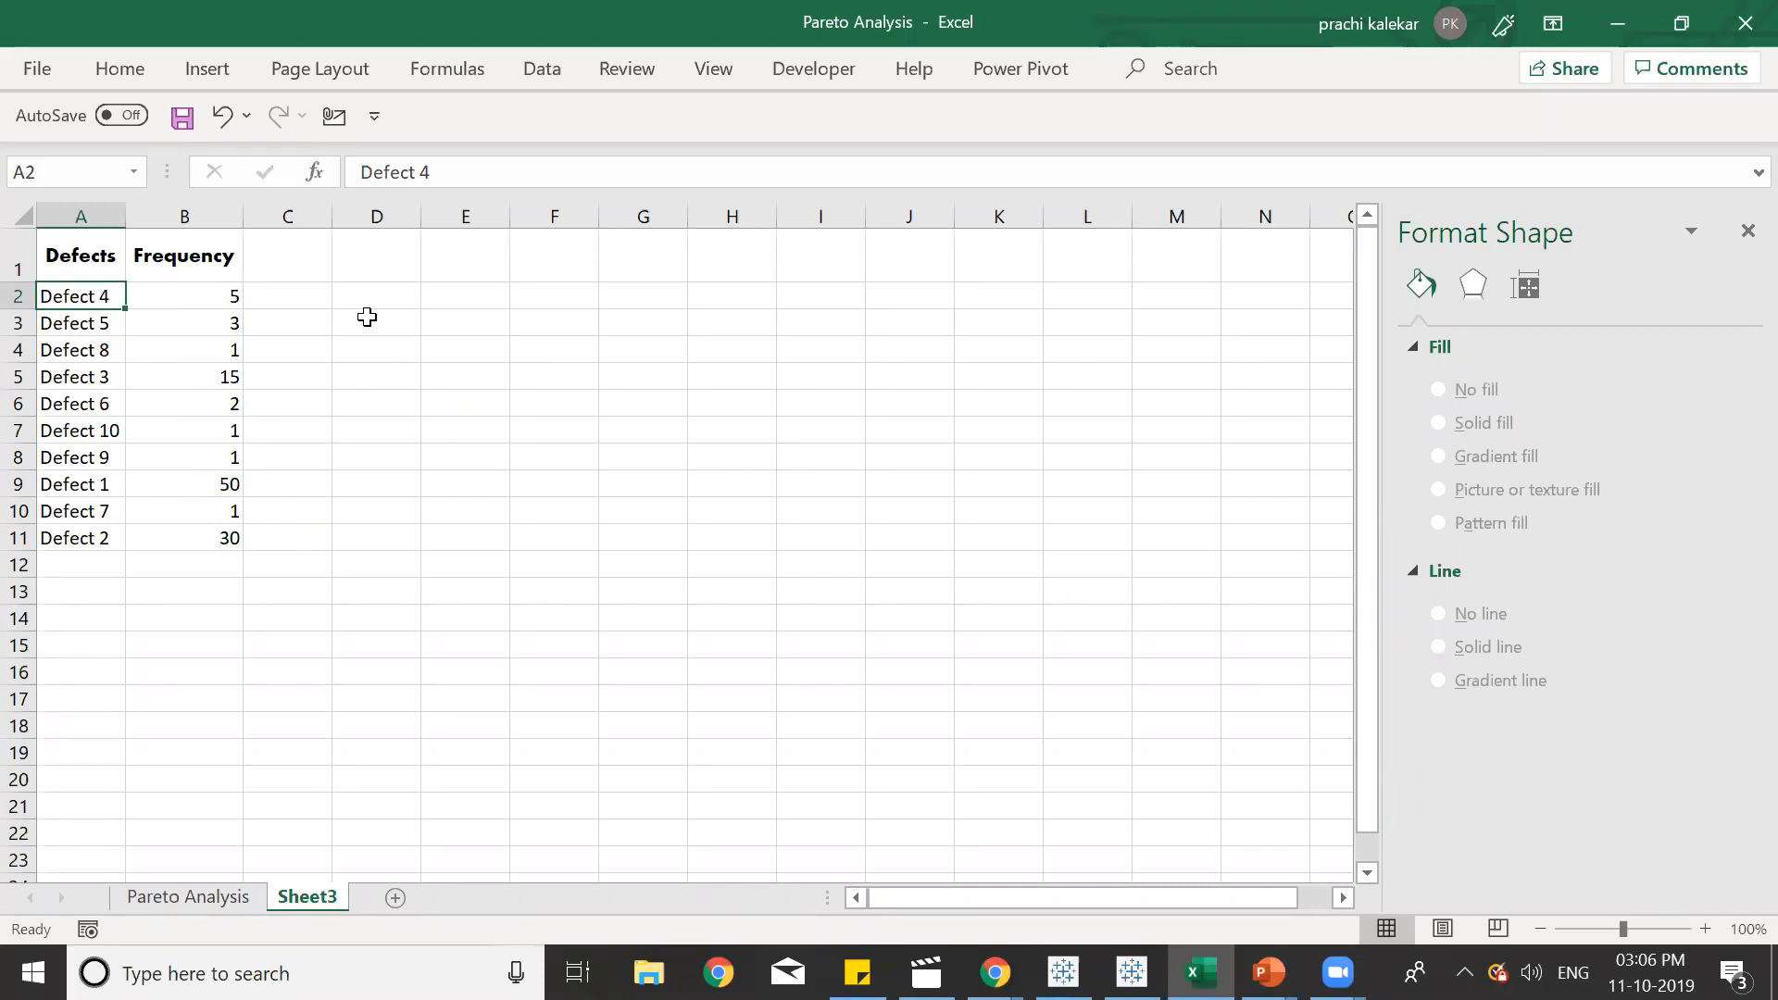
{"action": "mouse_move", "coordinate": [437, 485]}
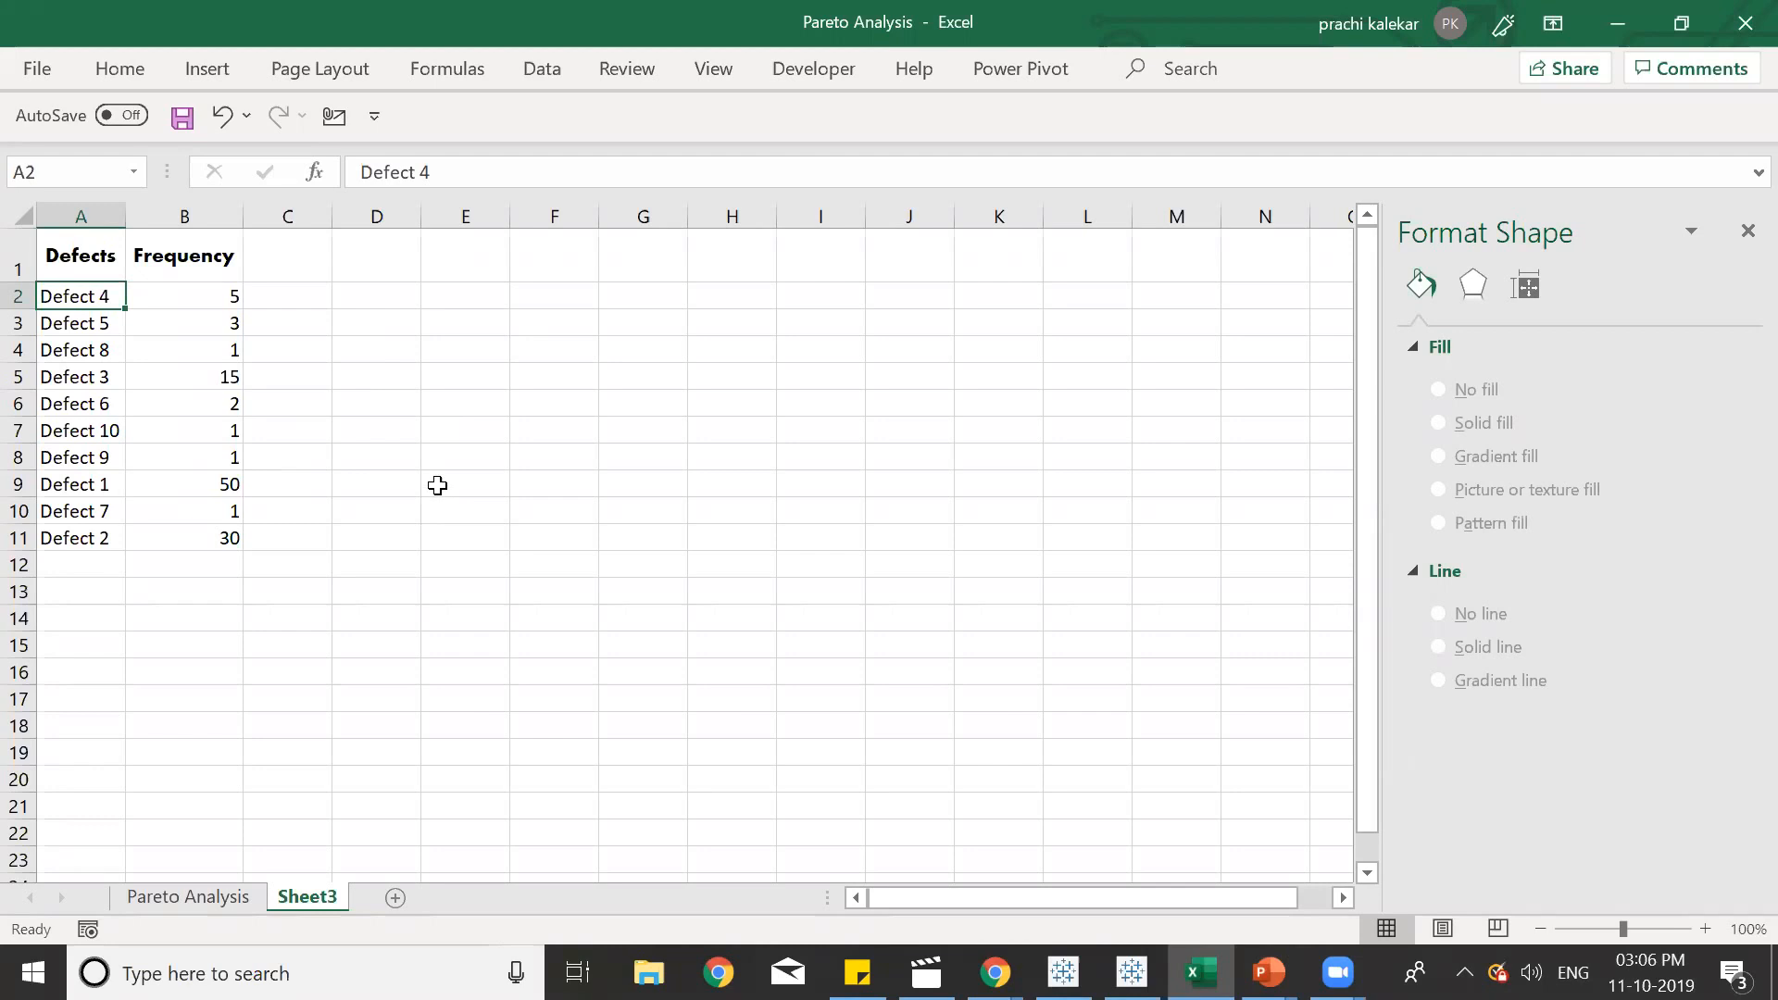
{"action": "mouse_move", "coordinate": [374, 458]}
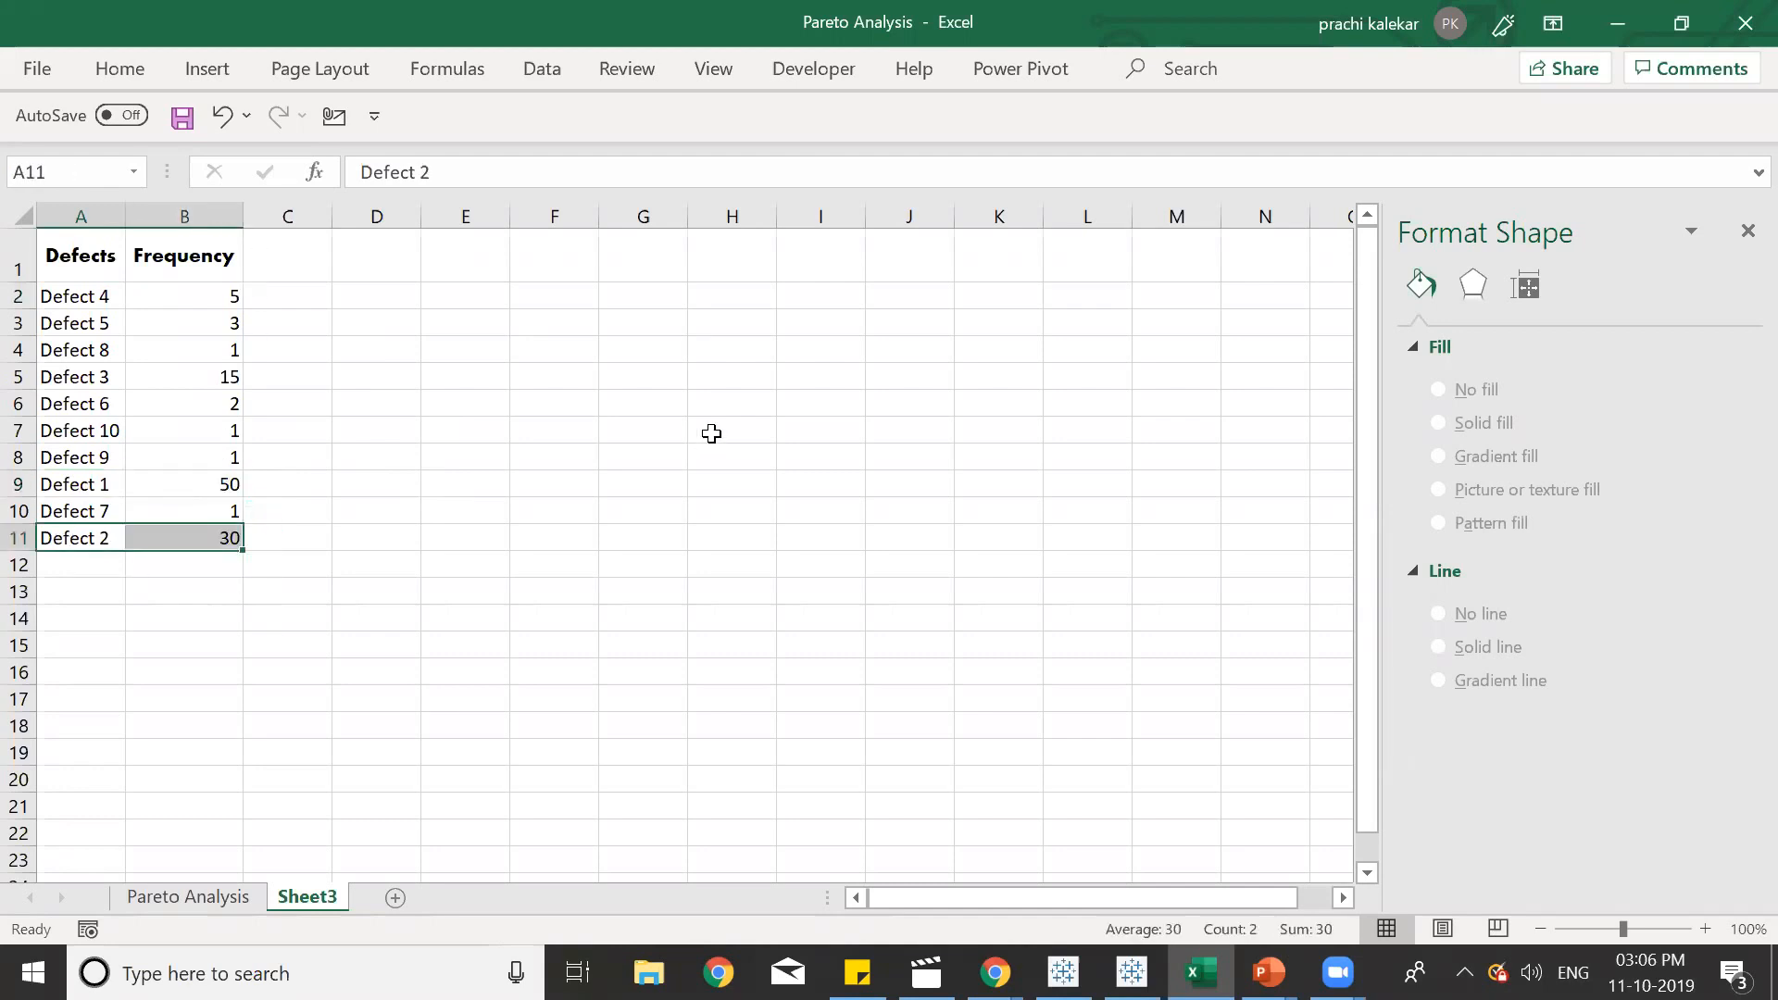
{"action": "mouse_move", "coordinate": [714, 386]}
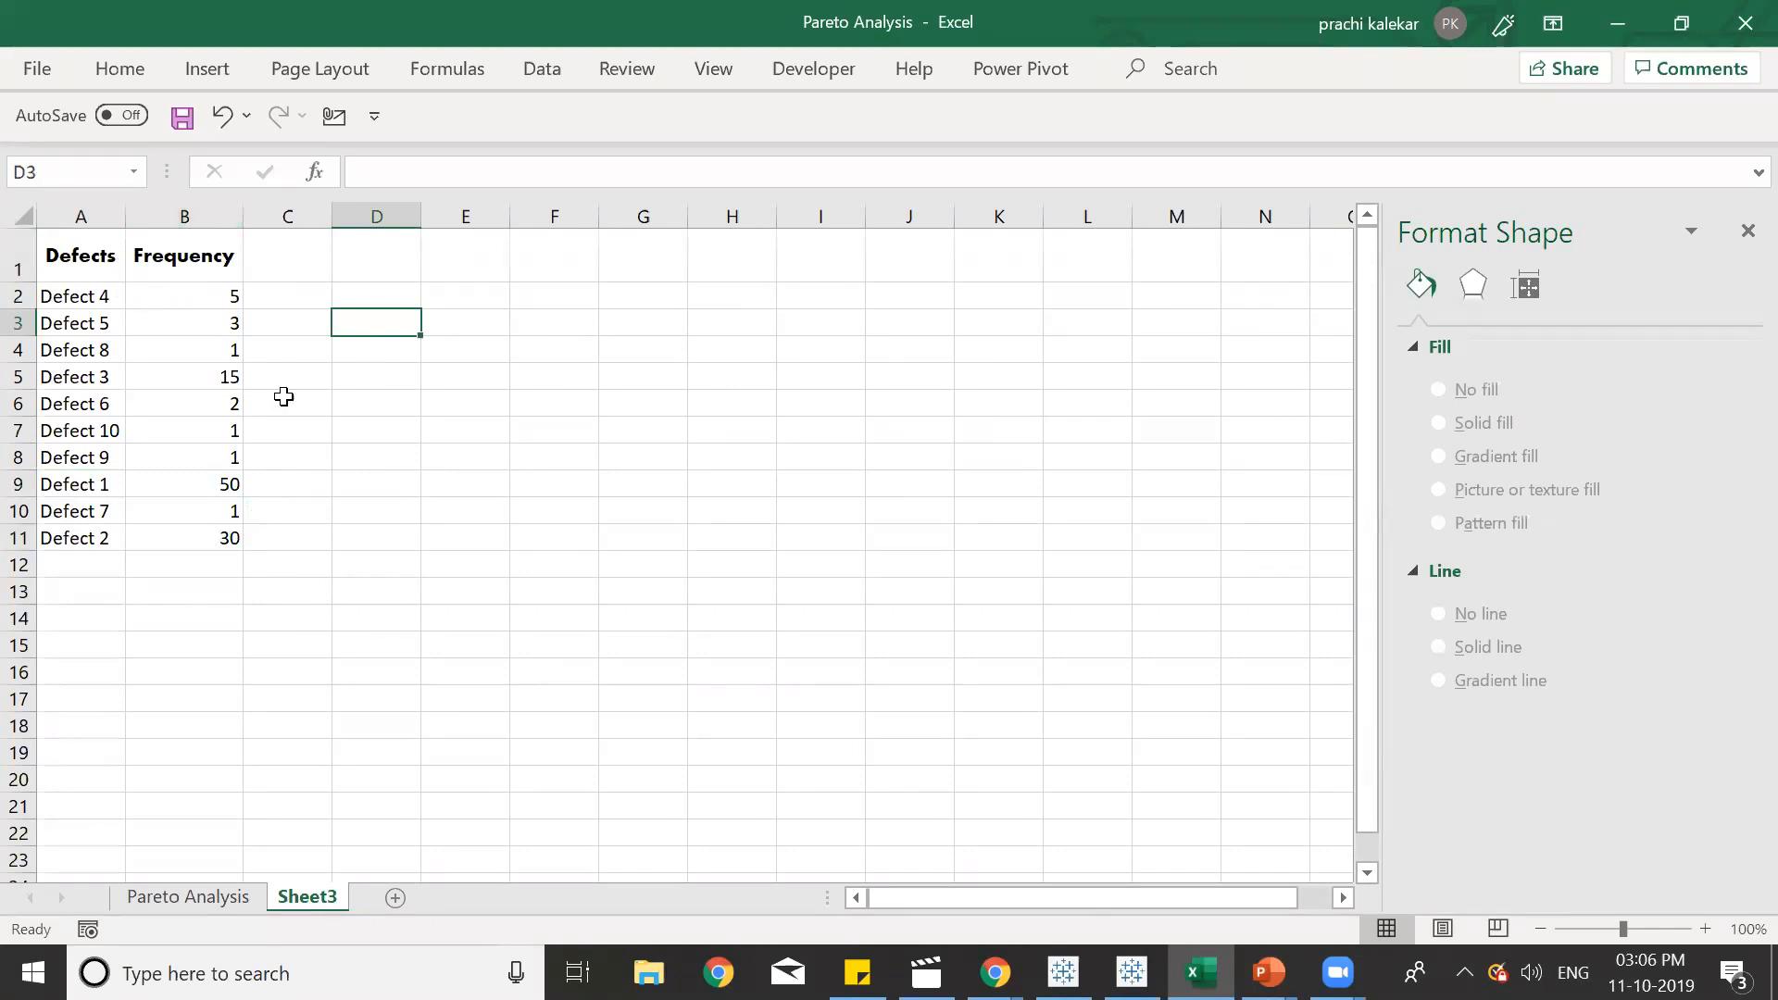
{"action": "mouse_move", "coordinate": [83, 297]}
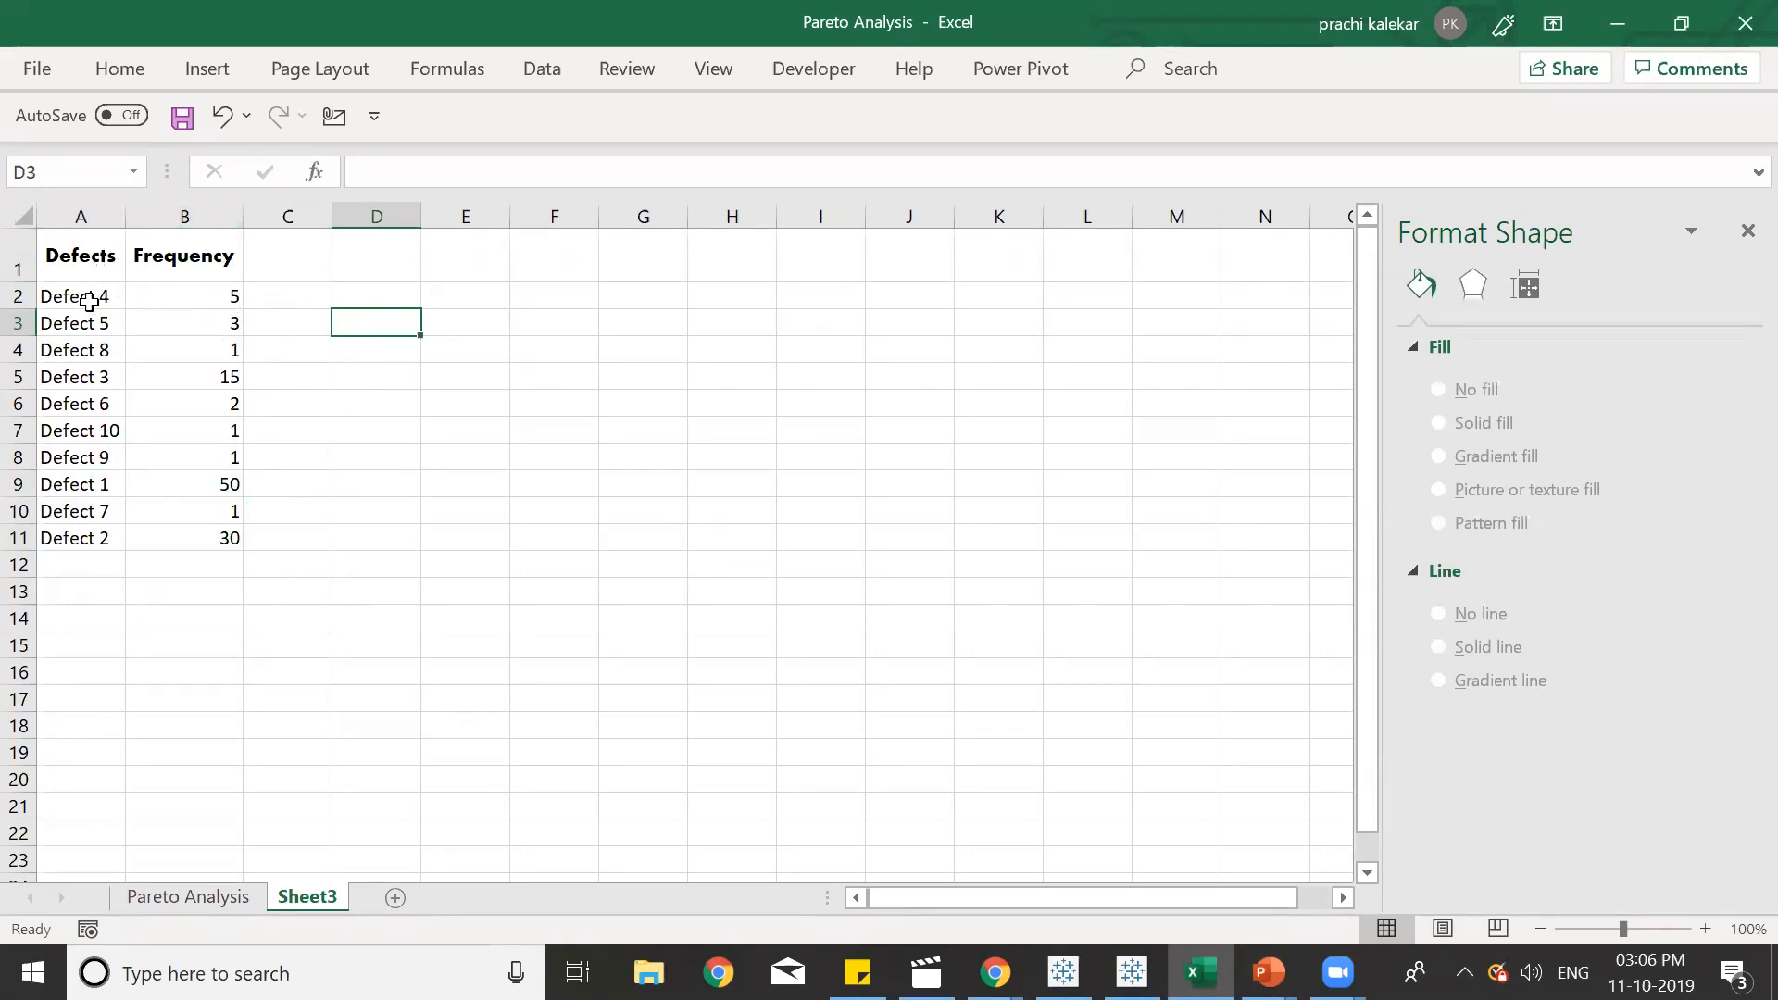
{"action": "mouse_move", "coordinate": [400, 63]}
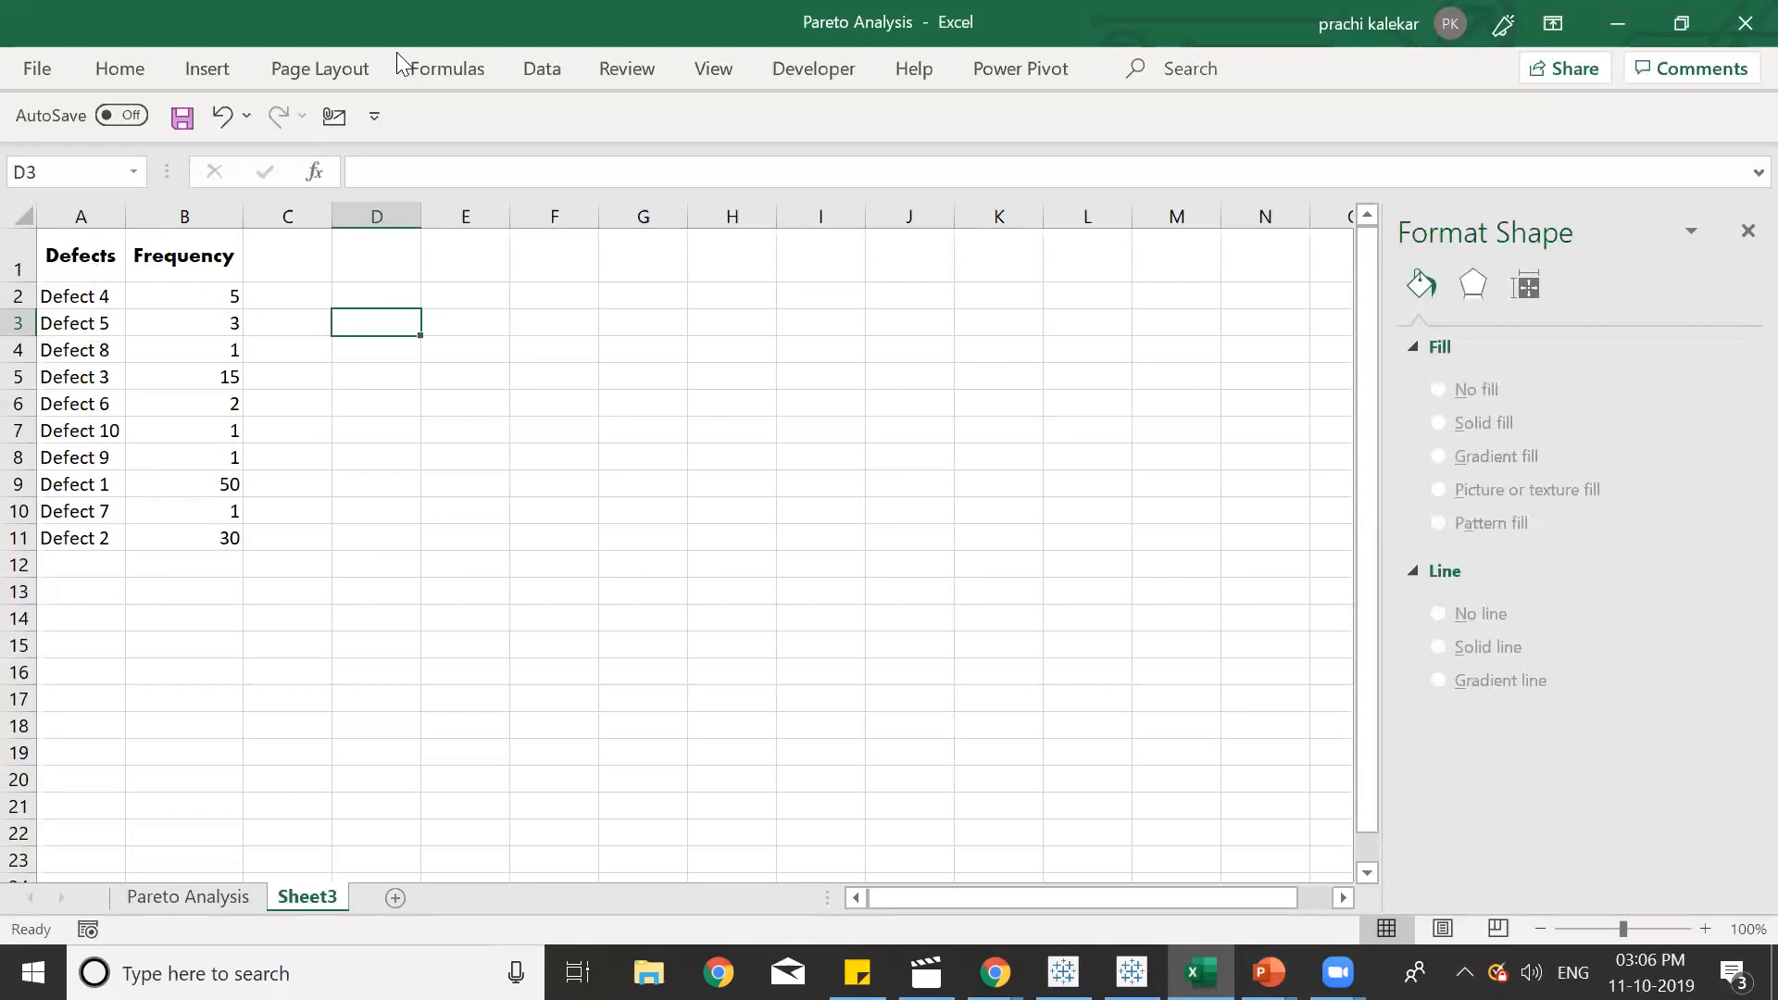
{"action": "mouse_move", "coordinate": [517, 433]}
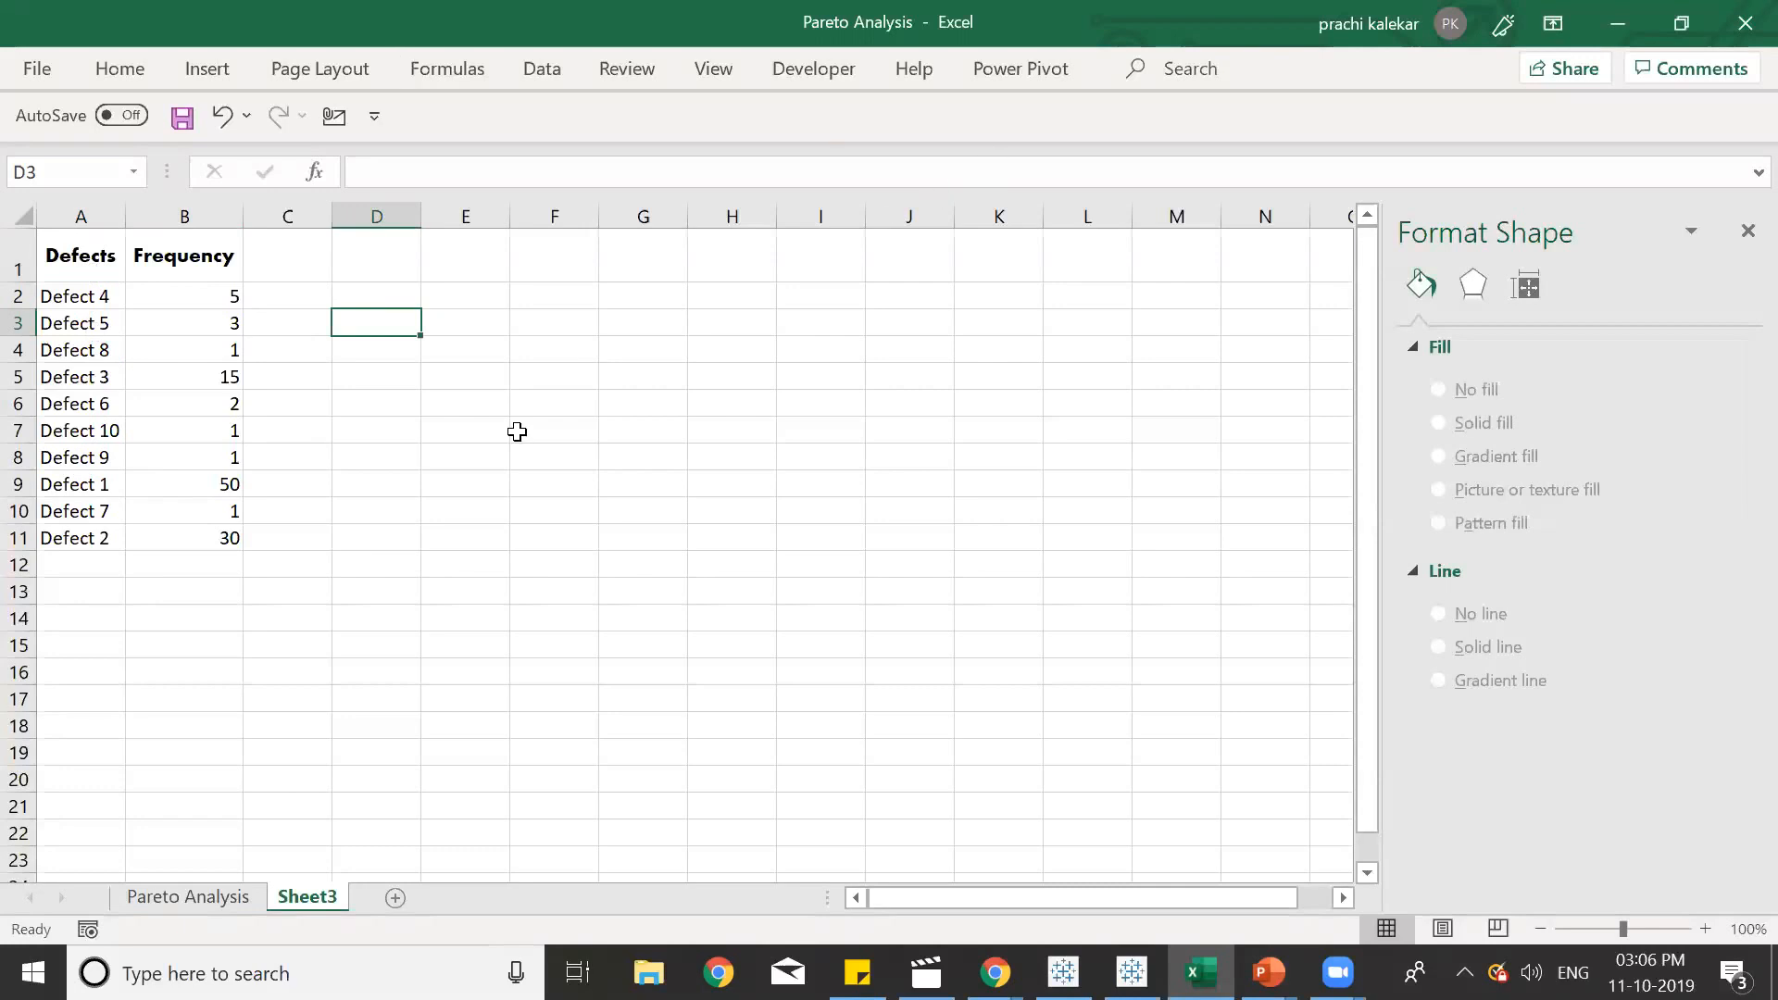
{"action": "mouse_move", "coordinate": [268, 429]}
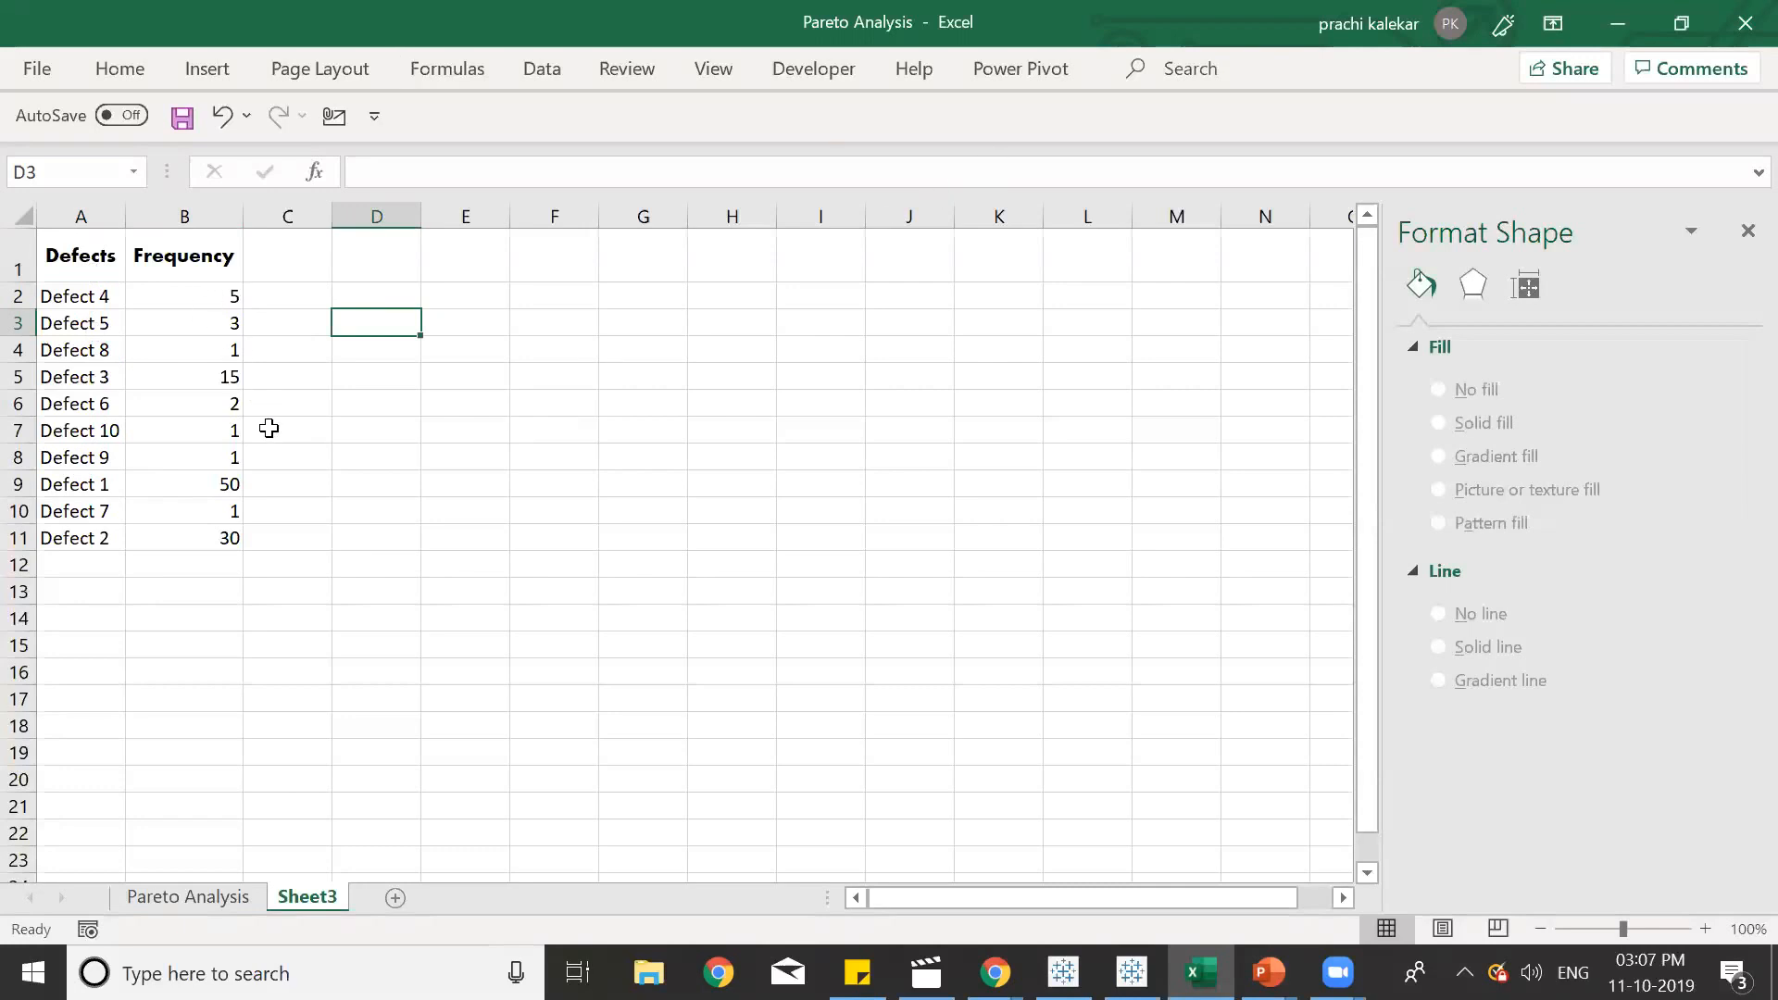
{"action": "mouse_move", "coordinate": [712, 76]}
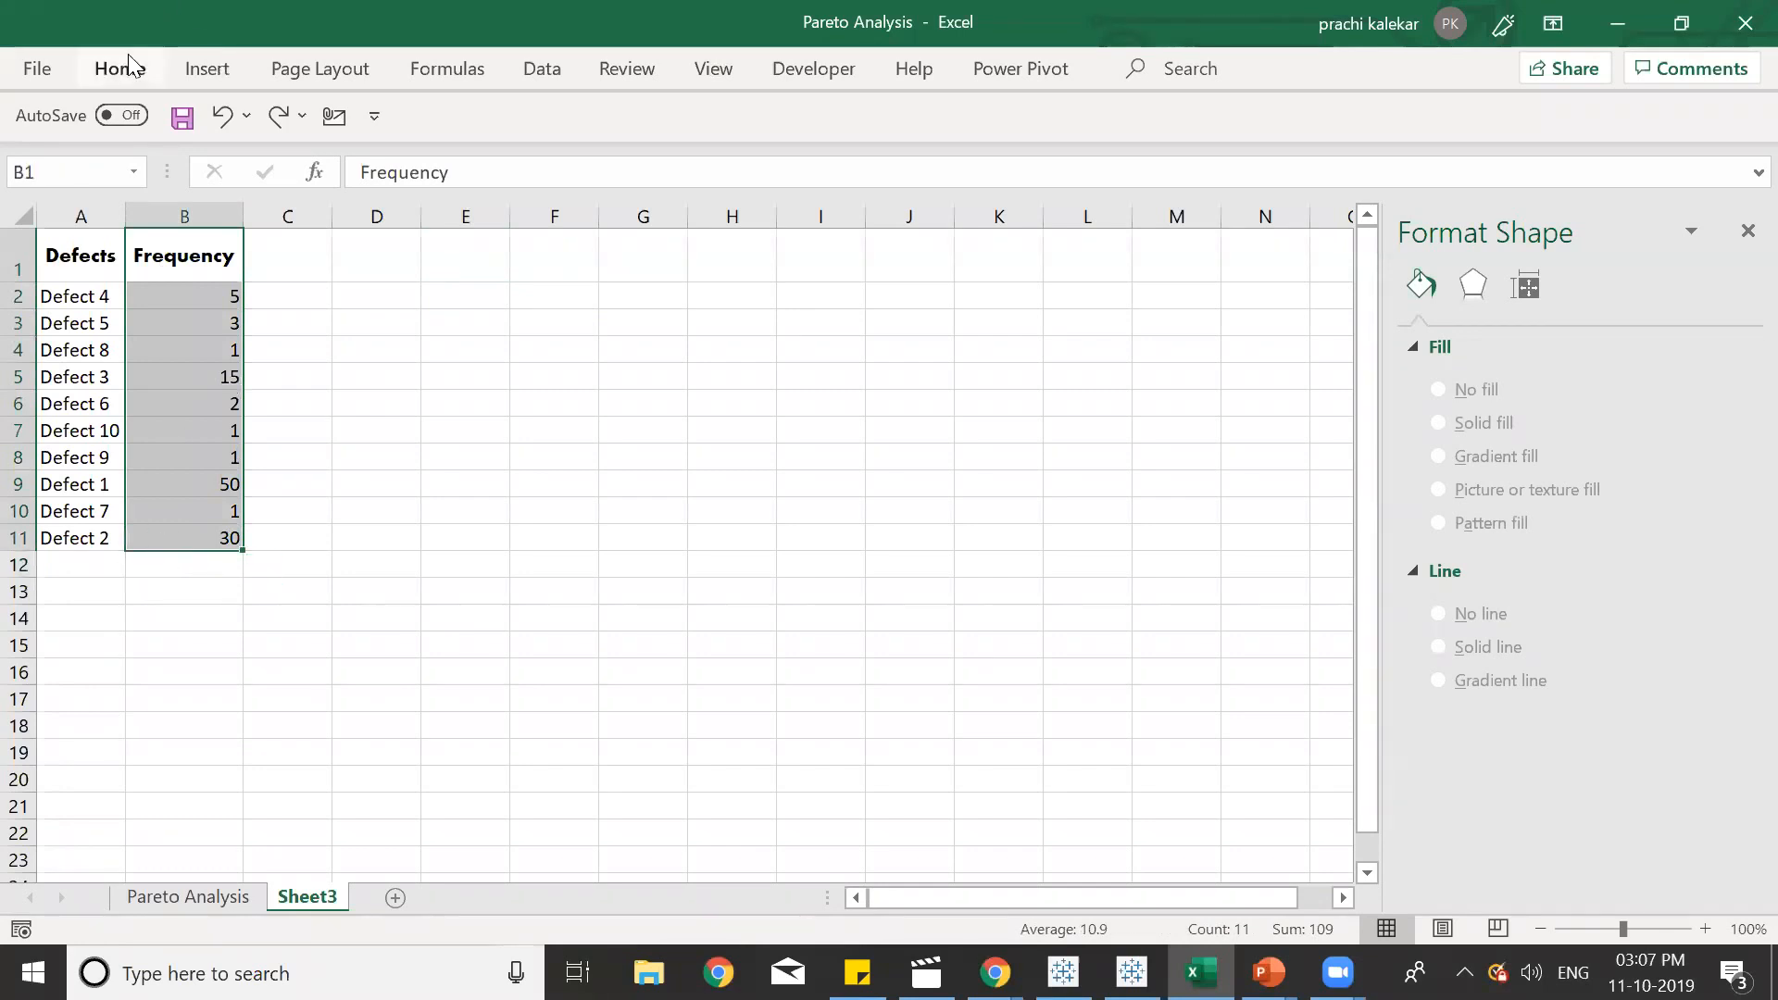
Sort the table by Frequency largest to smallest, expanding the selection to keep defect names aligned.
{"action": "left_click", "coordinate": [1543, 145]}
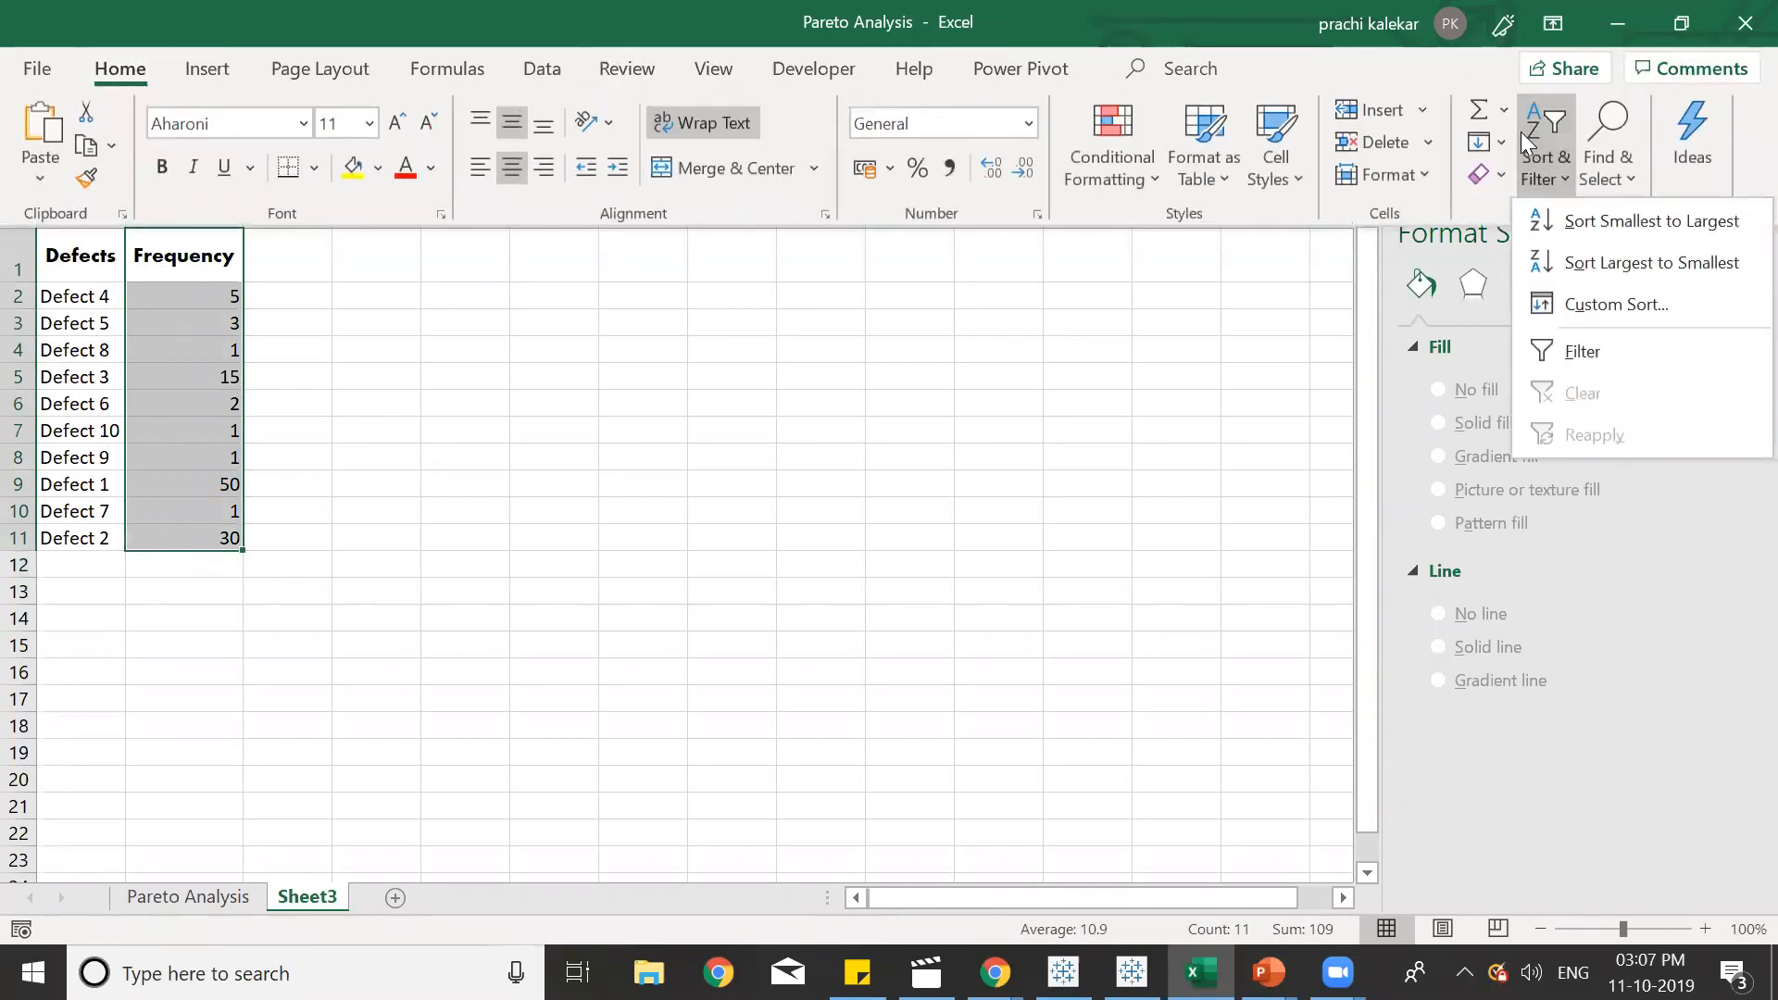
{"action": "mouse_move", "coordinate": [1615, 277]}
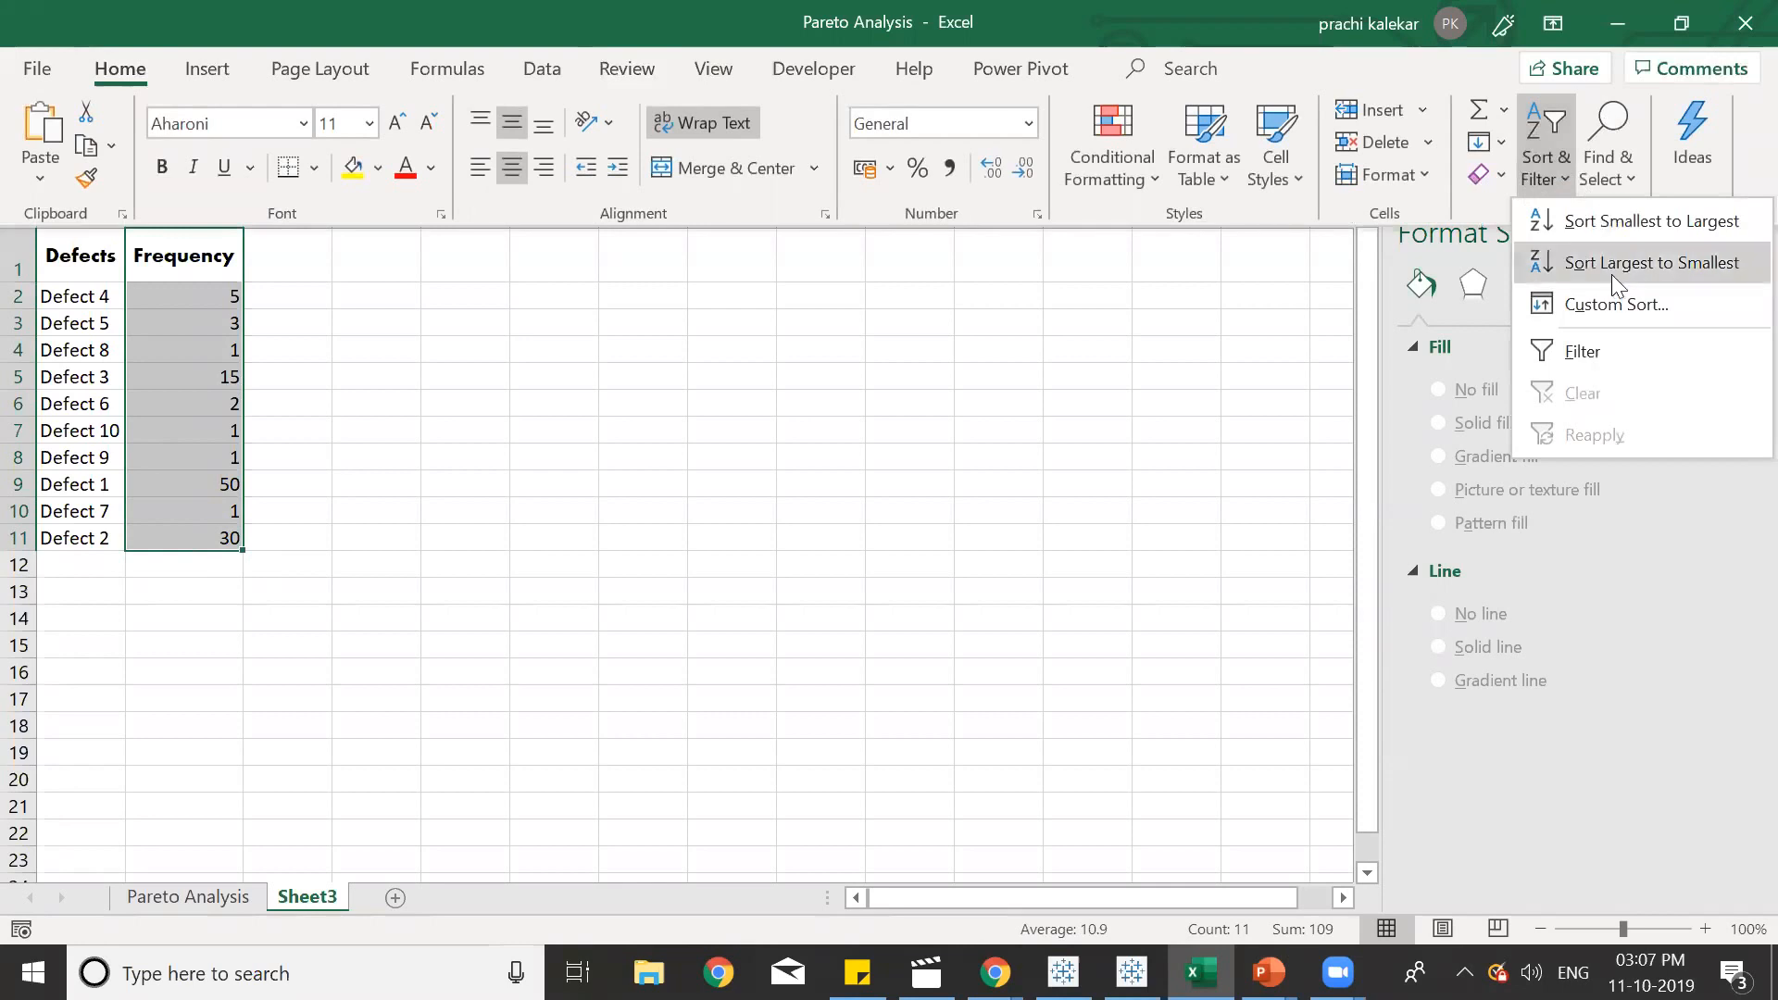
{"action": "left_click", "coordinate": [1652, 263]}
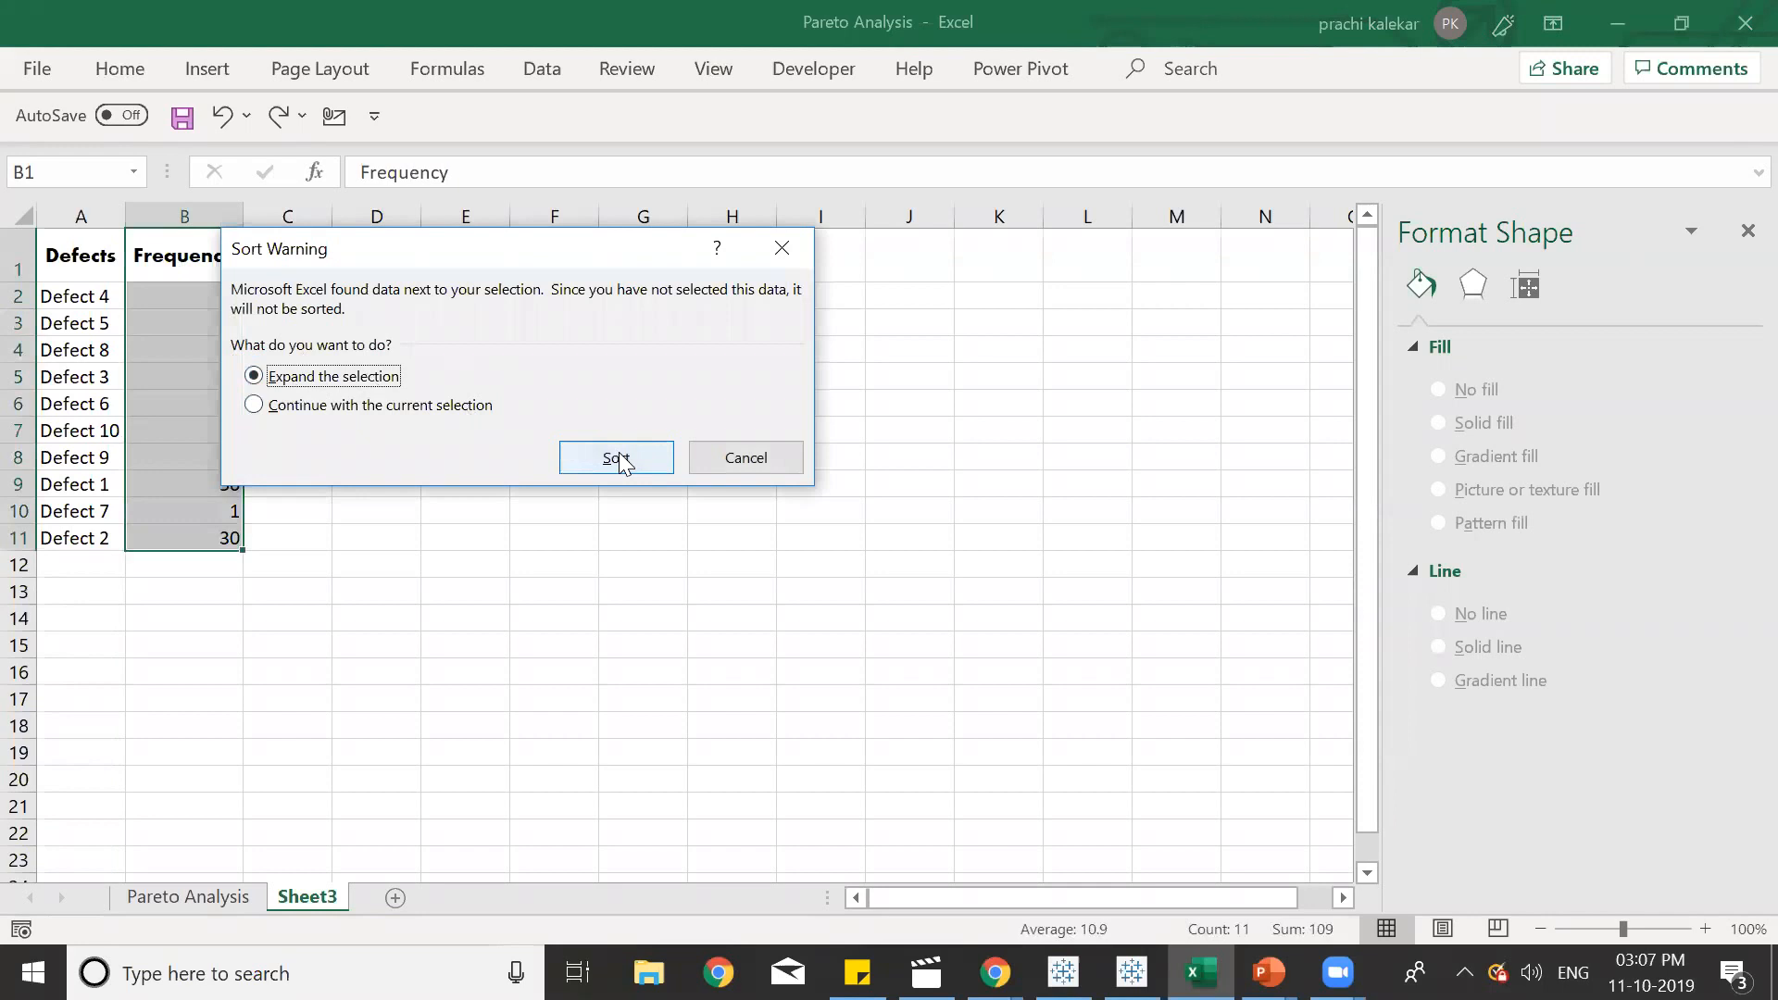
{"action": "left_click", "coordinate": [615, 457]}
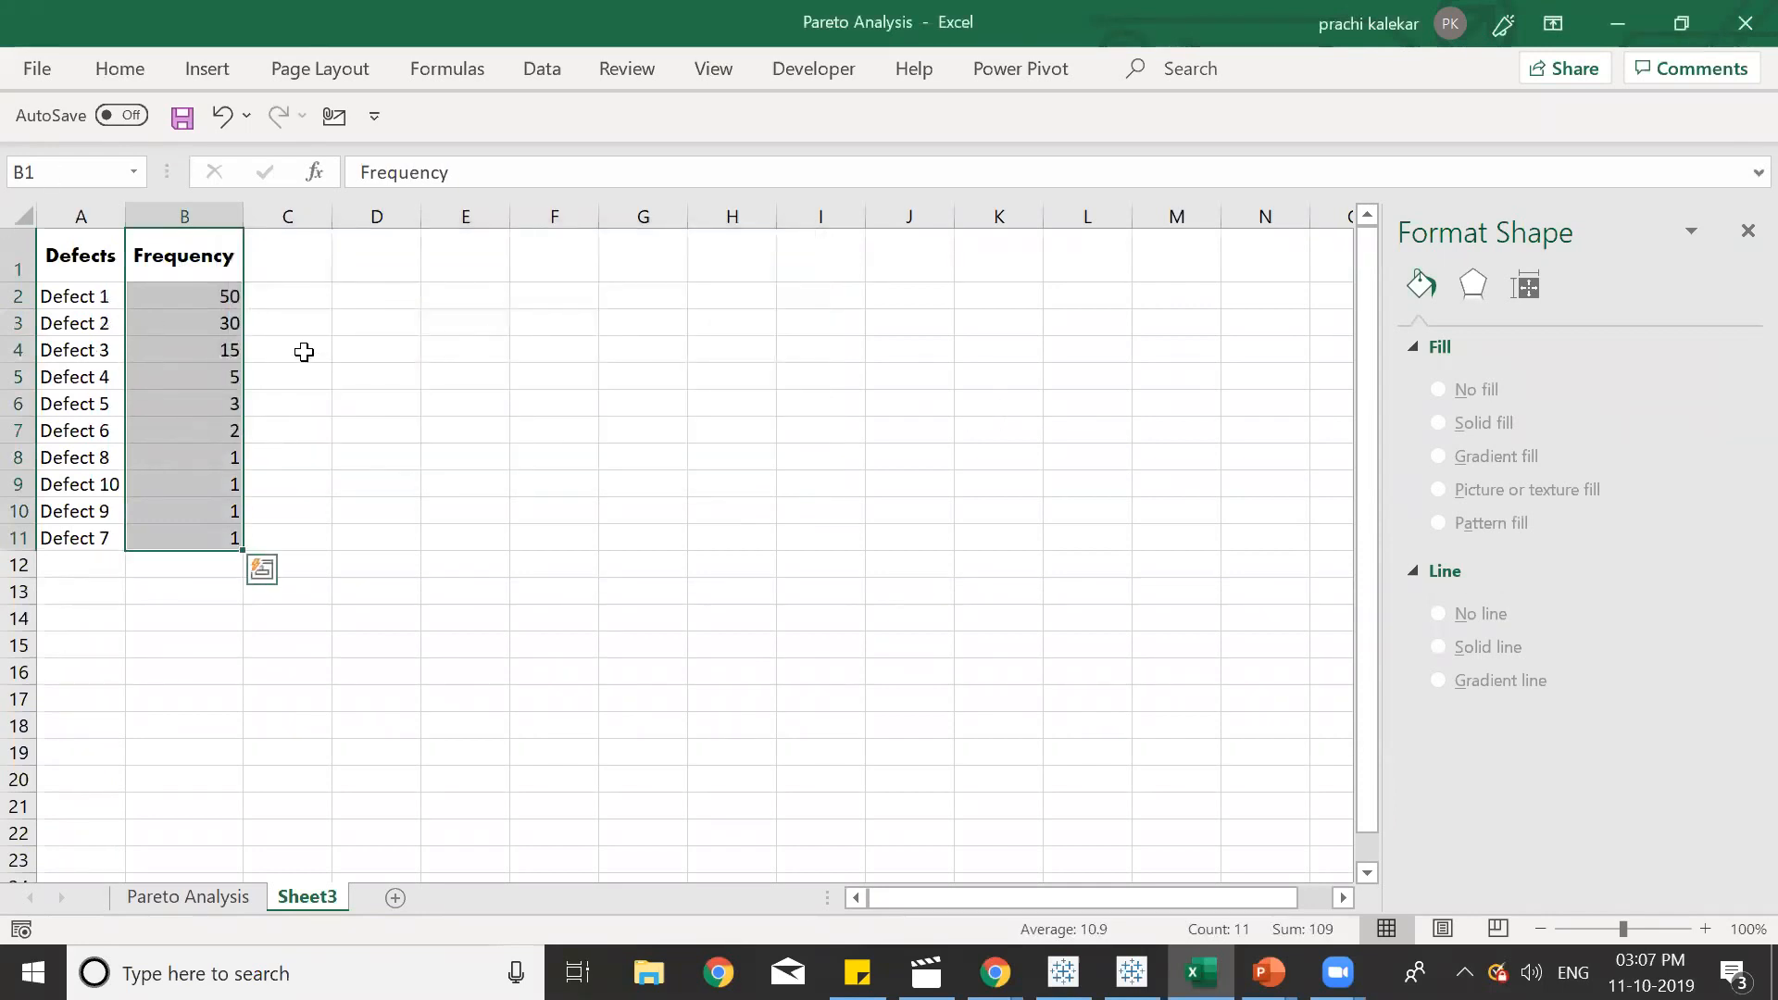
{"action": "mouse_move", "coordinate": [303, 378]}
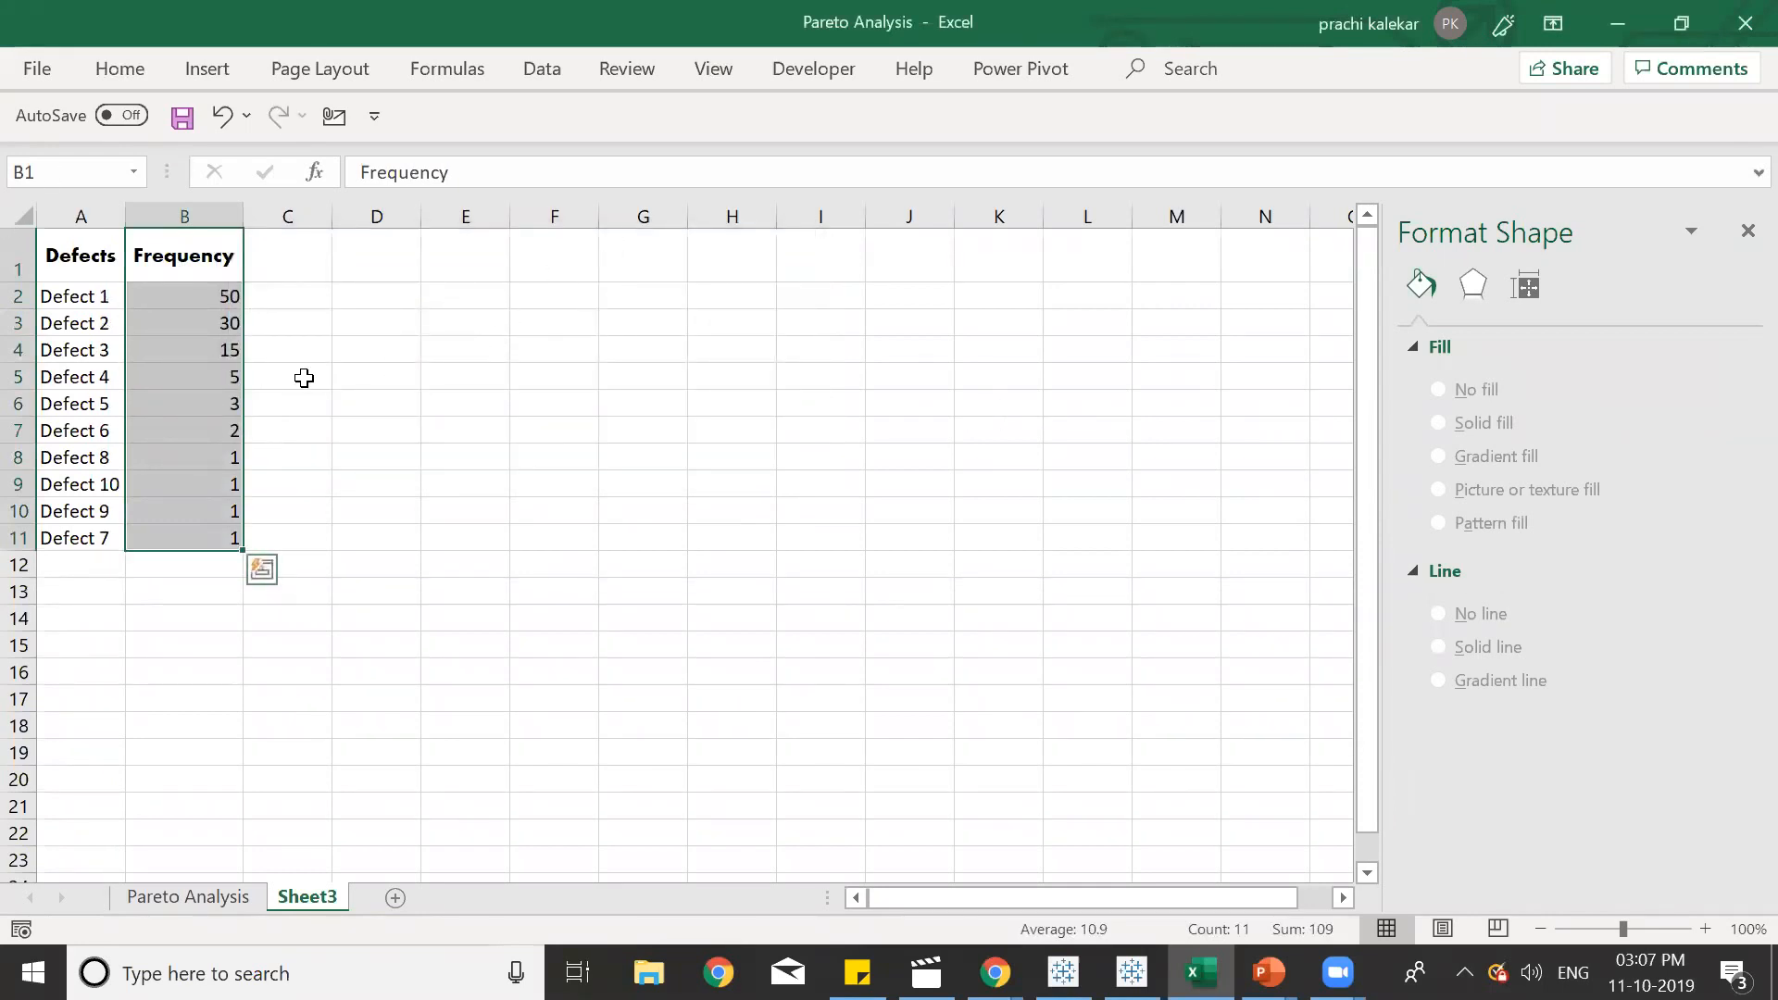
{"action": "left_click", "coordinate": [288, 376]}
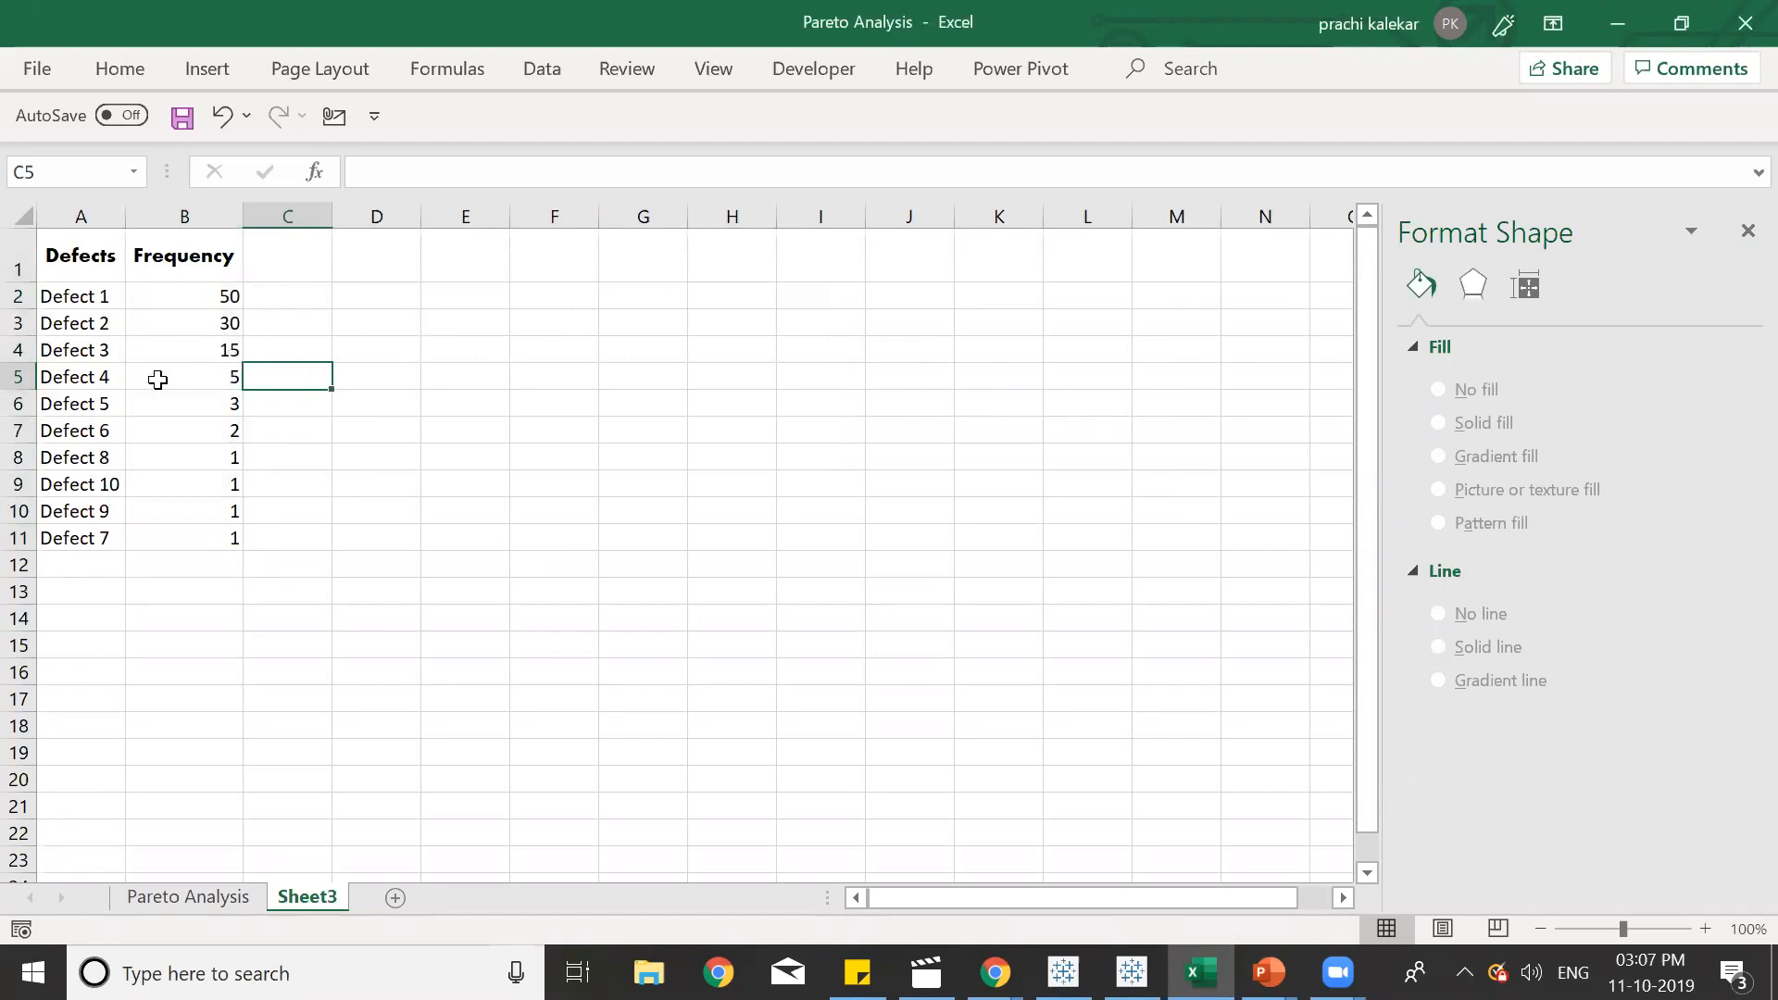
{"action": "mouse_move", "coordinate": [330, 34]}
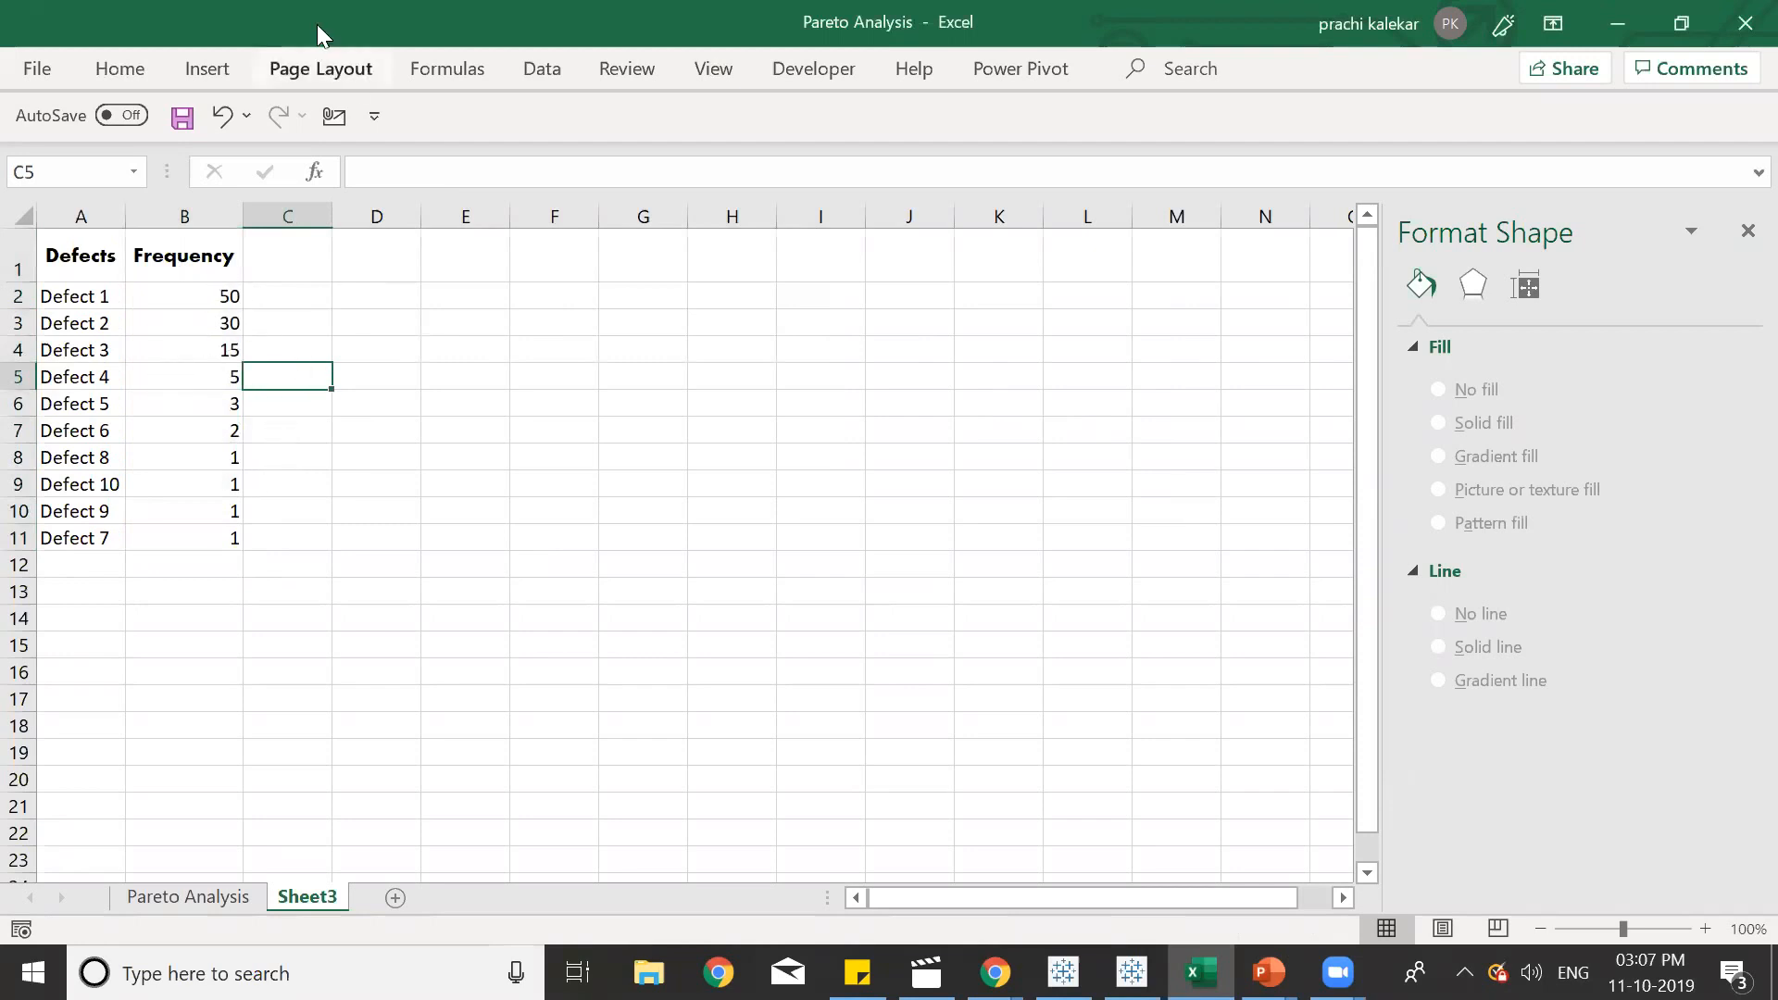
{"action": "mouse_move", "coordinate": [341, 185]}
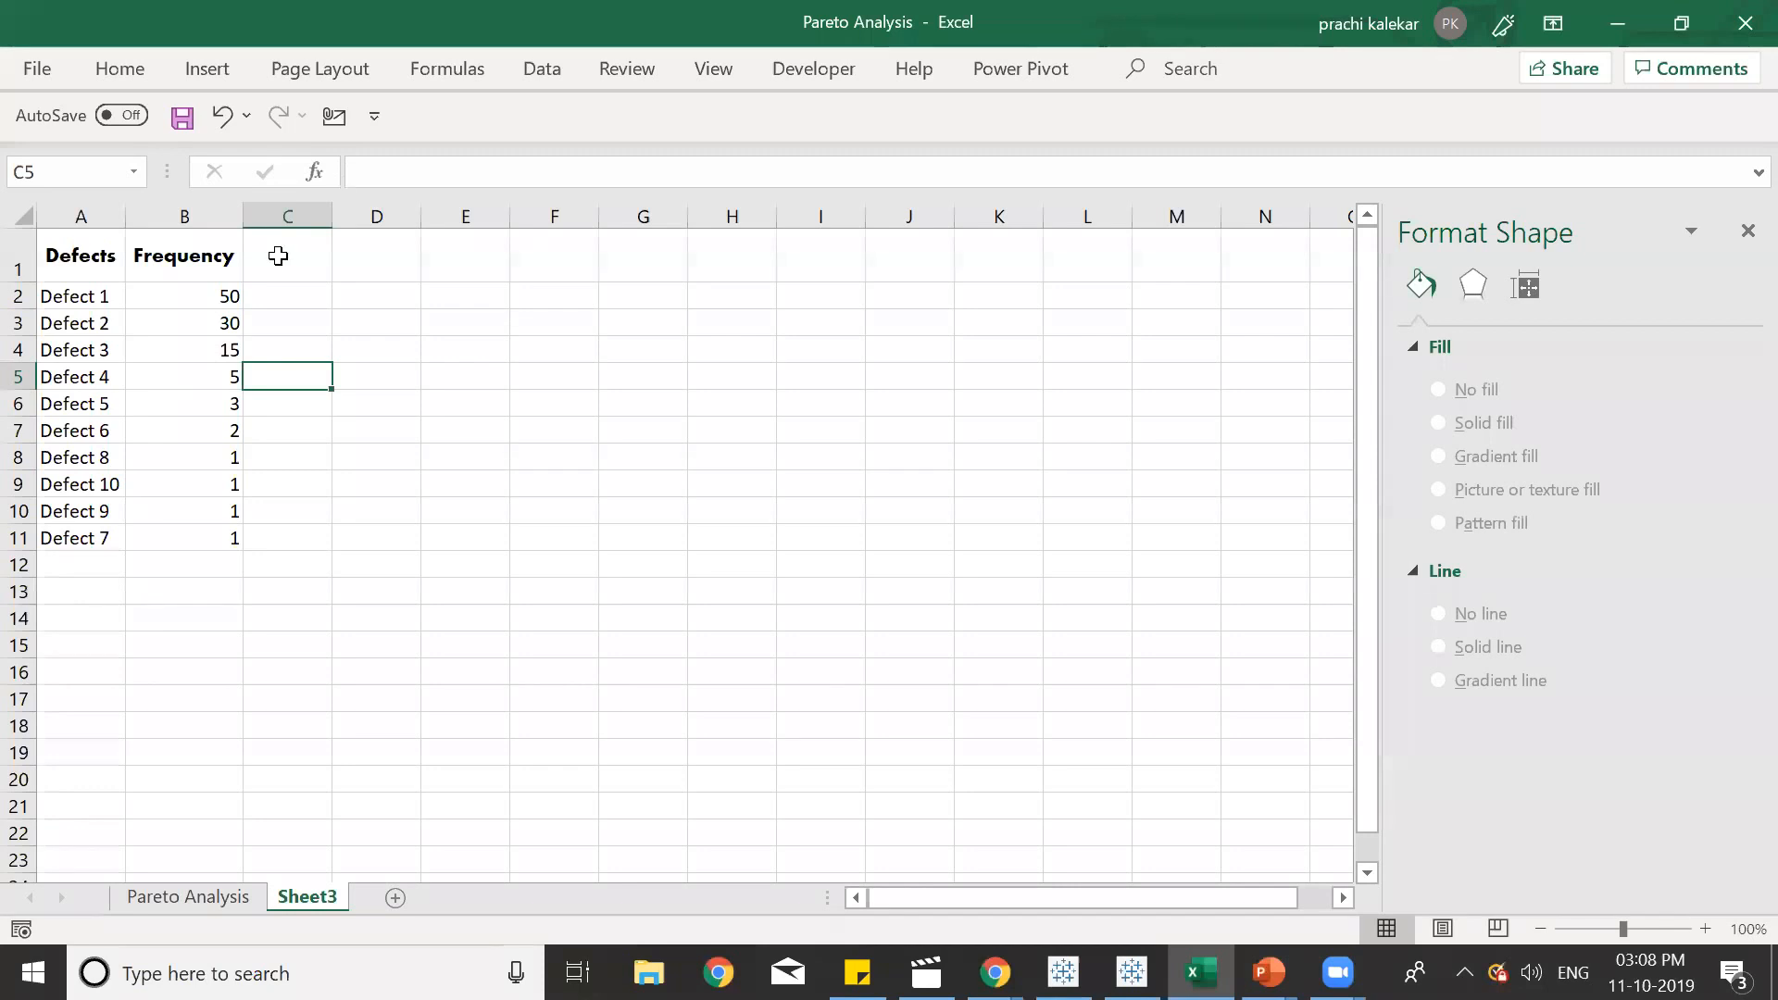
{"action": "mouse_move", "coordinate": [192, 336]}
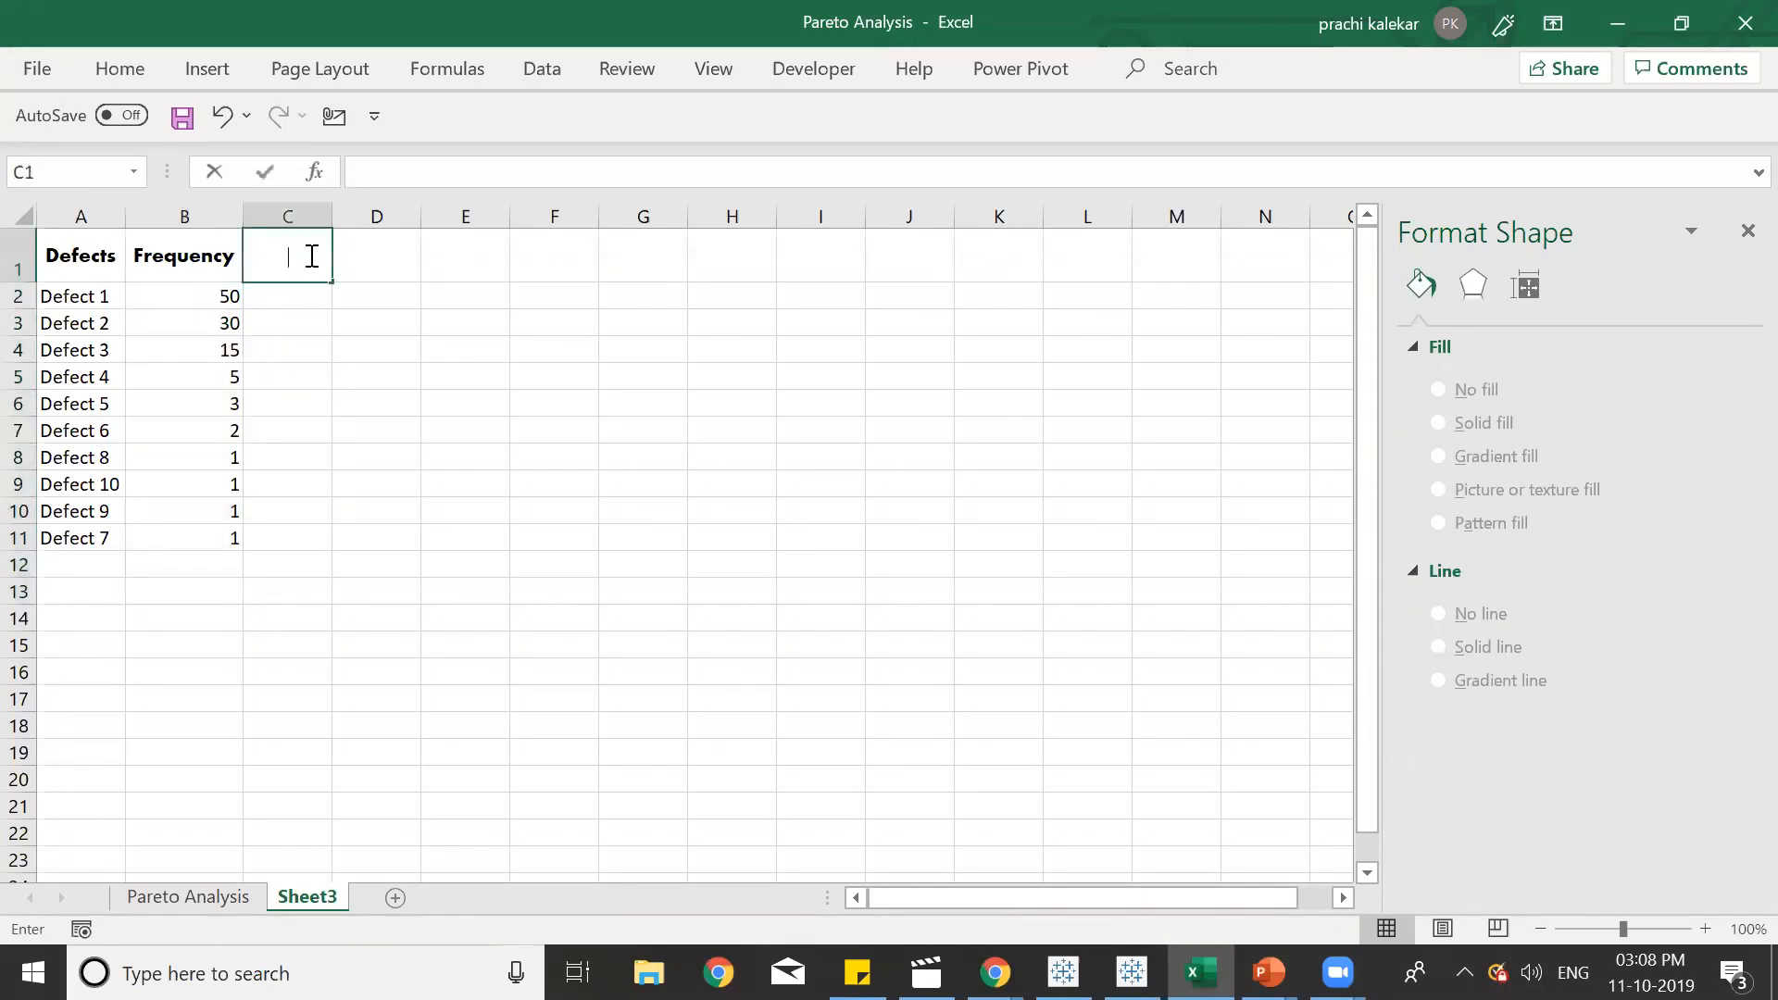
Add a 'Cumulative Frequency' heading in C1 and widen column C to fit it.
{"action": "type", "text": "Cumulative"}
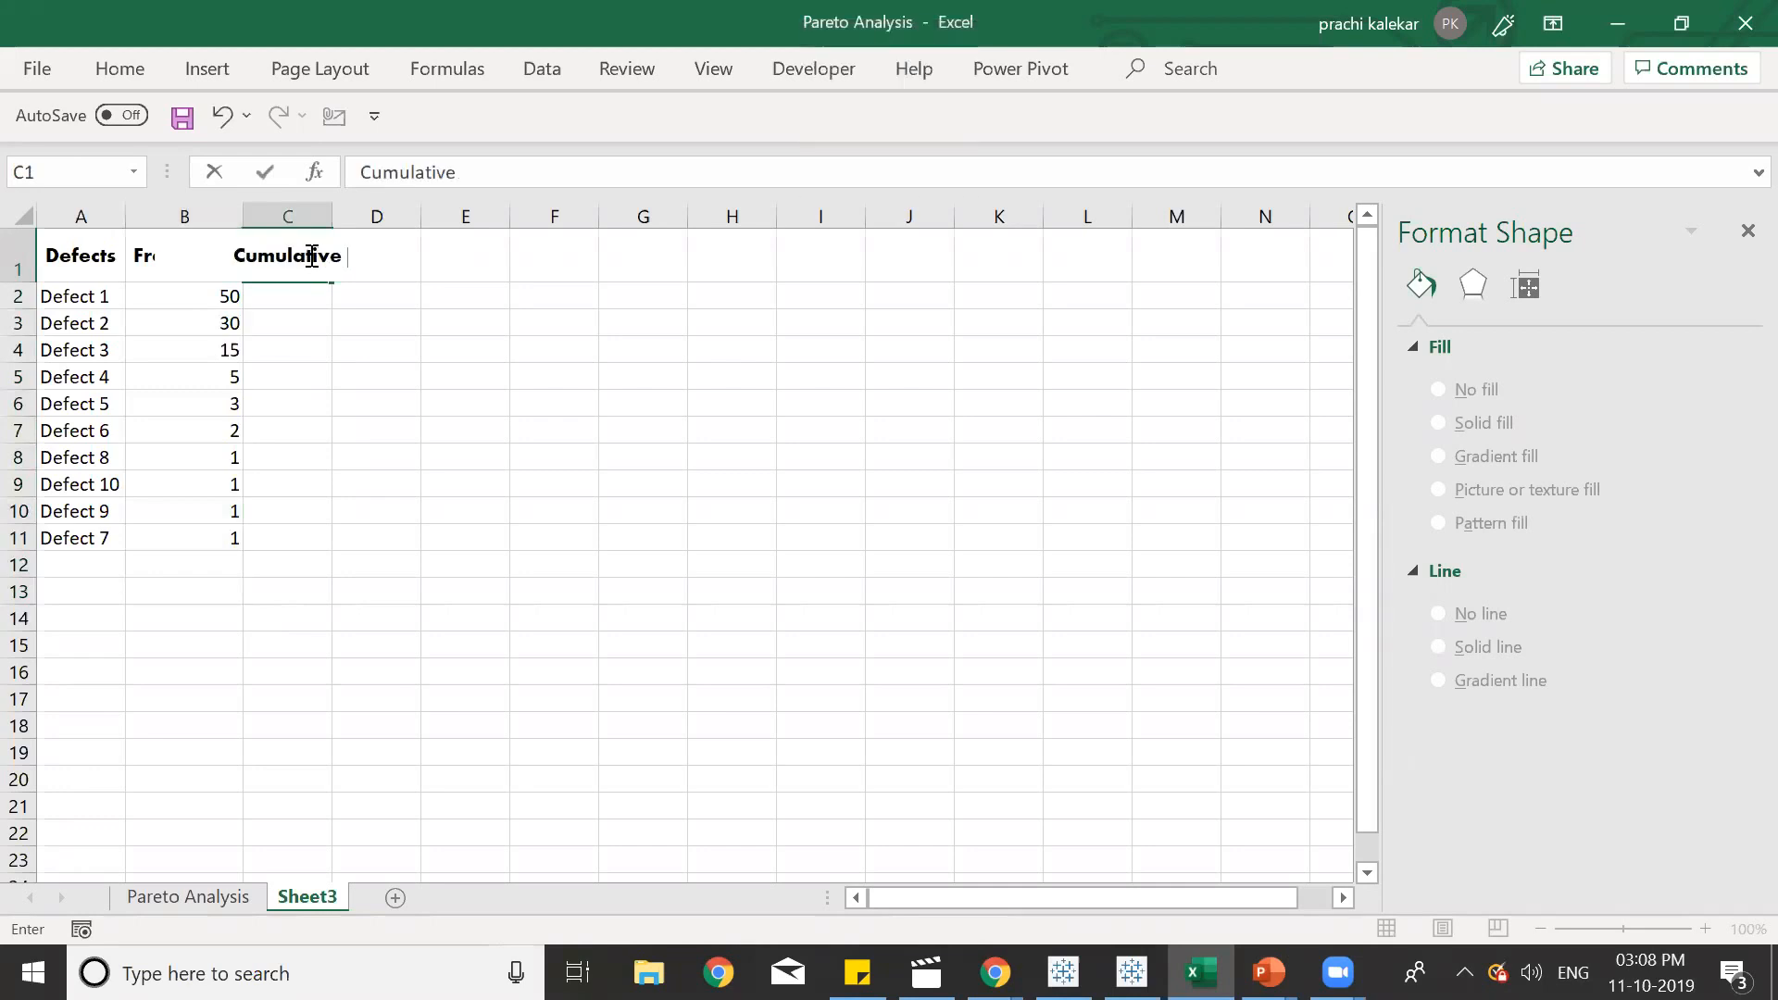
{"action": "type", "text": "Frequency"}
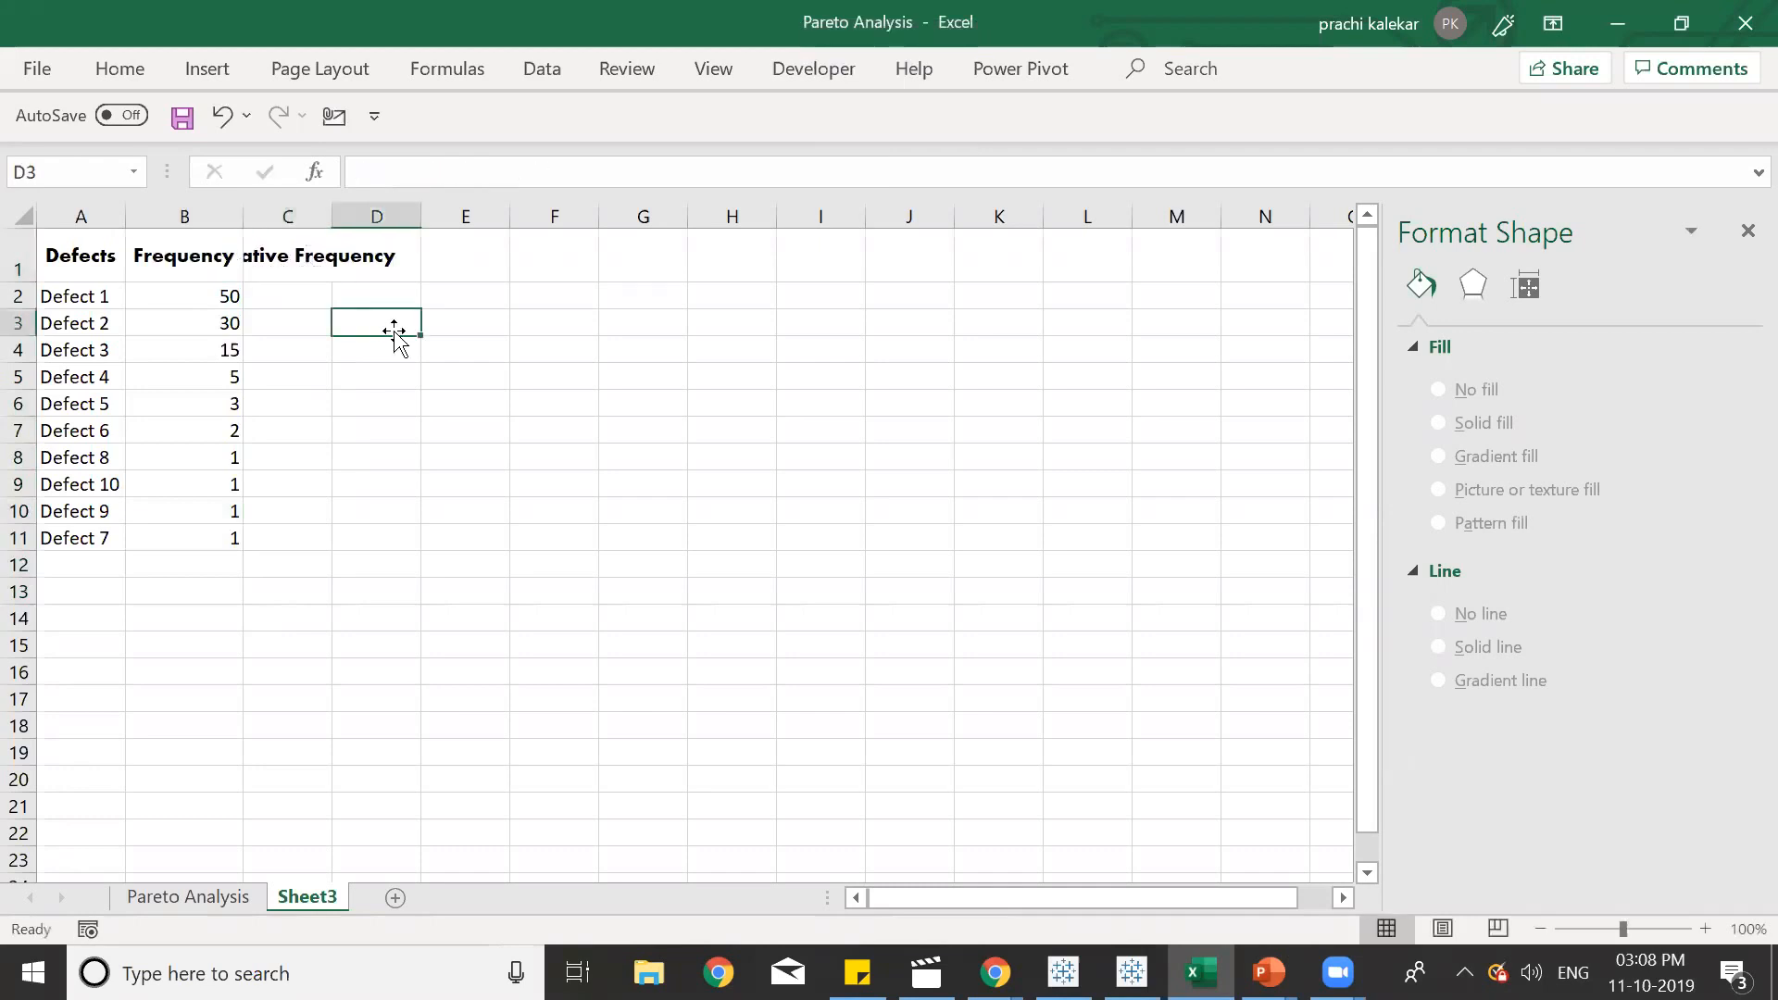
{"action": "left_click", "coordinate": [288, 255]}
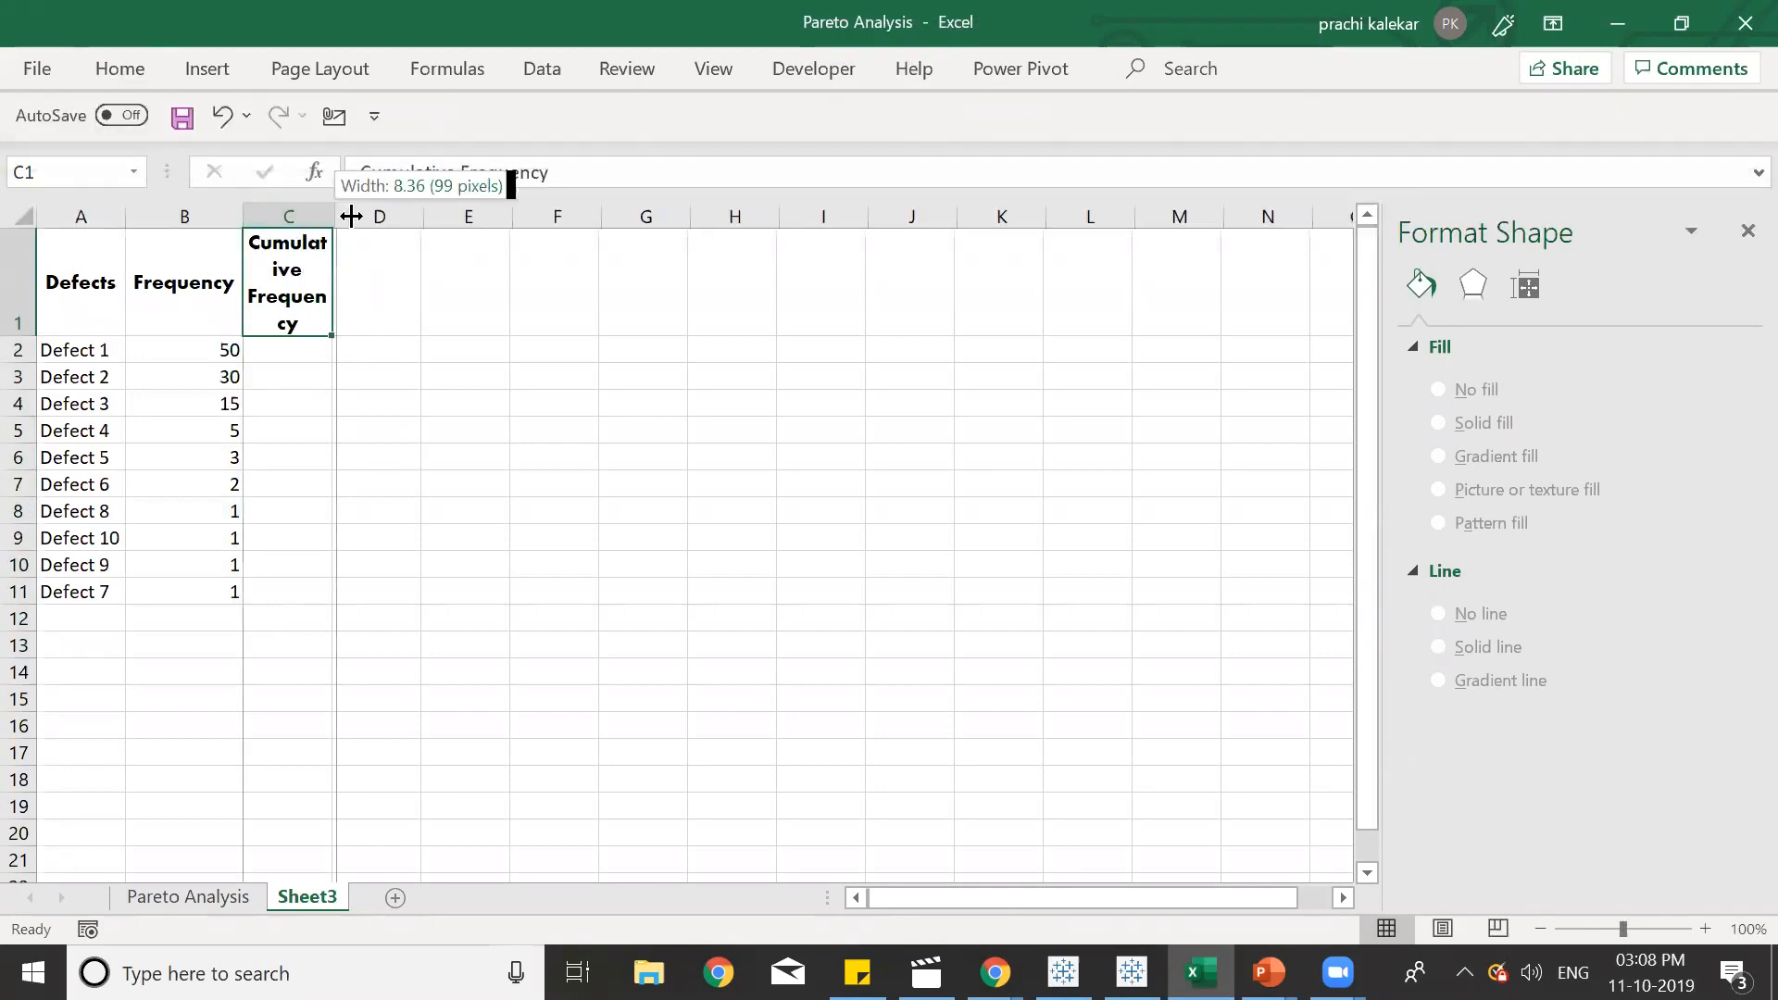
{"action": "left_click_drag", "start_coordinate": [331, 215], "coordinate": [365, 215]}
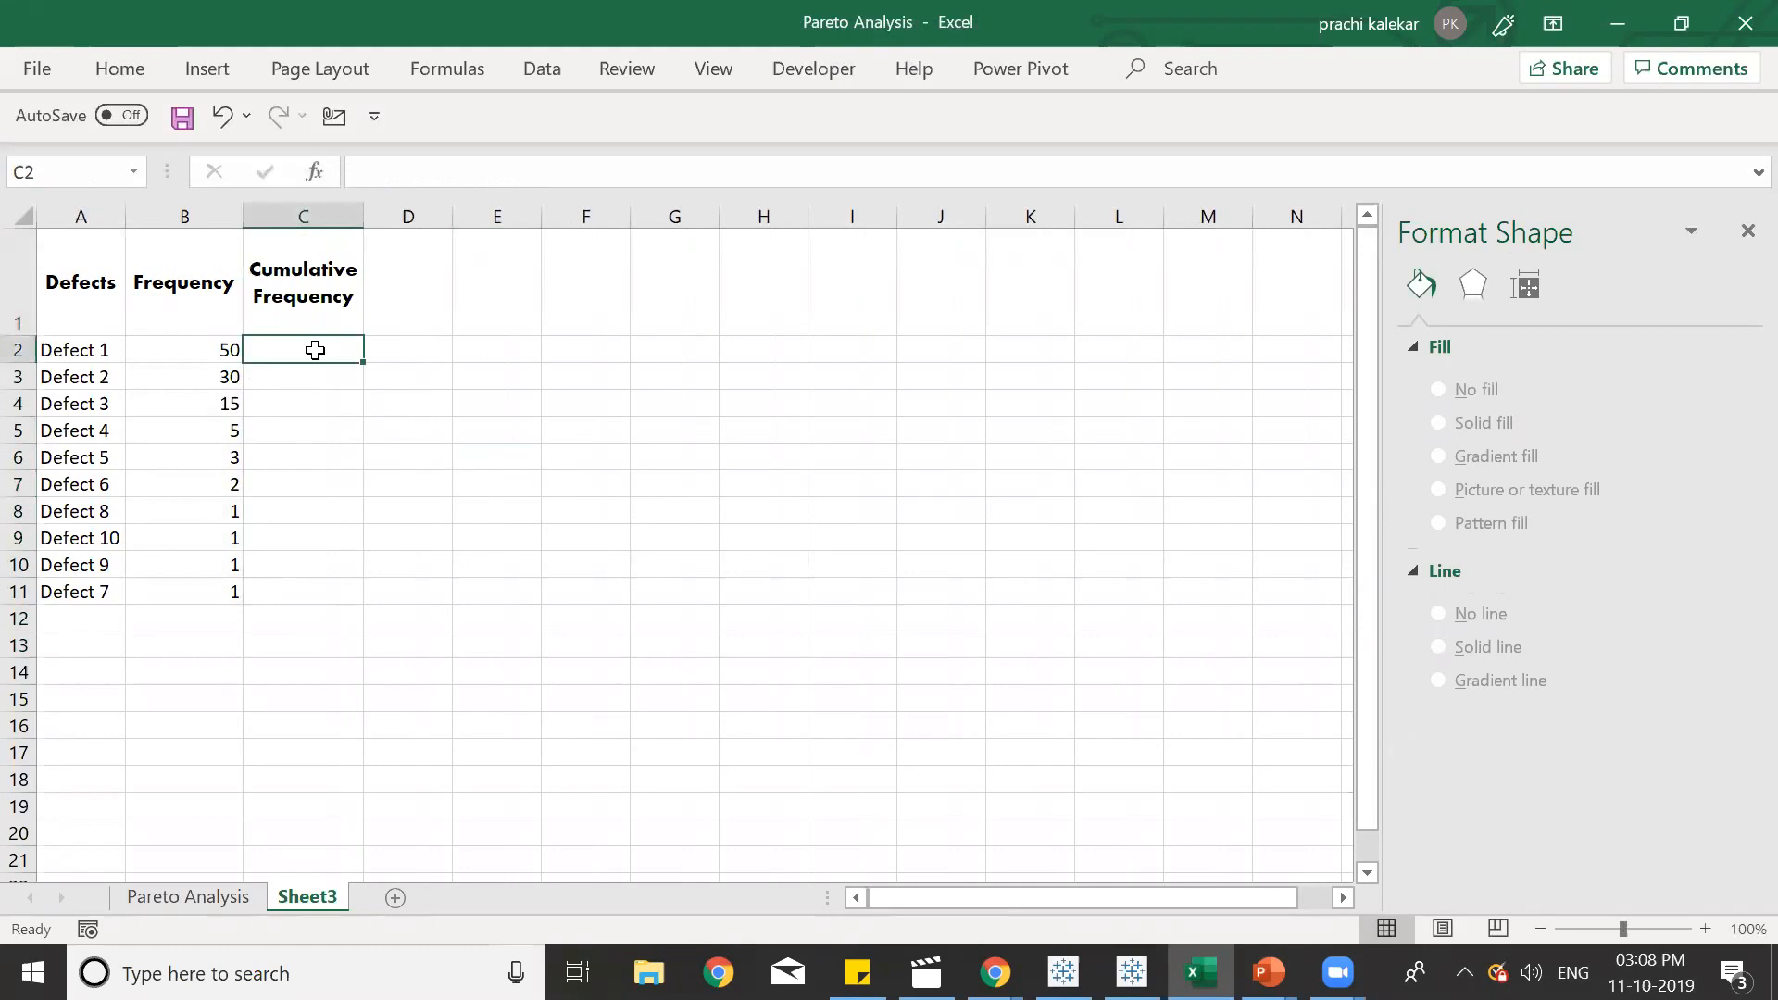
Enter =B2 in C2 for 50, then =B3+C2 in C3 for a running total of 80.
{"action": "type", "text": "="}
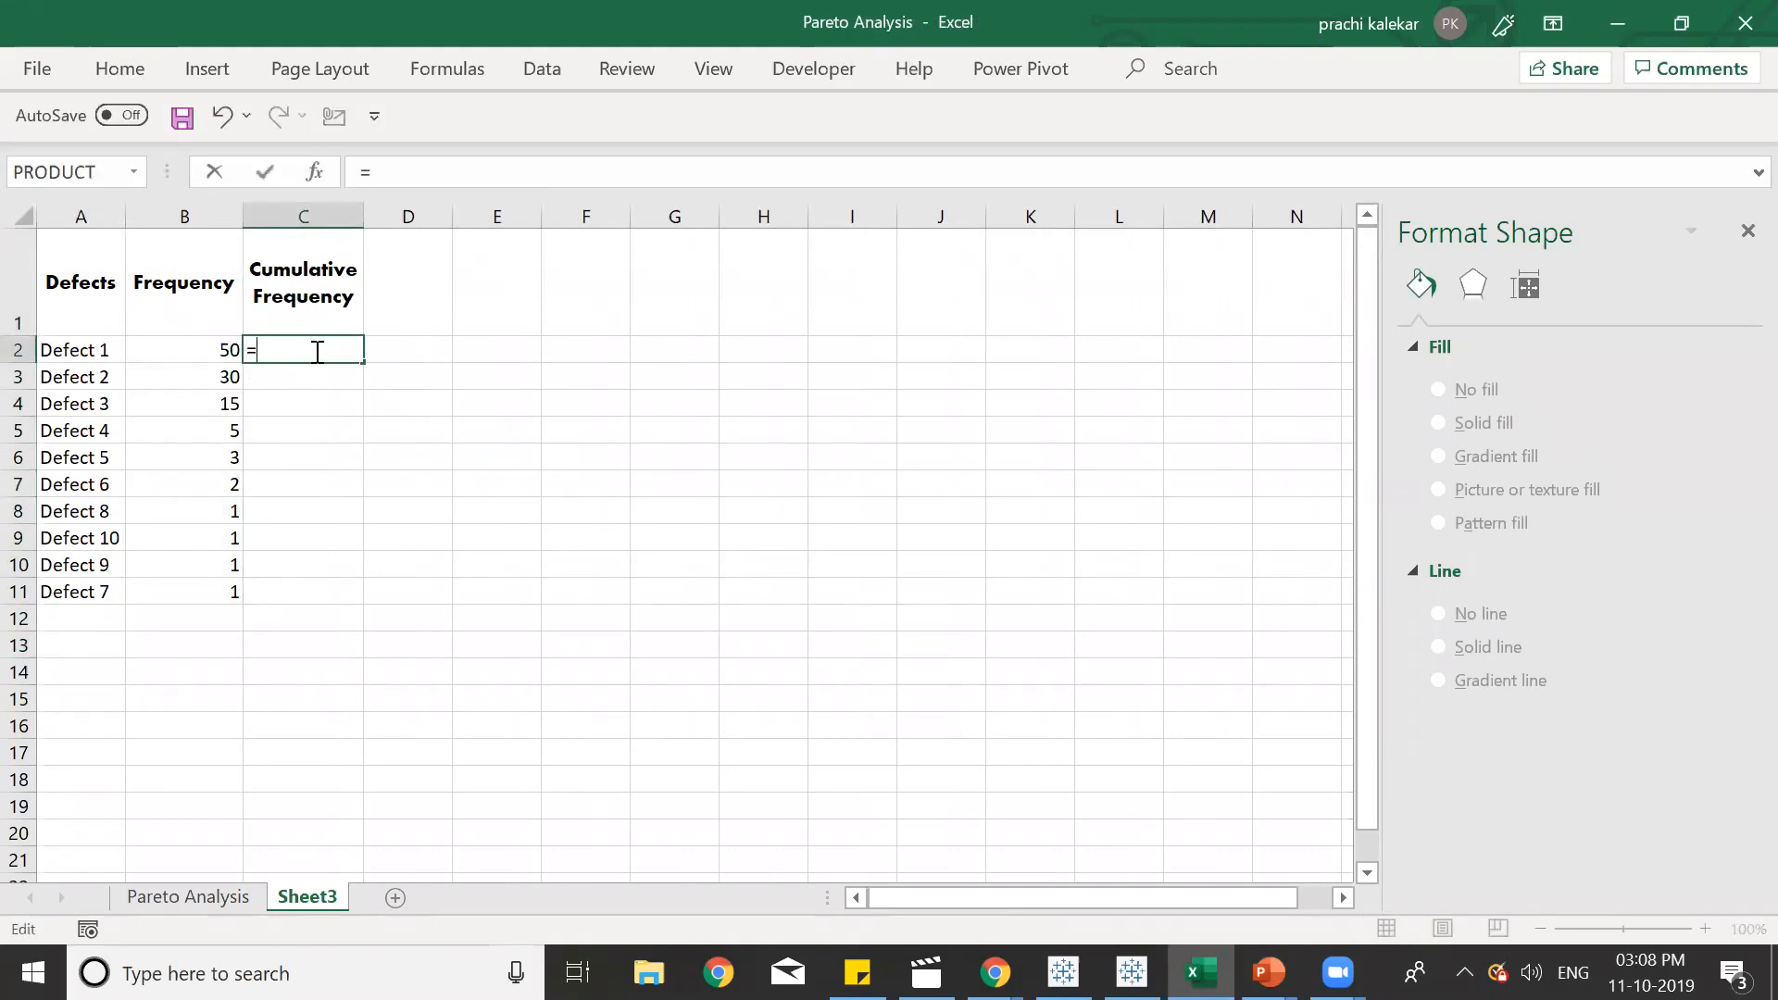
{"action": "left_click", "coordinate": [184, 350]}
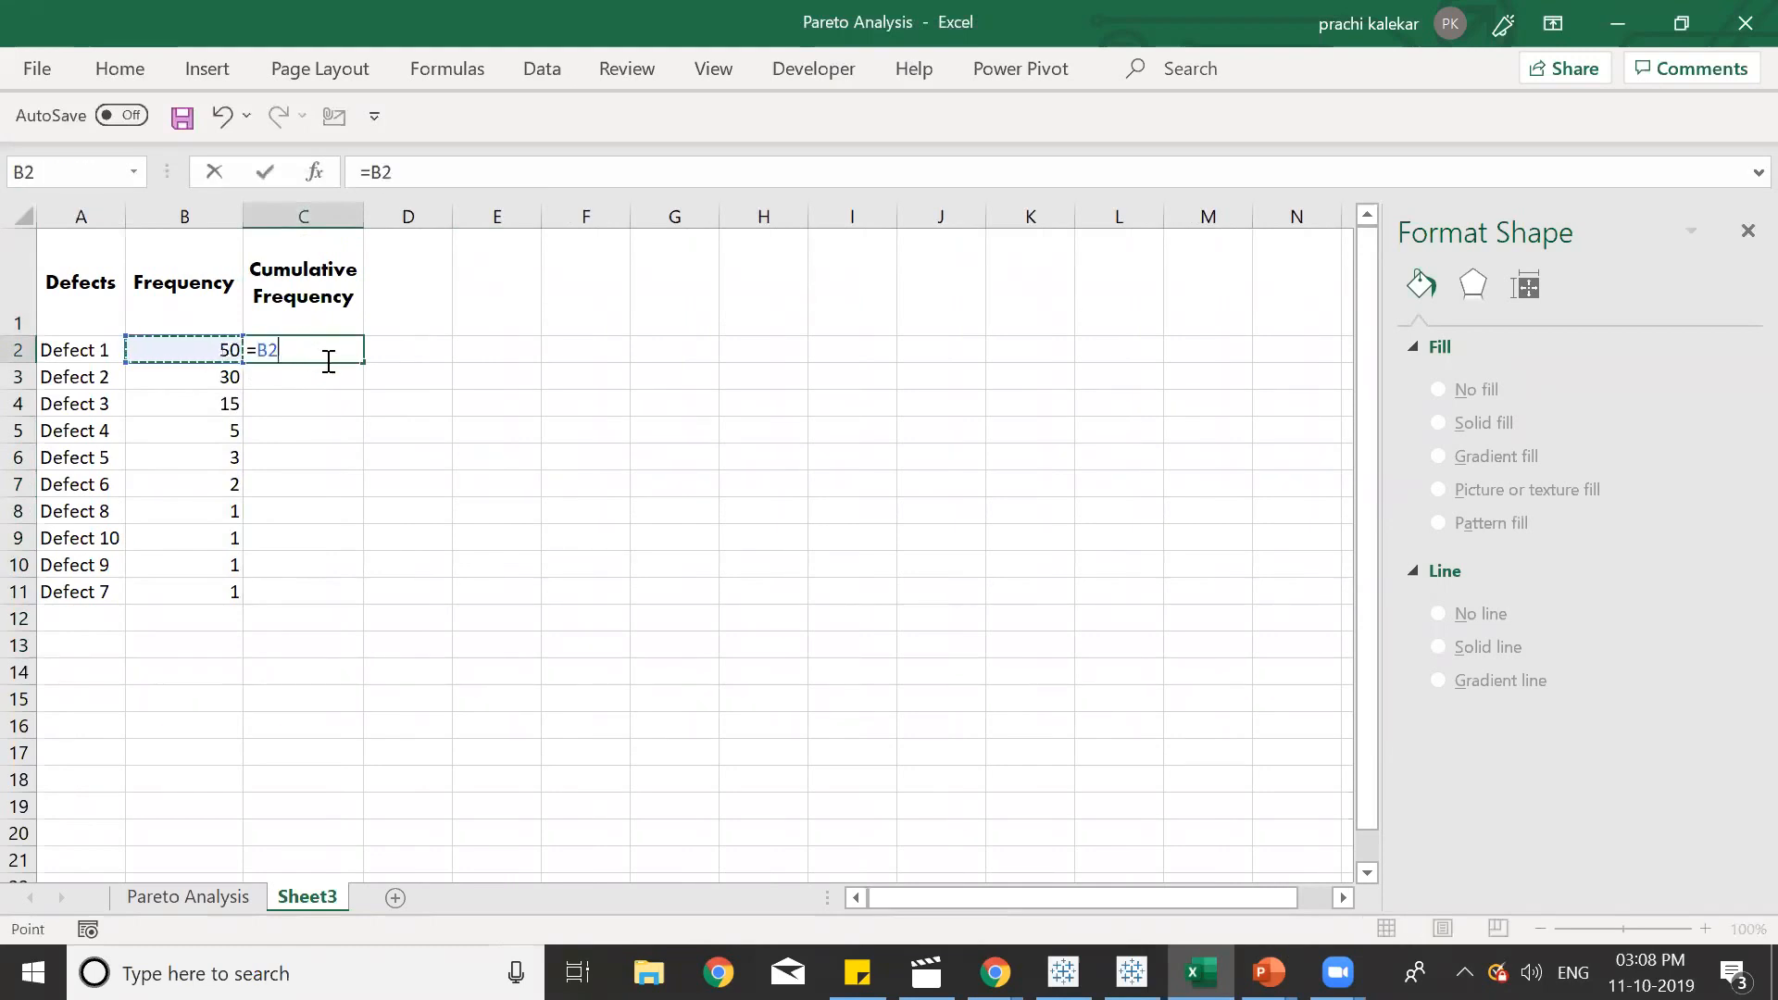
{"action": "key", "text": "Enter"}
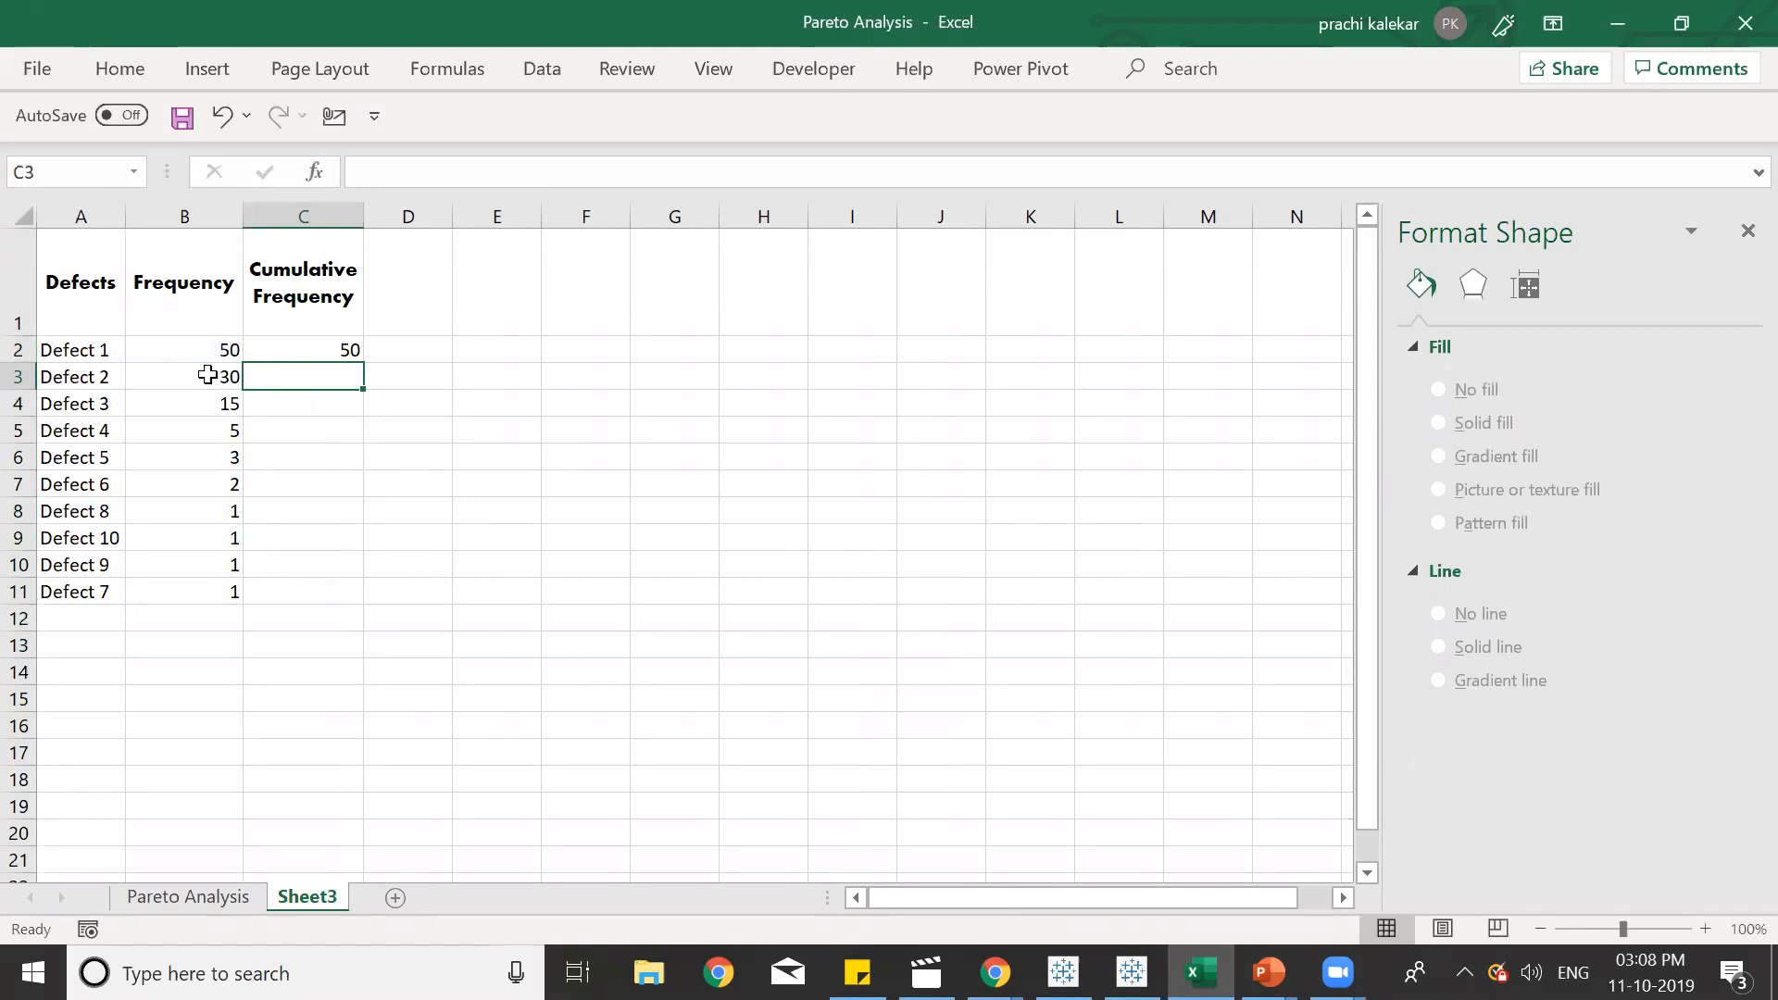
{"action": "left_click", "coordinate": [183, 378]}
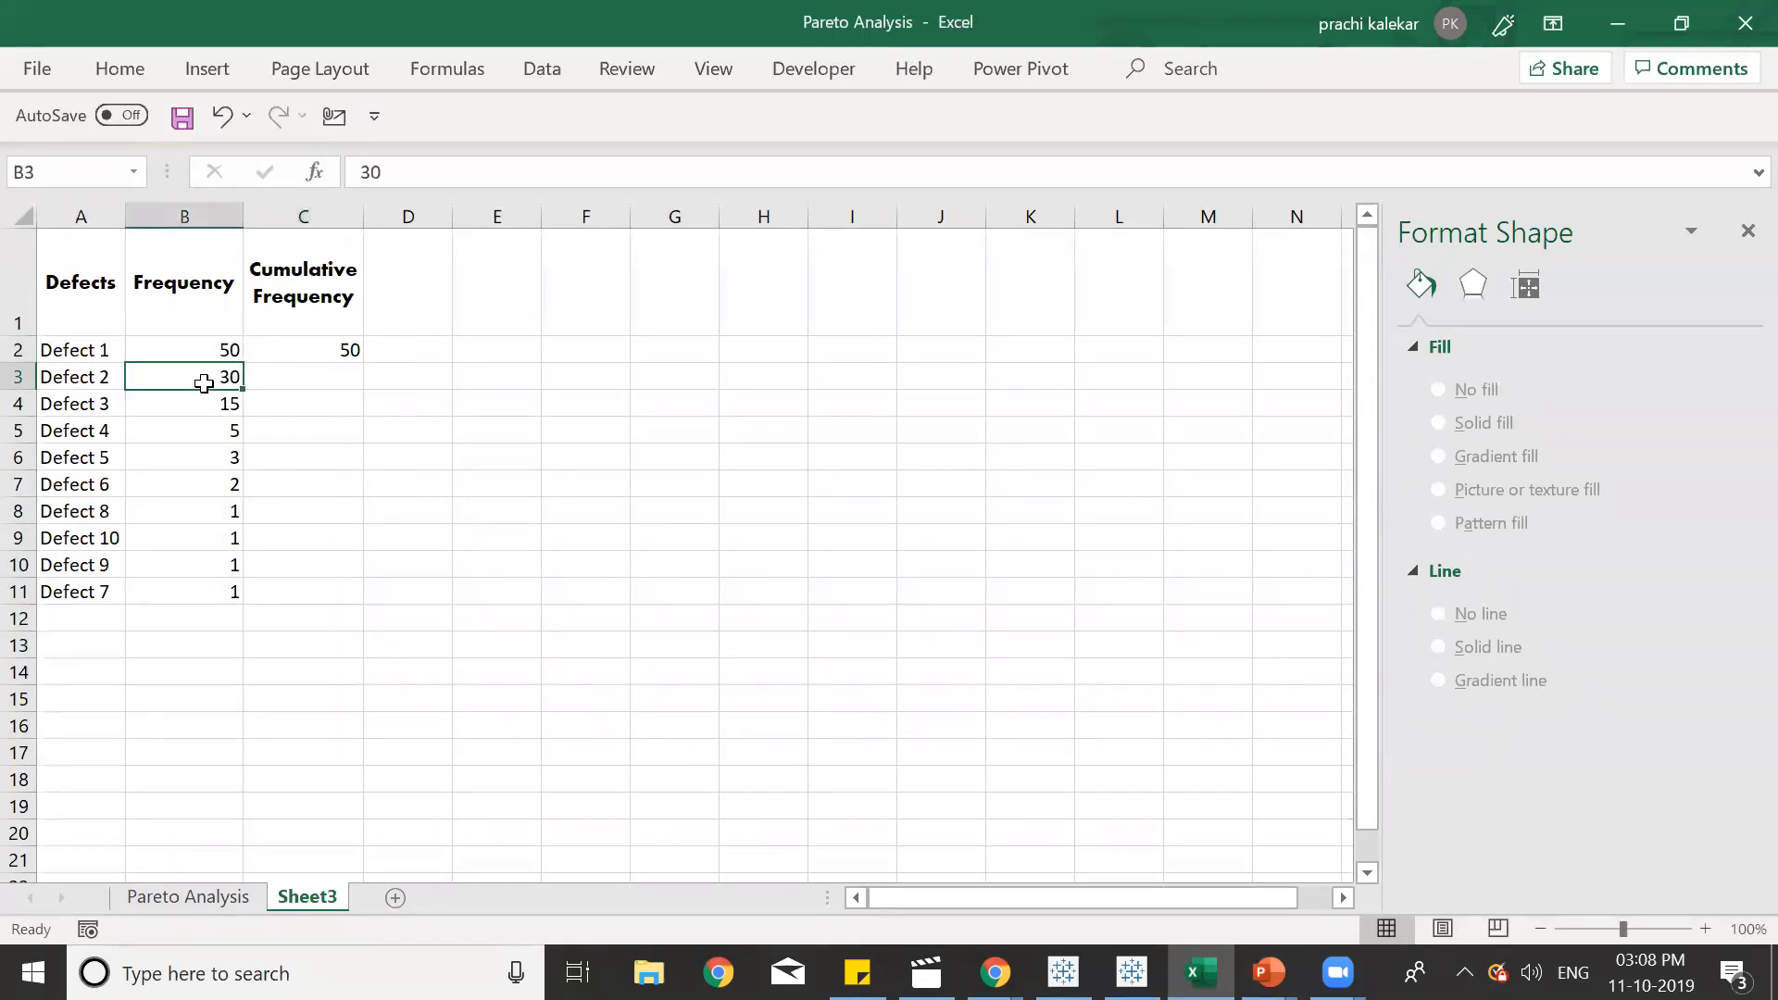
{"action": "left_click", "coordinate": [304, 378]}
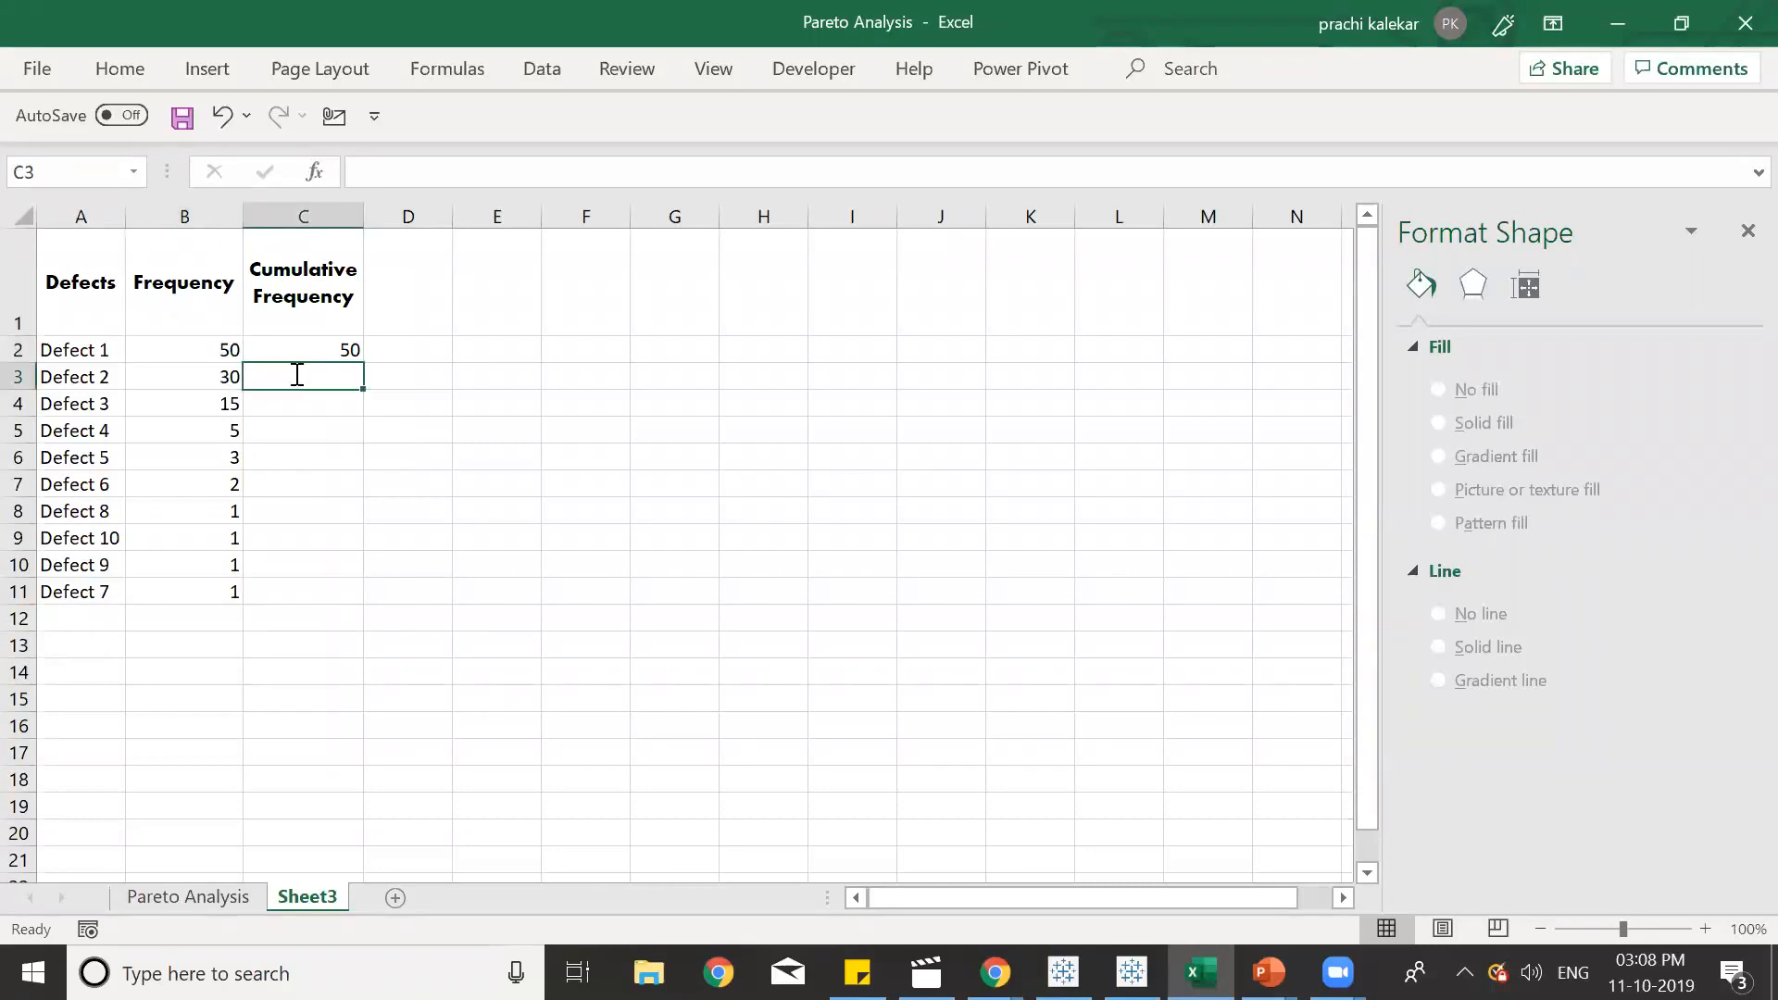
{"action": "type", "text": "="}
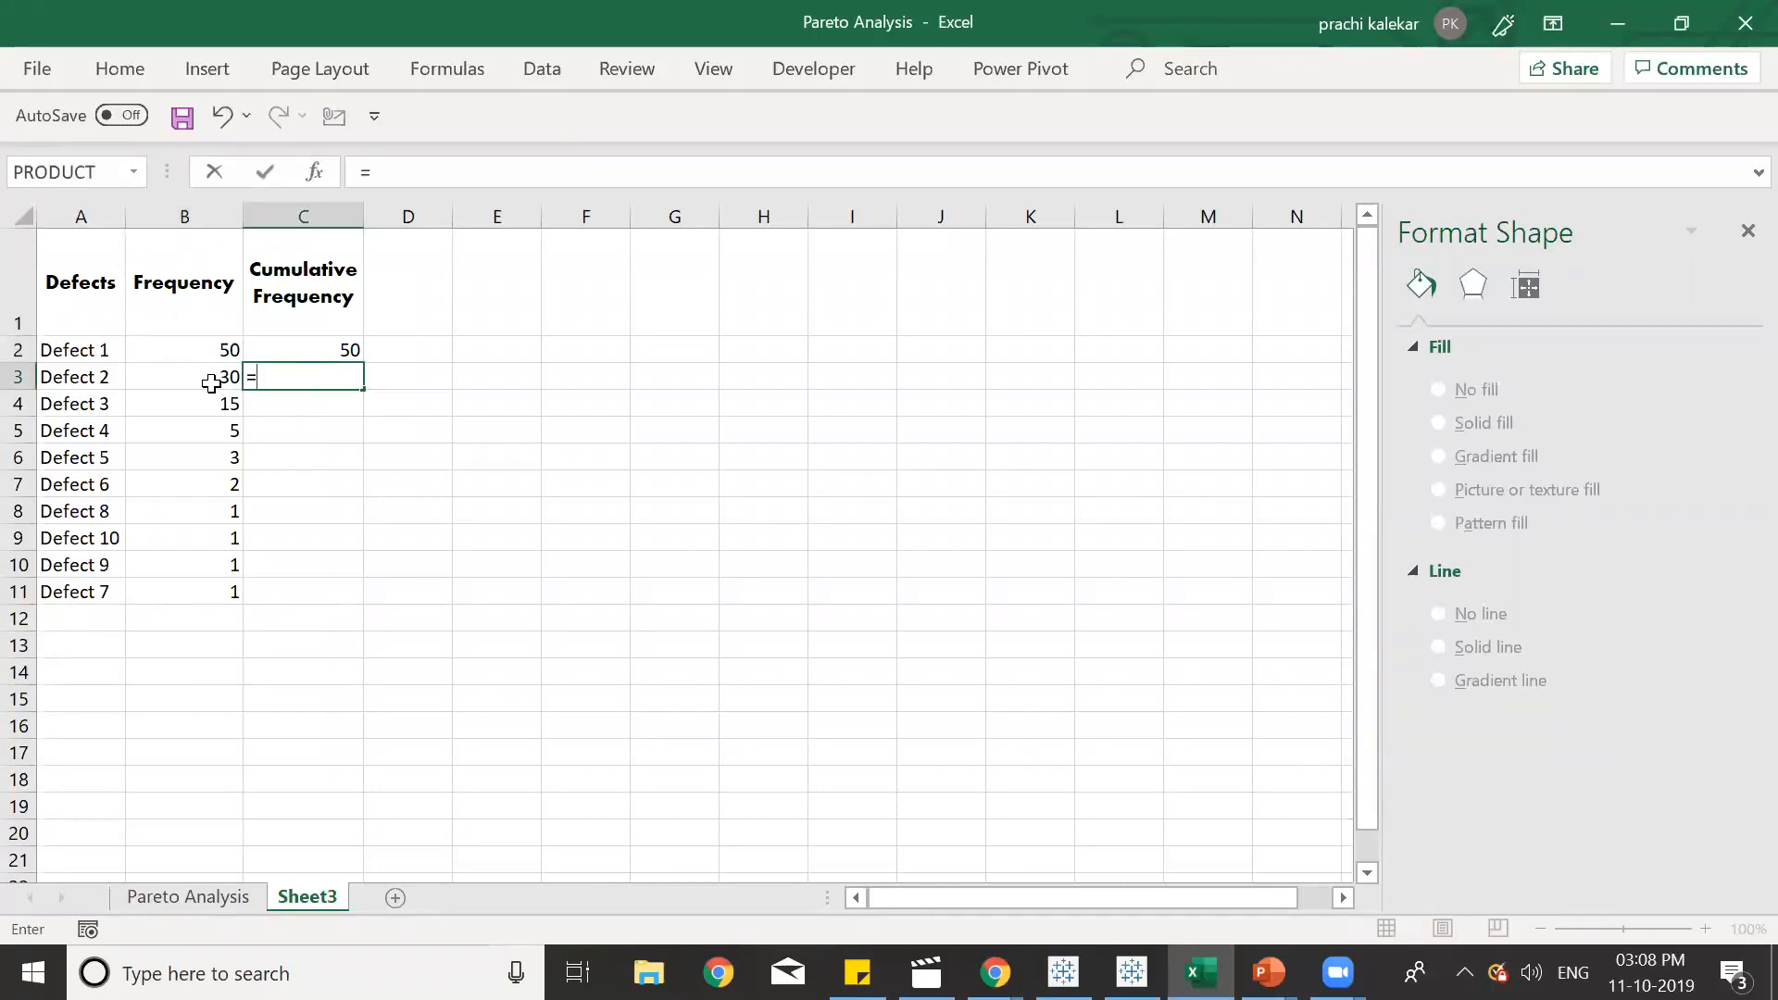
{"action": "left_click", "coordinate": [186, 378]}
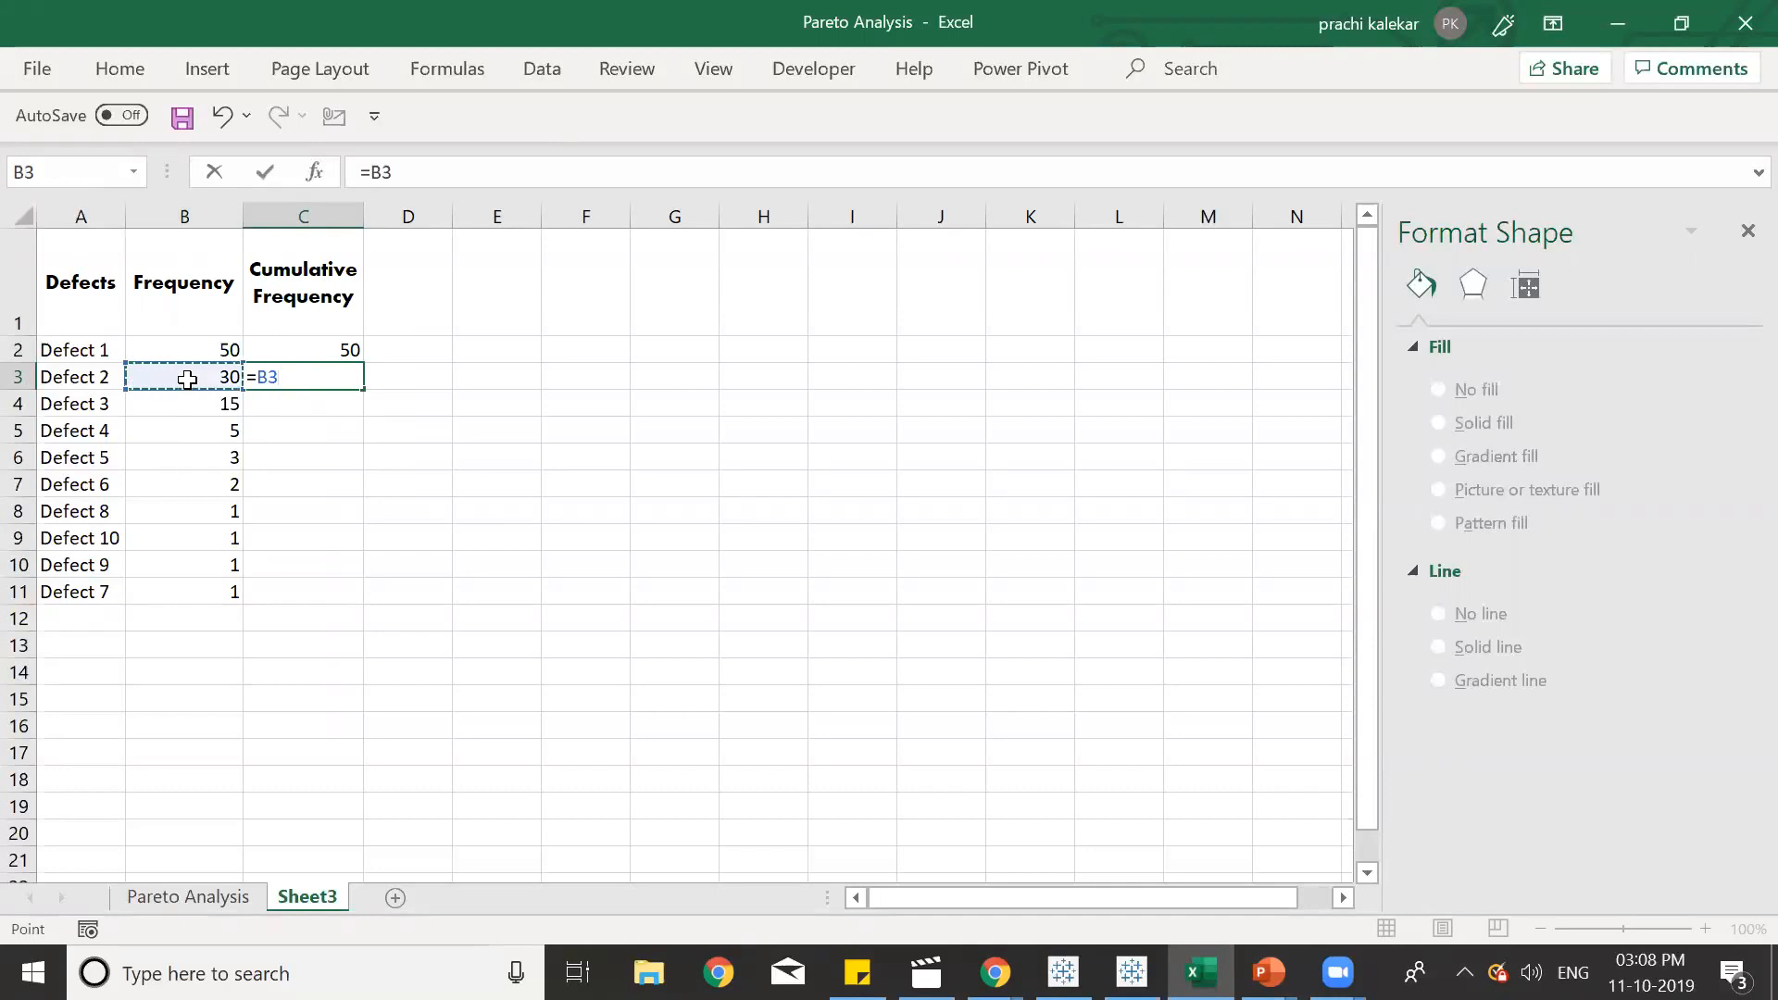
{"action": "mouse_move", "coordinate": [208, 378]}
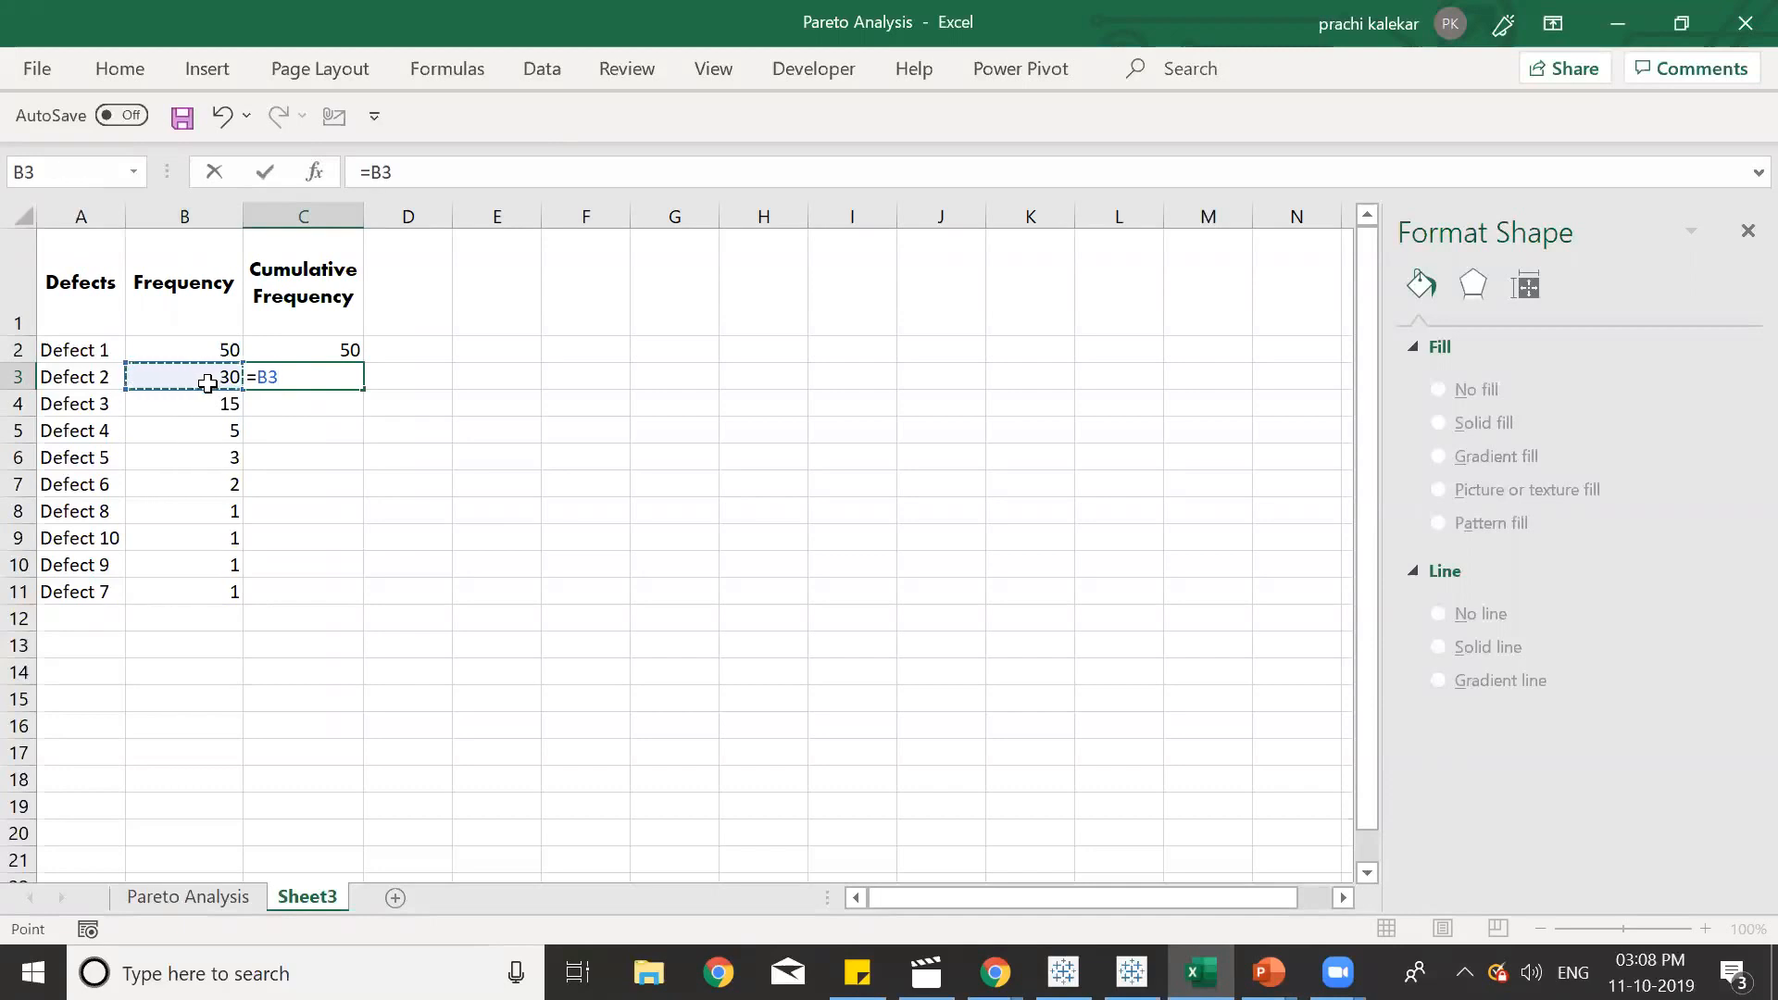
{"action": "mouse_move", "coordinate": [270, 349]}
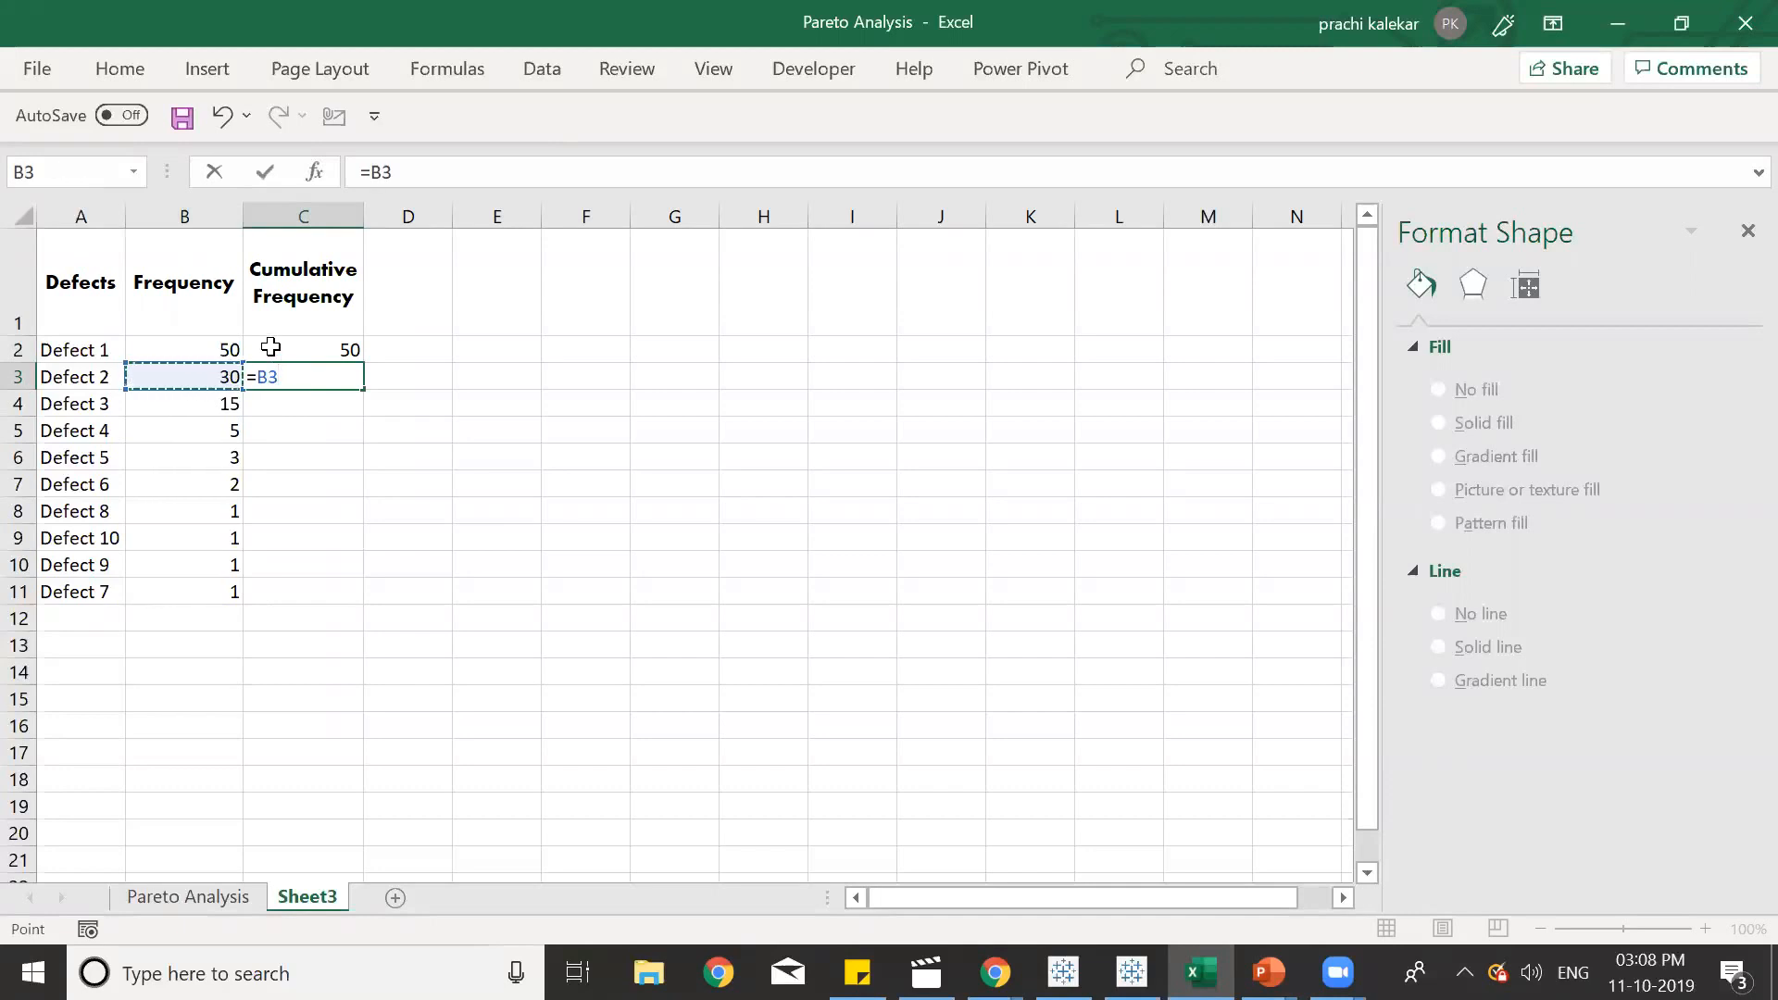
{"action": "type", "text": "+"}
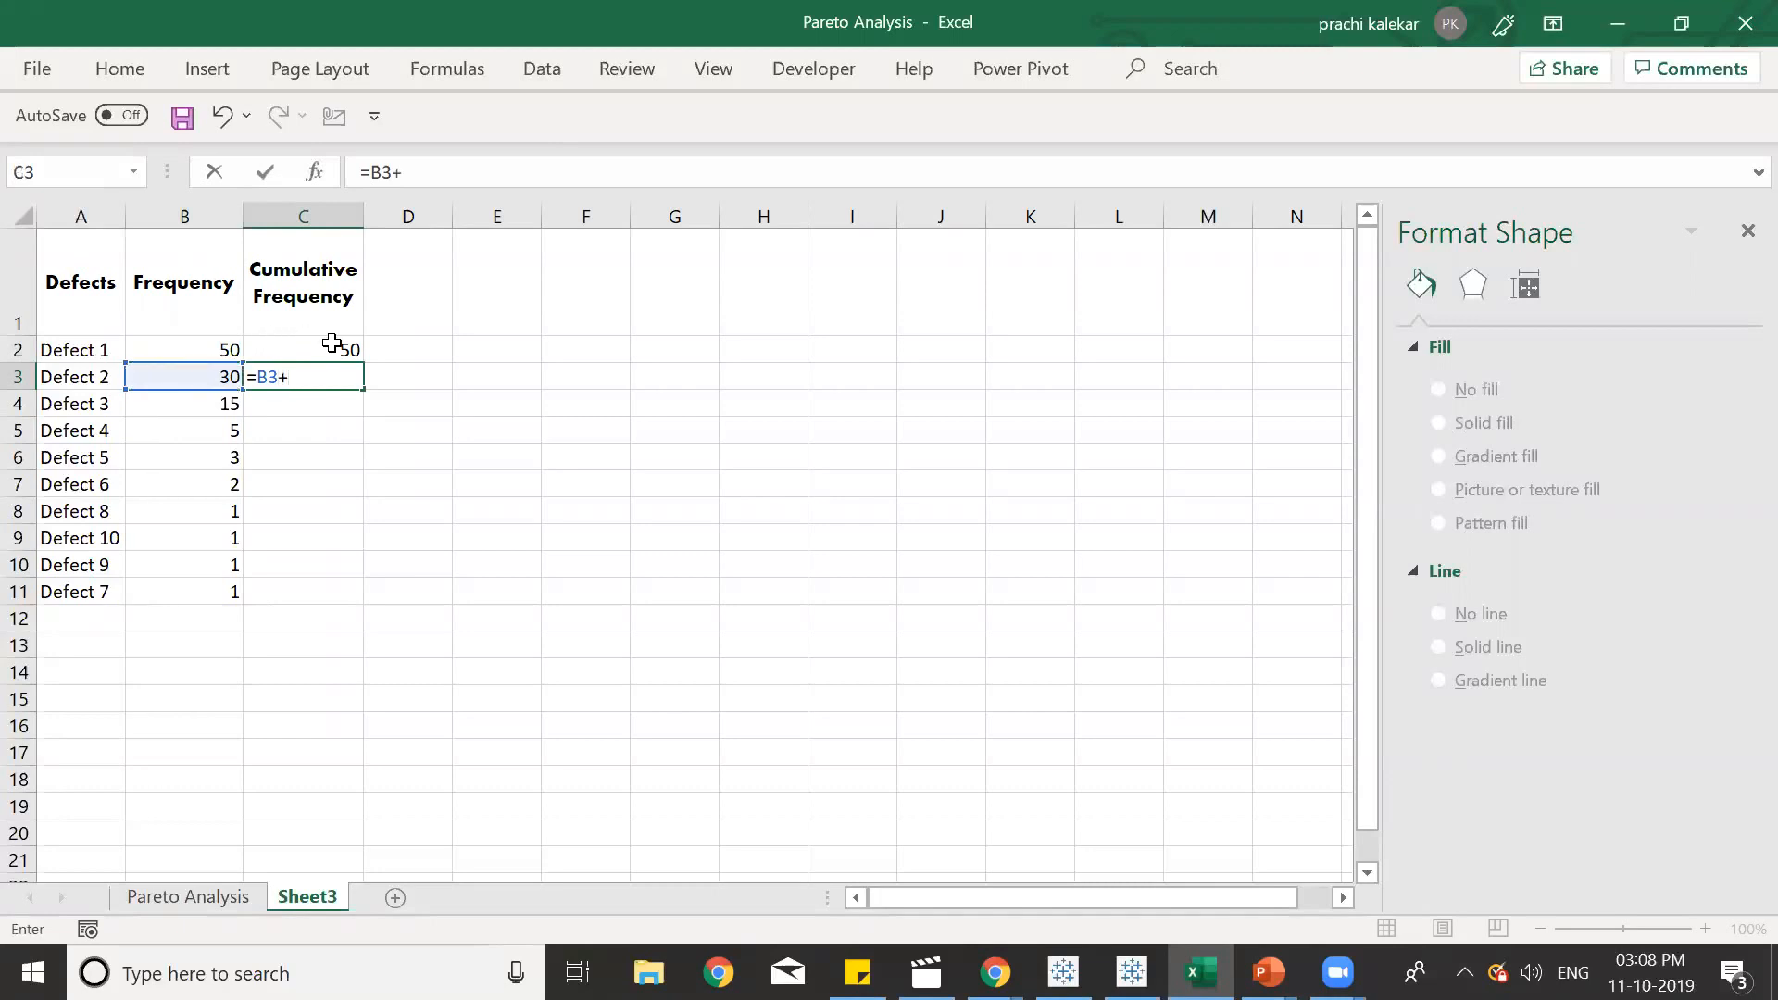
{"action": "key", "text": "Enter"}
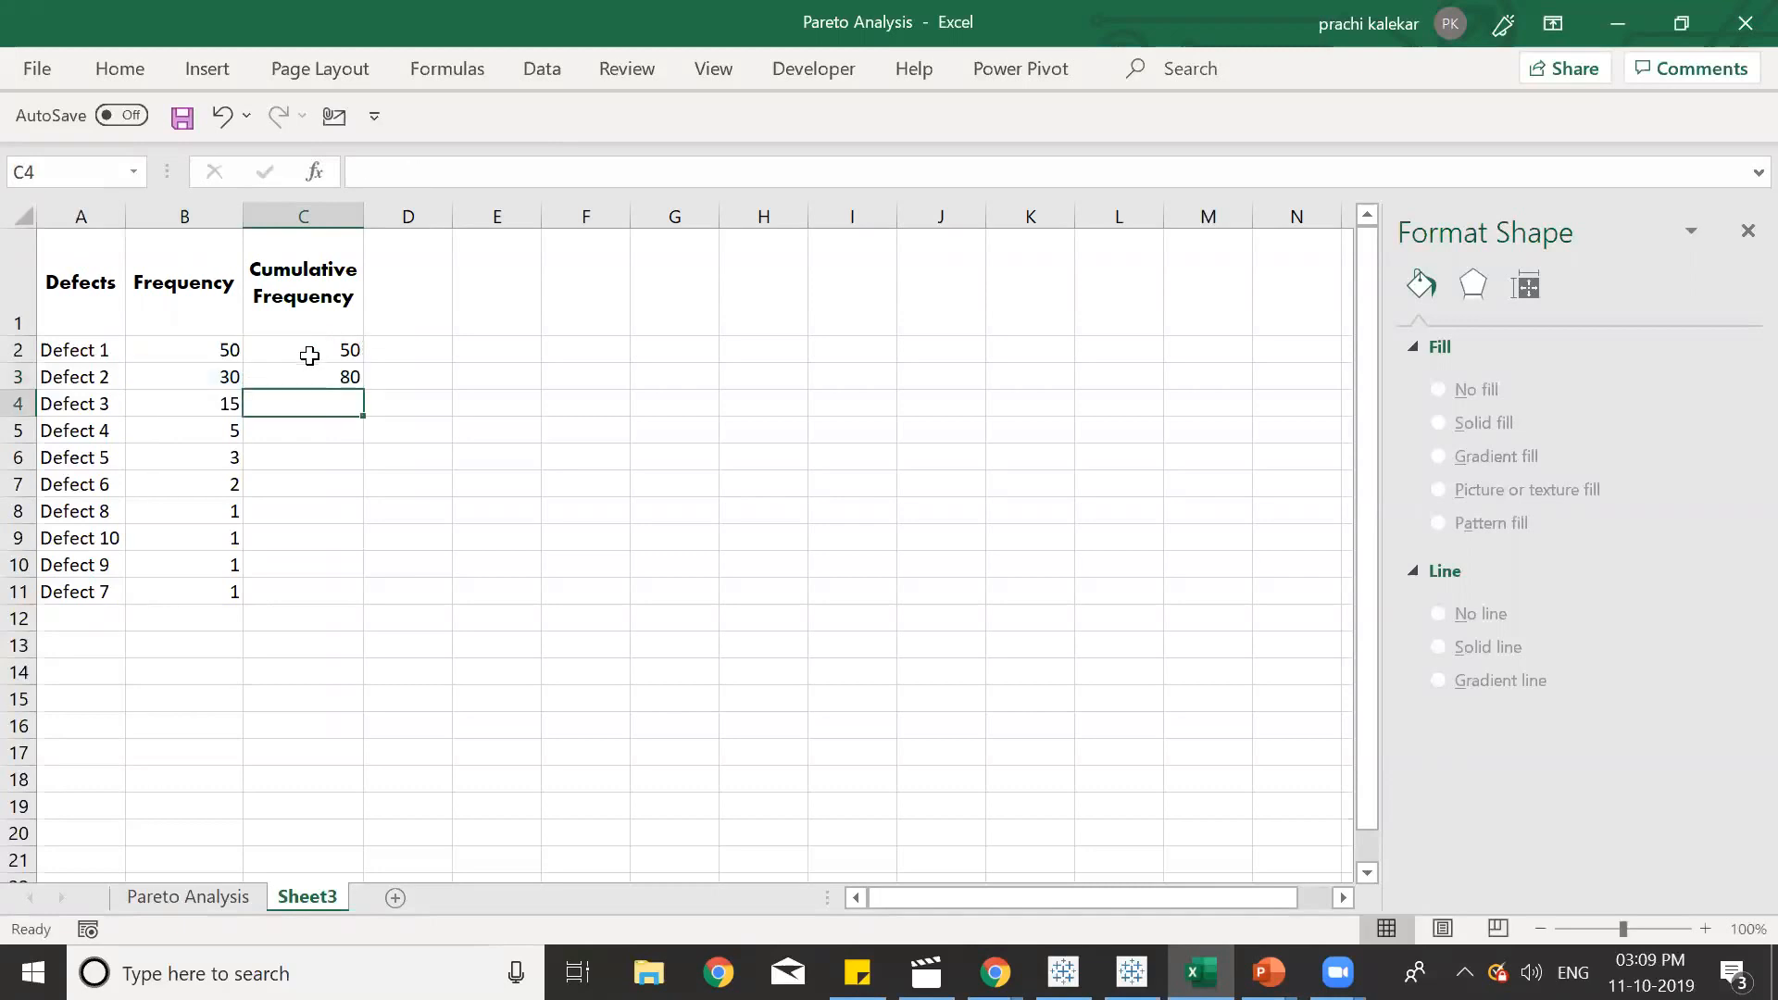
Continue the running totals down column C, reaching 95 at Defect 3 and 109 at C11.
{"action": "type", "text": "="}
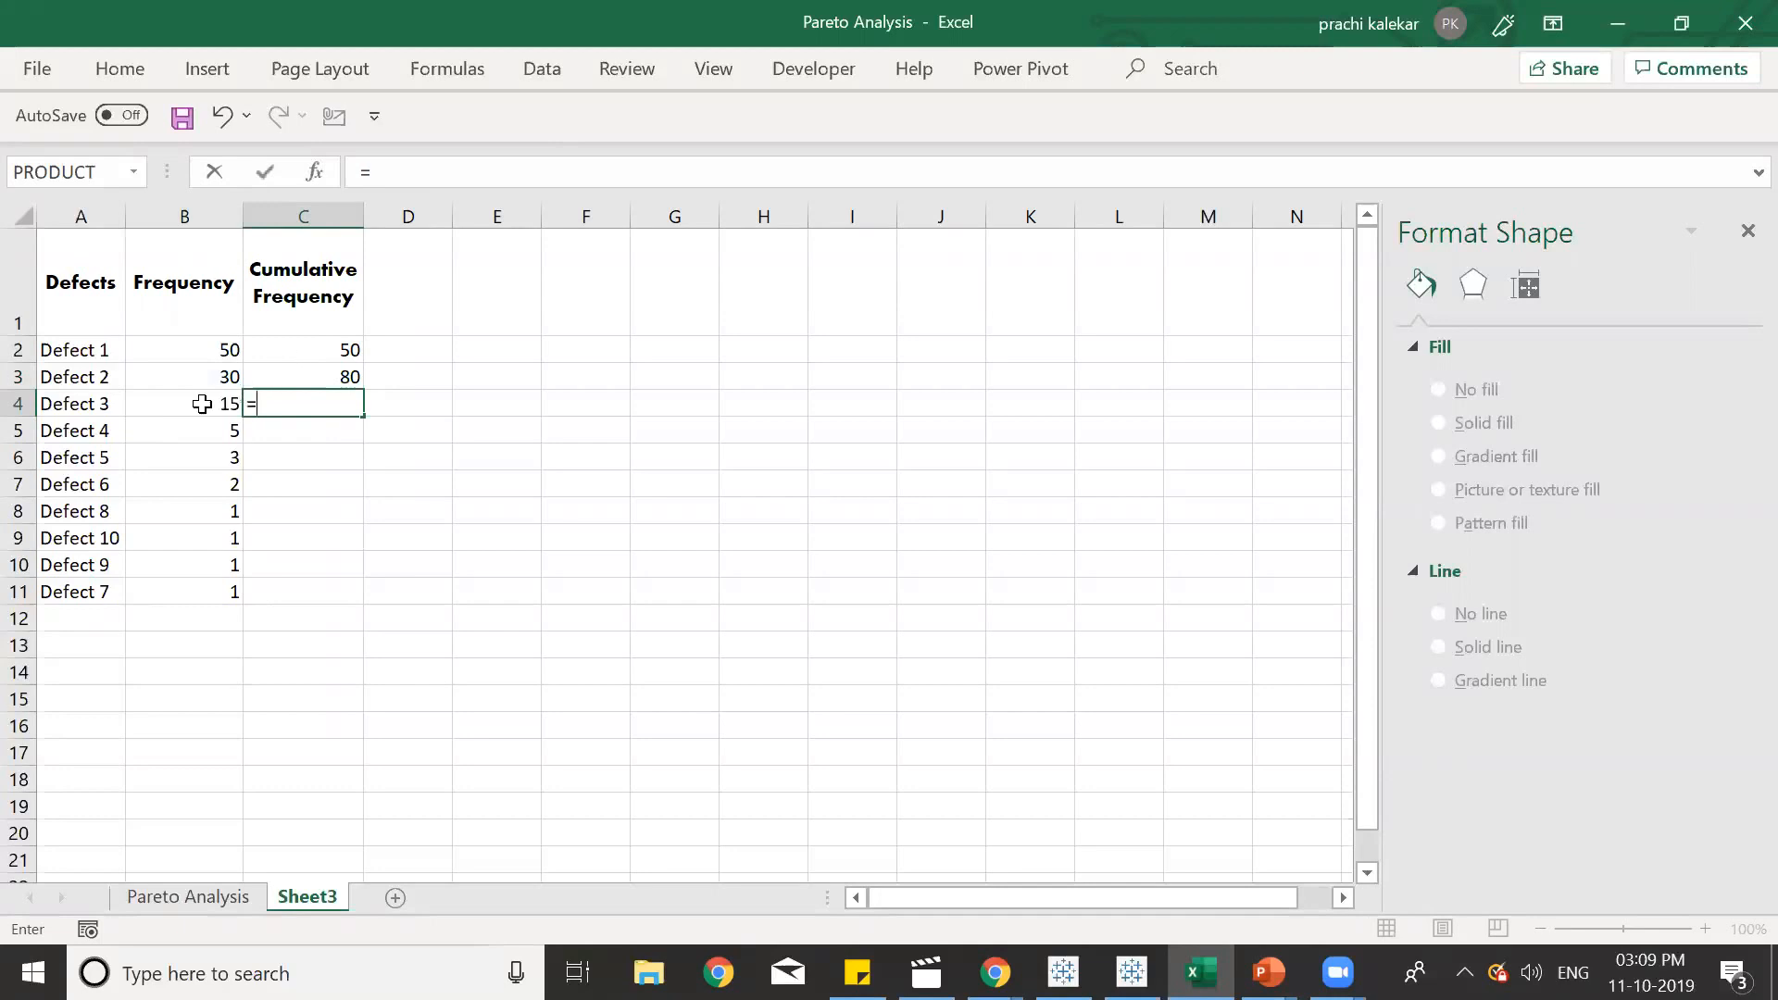
{"action": "left_click", "coordinate": [184, 404]}
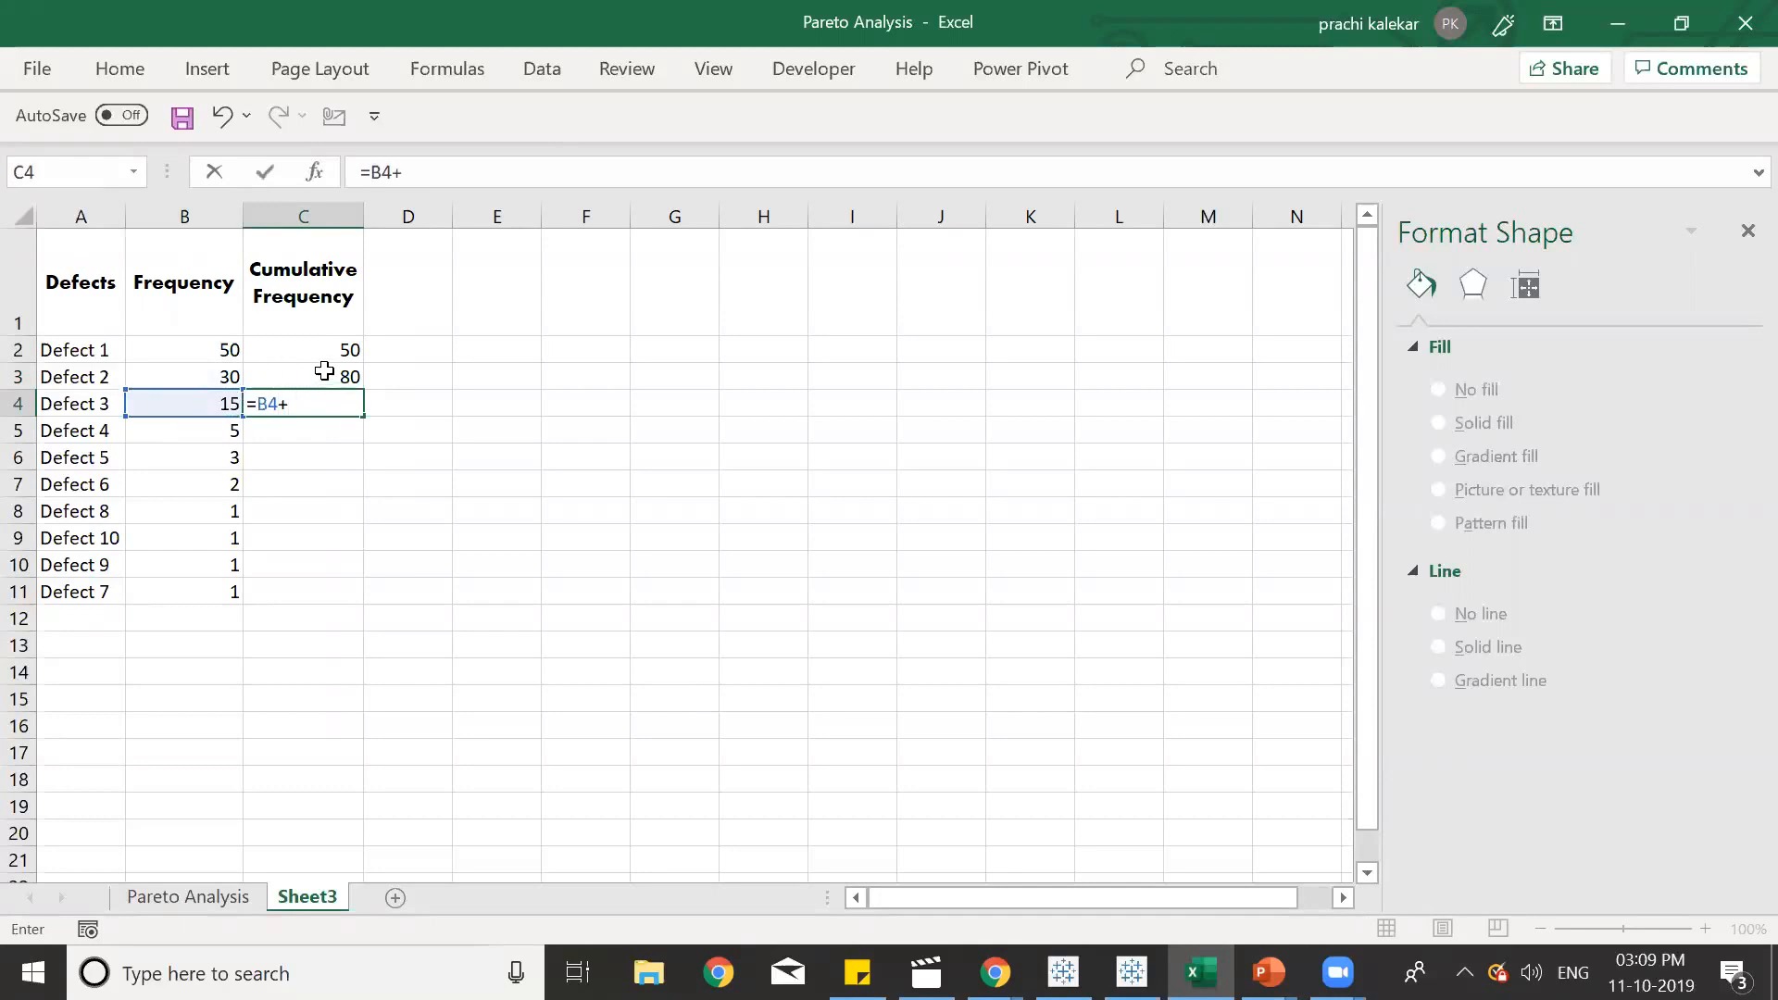
{"action": "left_click", "coordinate": [304, 376]}
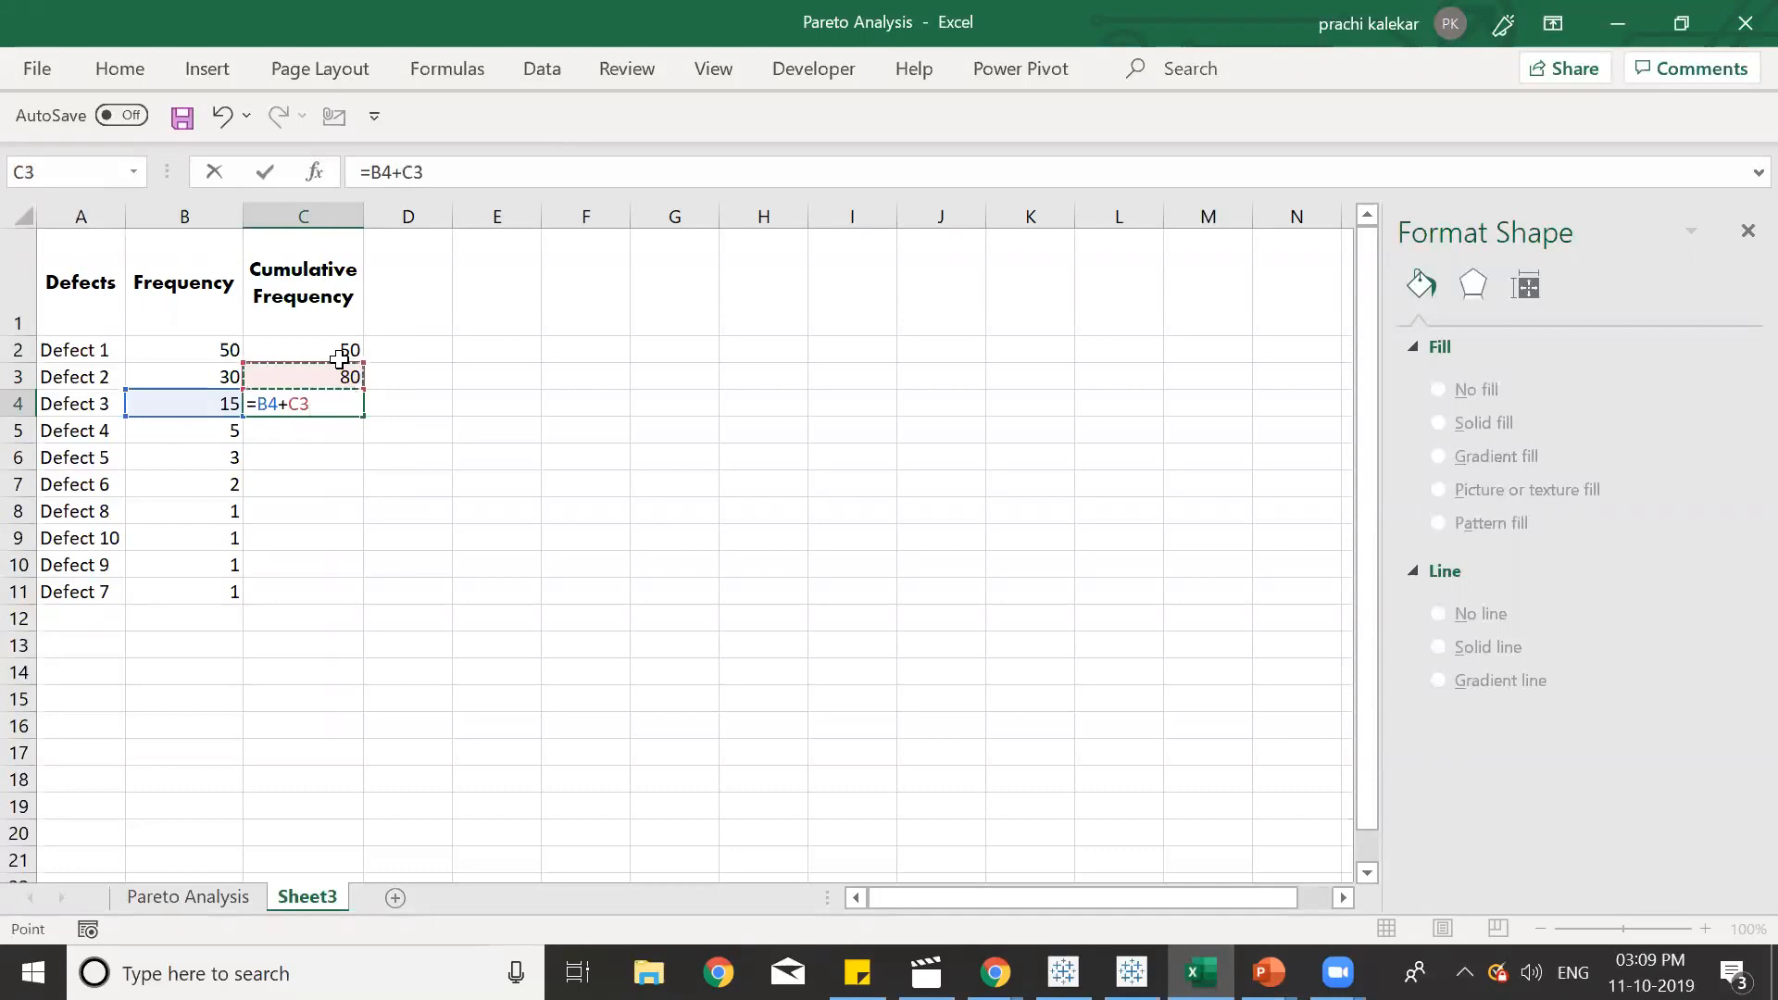
{"action": "key", "text": "Enter"}
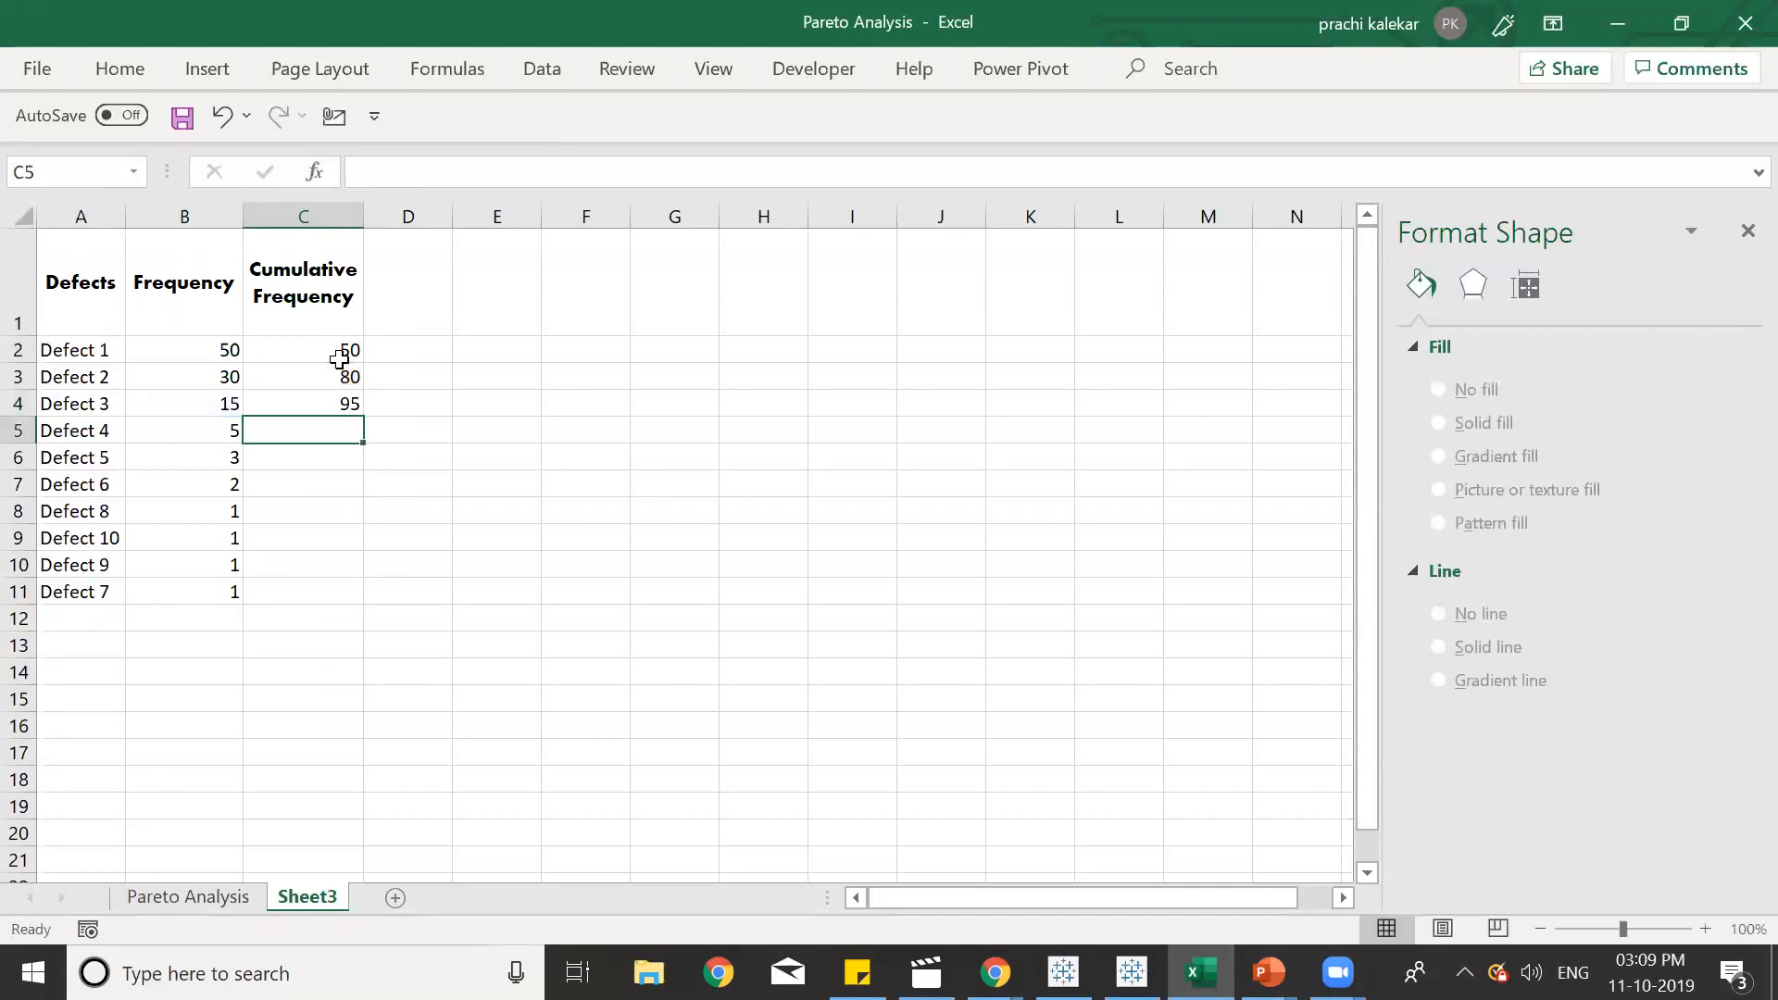
{"action": "type", "text": "=B10+"}
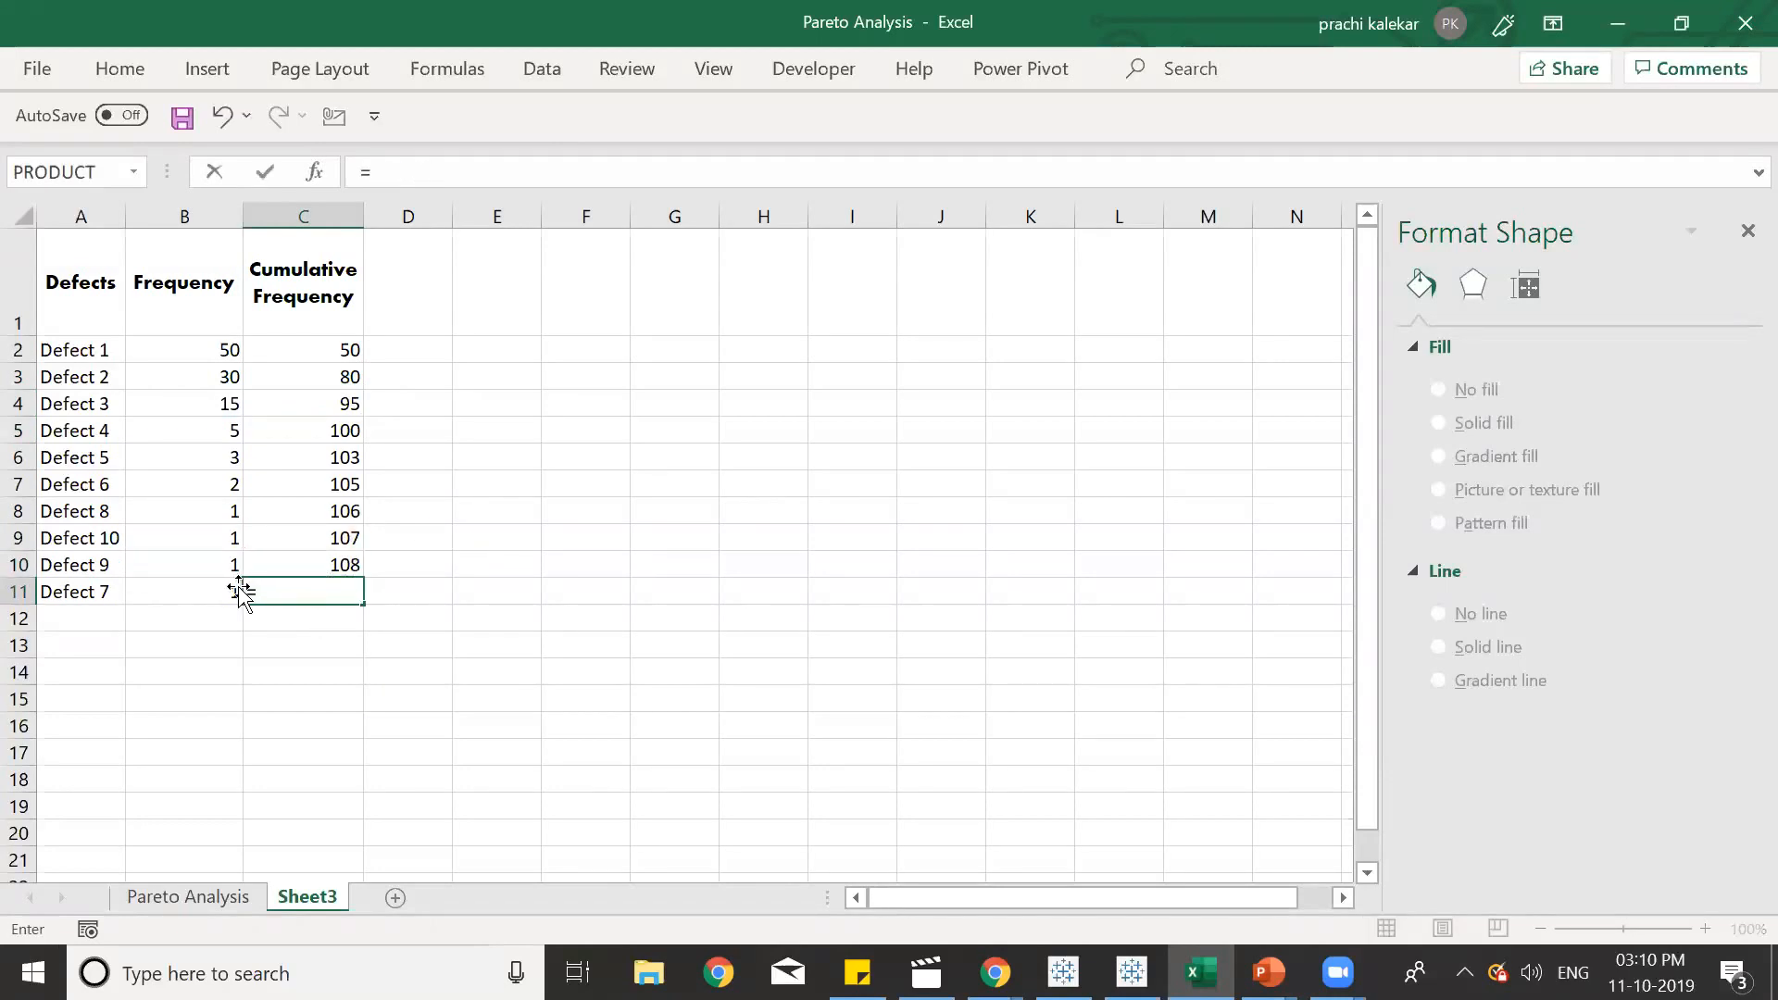
{"action": "type", "text": "=B11+"}
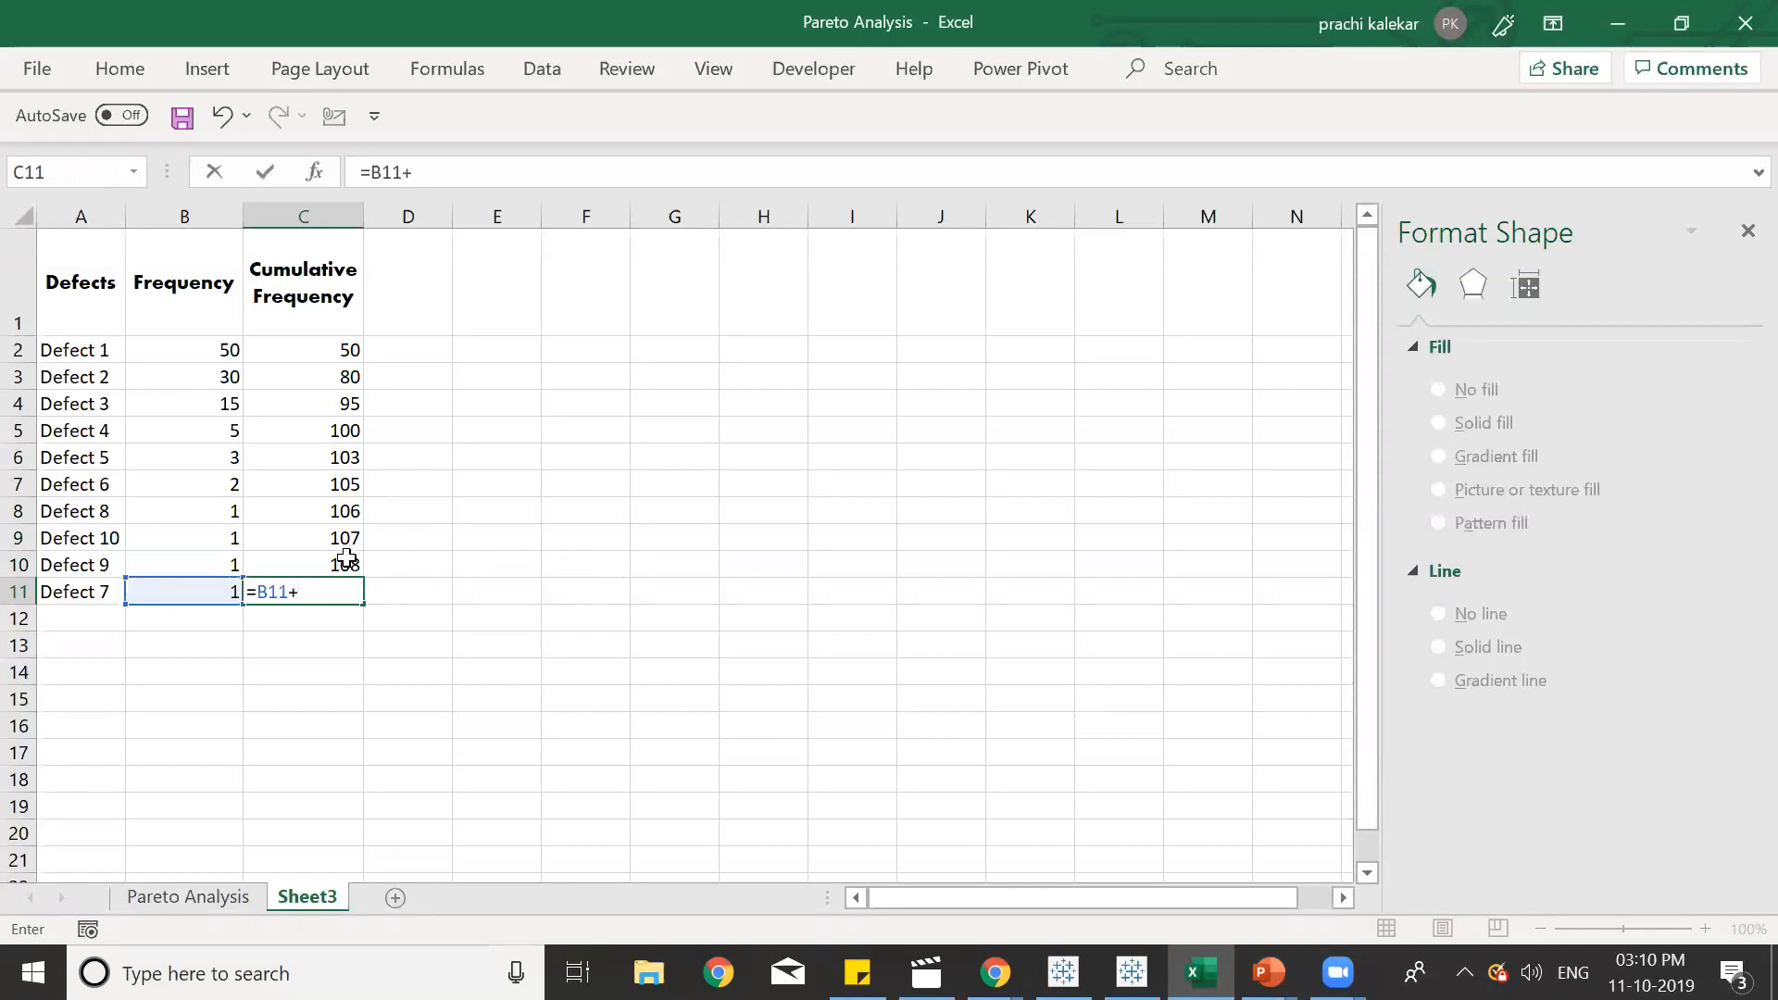
{"action": "key", "text": "Enter"}
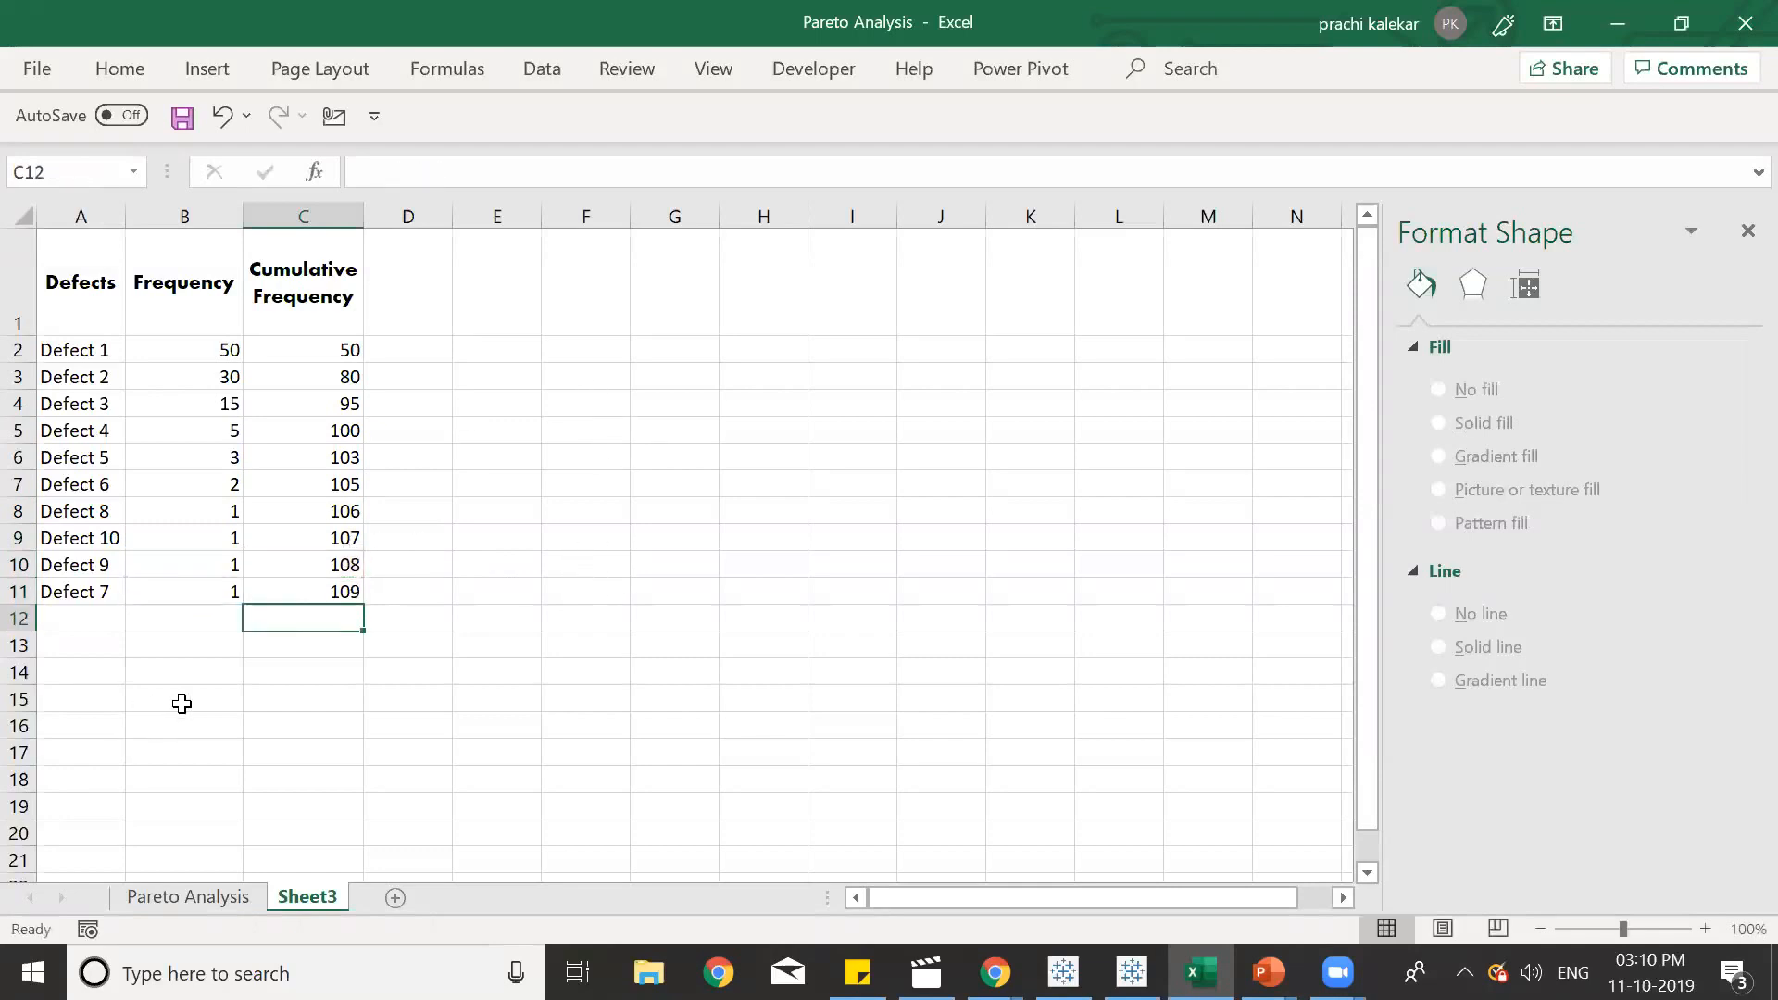
{"action": "mouse_move", "coordinate": [326, 537]}
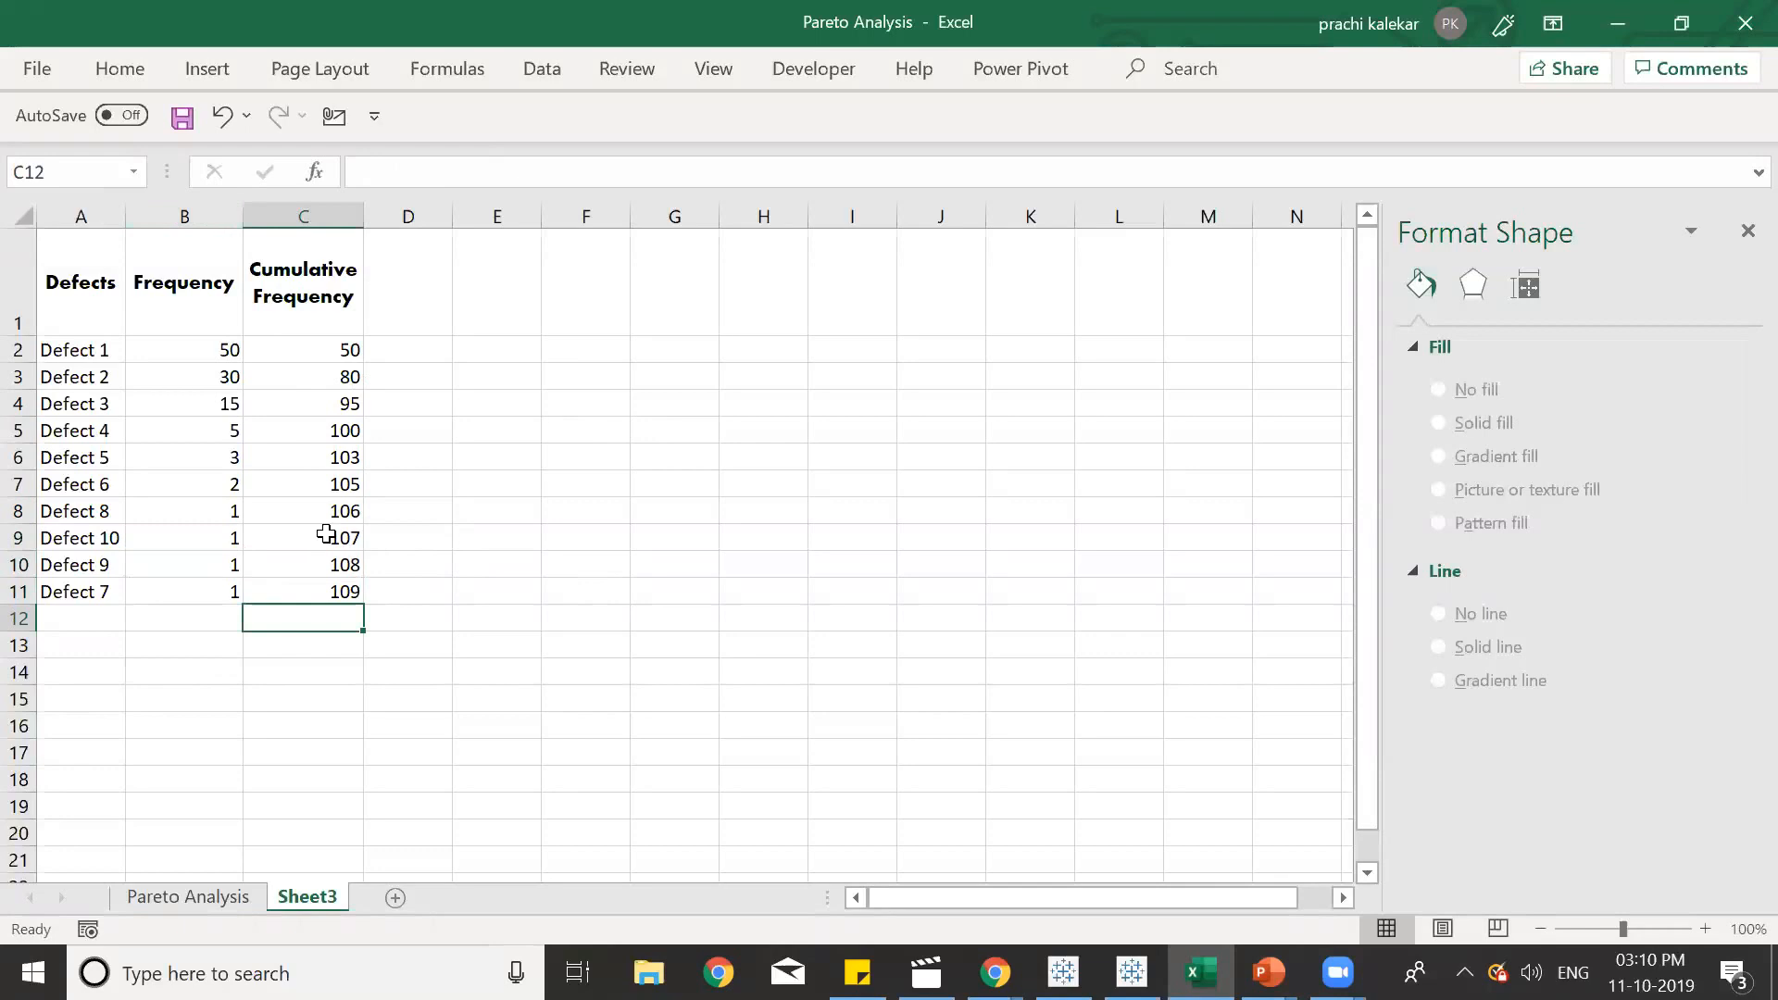
{"action": "mouse_move", "coordinate": [313, 598]}
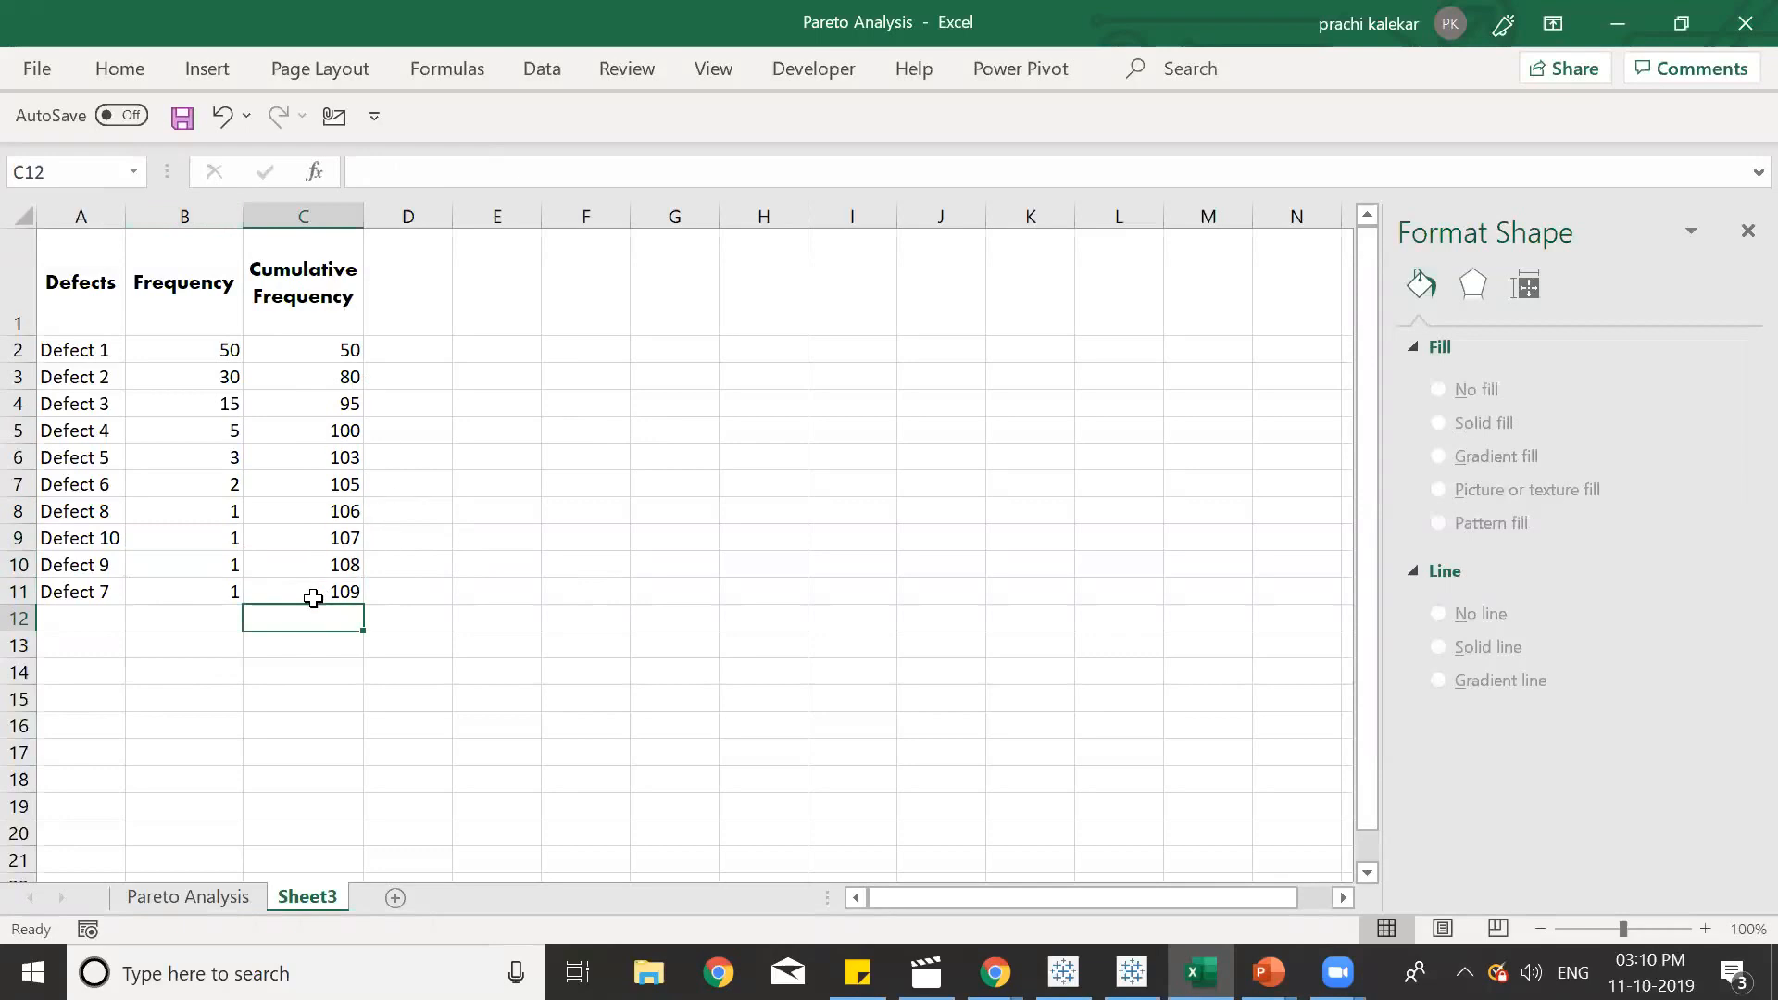
{"action": "left_click", "coordinate": [304, 593]}
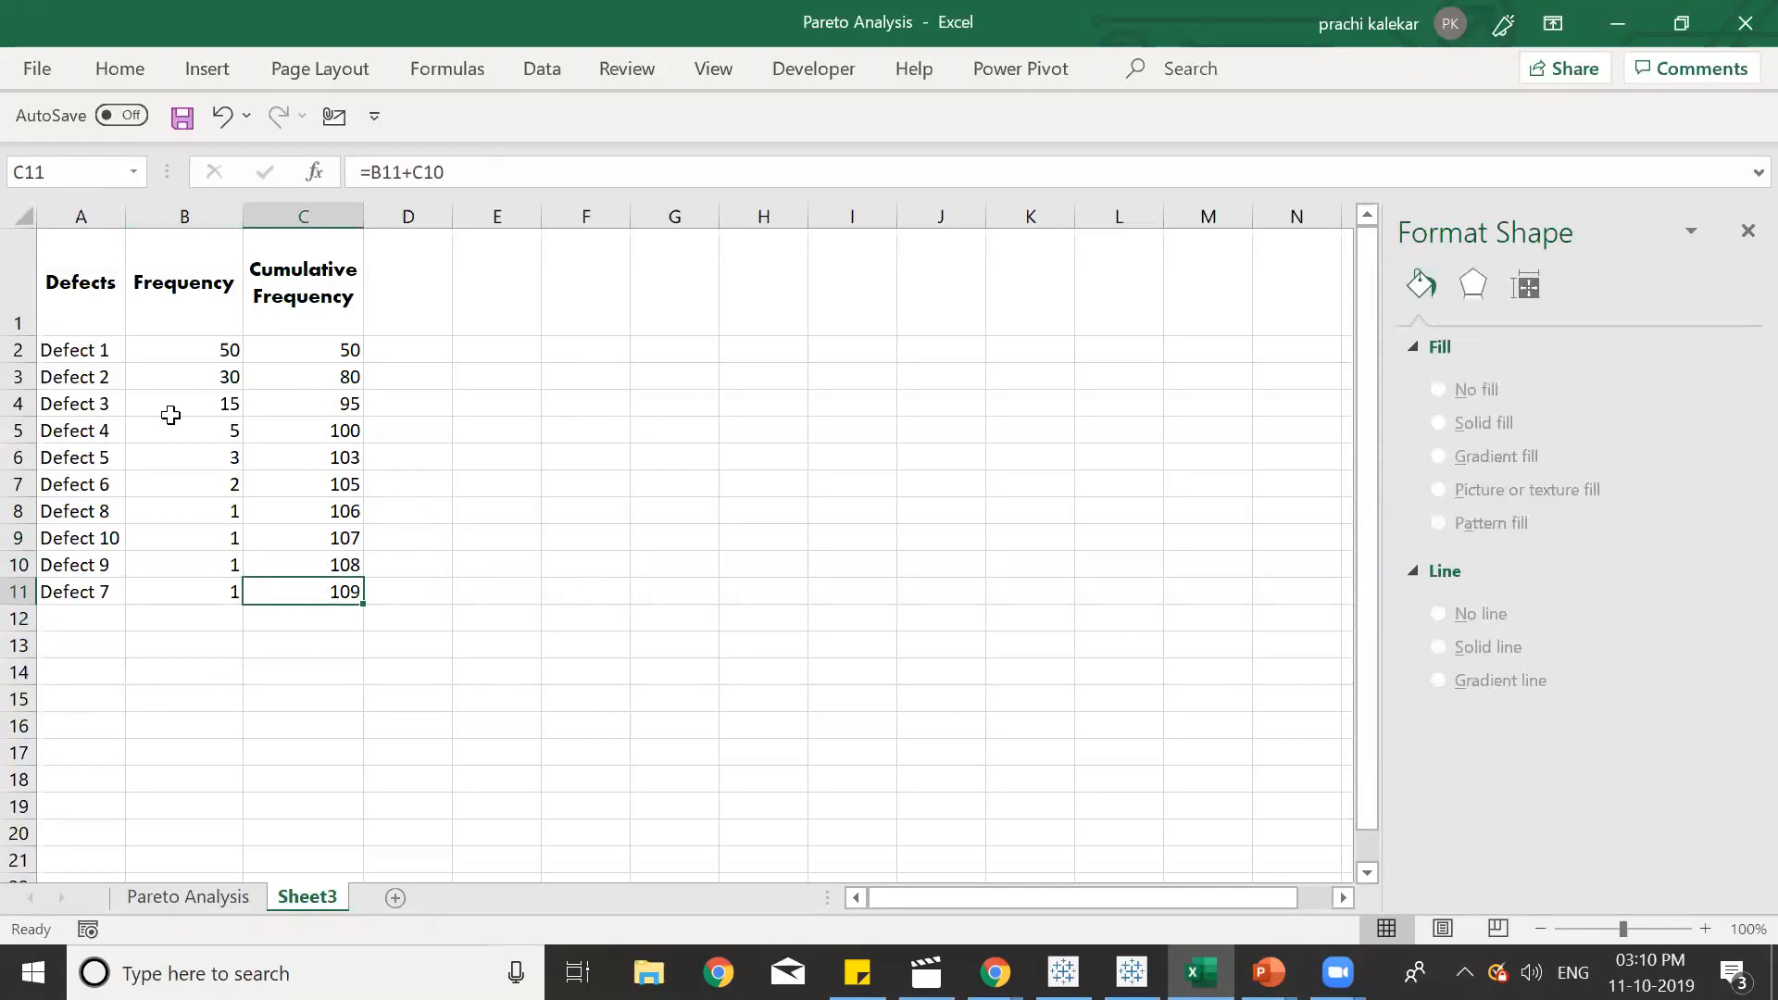
{"action": "left_click_drag", "start_coordinate": [184, 348], "coordinate": [183, 590]}
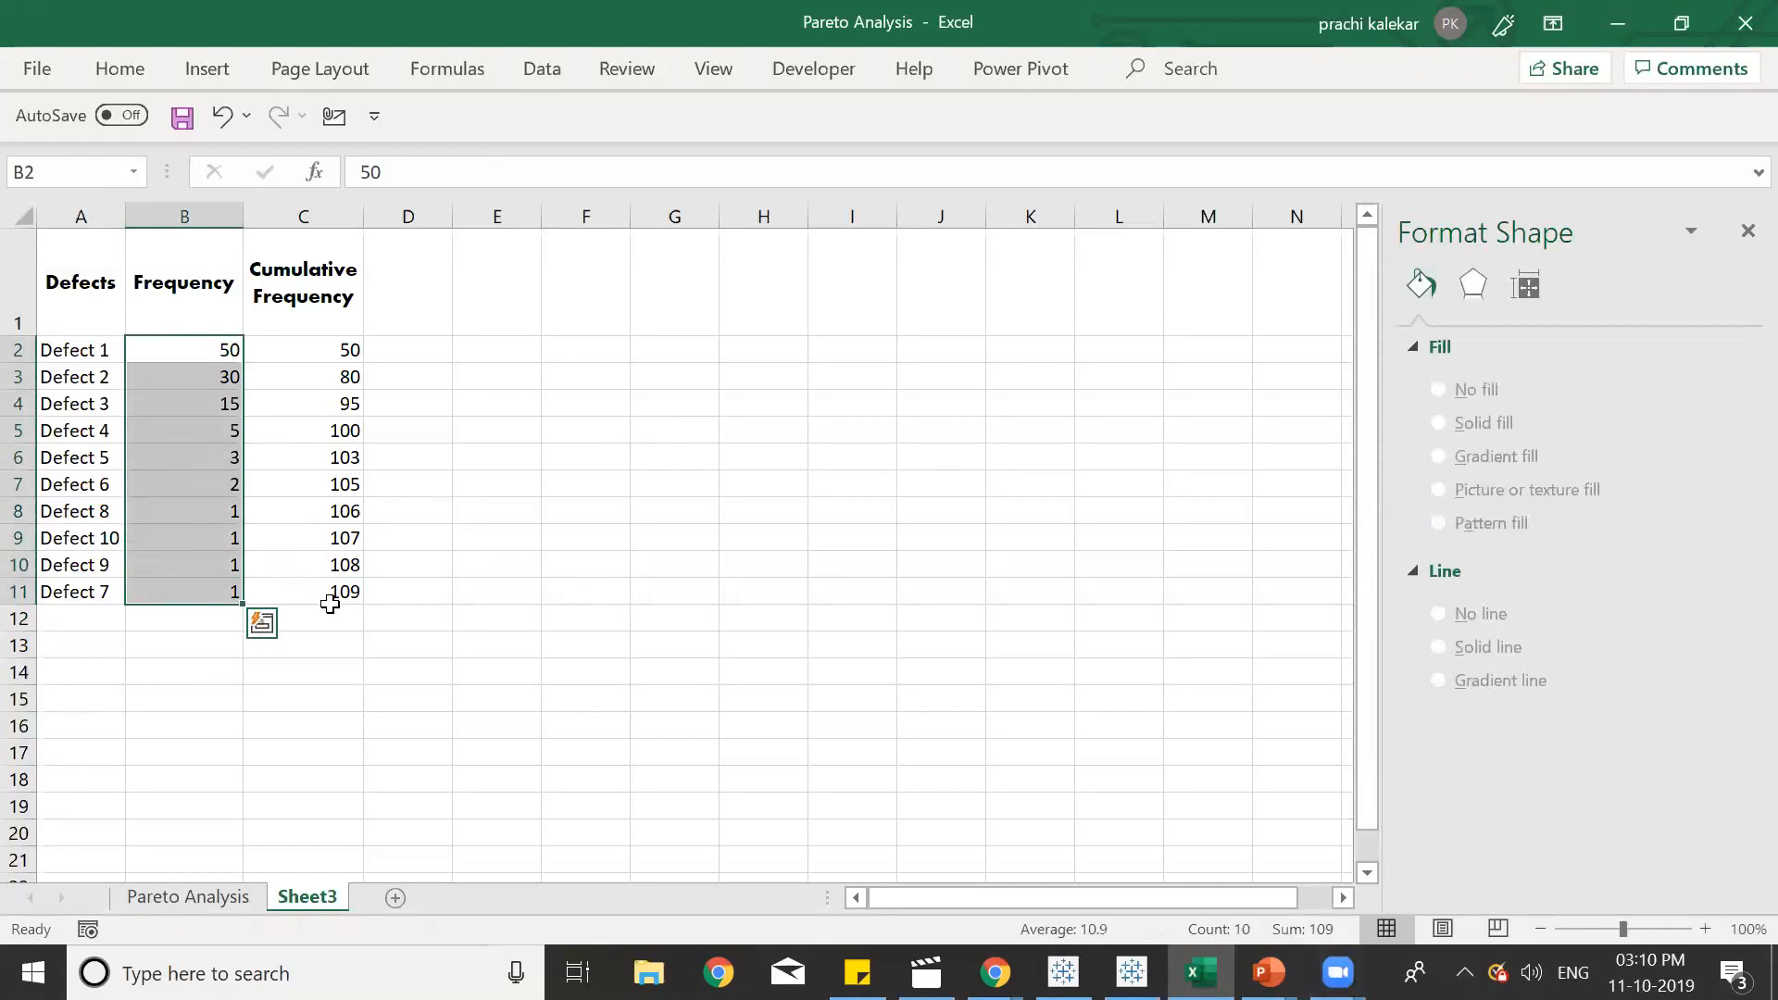
{"action": "mouse_move", "coordinate": [296, 598]}
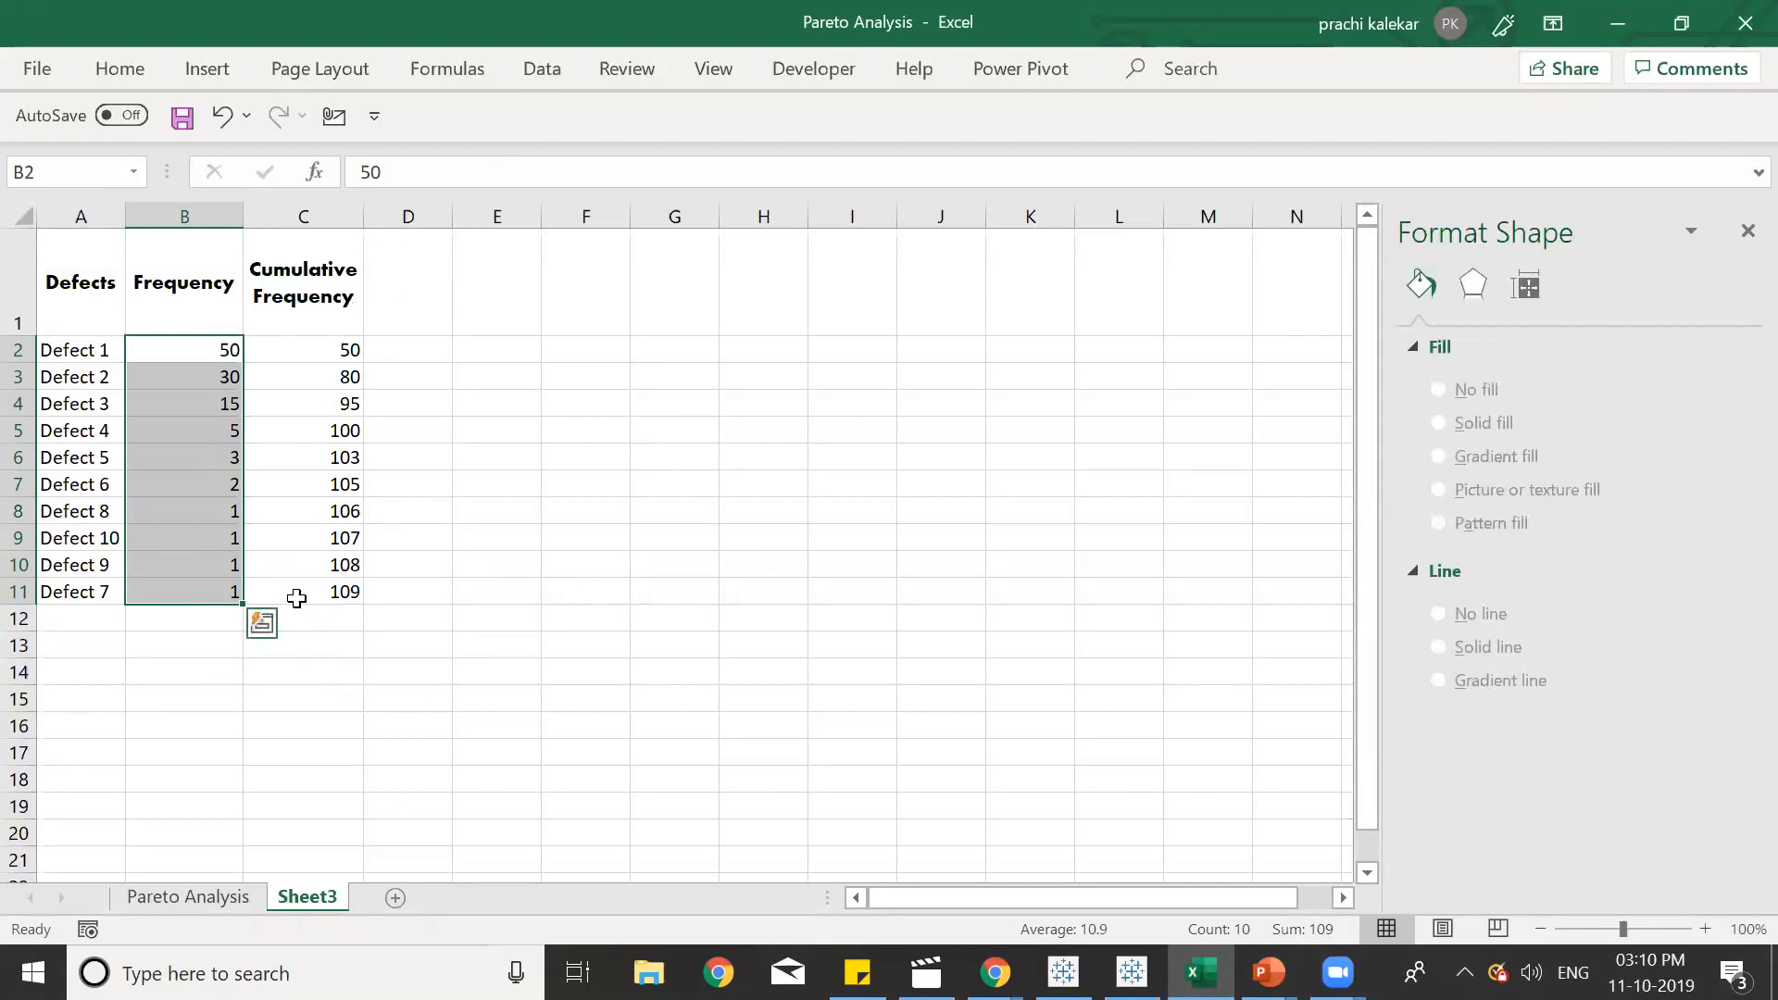
{"action": "mouse_move", "coordinate": [452, 433]}
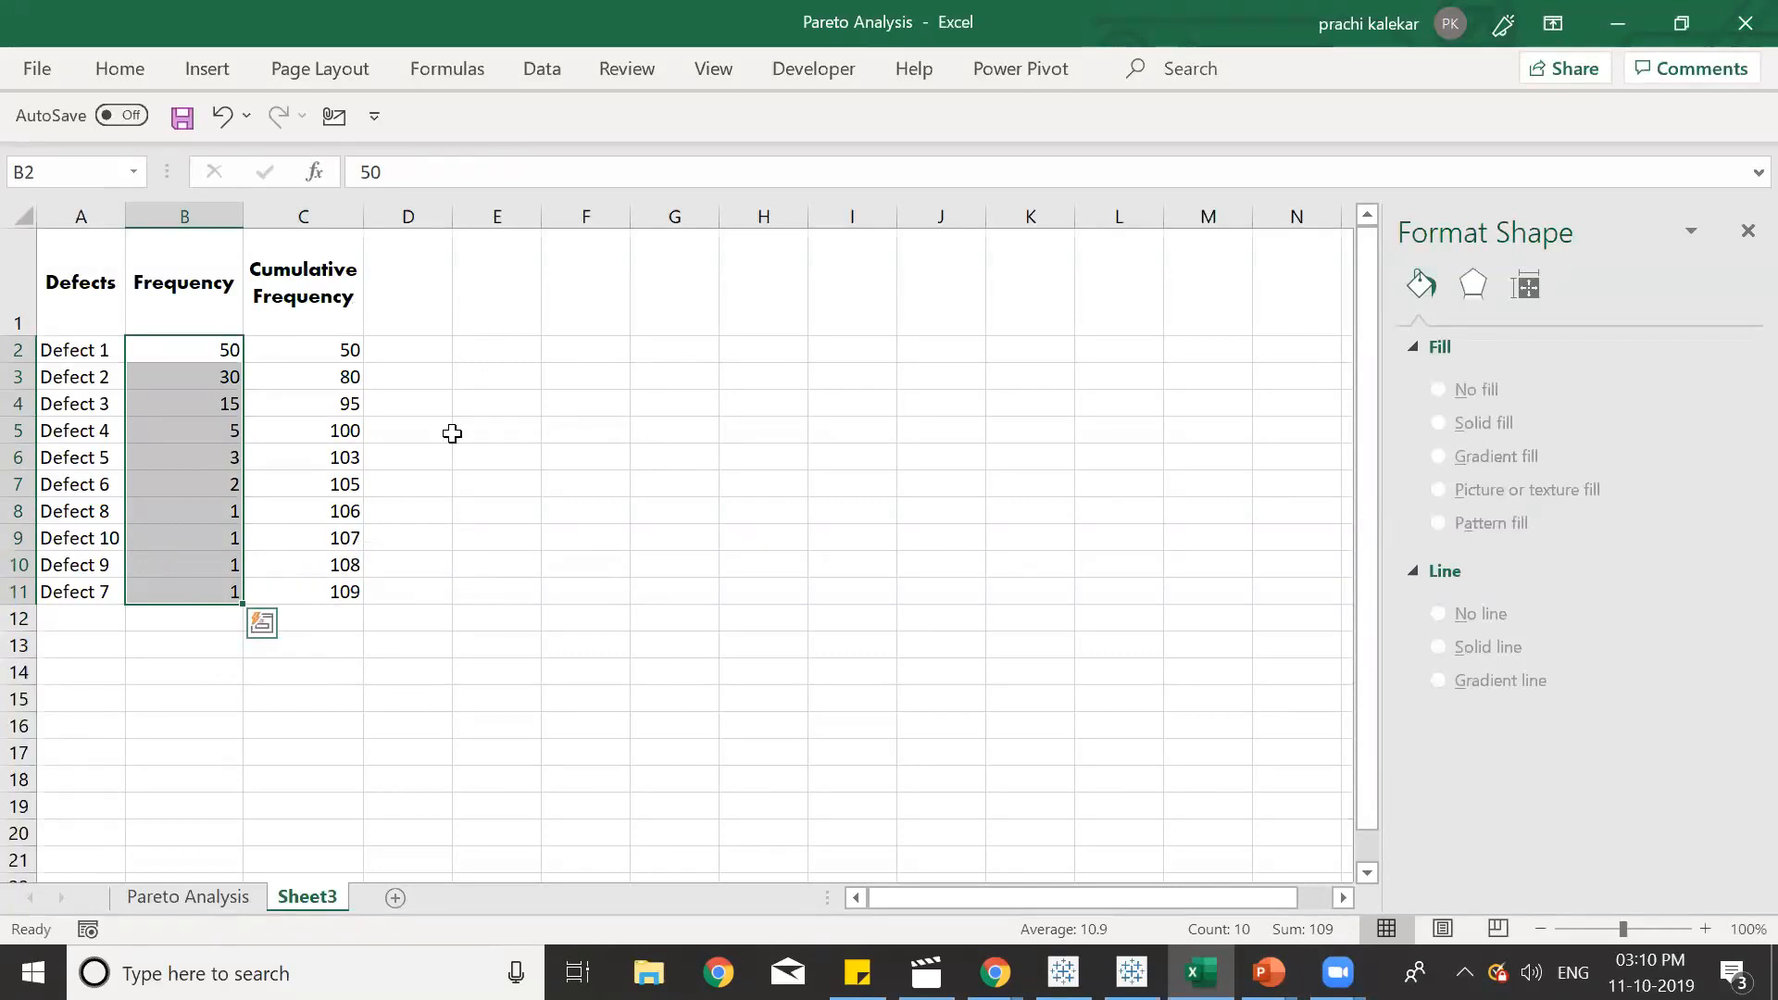
{"action": "mouse_move", "coordinate": [391, 252]}
{"action": "type", "text": "=C2/"}
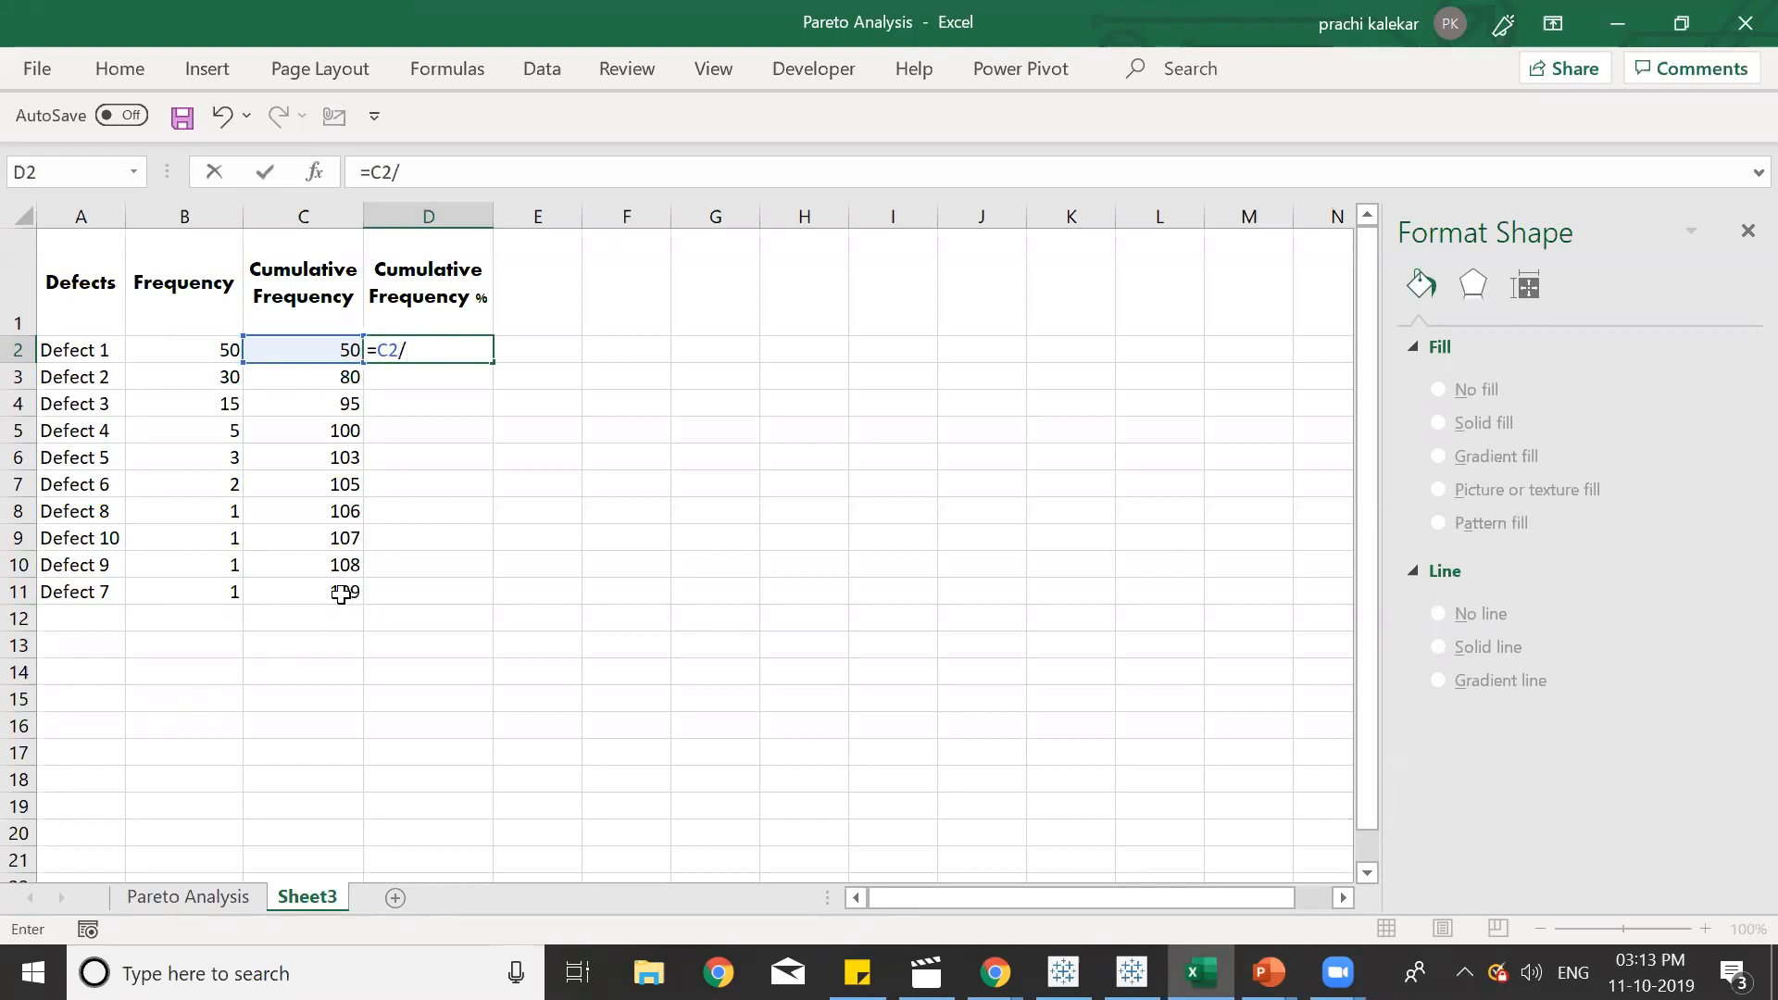
Enter =C2/C11 in D2 and =C3/C11 in D3, giving 0.4587 and 0.7339, then reopen D3 for editing.
{"action": "key", "text": "Enter"}
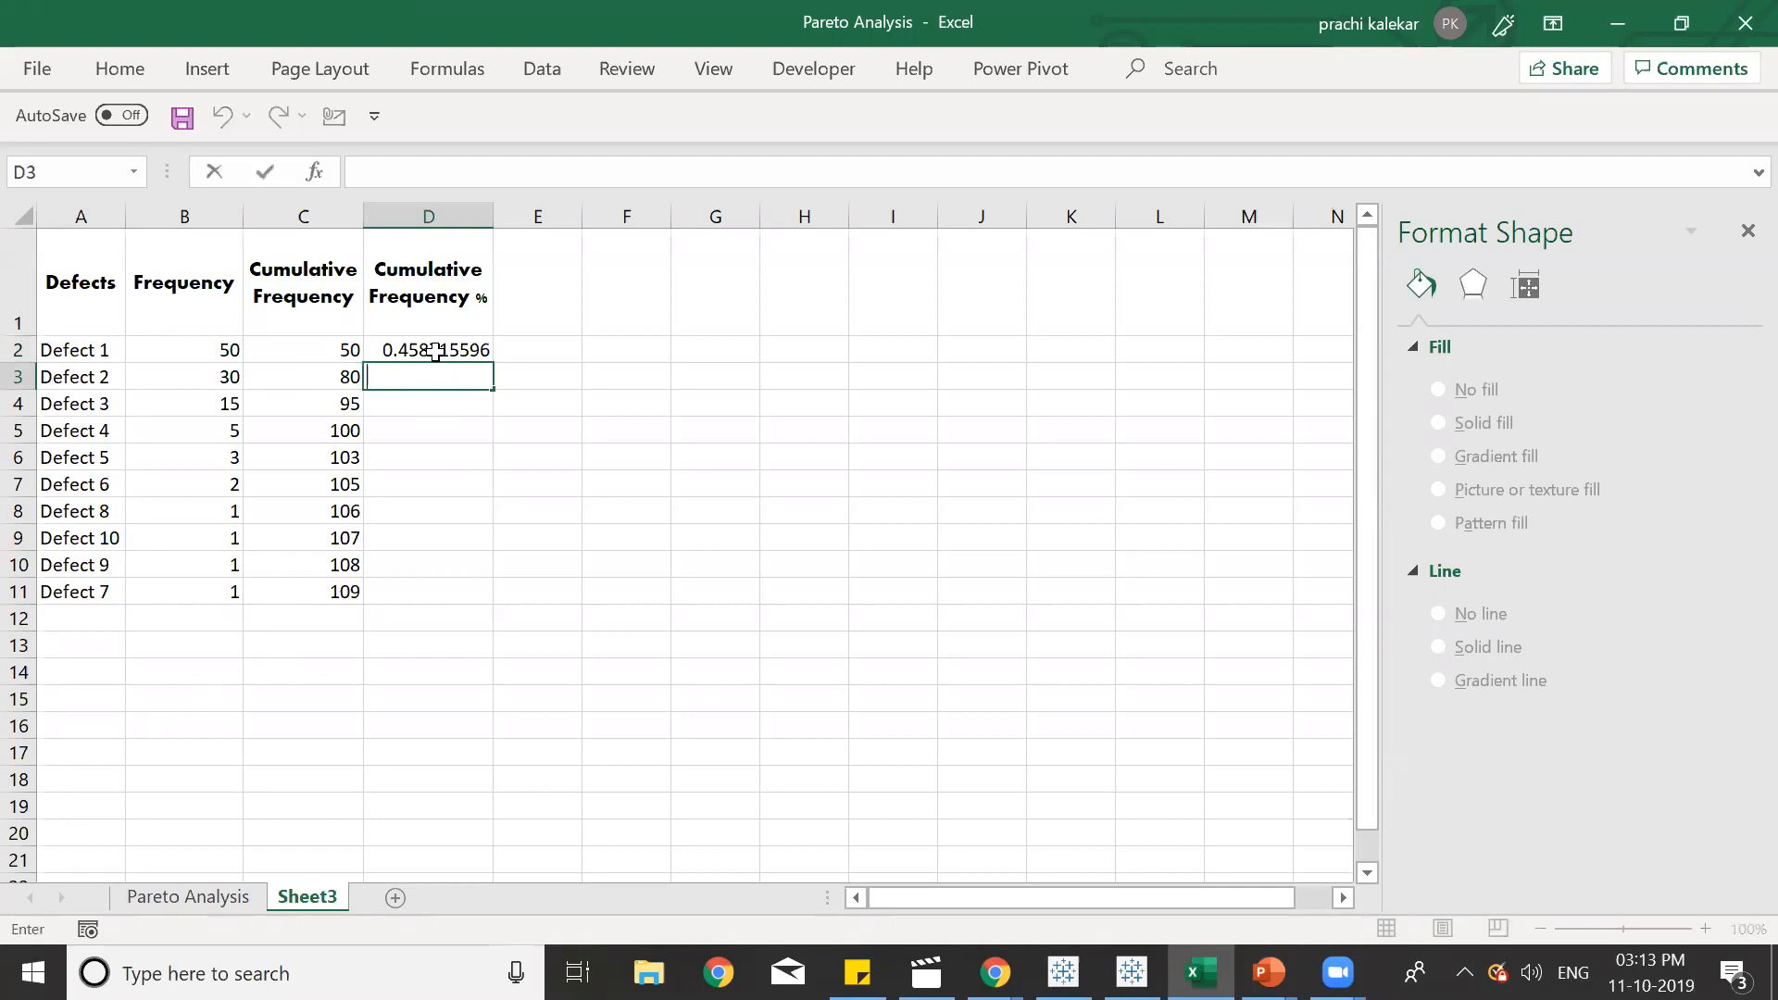
{"action": "type", "text": "="}
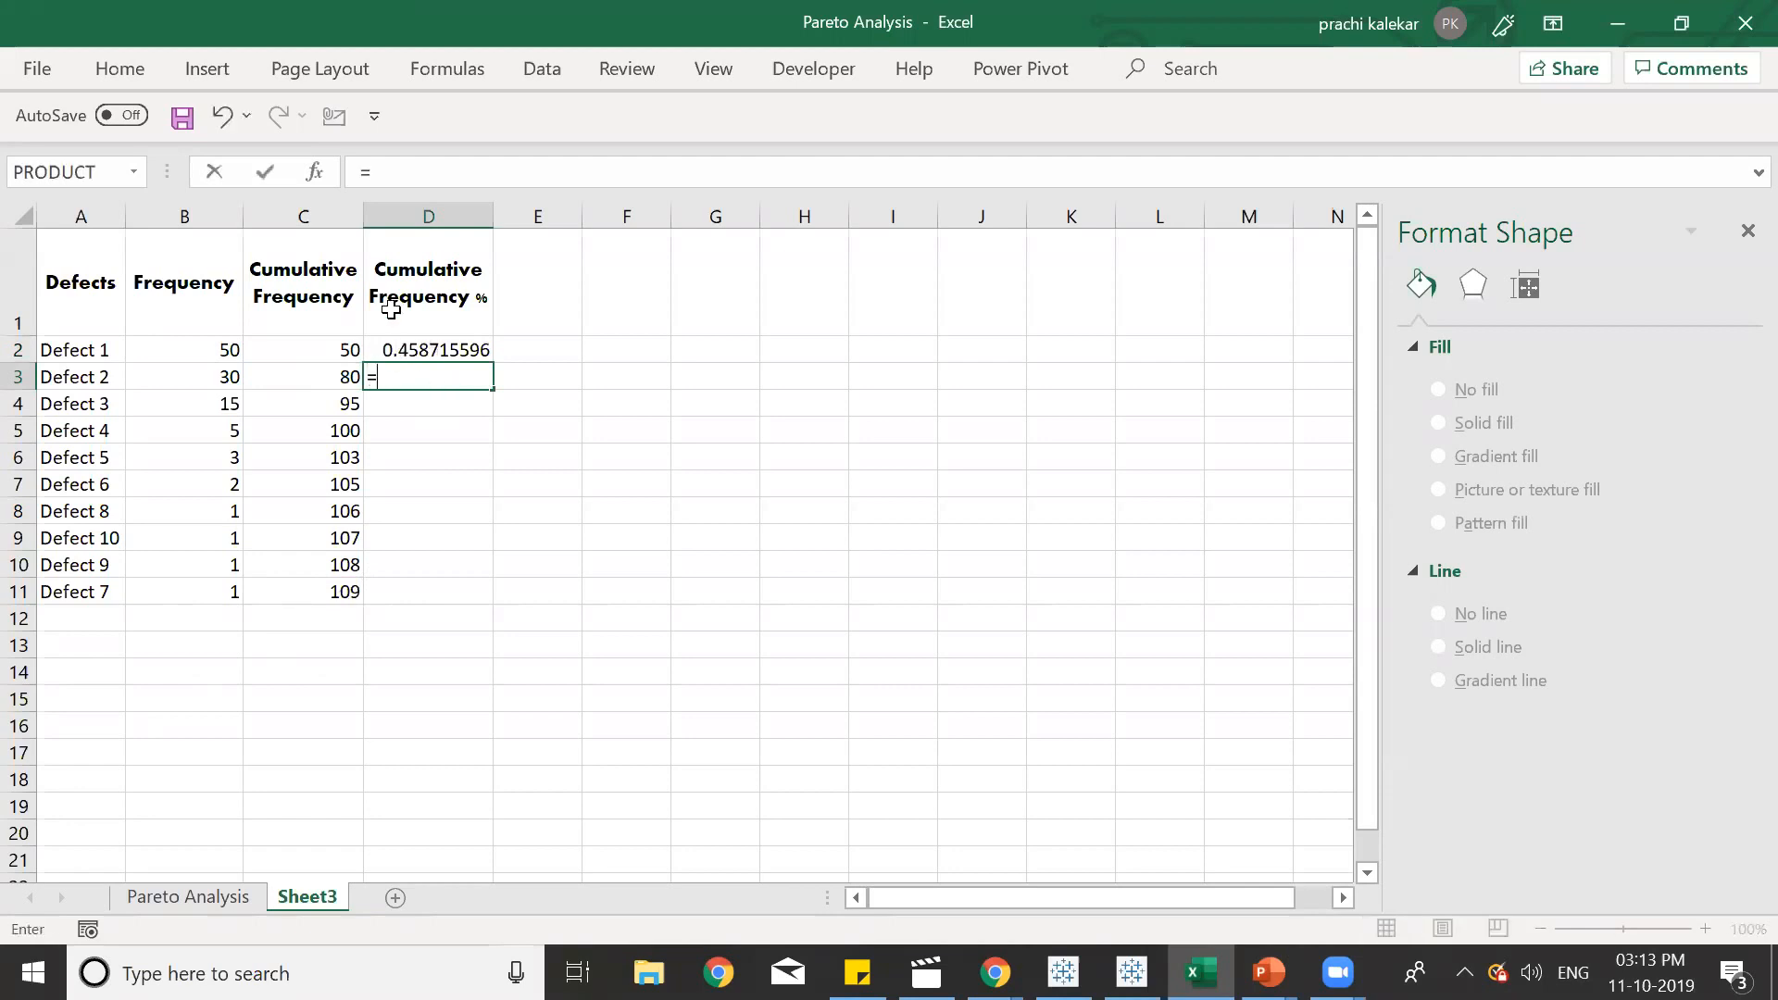
{"action": "left_click", "coordinate": [303, 378]}
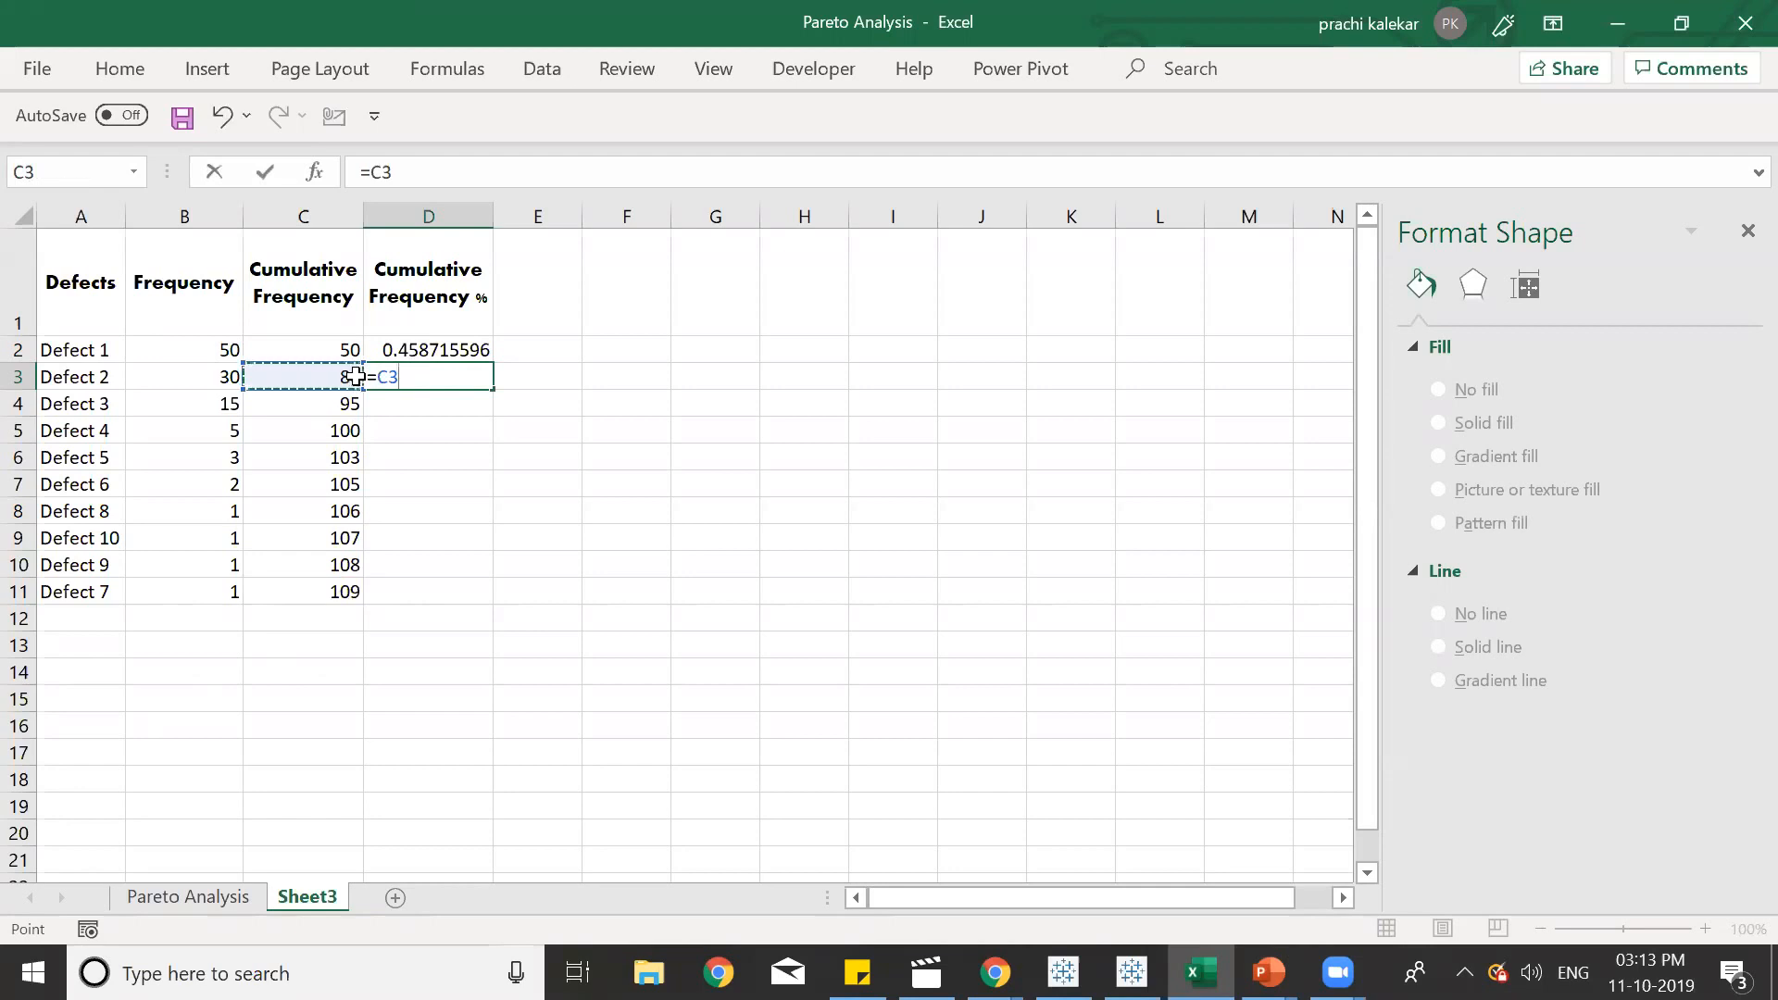
{"action": "type", "text": "/"}
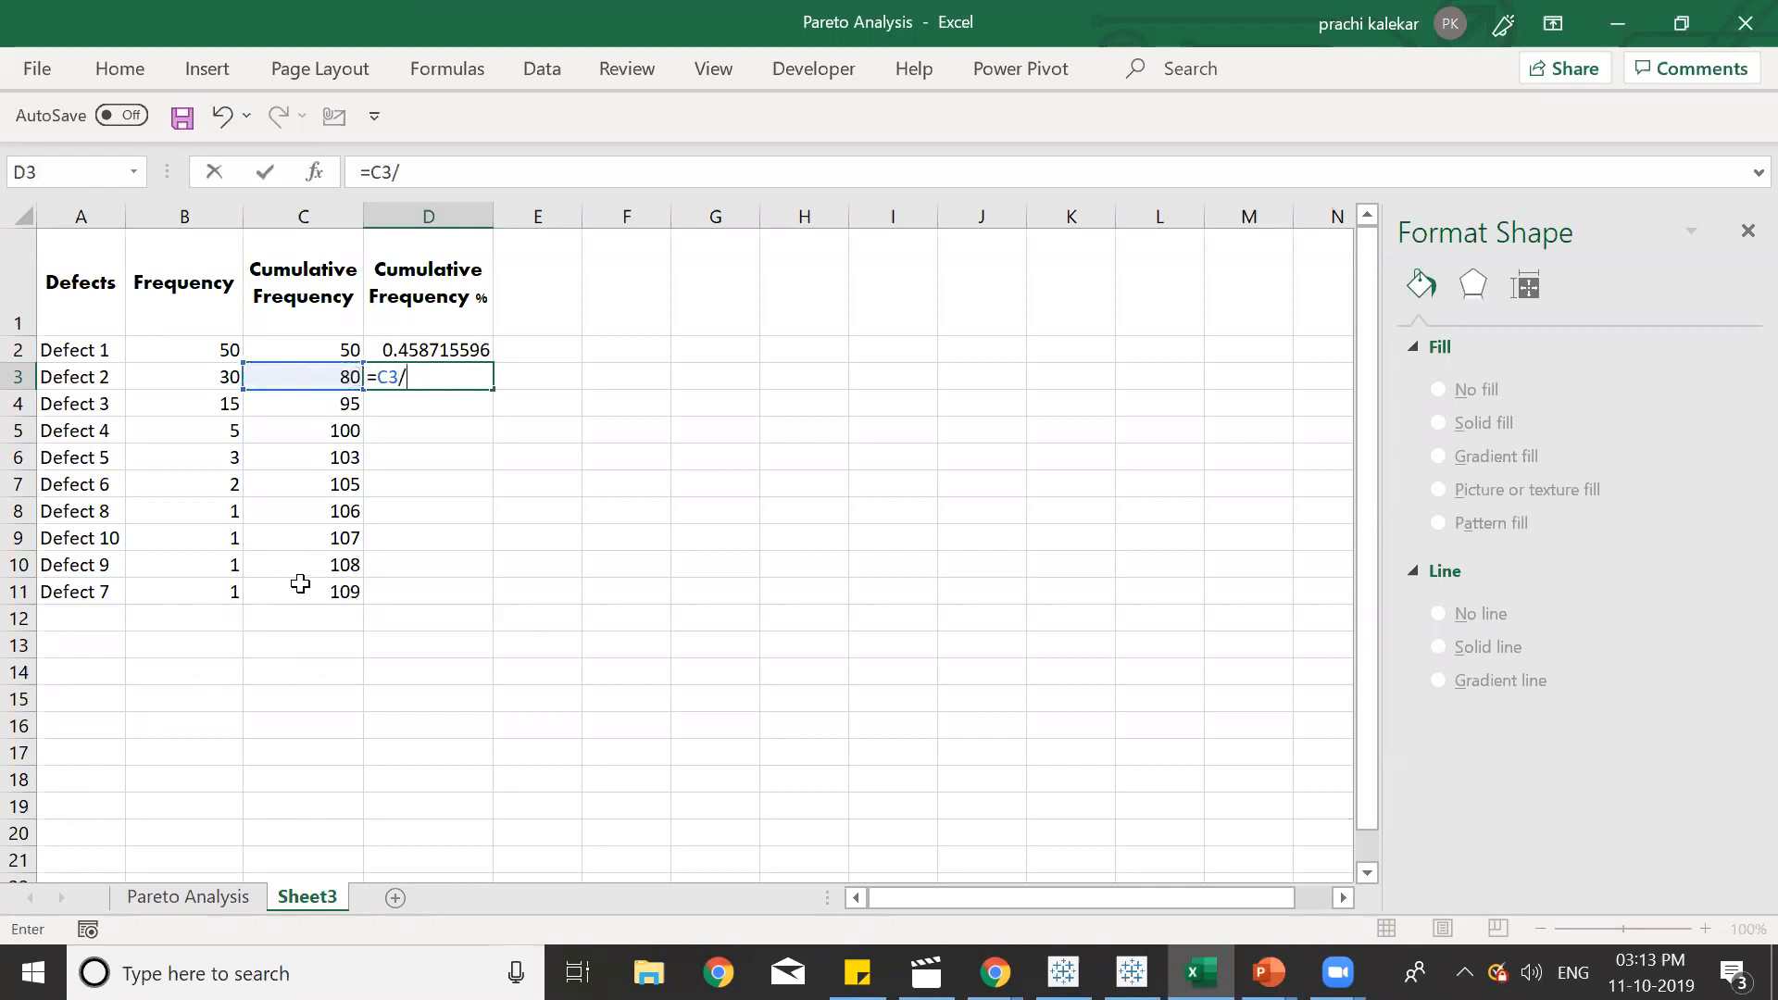
{"action": "key", "text": "Enter"}
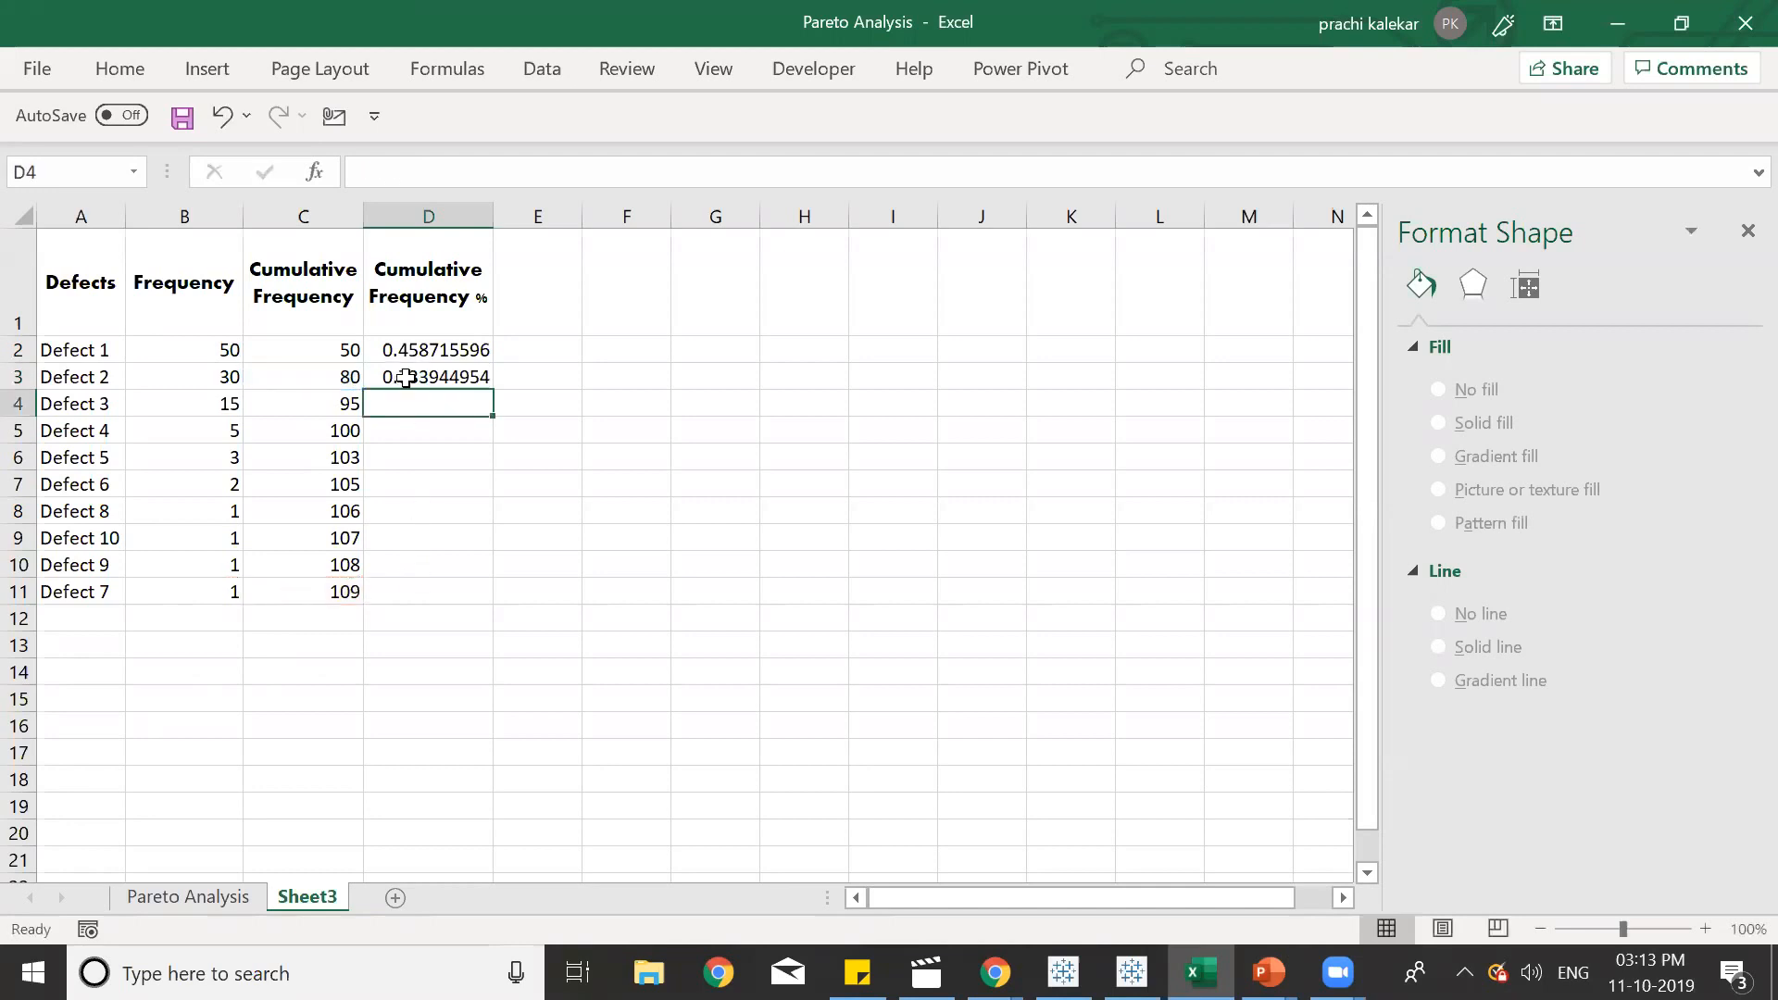
{"action": "left_click", "coordinate": [428, 377]}
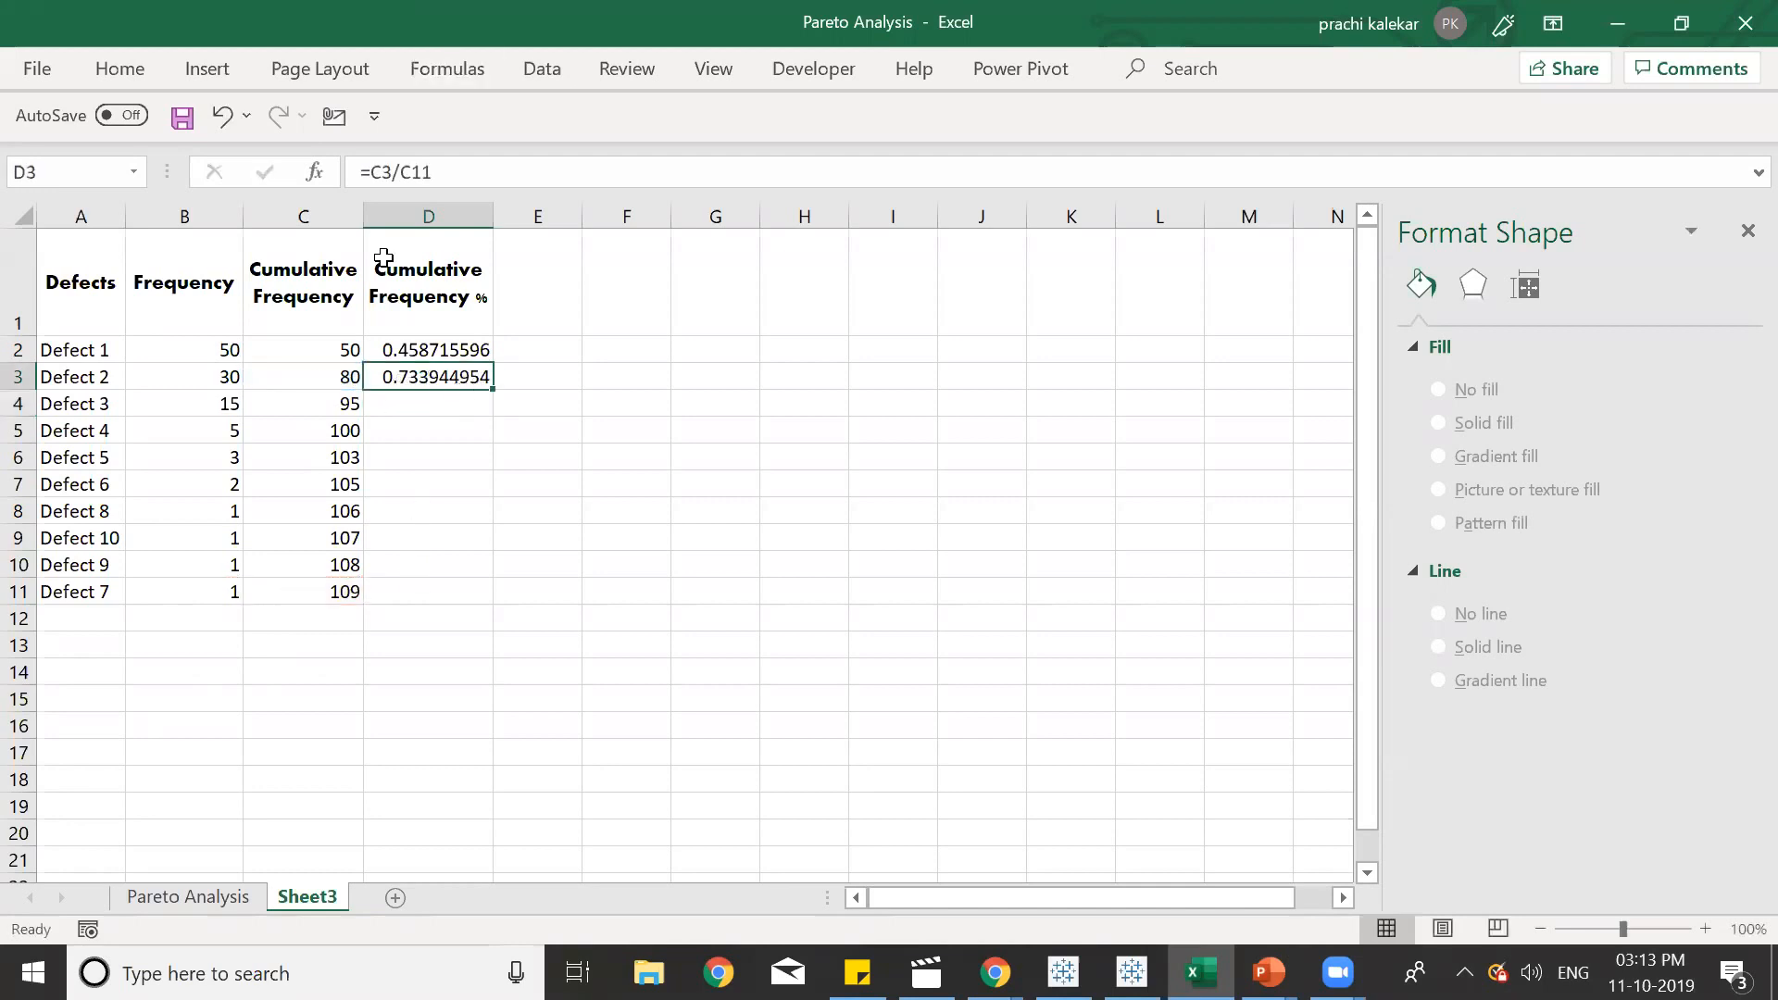
{"action": "double_click", "coordinate": [428, 378]}
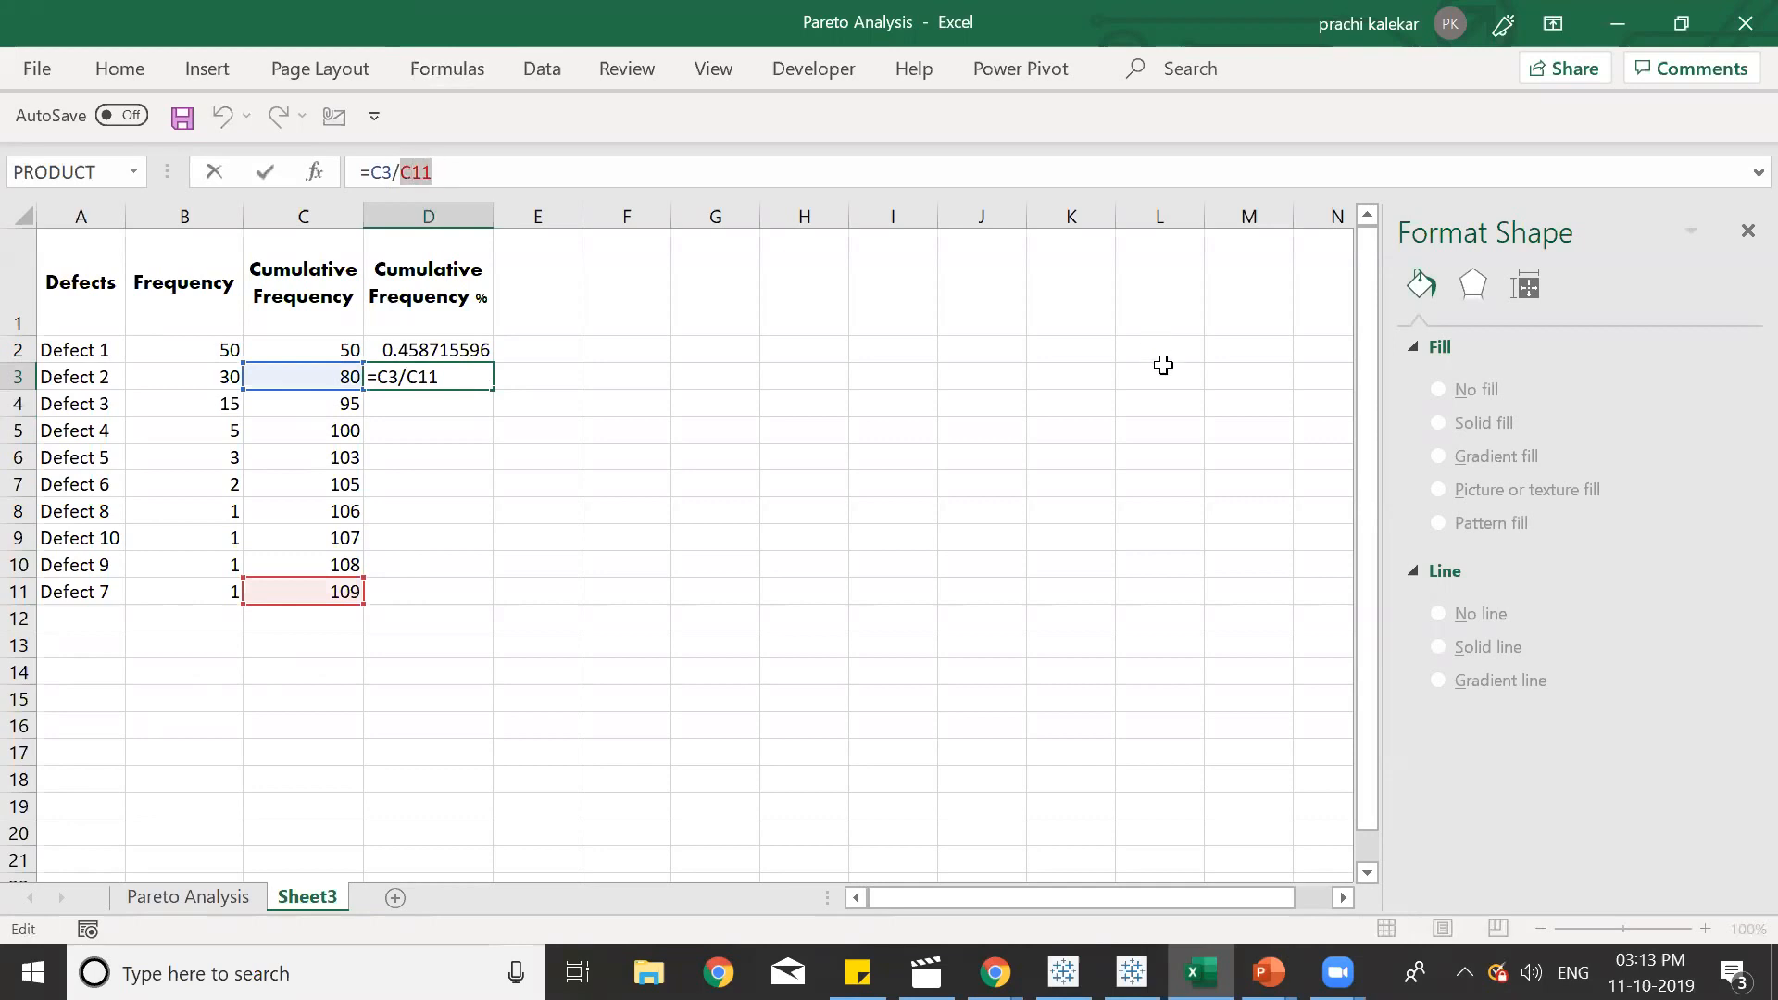
{"action": "mouse_move", "coordinate": [1184, 384]}
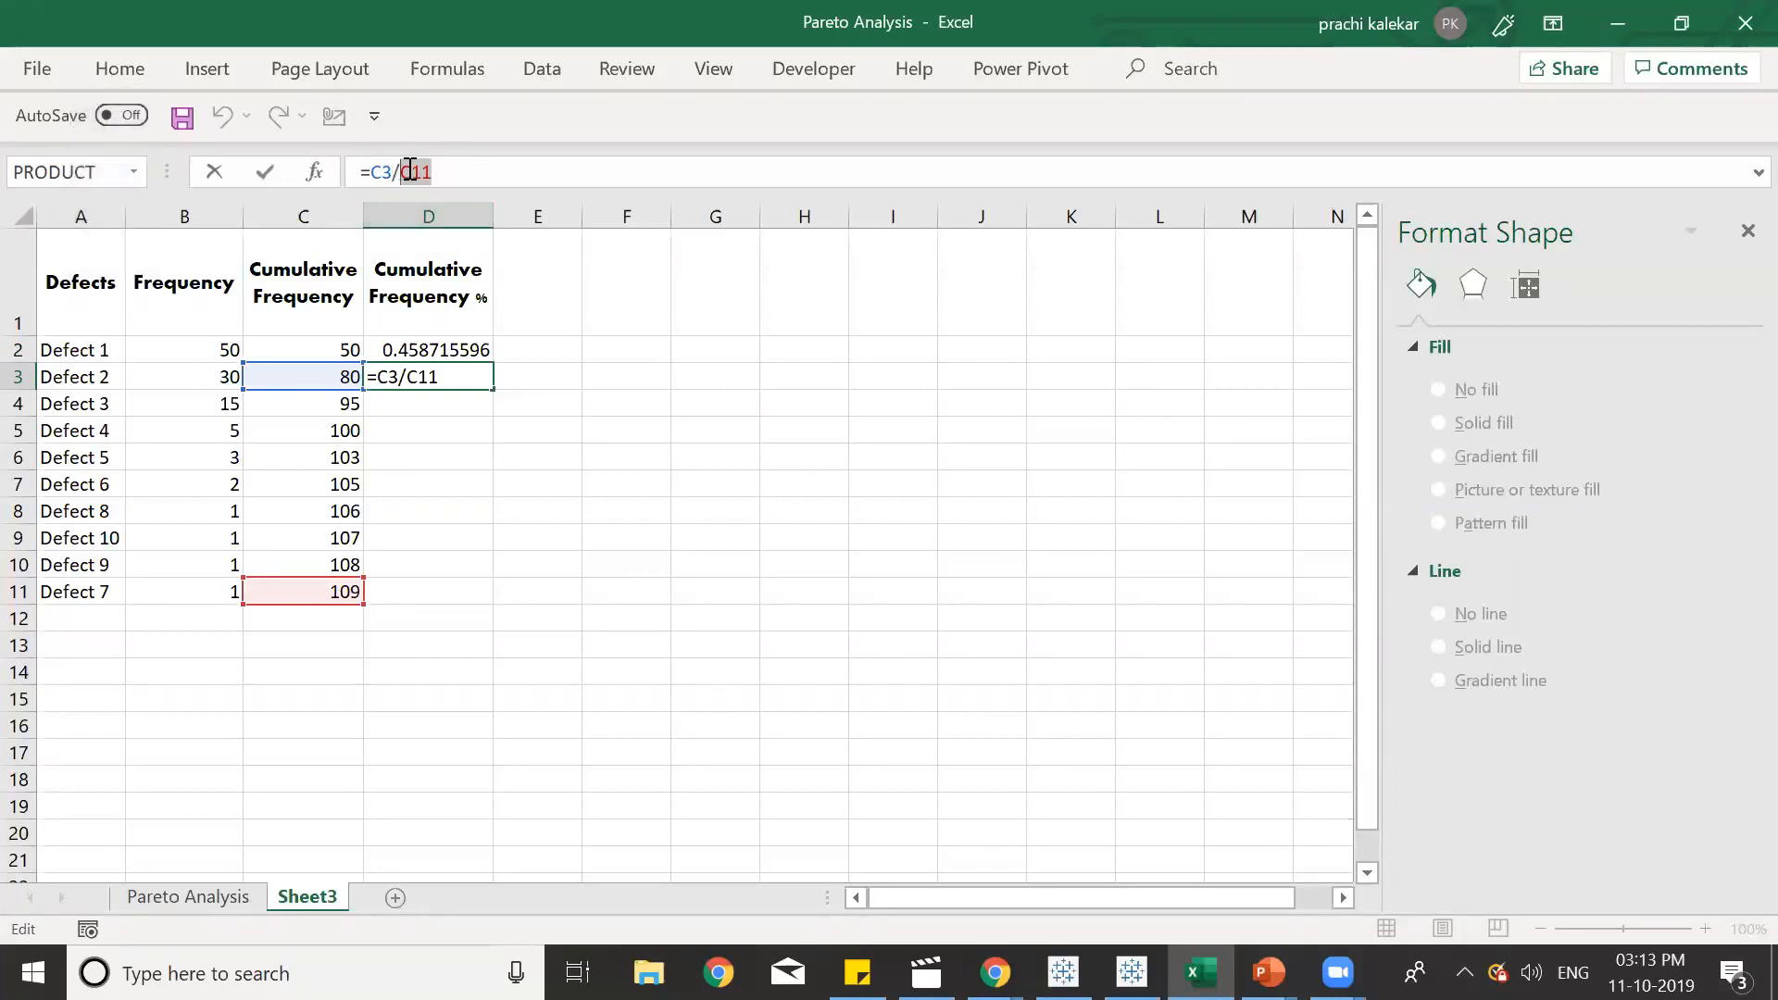
Make D3's divisor absolute as =C3/$C$11 with F4 and confirm it.
{"action": "key", "text": "F4"}
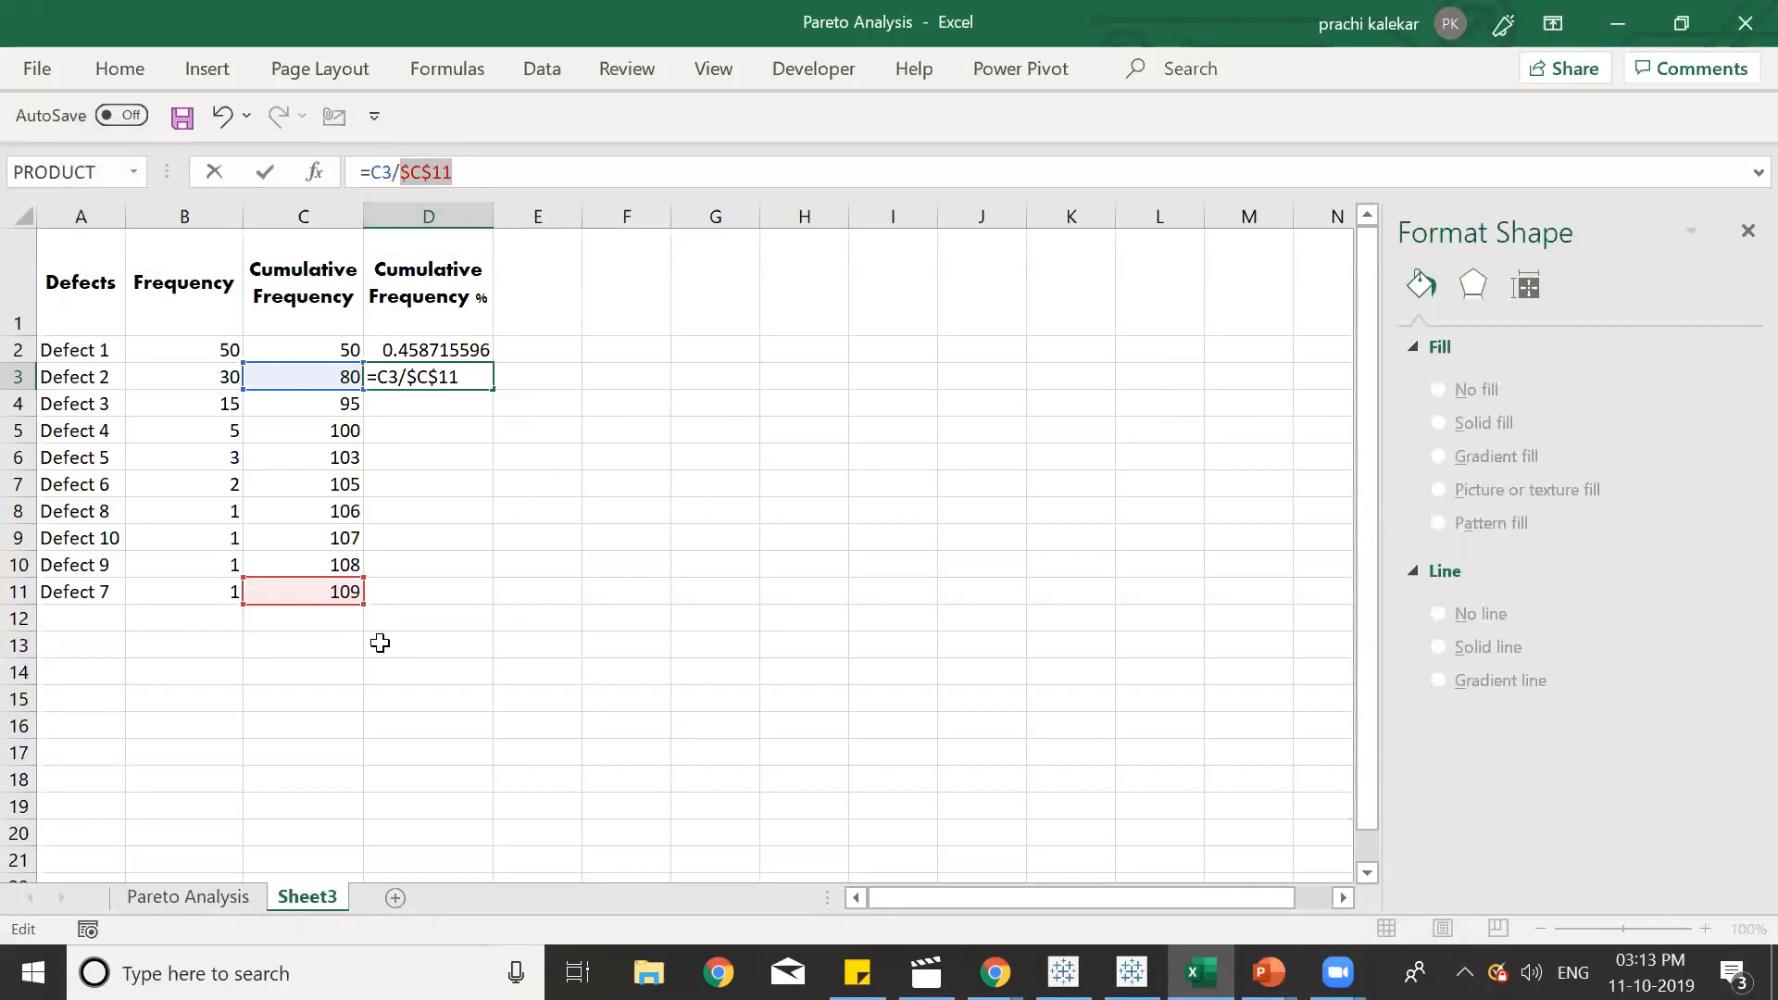
{"action": "mouse_move", "coordinate": [300, 613]}
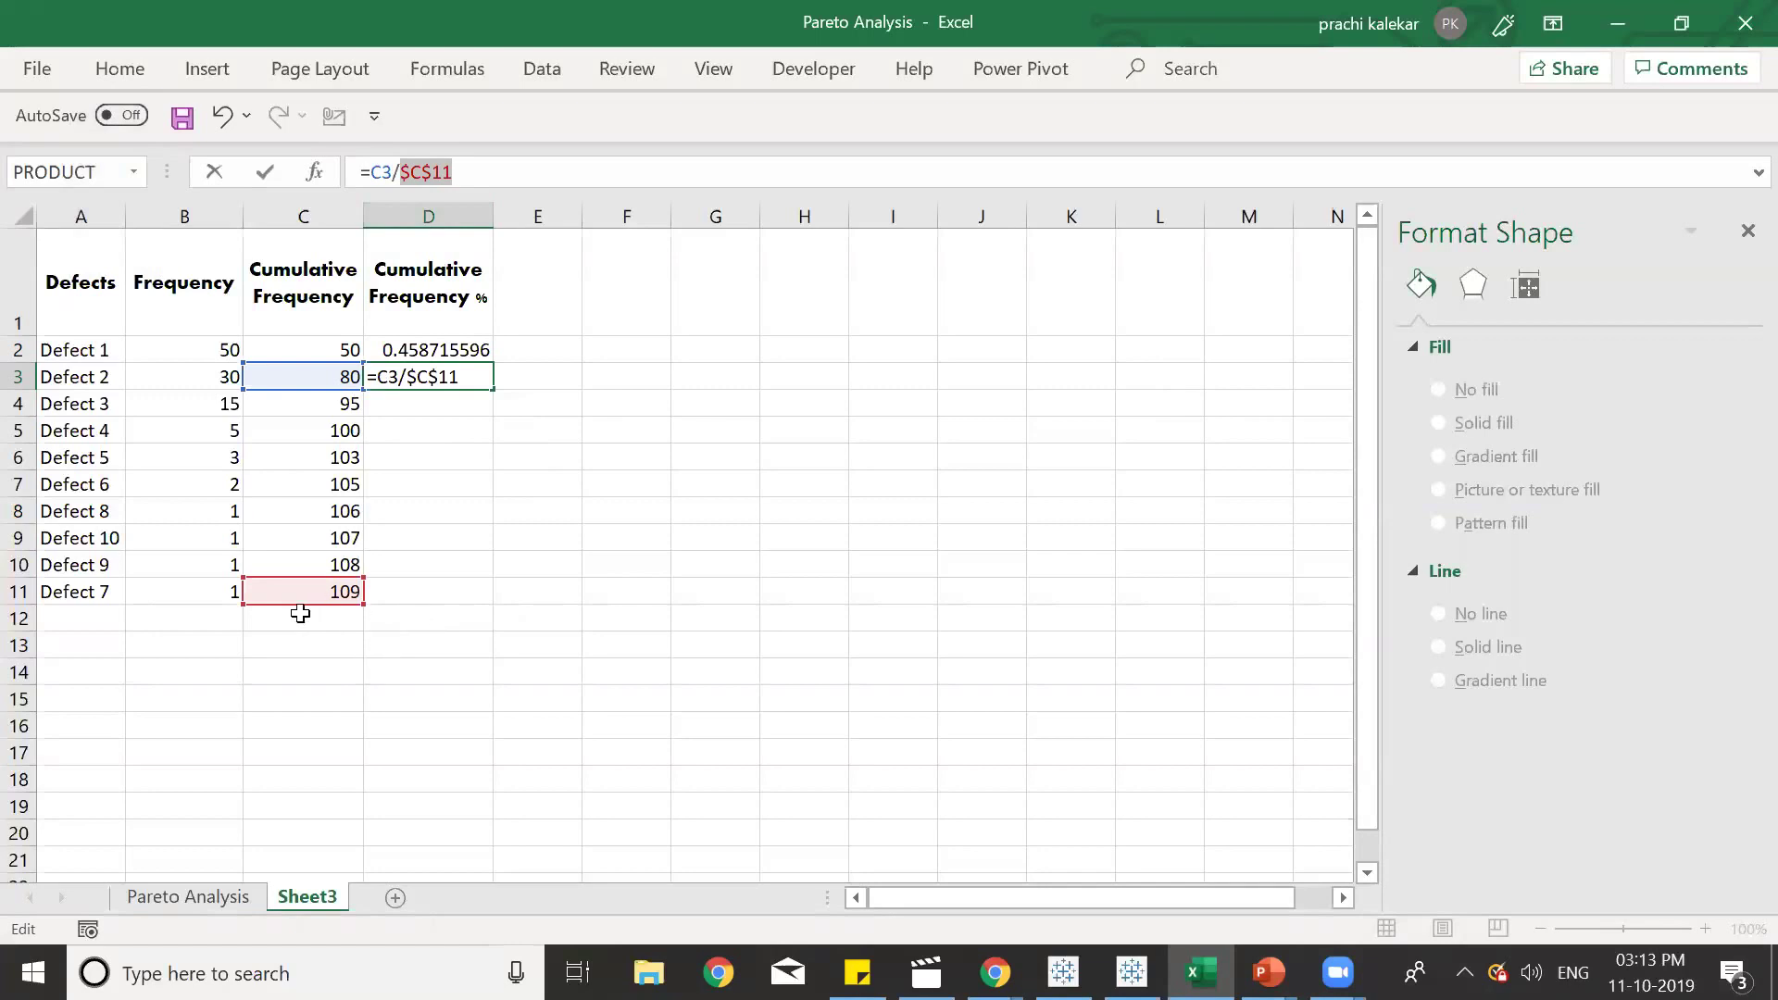
{"action": "key", "text": "Enter"}
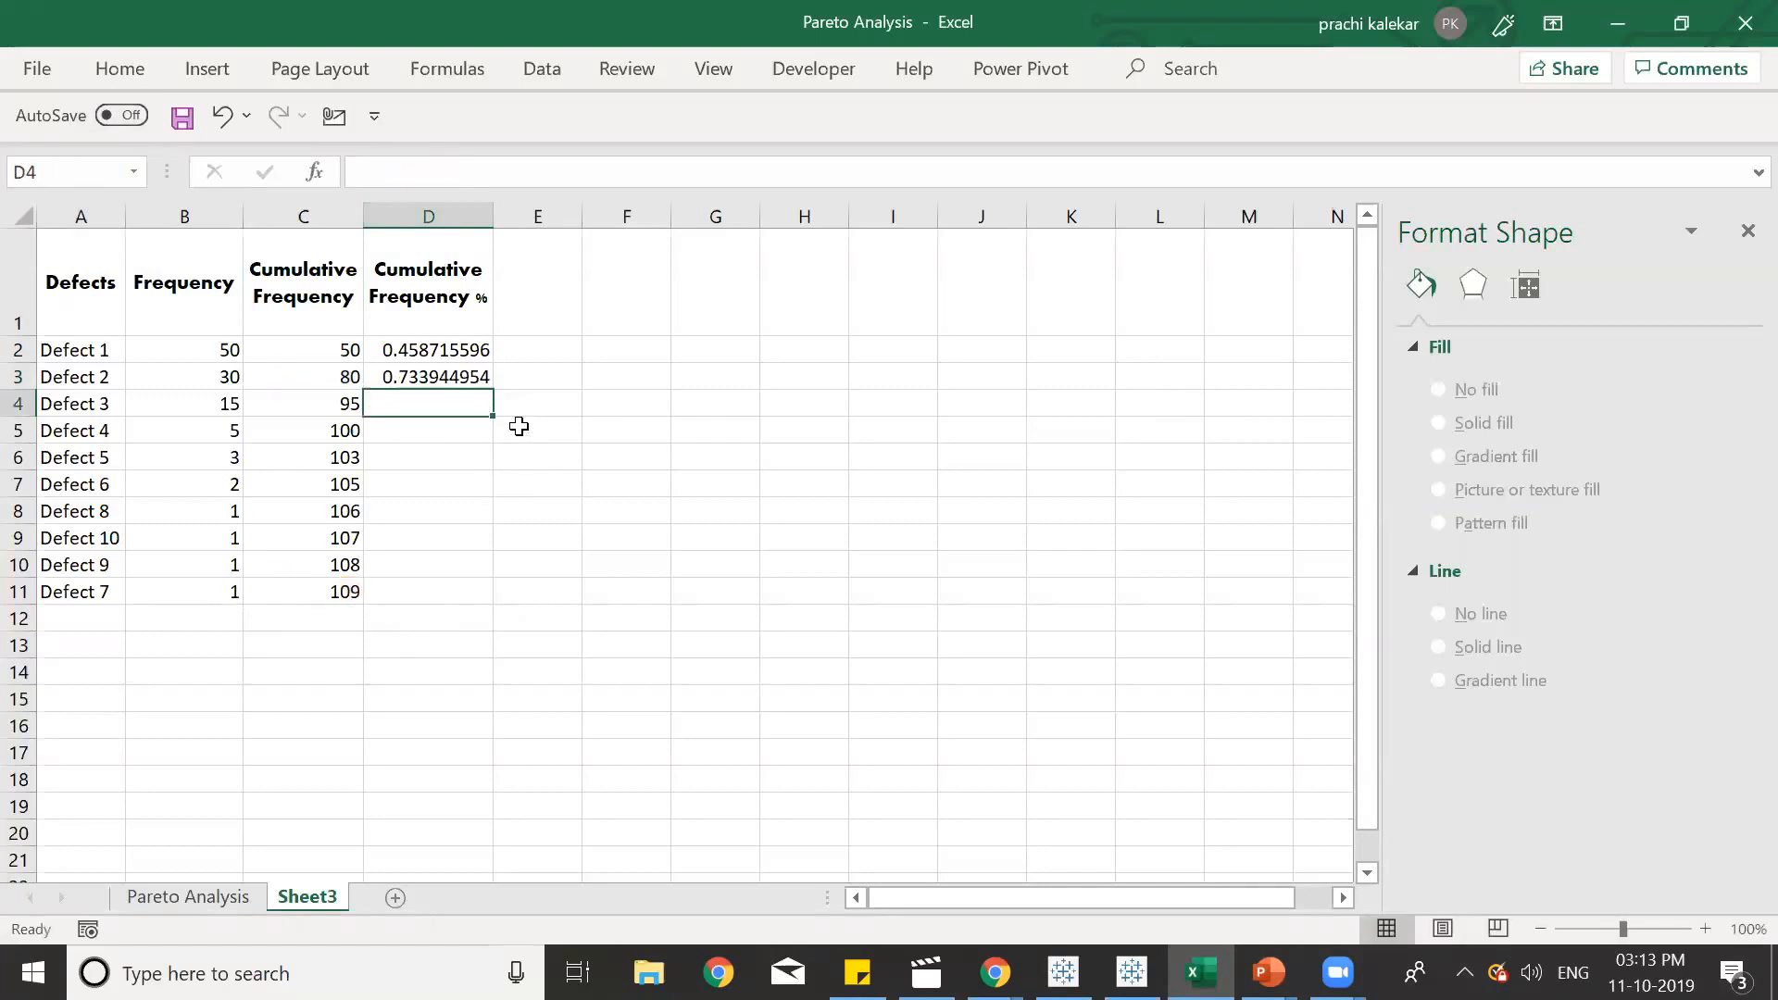
{"action": "left_click", "coordinate": [430, 378]}
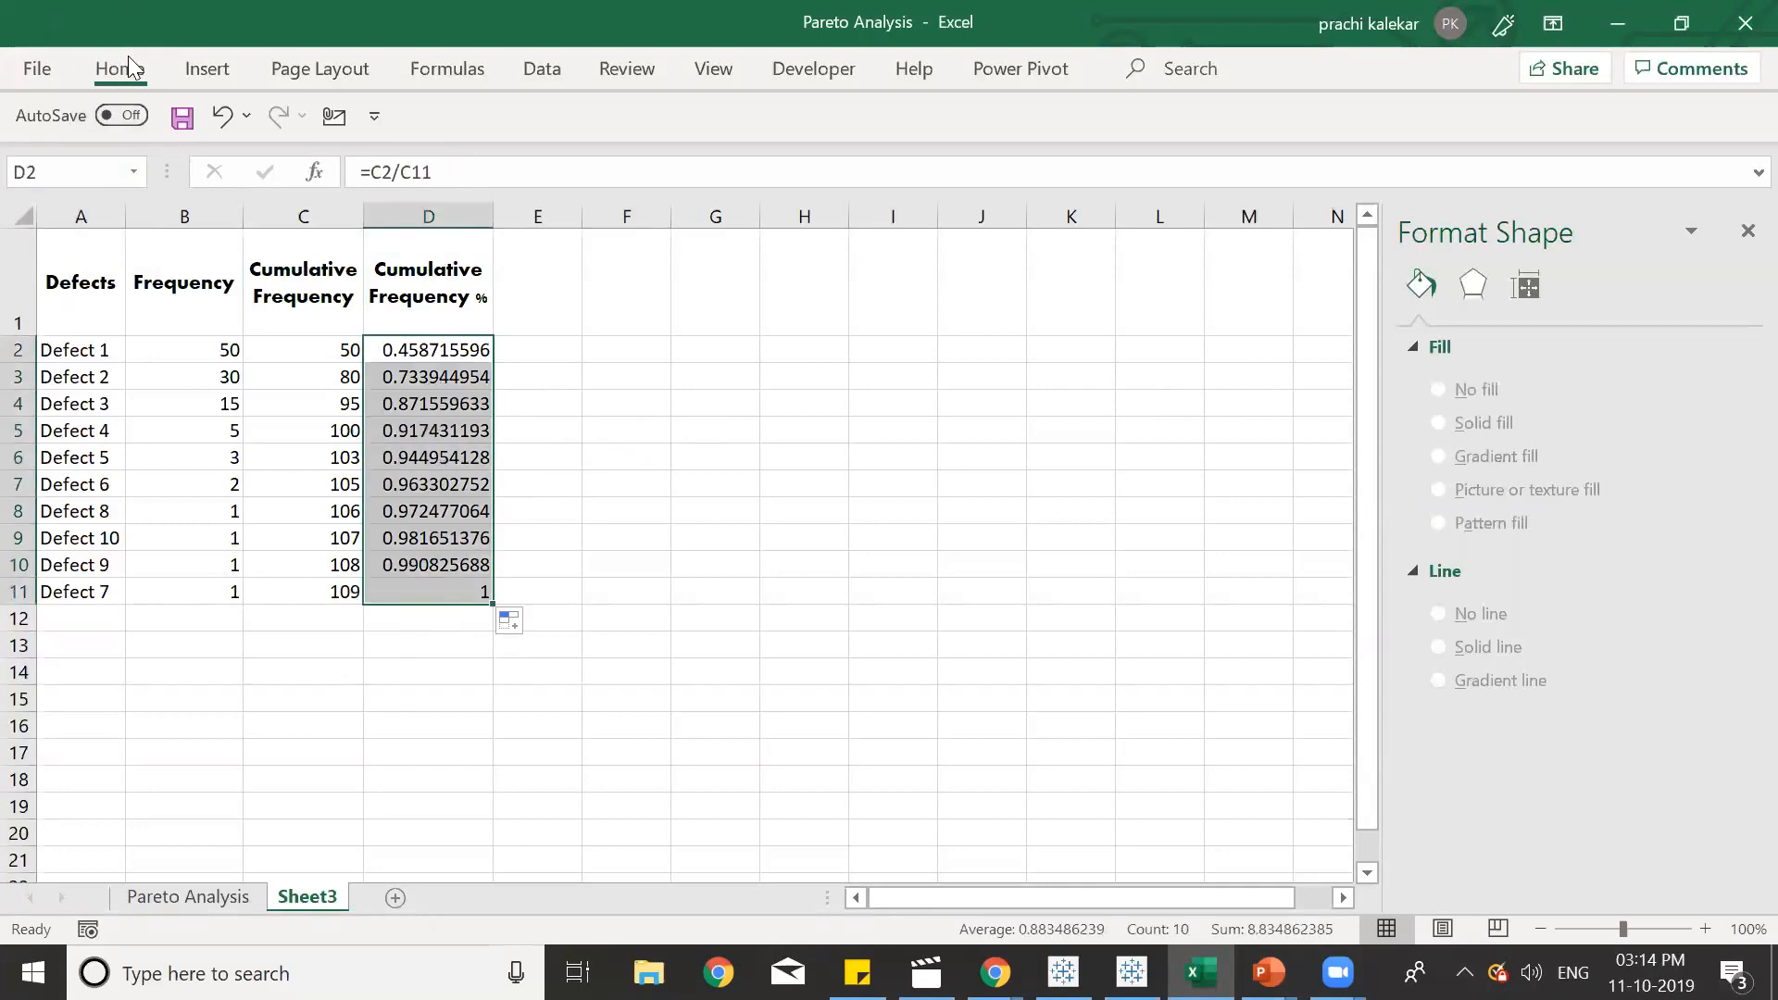
Apply Percent Style so the cumulative shares show as 46% to 100%.
{"action": "left_click", "coordinate": [118, 69]}
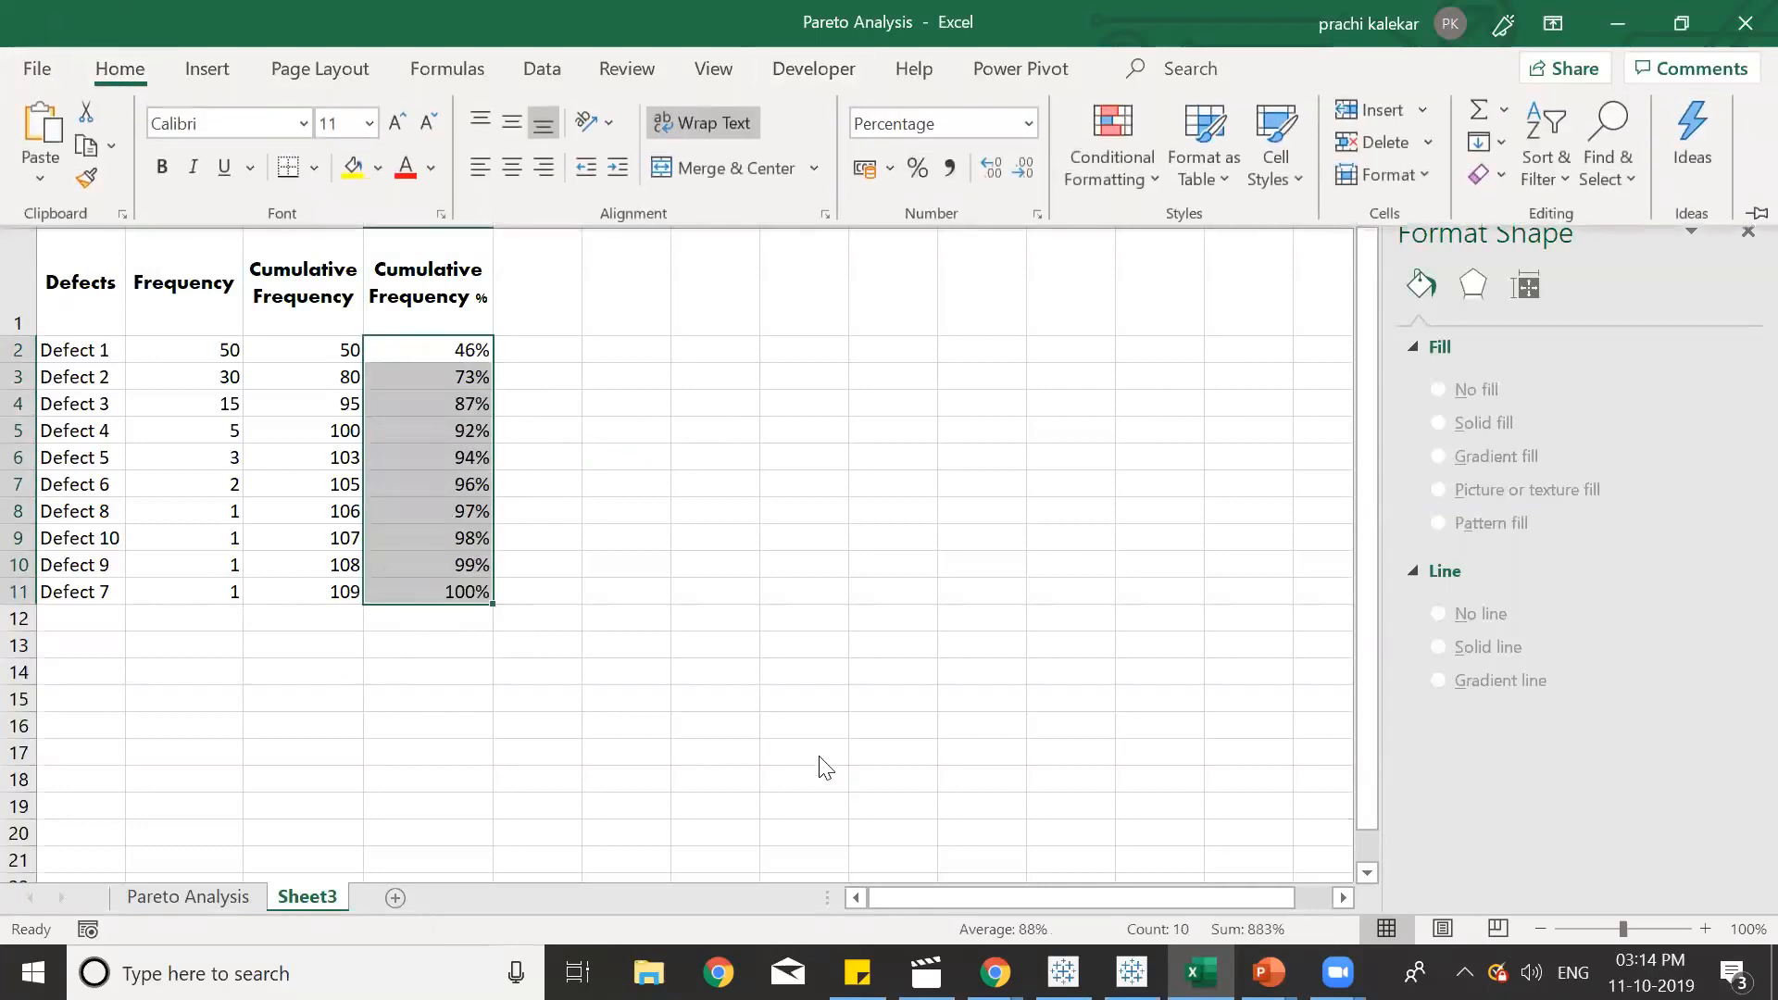
{"action": "mouse_move", "coordinate": [801, 493]}
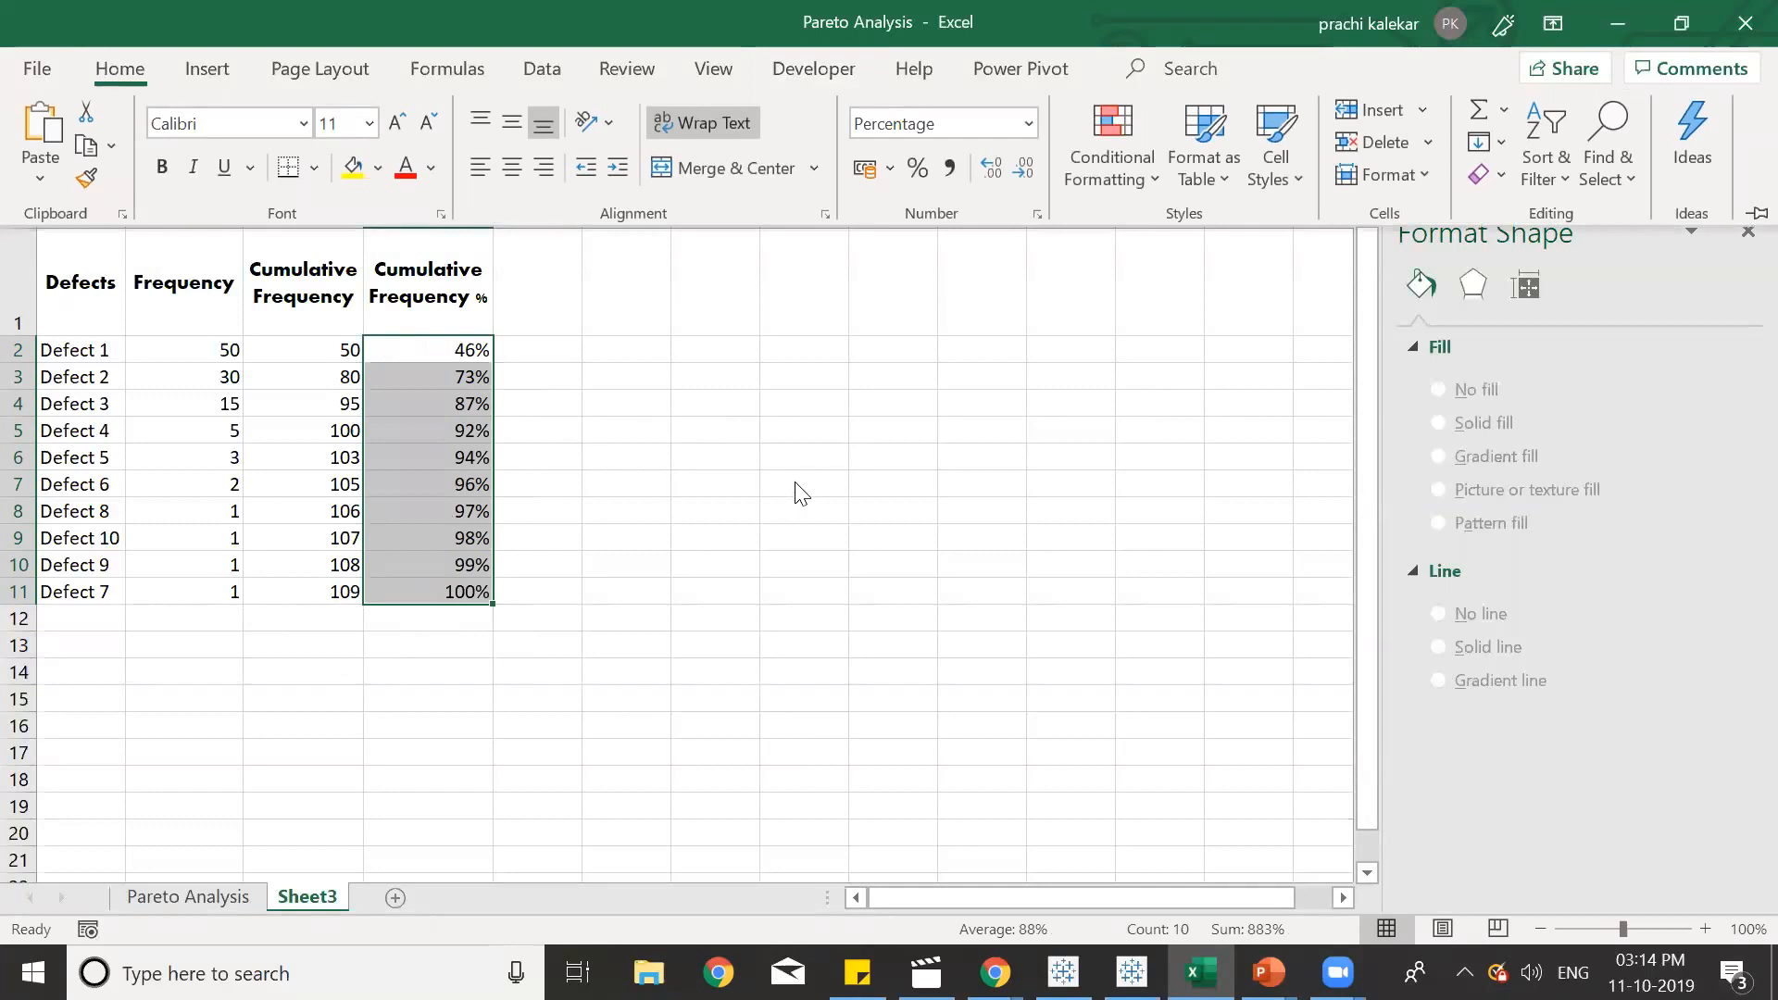
{"action": "mouse_move", "coordinate": [759, 520]}
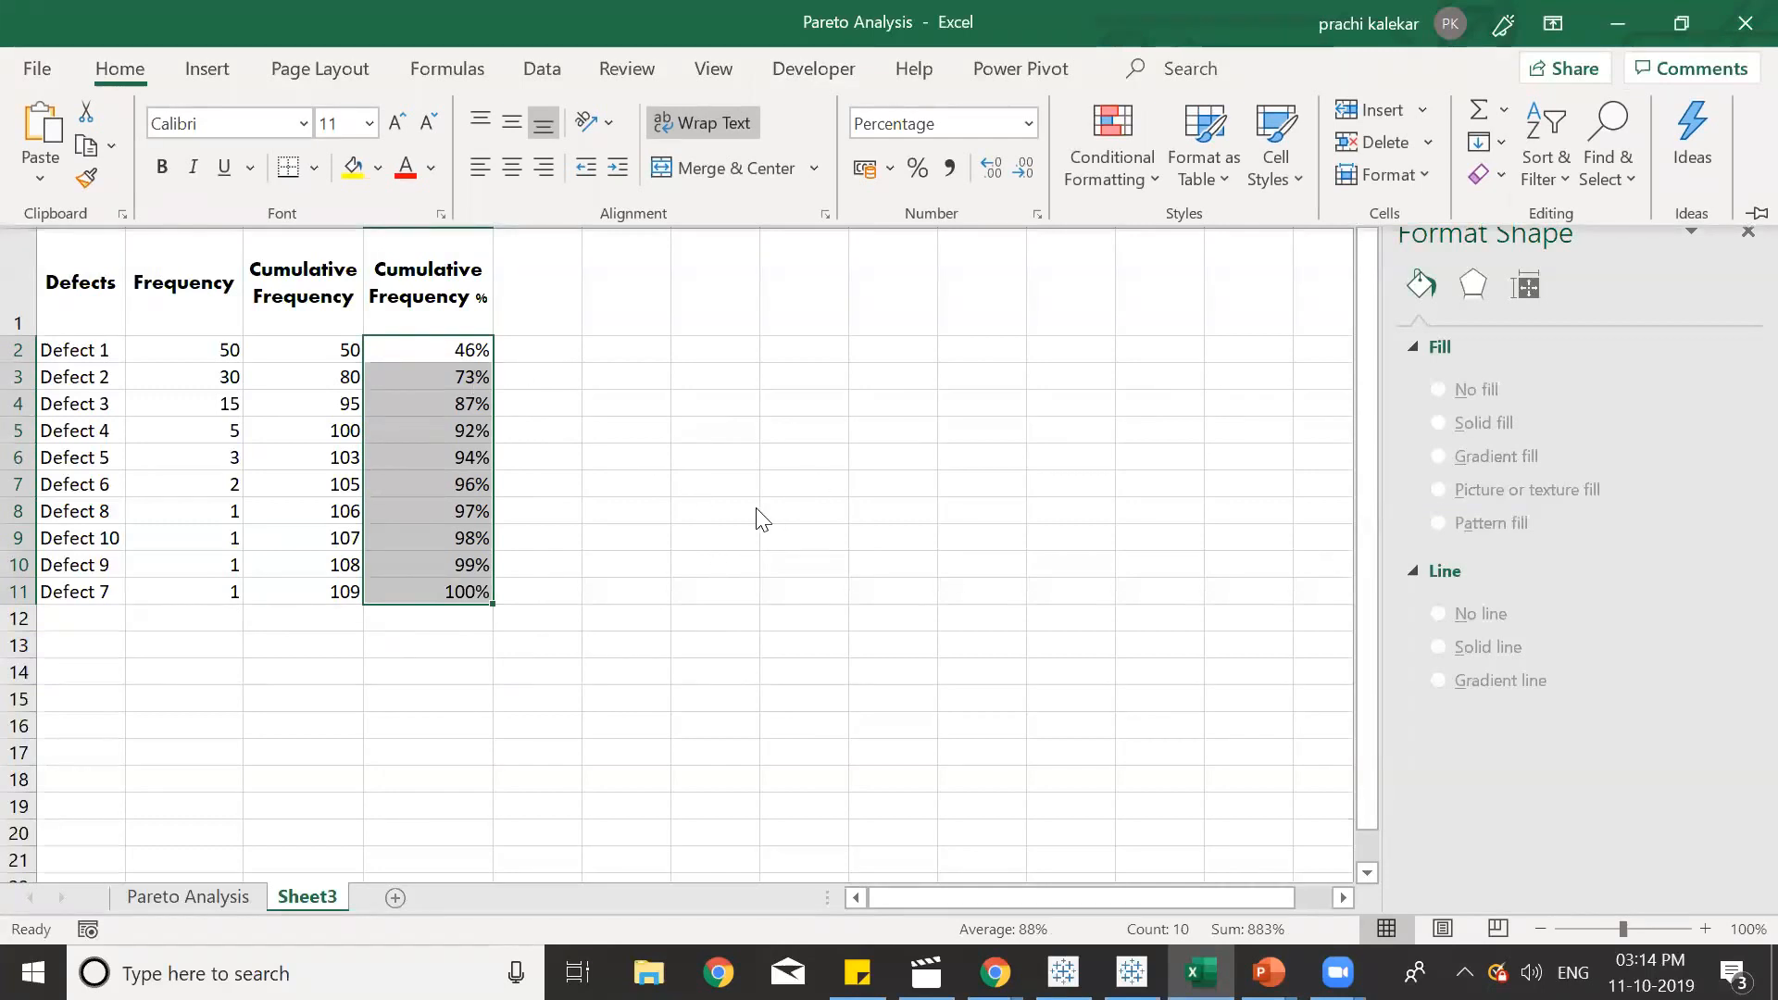
{"action": "mouse_move", "coordinate": [596, 84]}
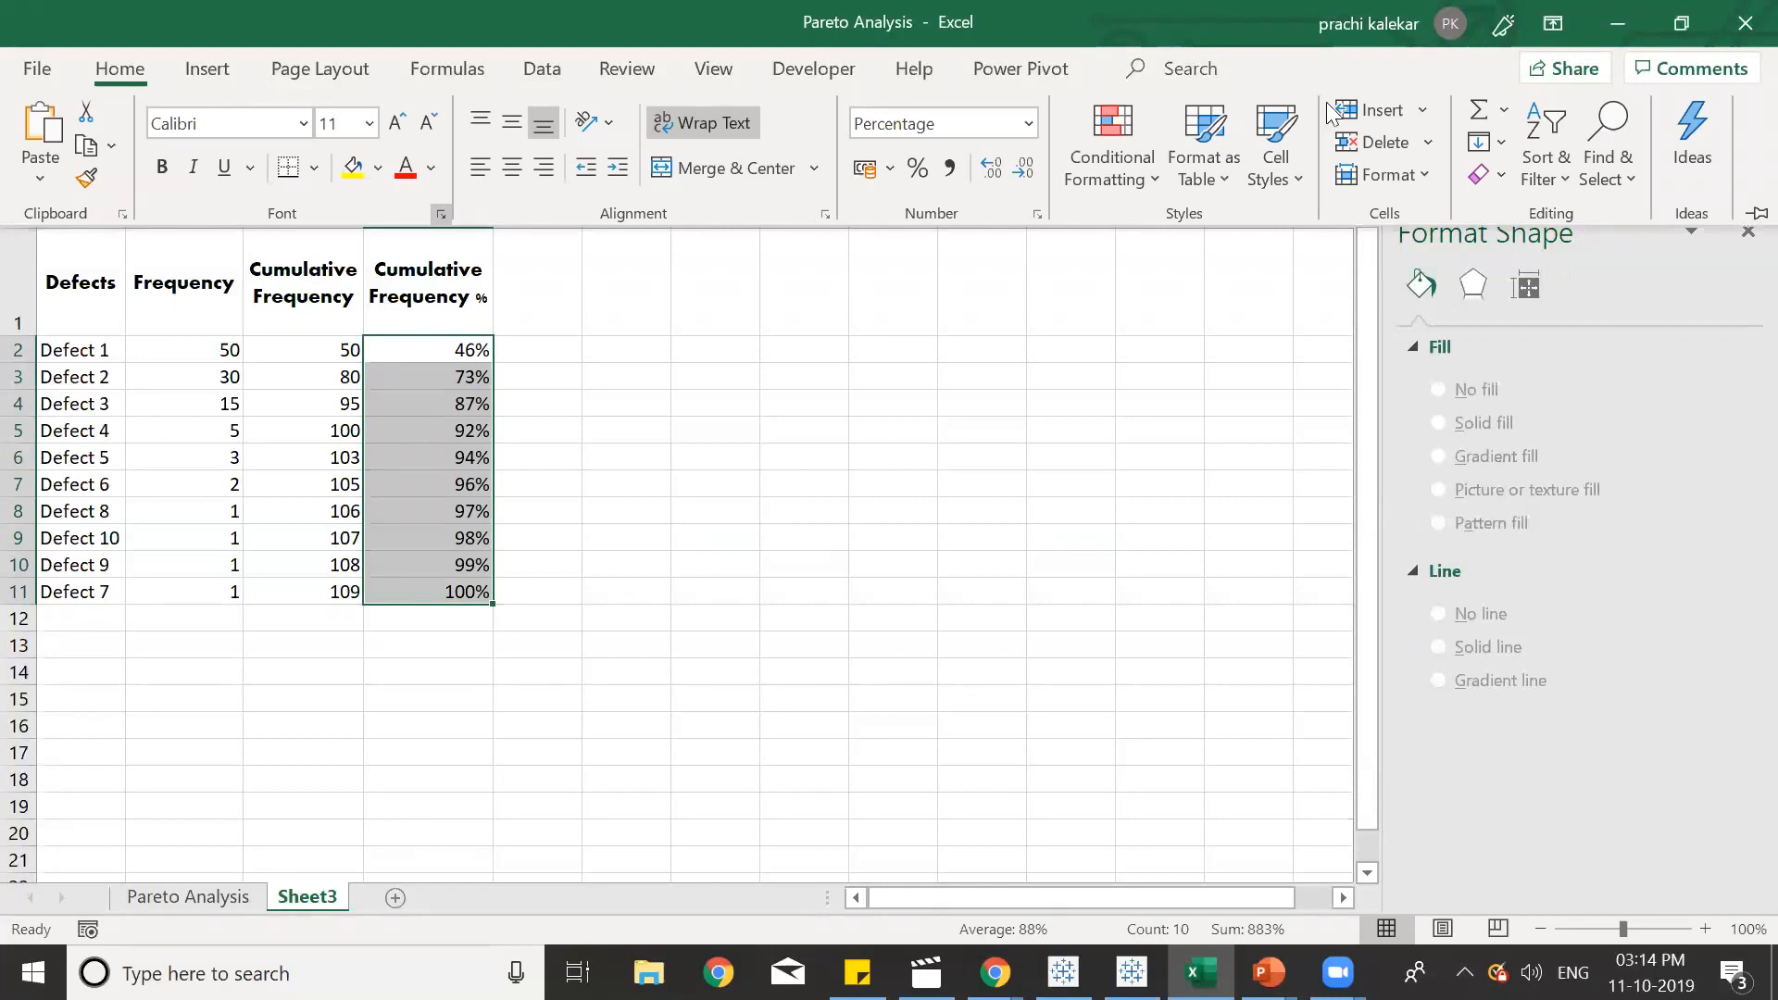
{"action": "left_click", "coordinate": [804, 591]}
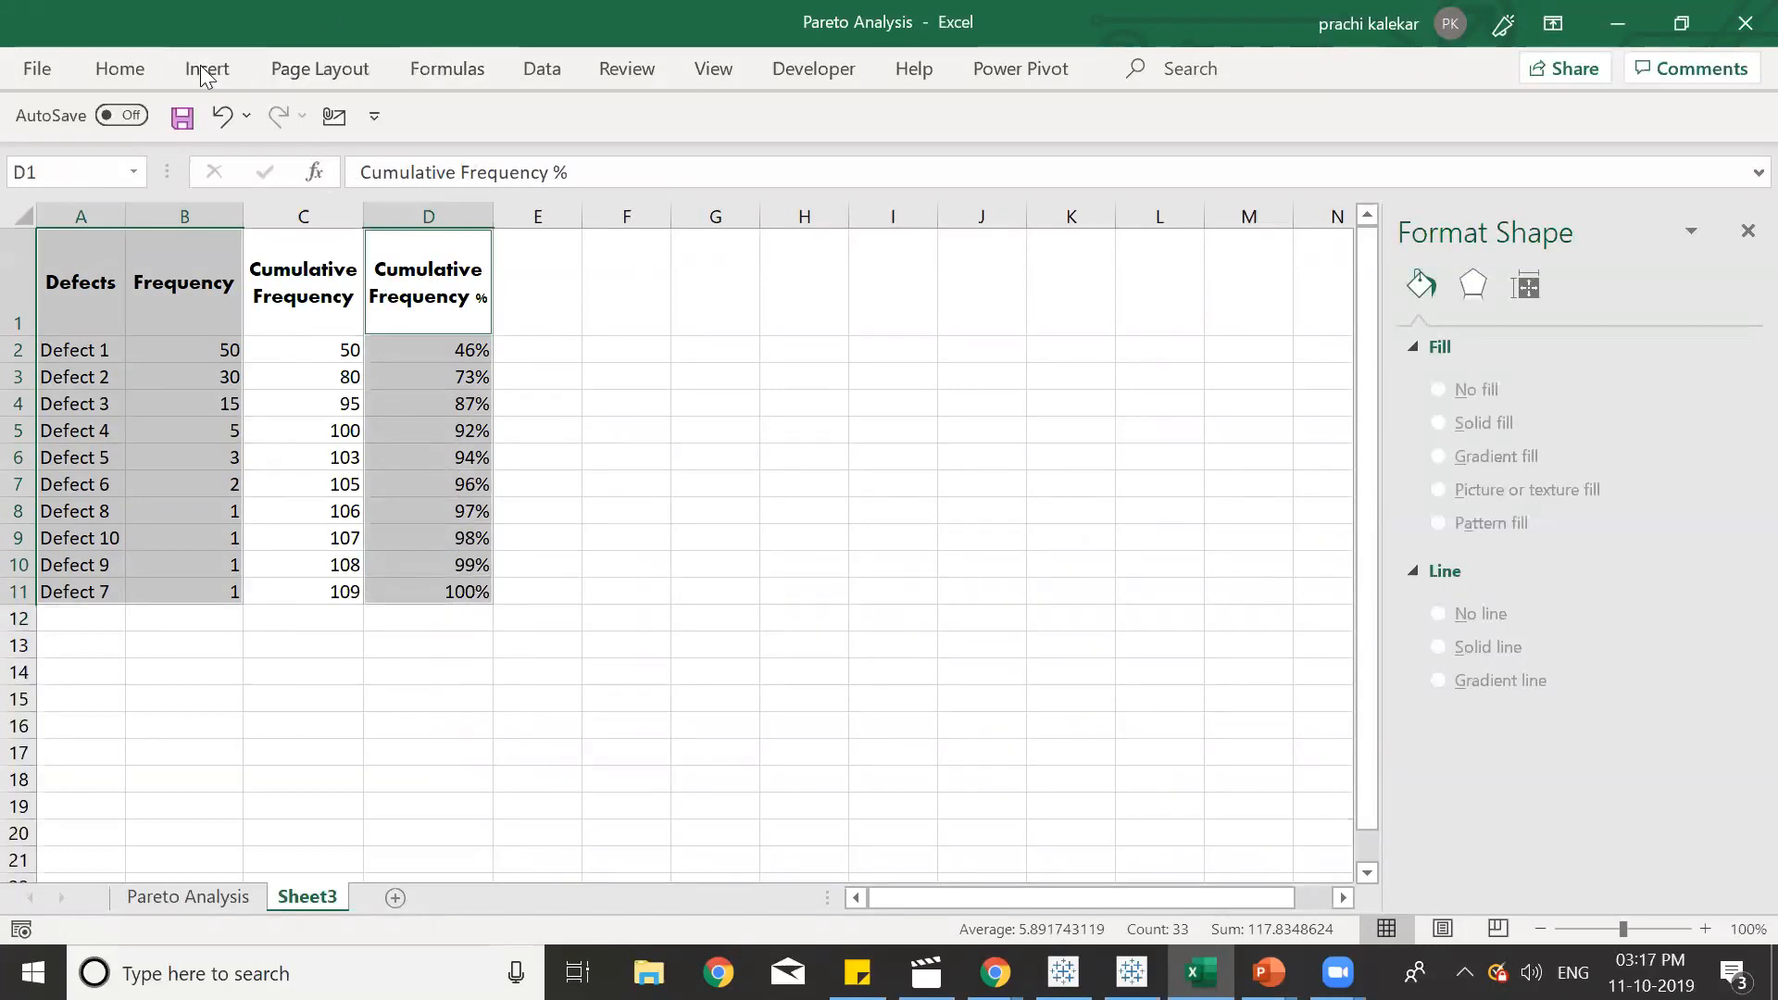
Choose a Combo chart from Insert > Column Chart > More Column Charts.
{"action": "left_click", "coordinate": [734, 111]}
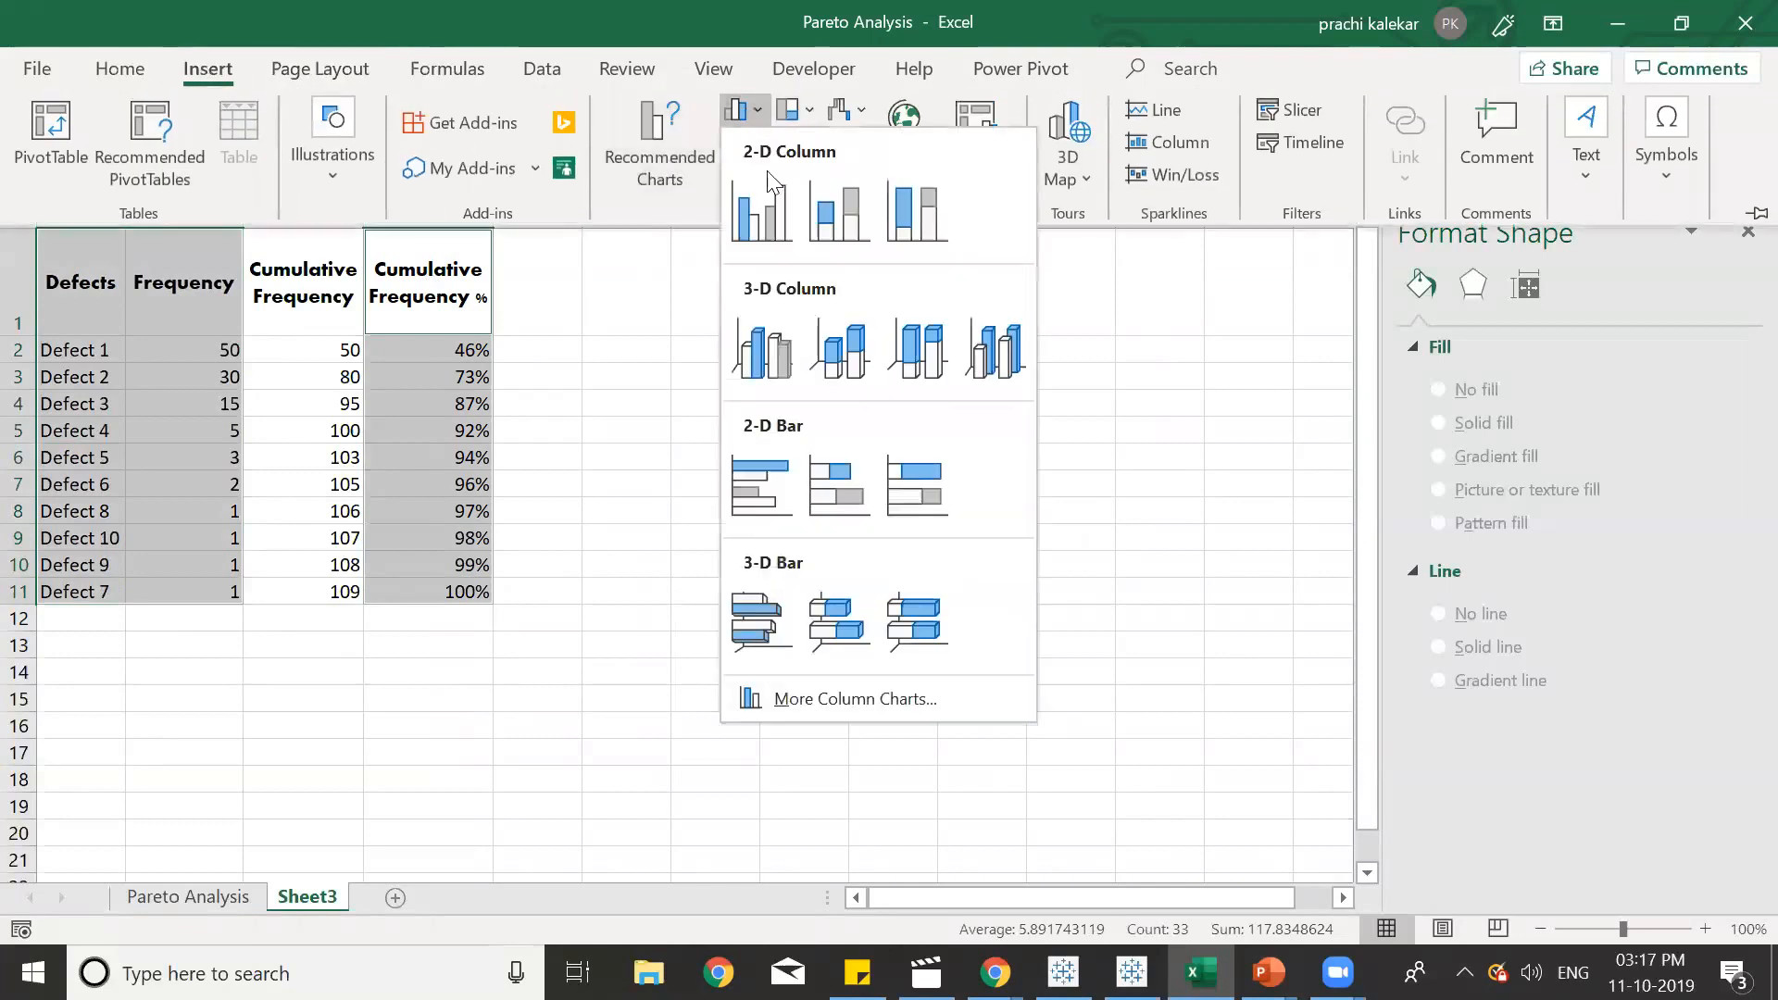
{"action": "left_click", "coordinate": [793, 704]}
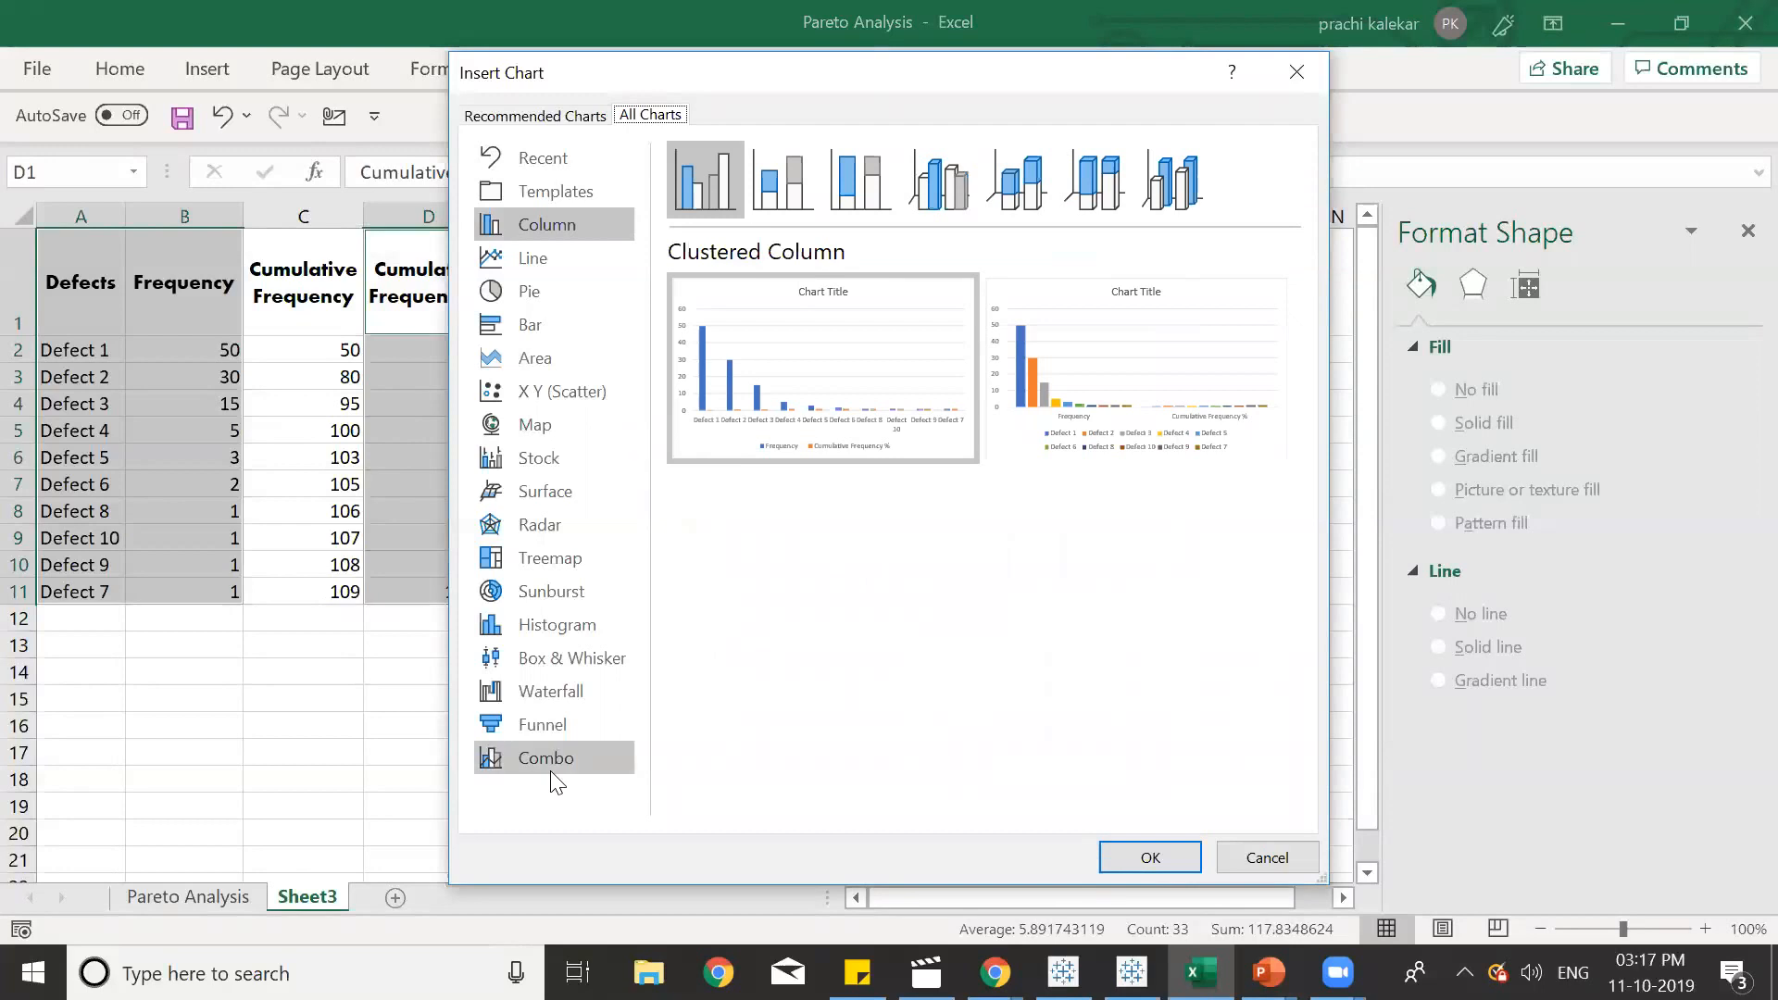
{"action": "left_click", "coordinate": [545, 758]}
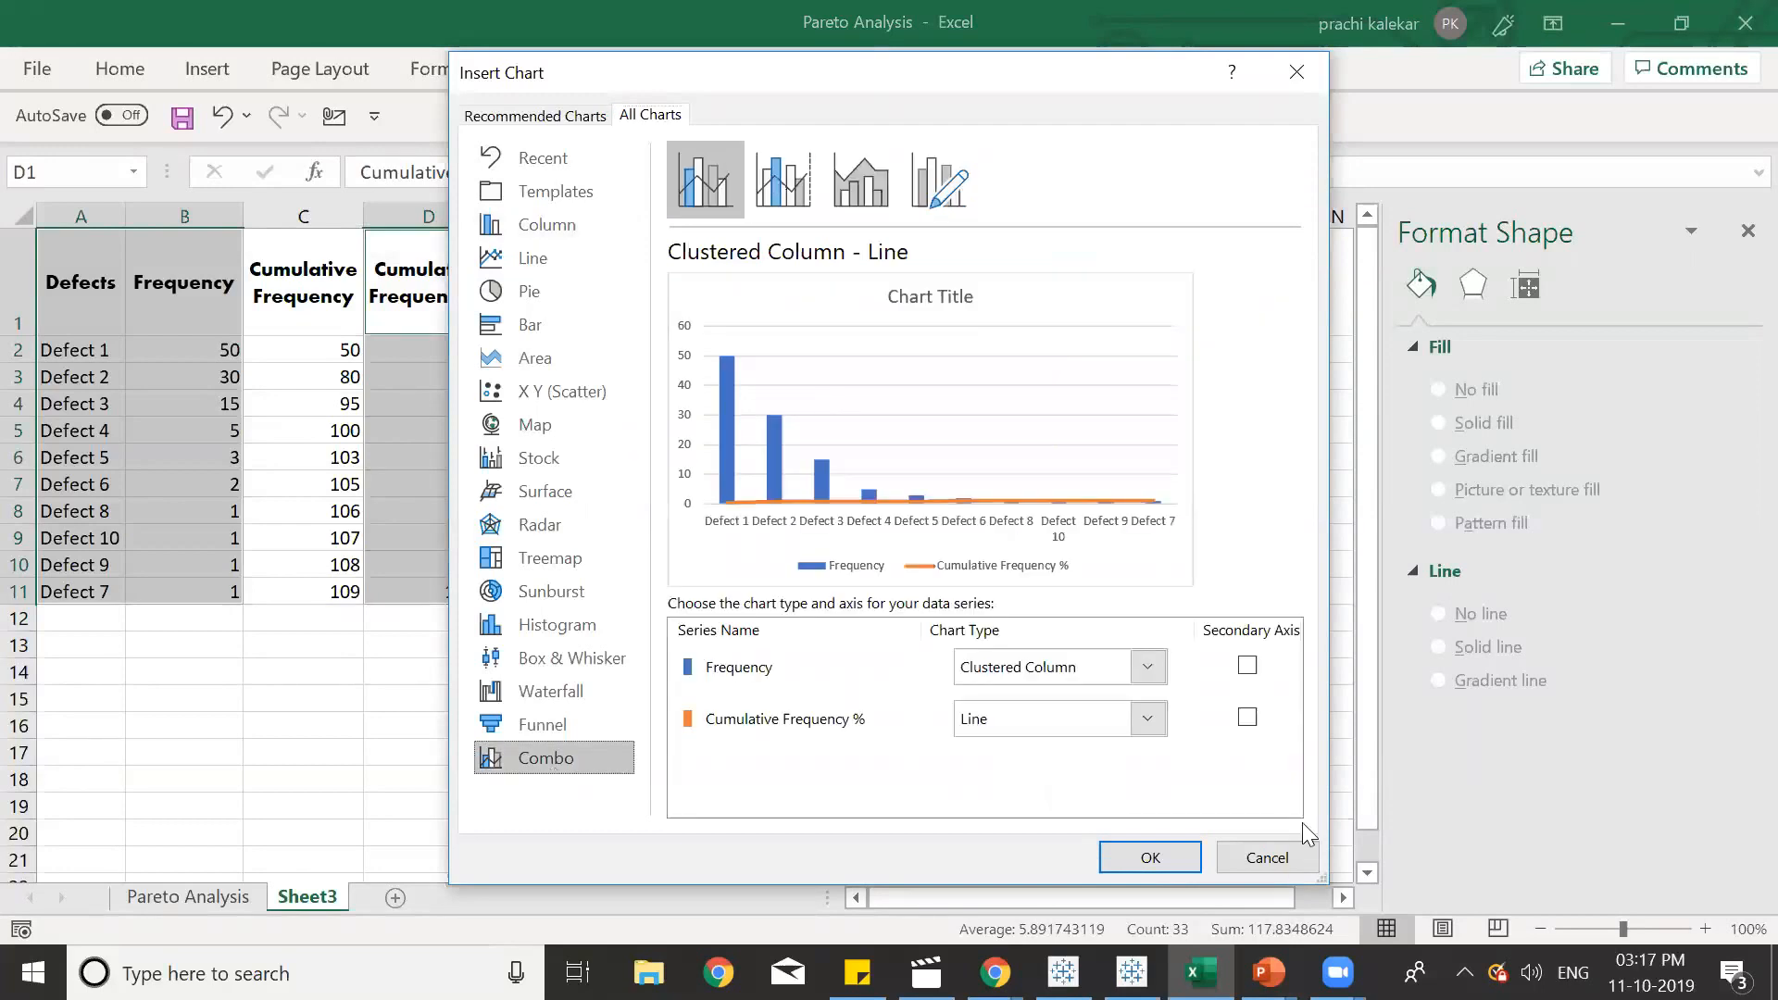
{"action": "mouse_move", "coordinate": [1249, 721]}
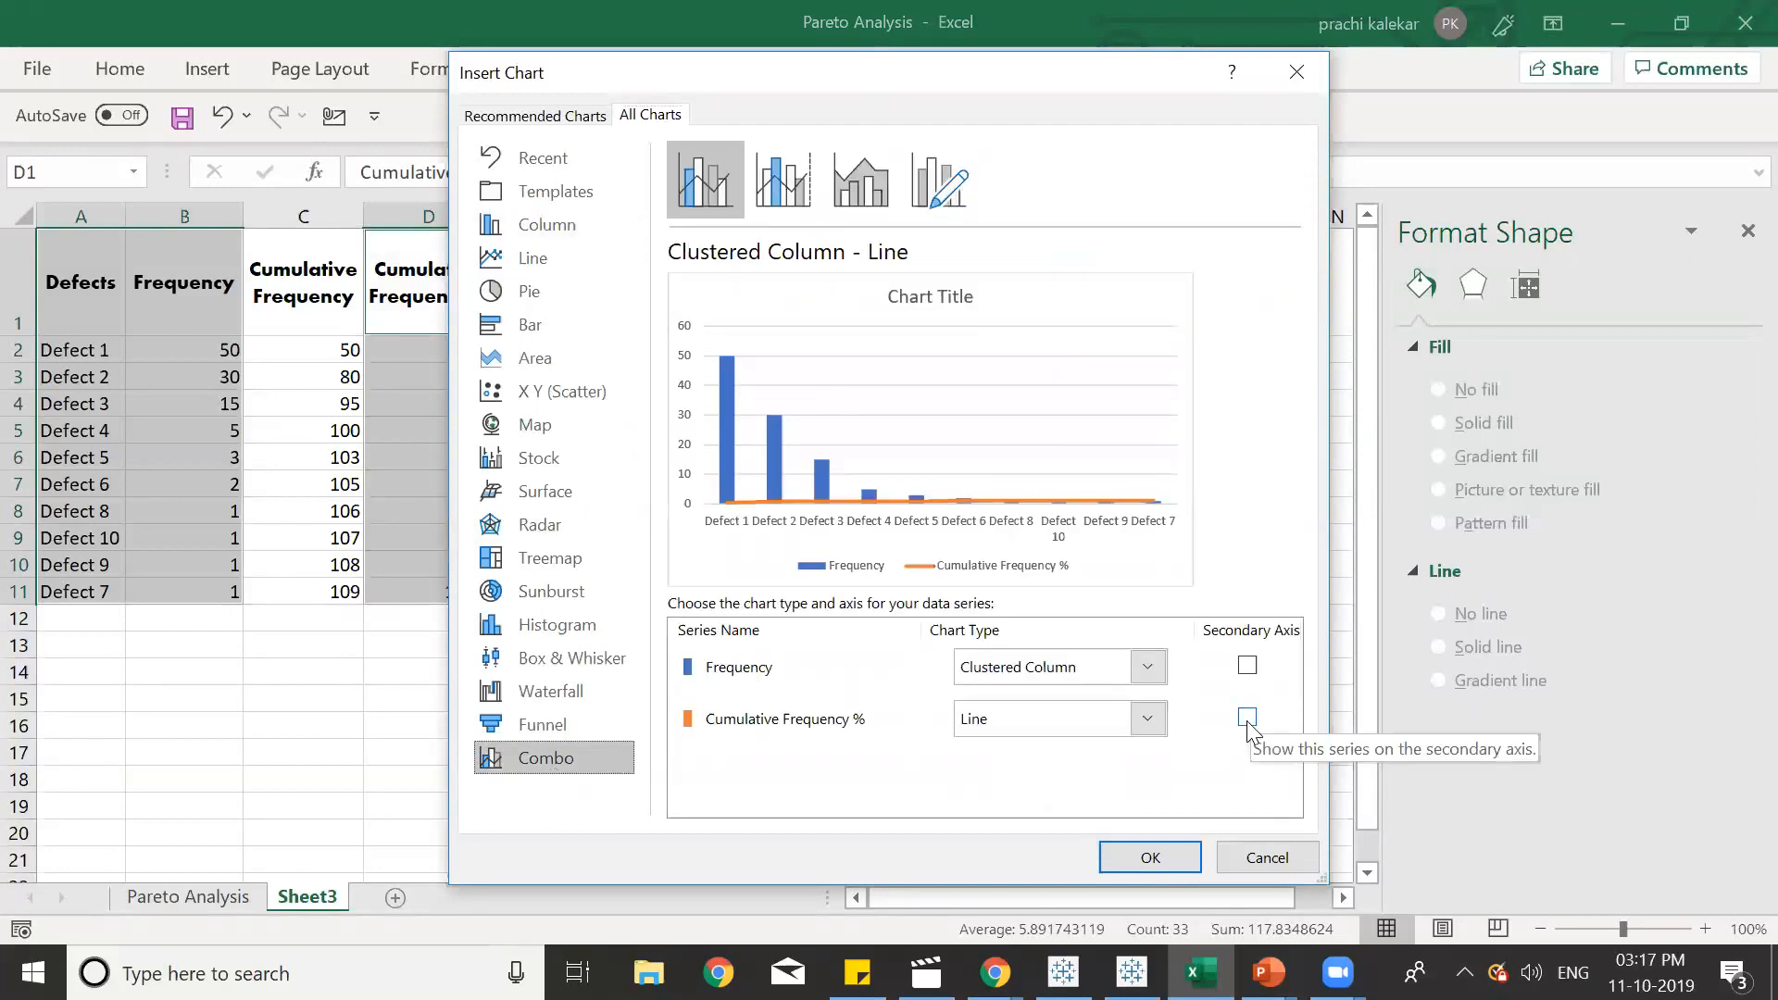
Set Cumulative Frequency % to Line with Markers on the secondary axis and insert the chart.
{"action": "left_click", "coordinate": [1246, 718]}
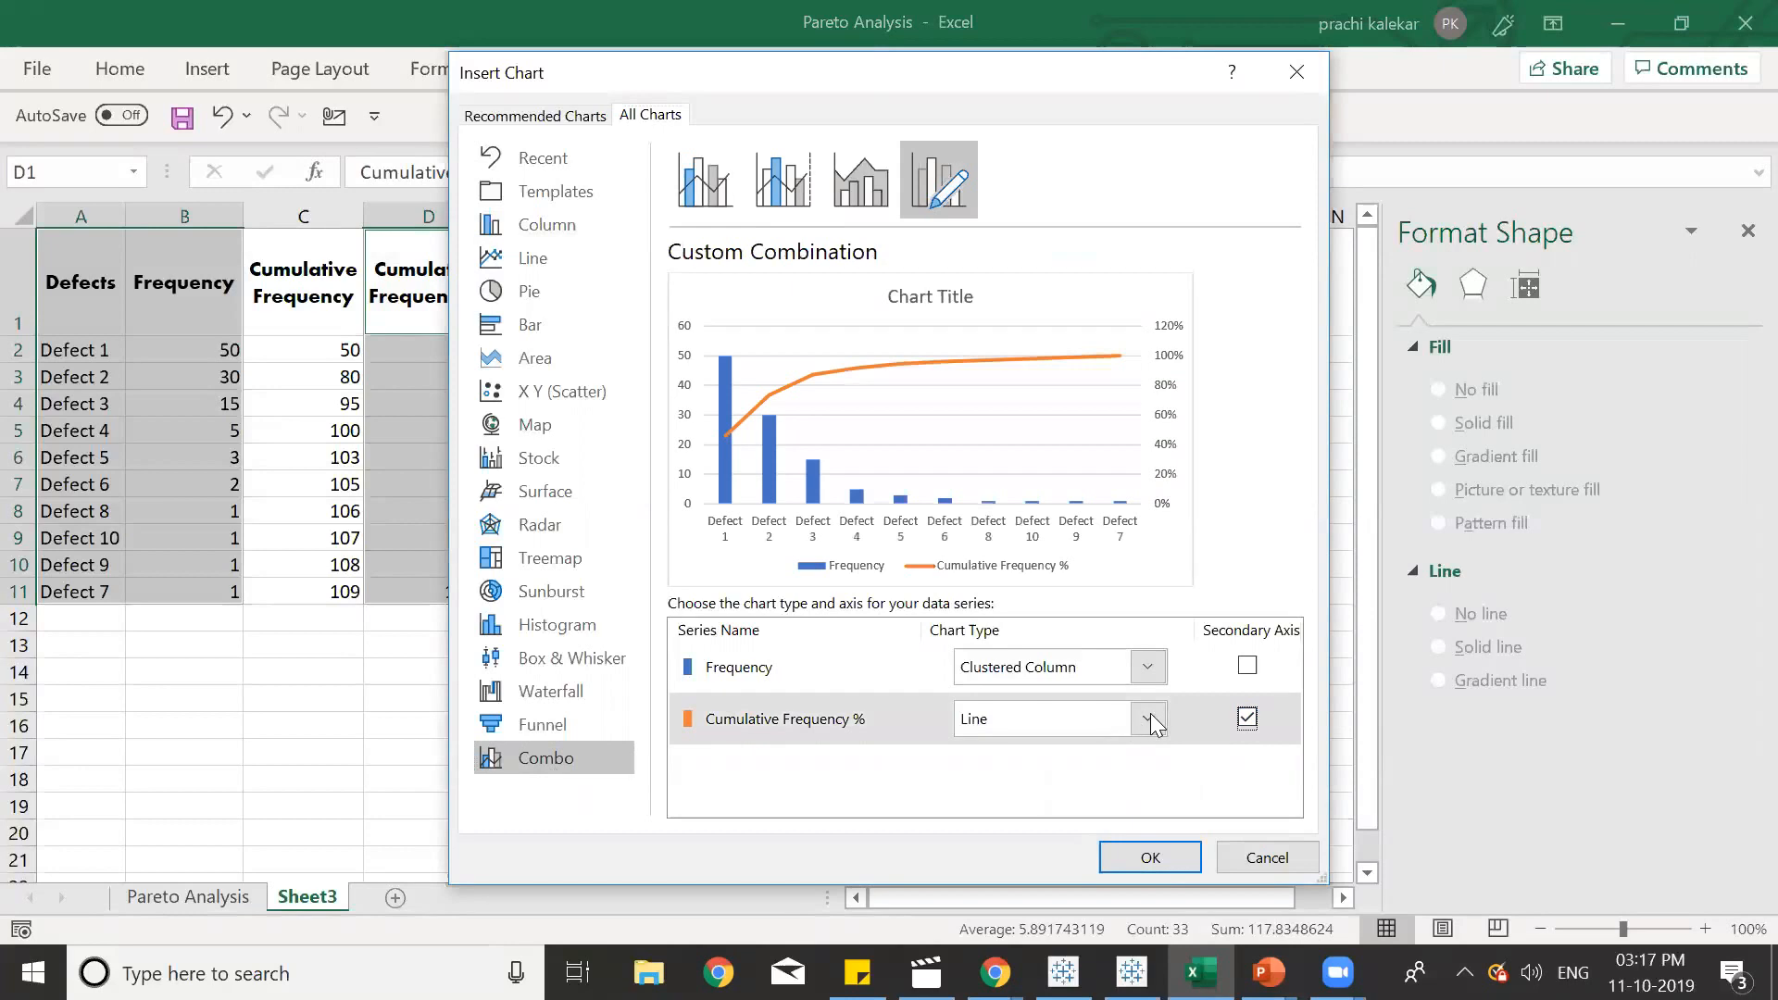
{"action": "left_click", "coordinate": [1148, 718]}
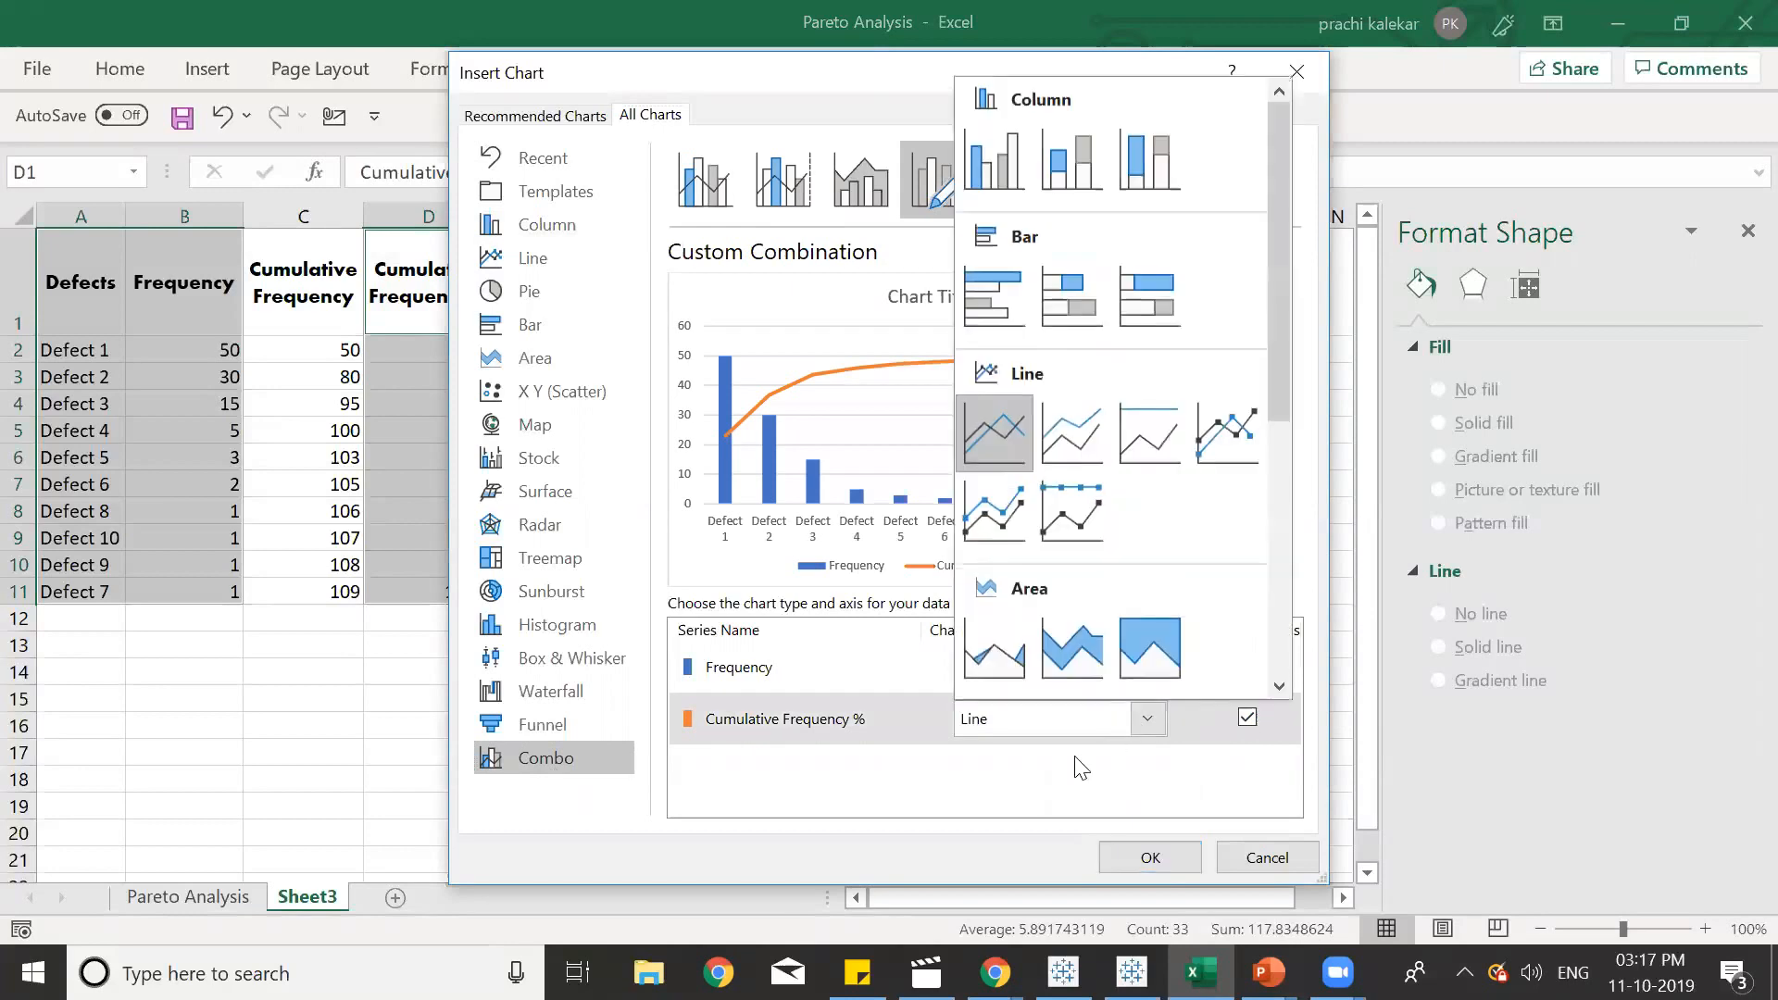
{"action": "mouse_move", "coordinate": [1226, 433]}
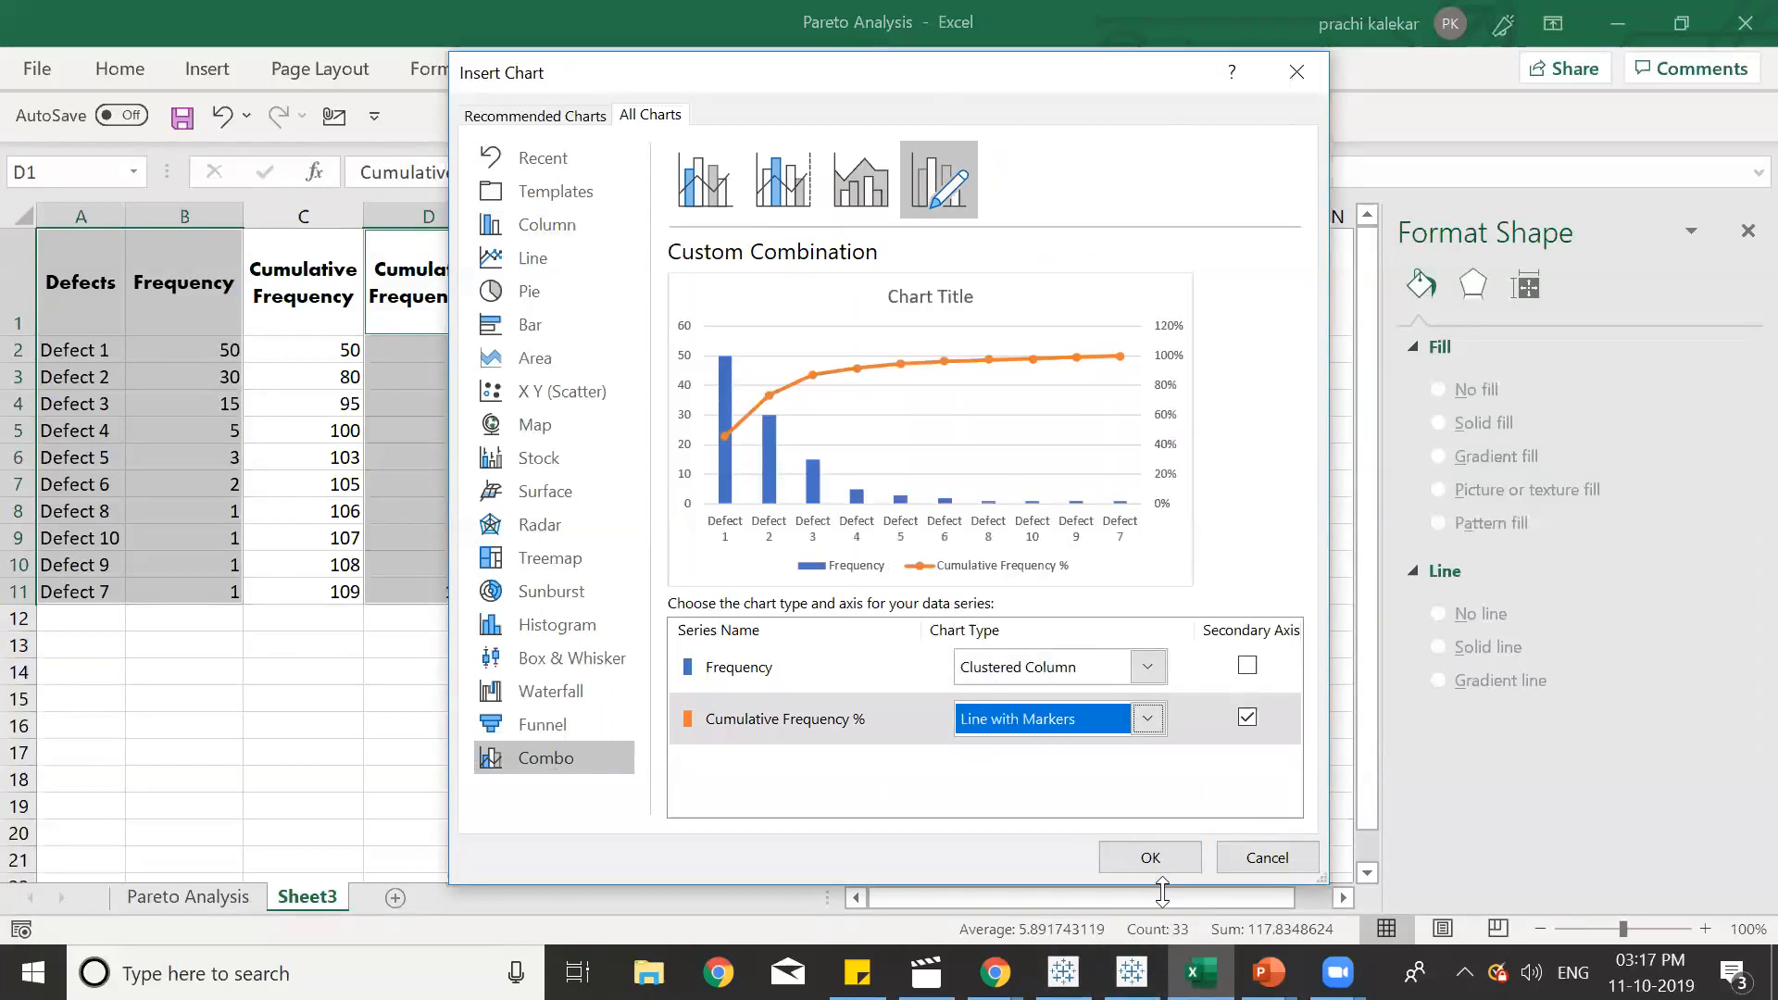
{"action": "mouse_move", "coordinate": [926, 285]}
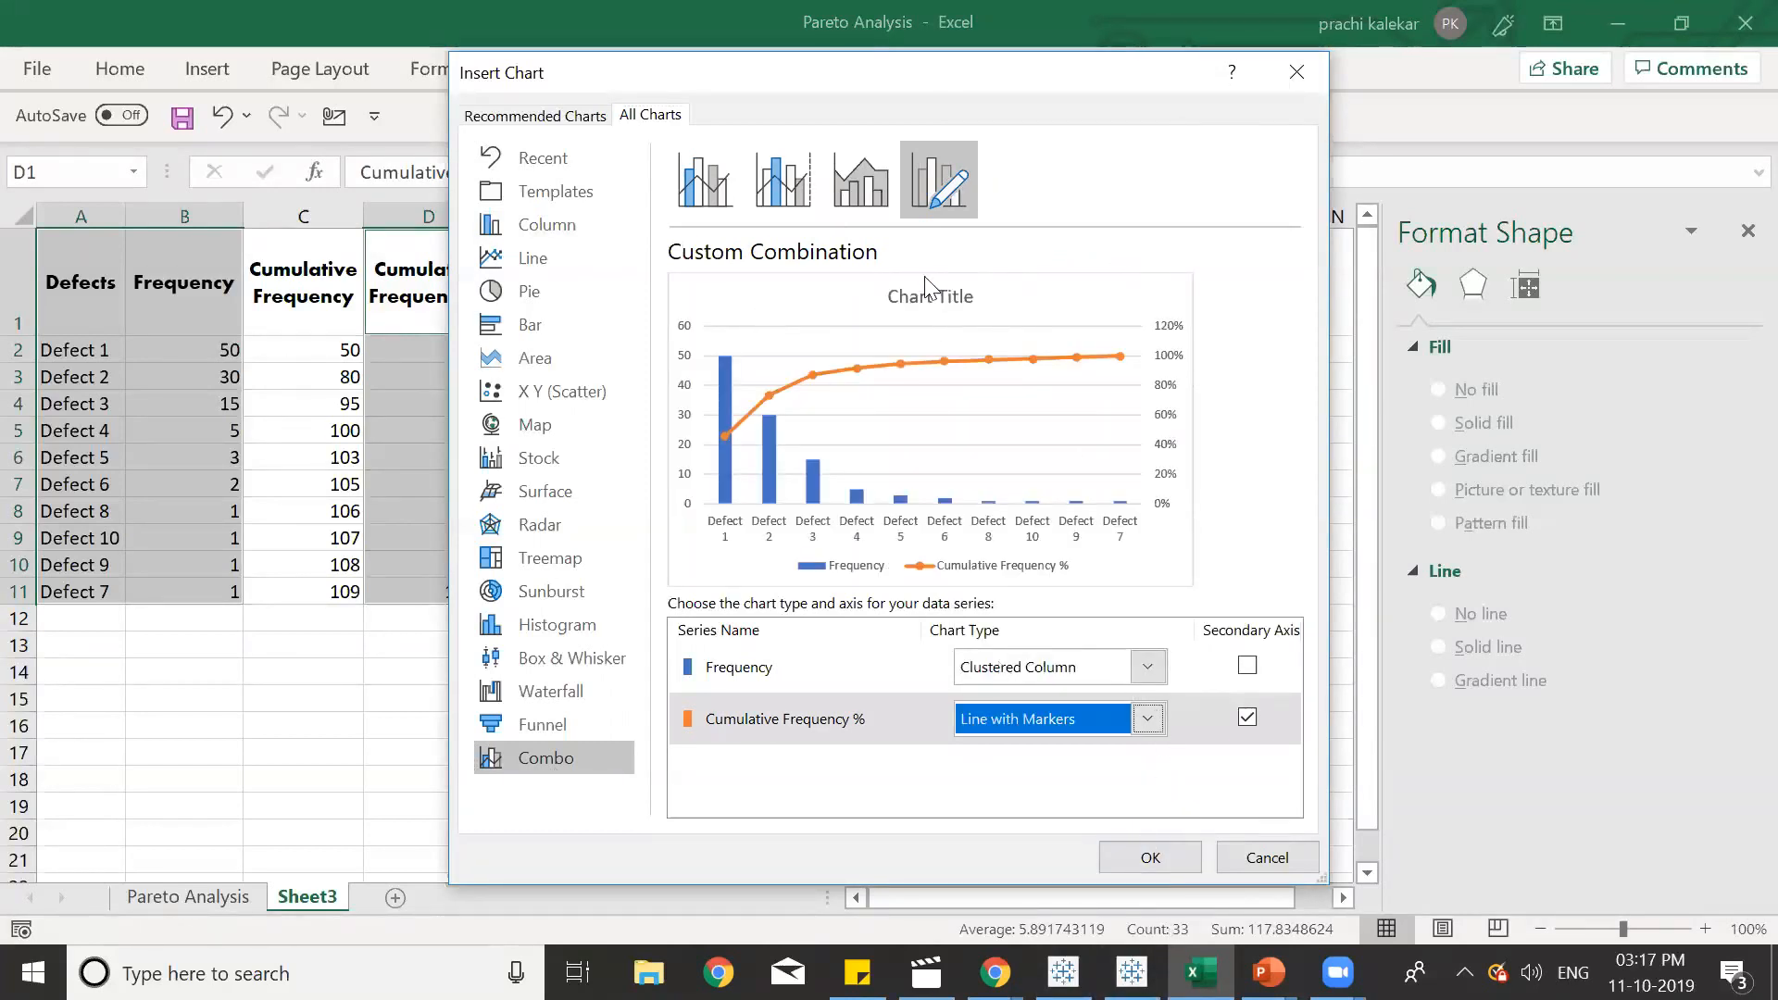
{"action": "left_click", "coordinate": [1150, 858]}
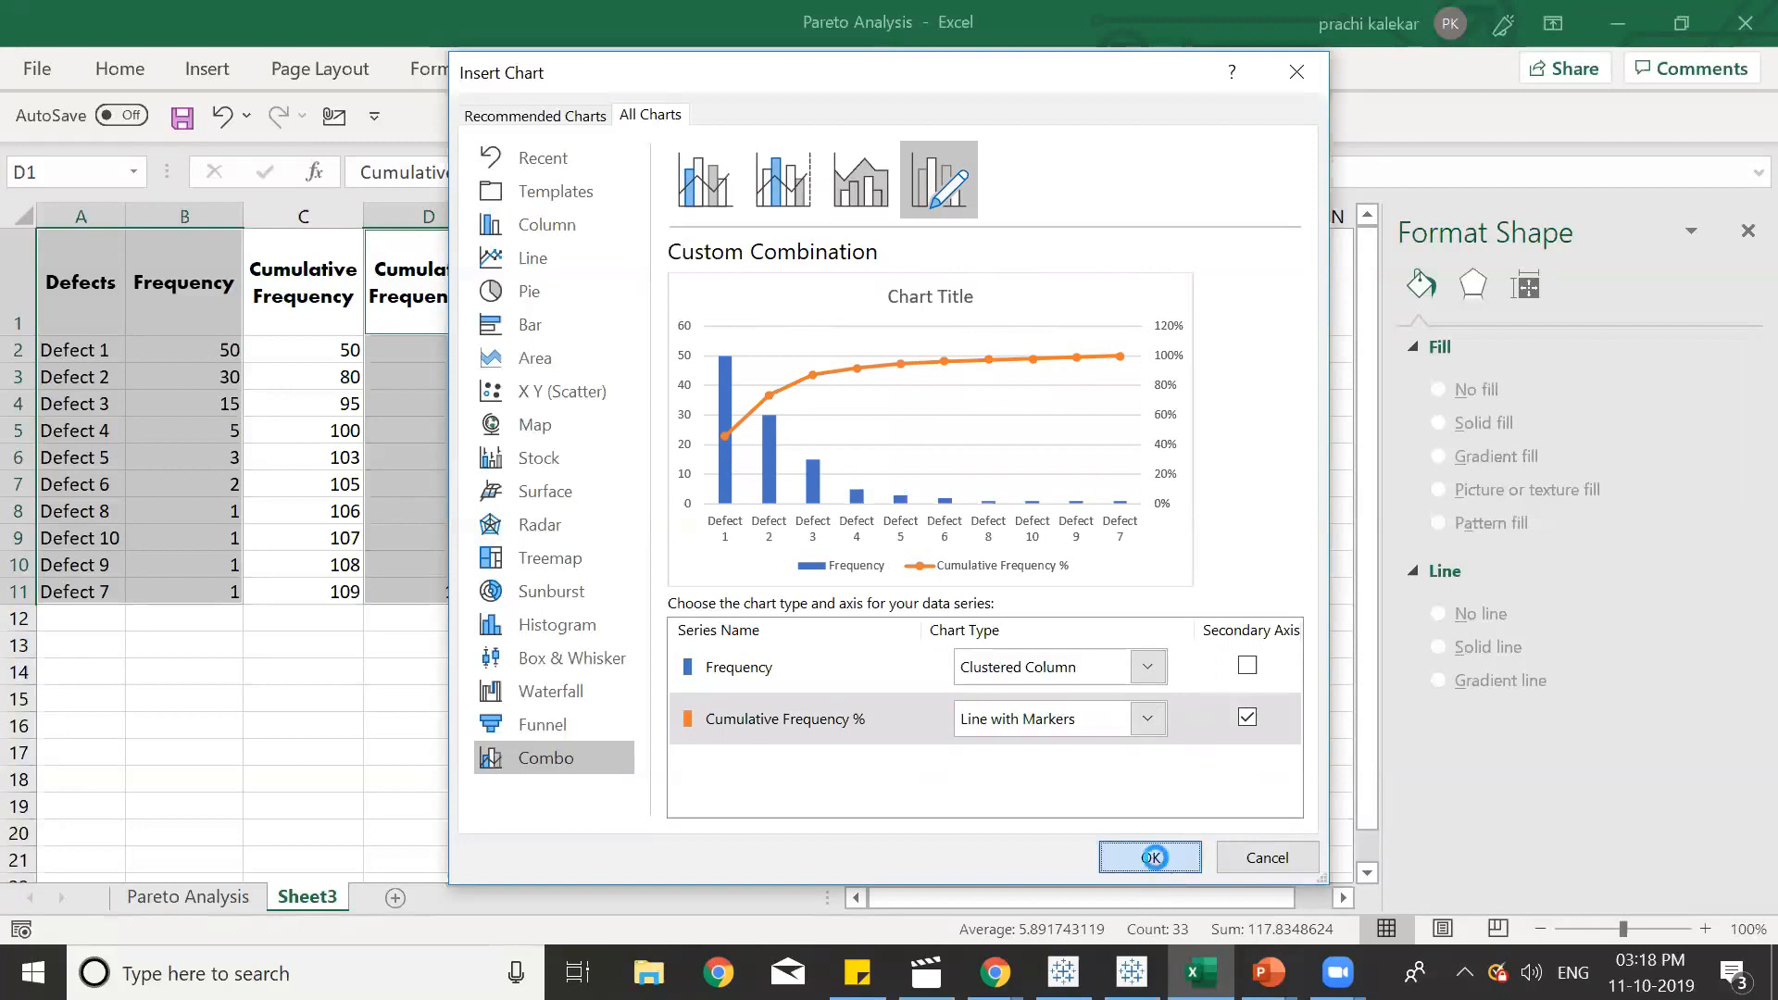
{"action": "left_click", "coordinate": [1151, 856]}
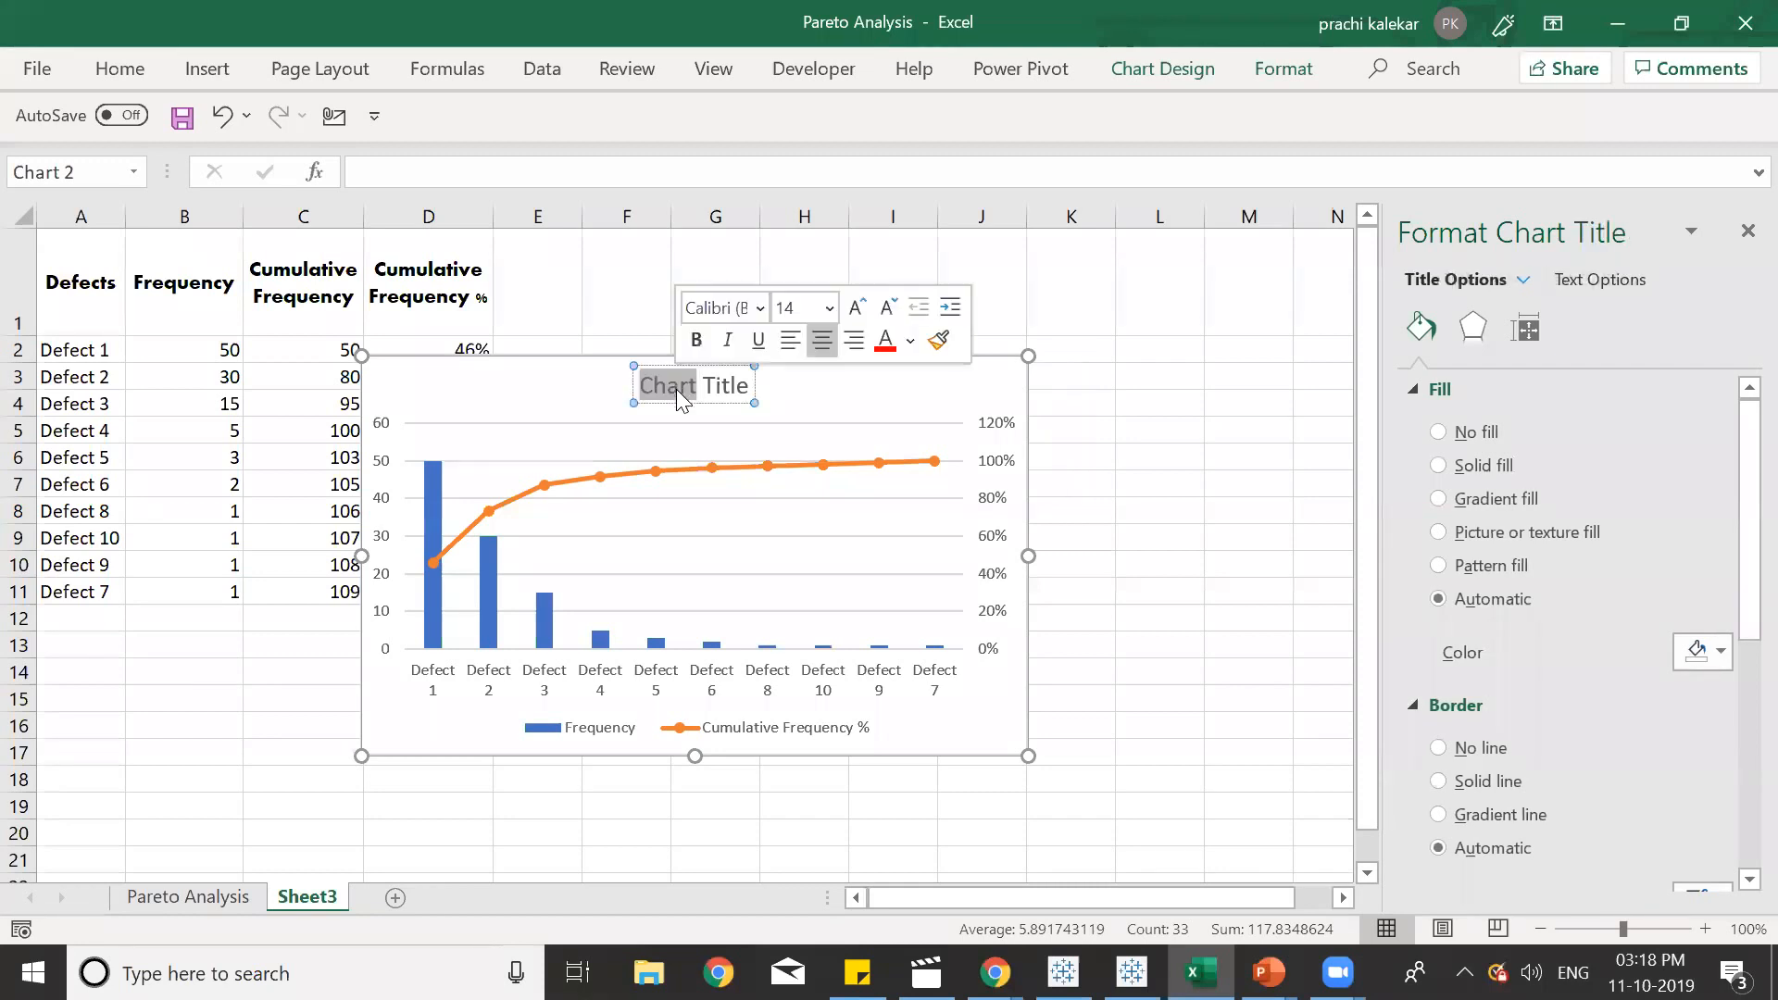
Replace the chart title with 'Pareto Analysis' and increase its font size.
{"action": "left_click", "coordinate": [695, 385]}
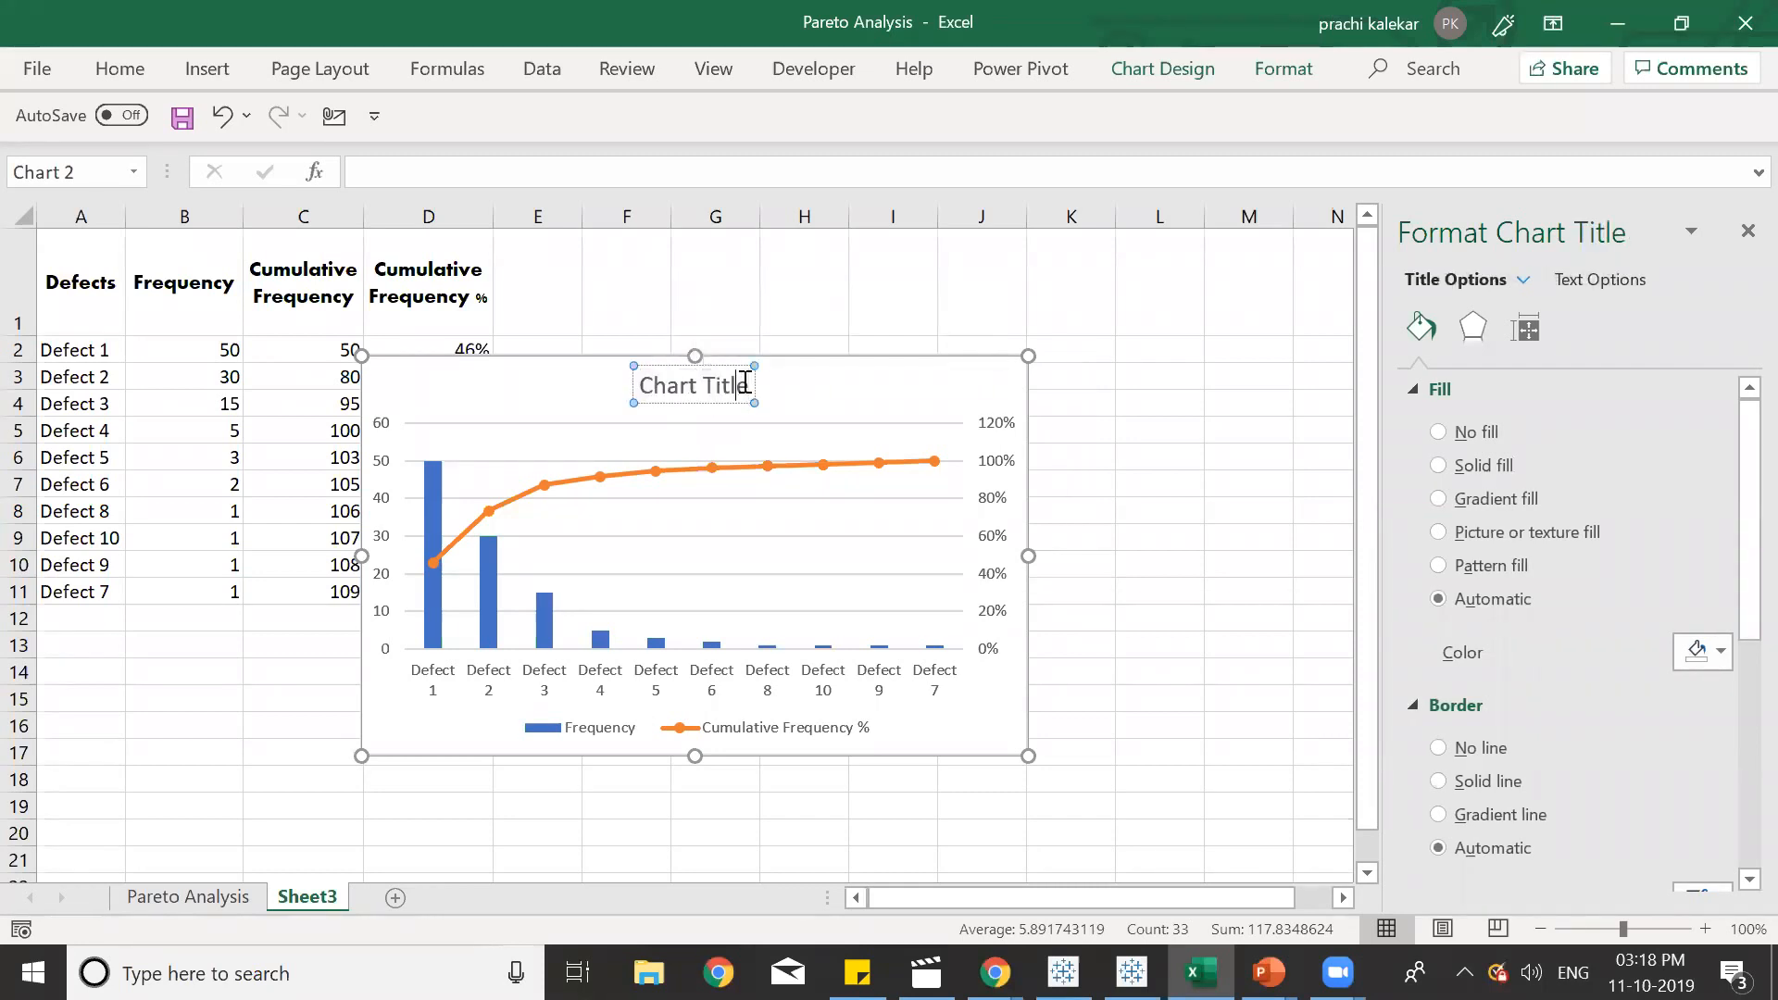
{"action": "triple_click", "coordinate": [694, 385]}
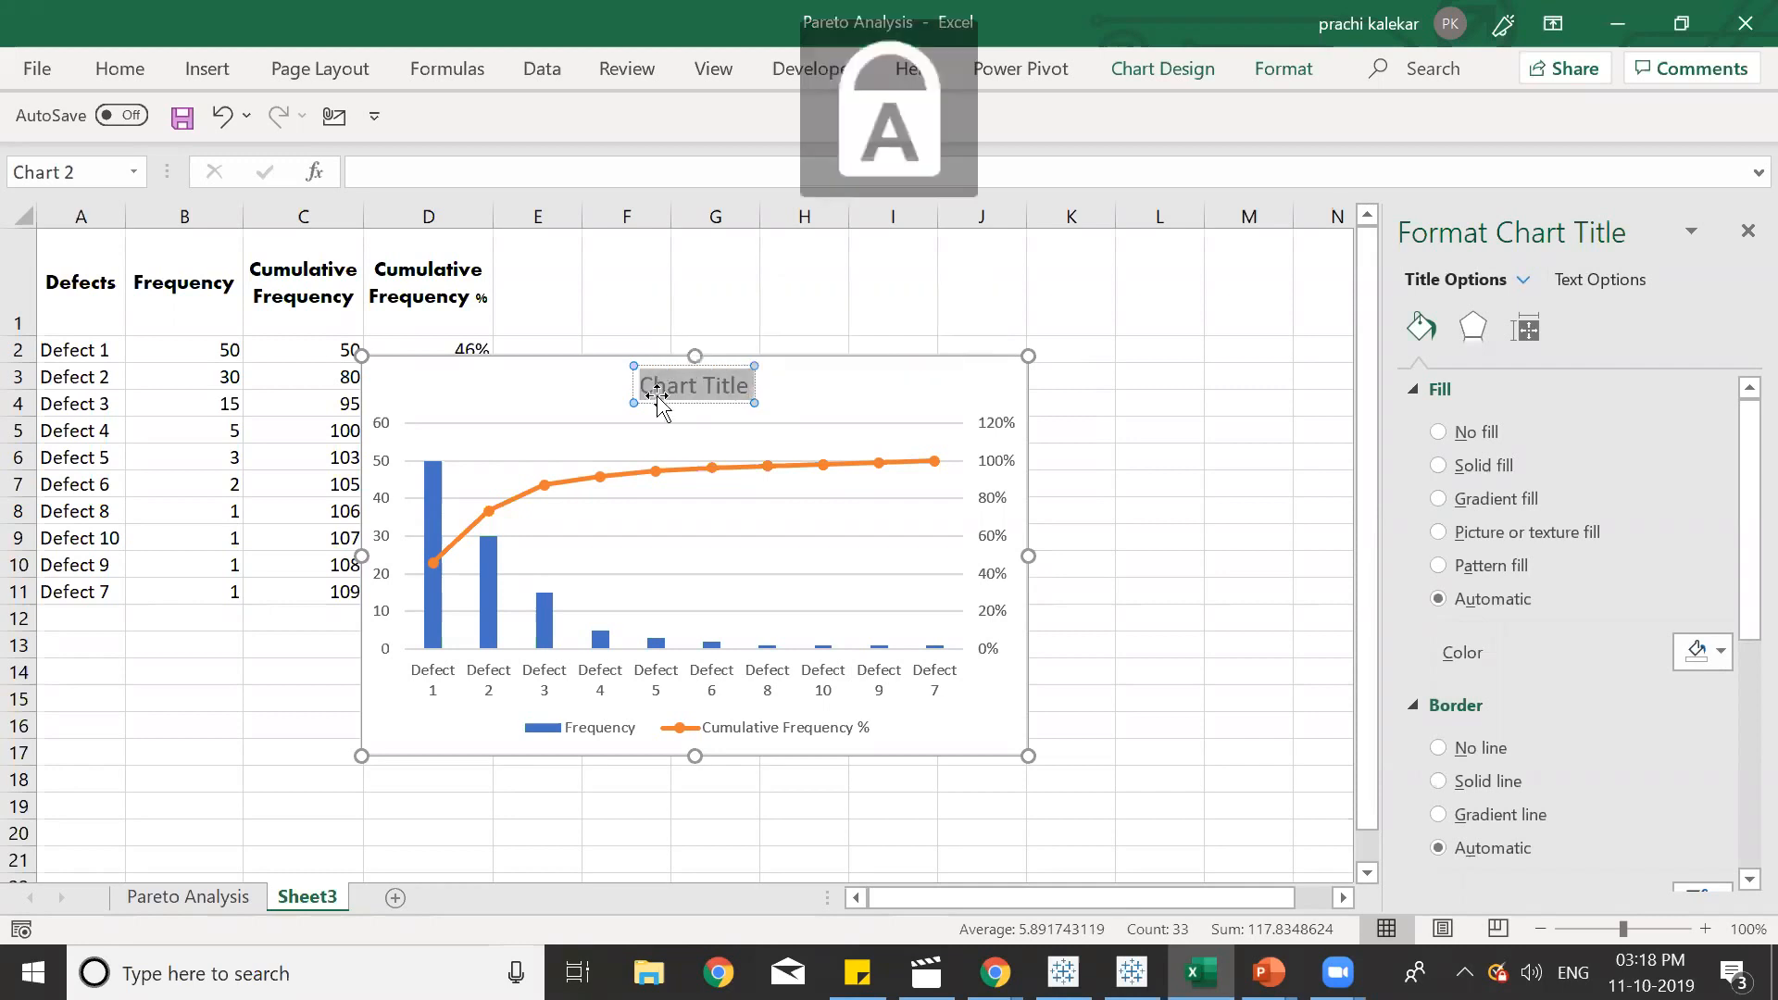
{"action": "type", "text": "Pareto"}
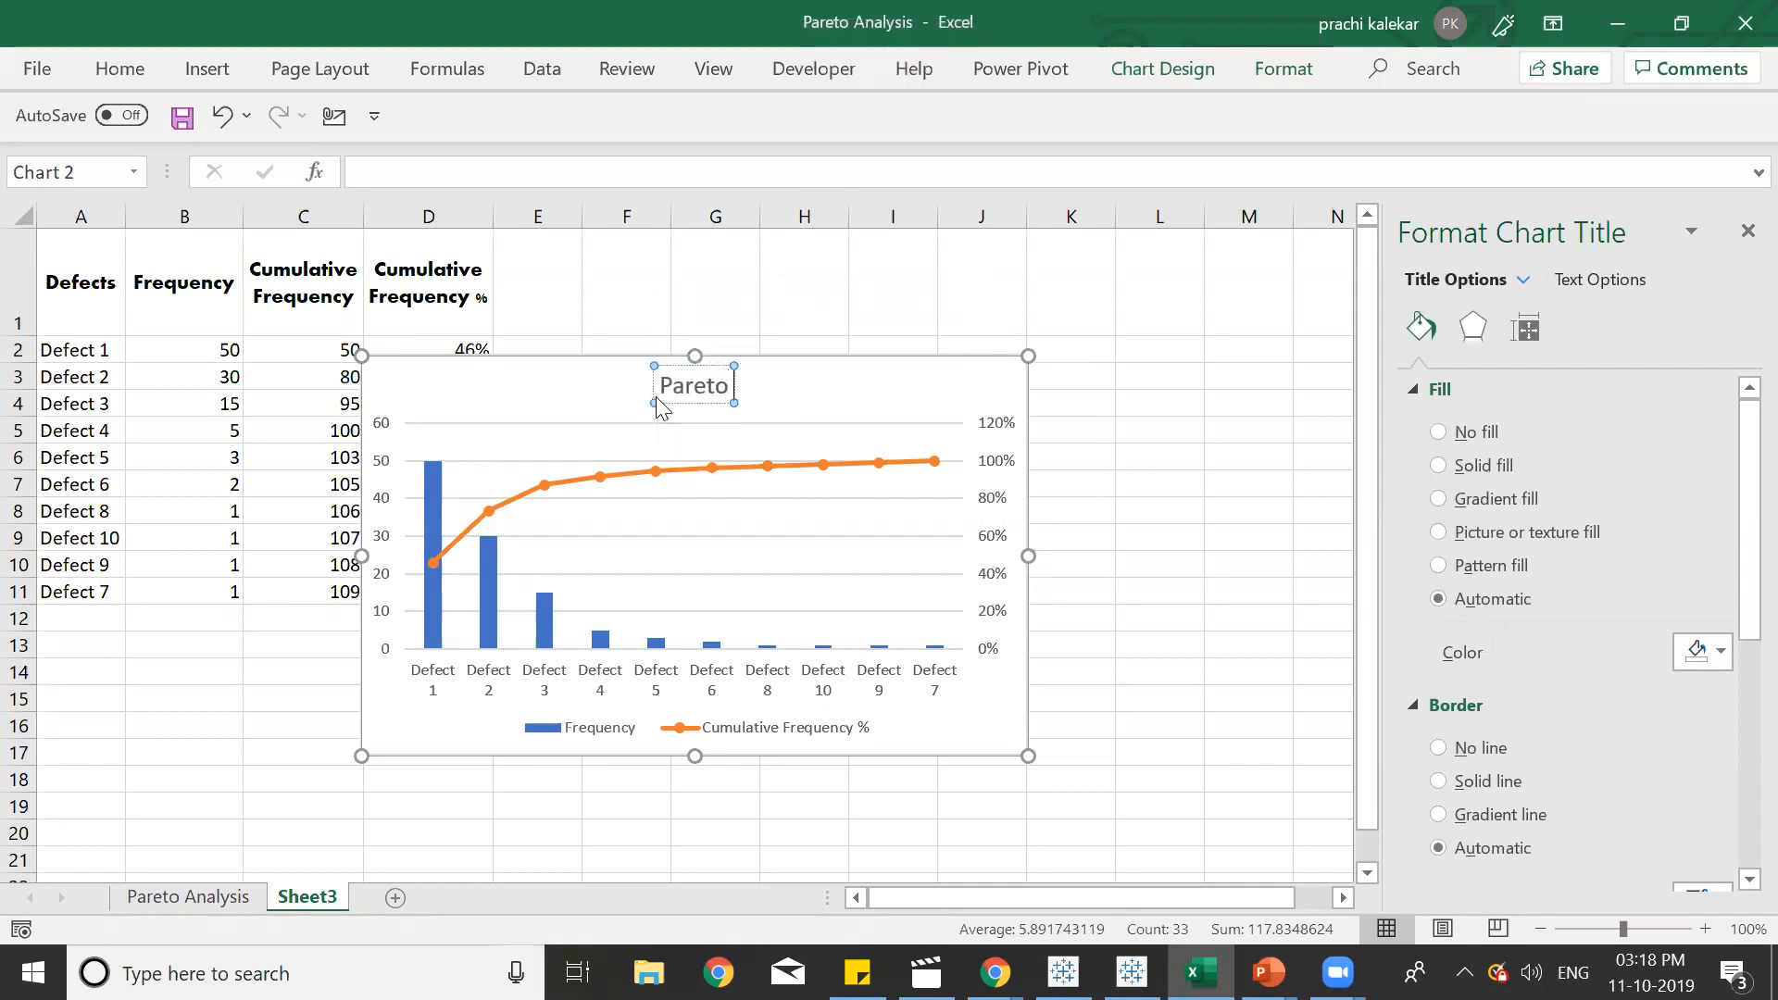
{"action": "type", "text": "Aanal"}
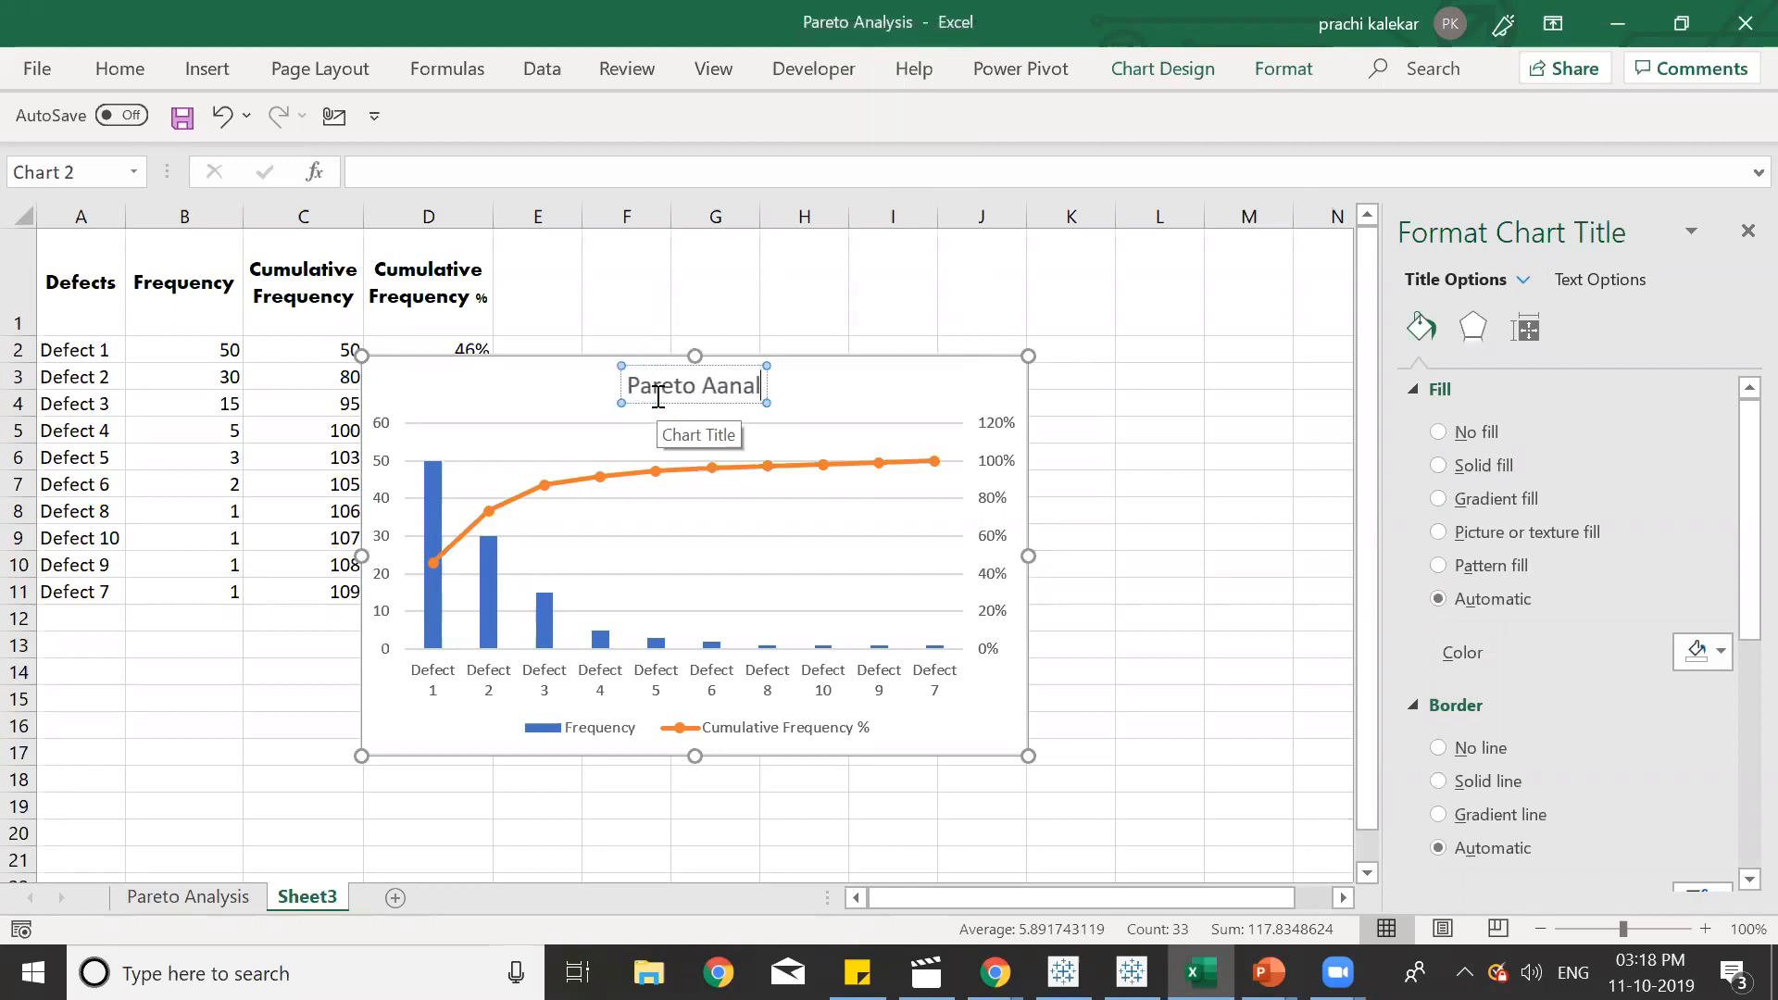
{"action": "key", "text": "Backspace"}
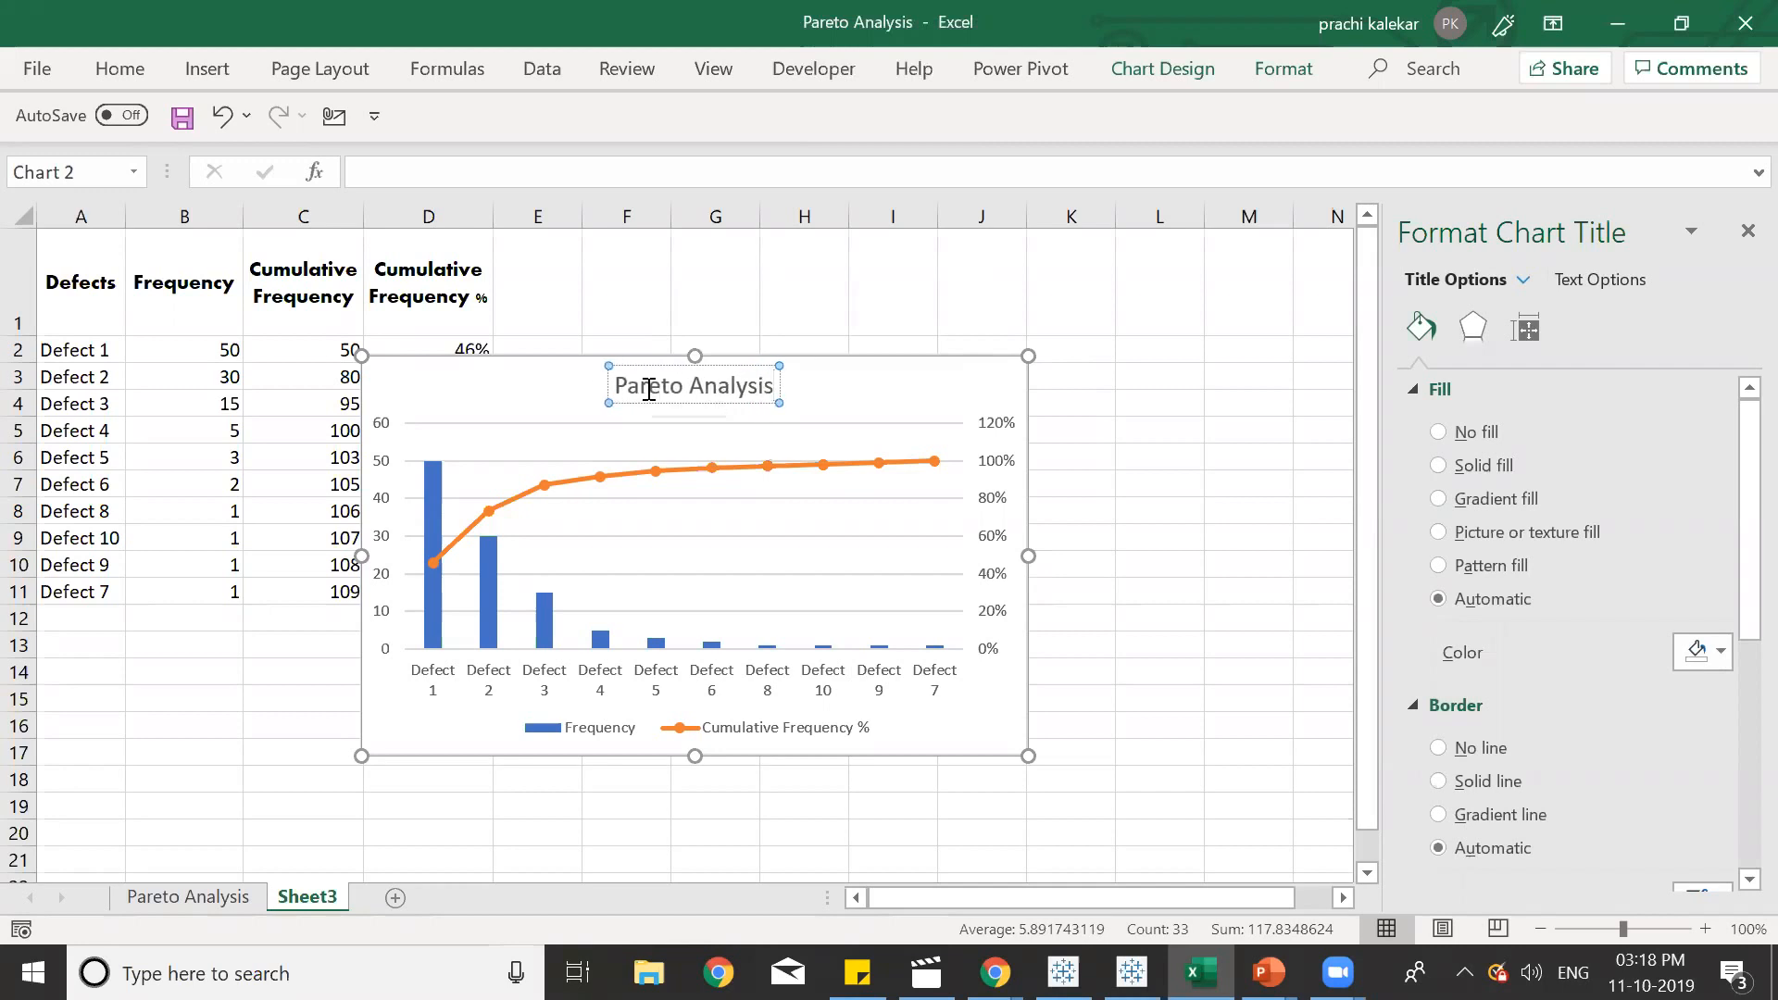
{"action": "double_click", "coordinate": [694, 385]}
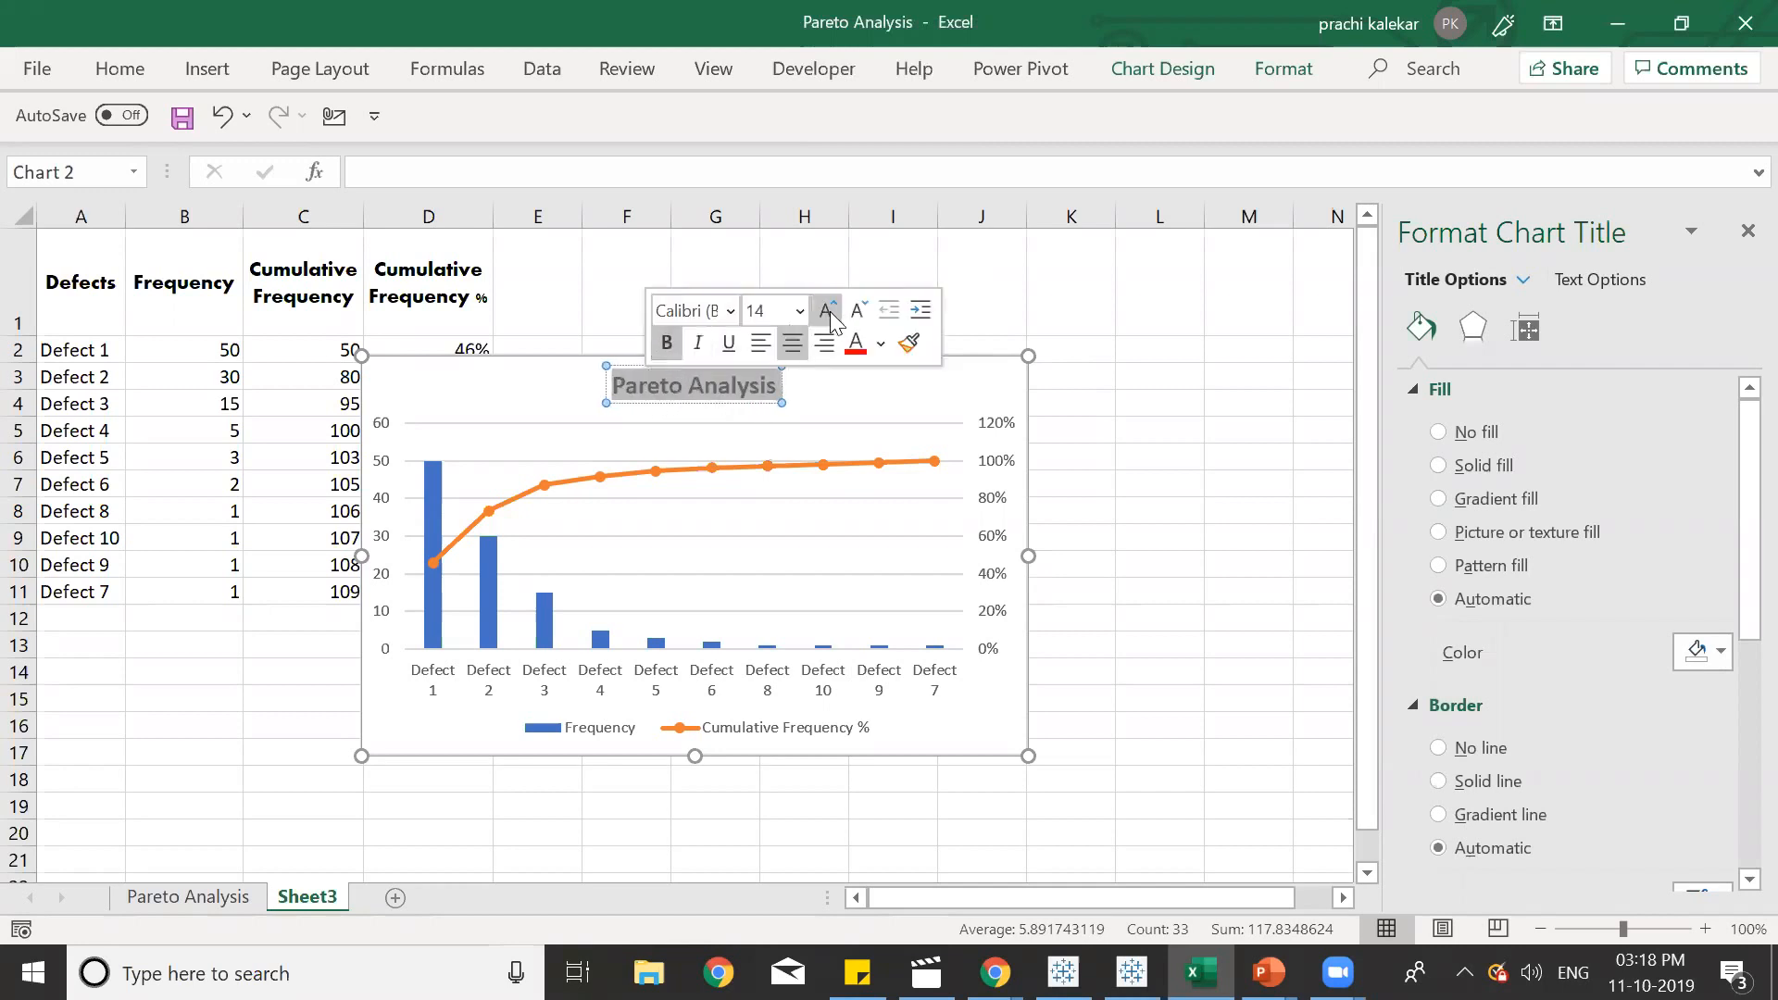
{"action": "left_click", "coordinate": [826, 309]}
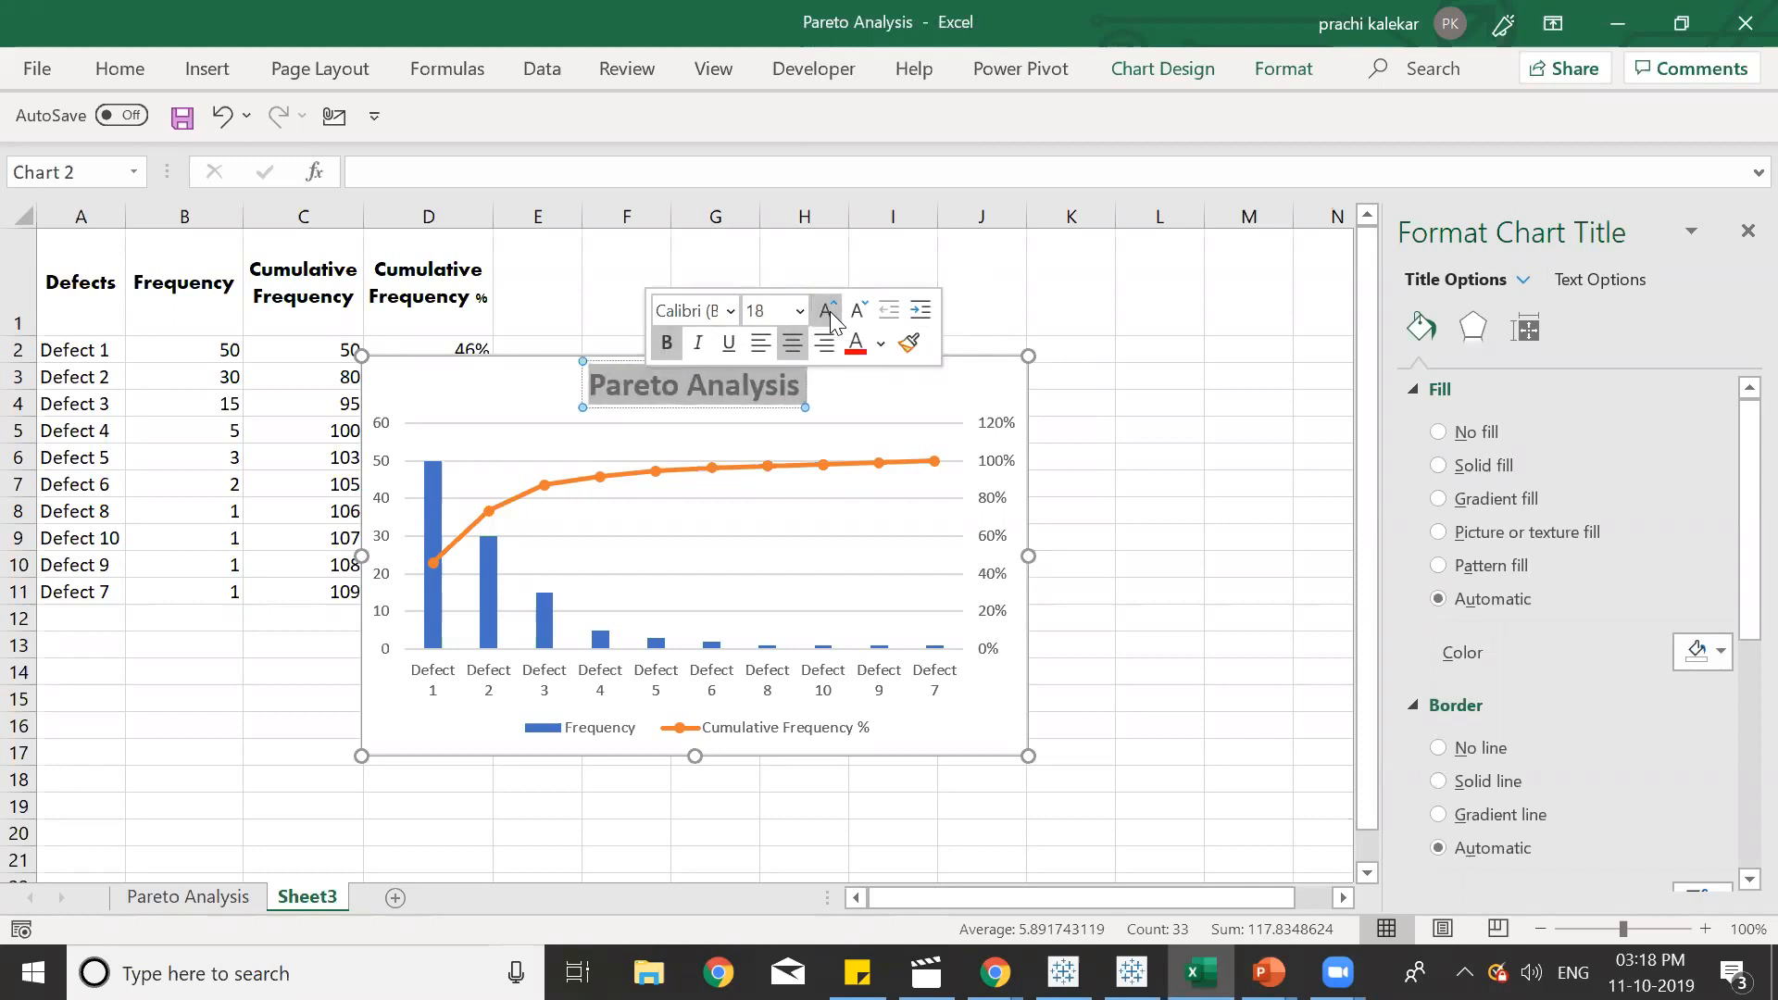
{"action": "mouse_move", "coordinate": [859, 394]}
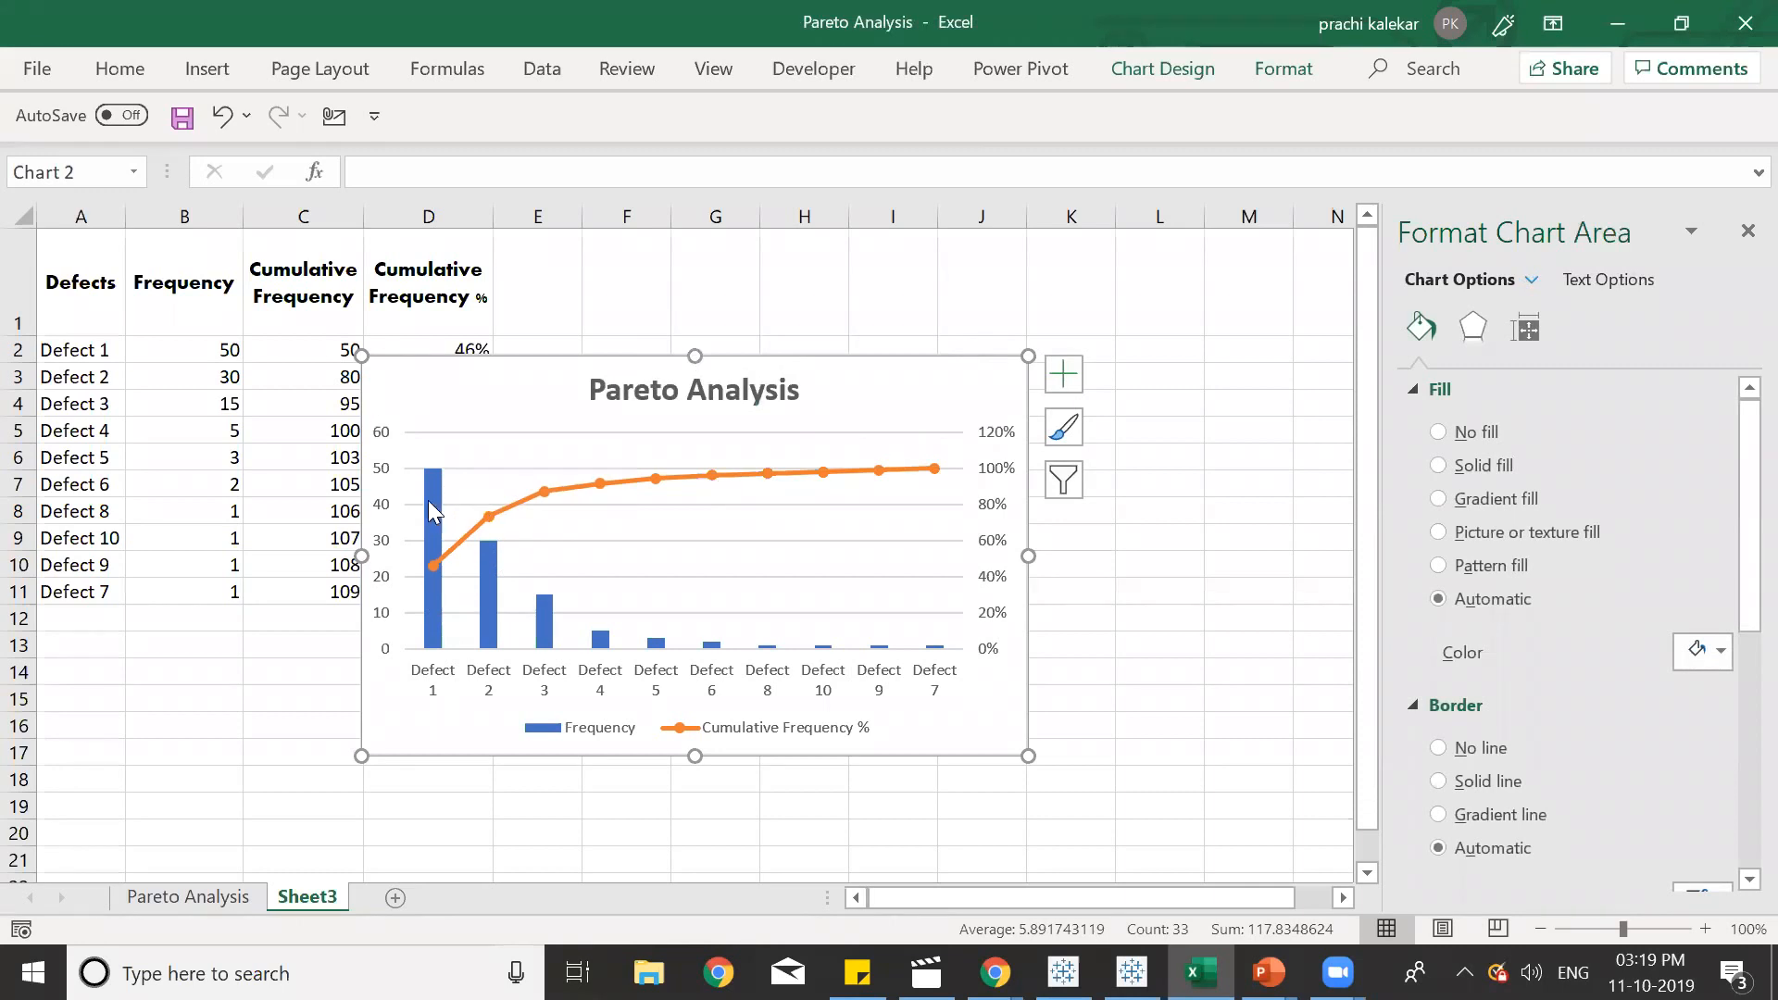
Give the Frequency columns a solid green fill in Format Data Series.
{"action": "left_click", "coordinate": [432, 534]}
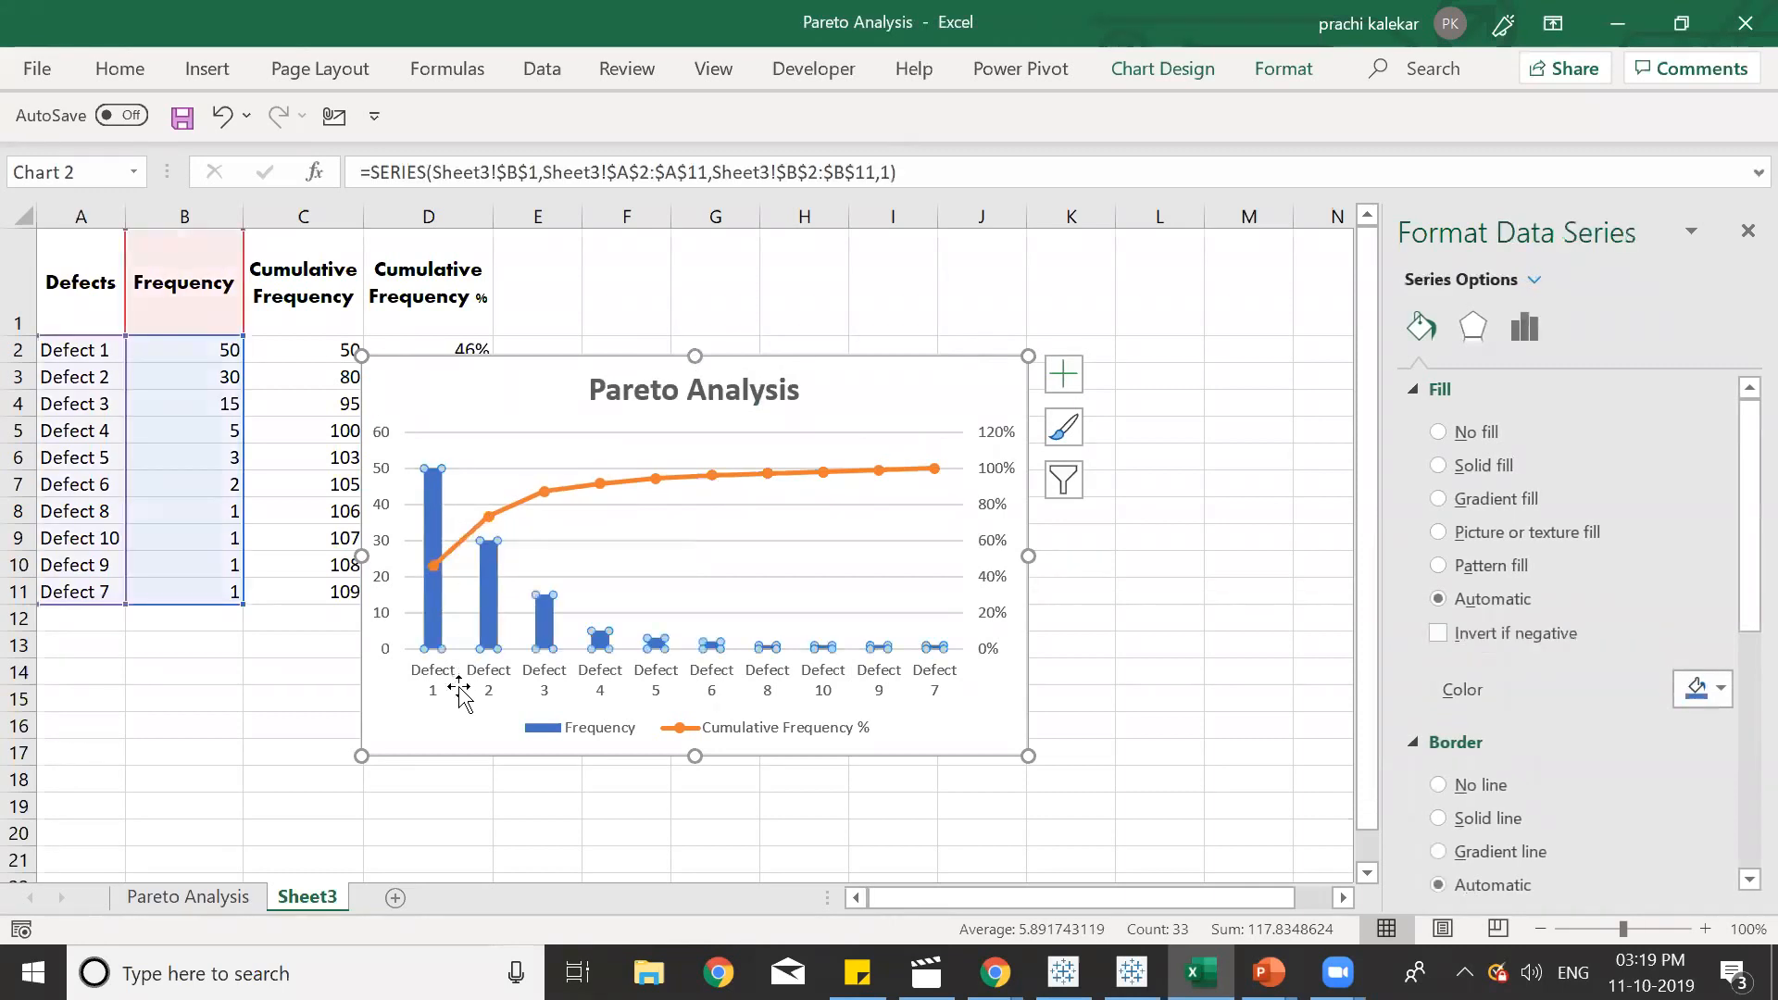
{"action": "mouse_move", "coordinate": [489, 578]}
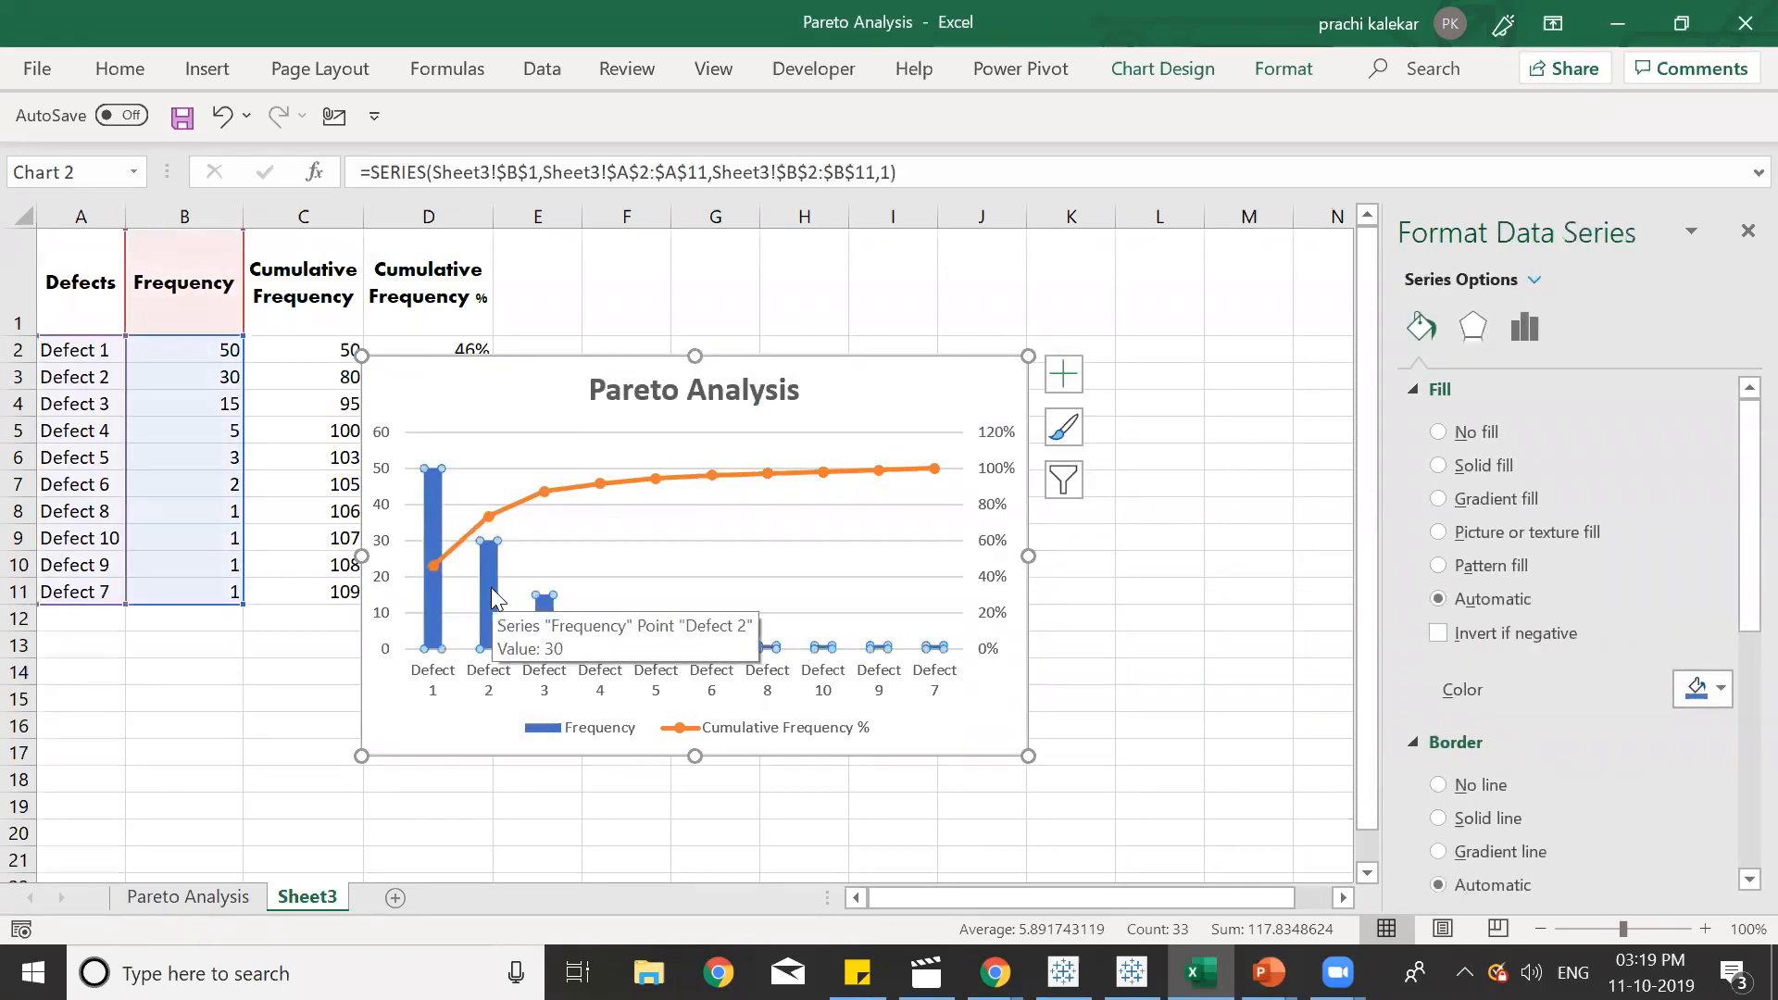
{"action": "mouse_move", "coordinate": [1441, 304]}
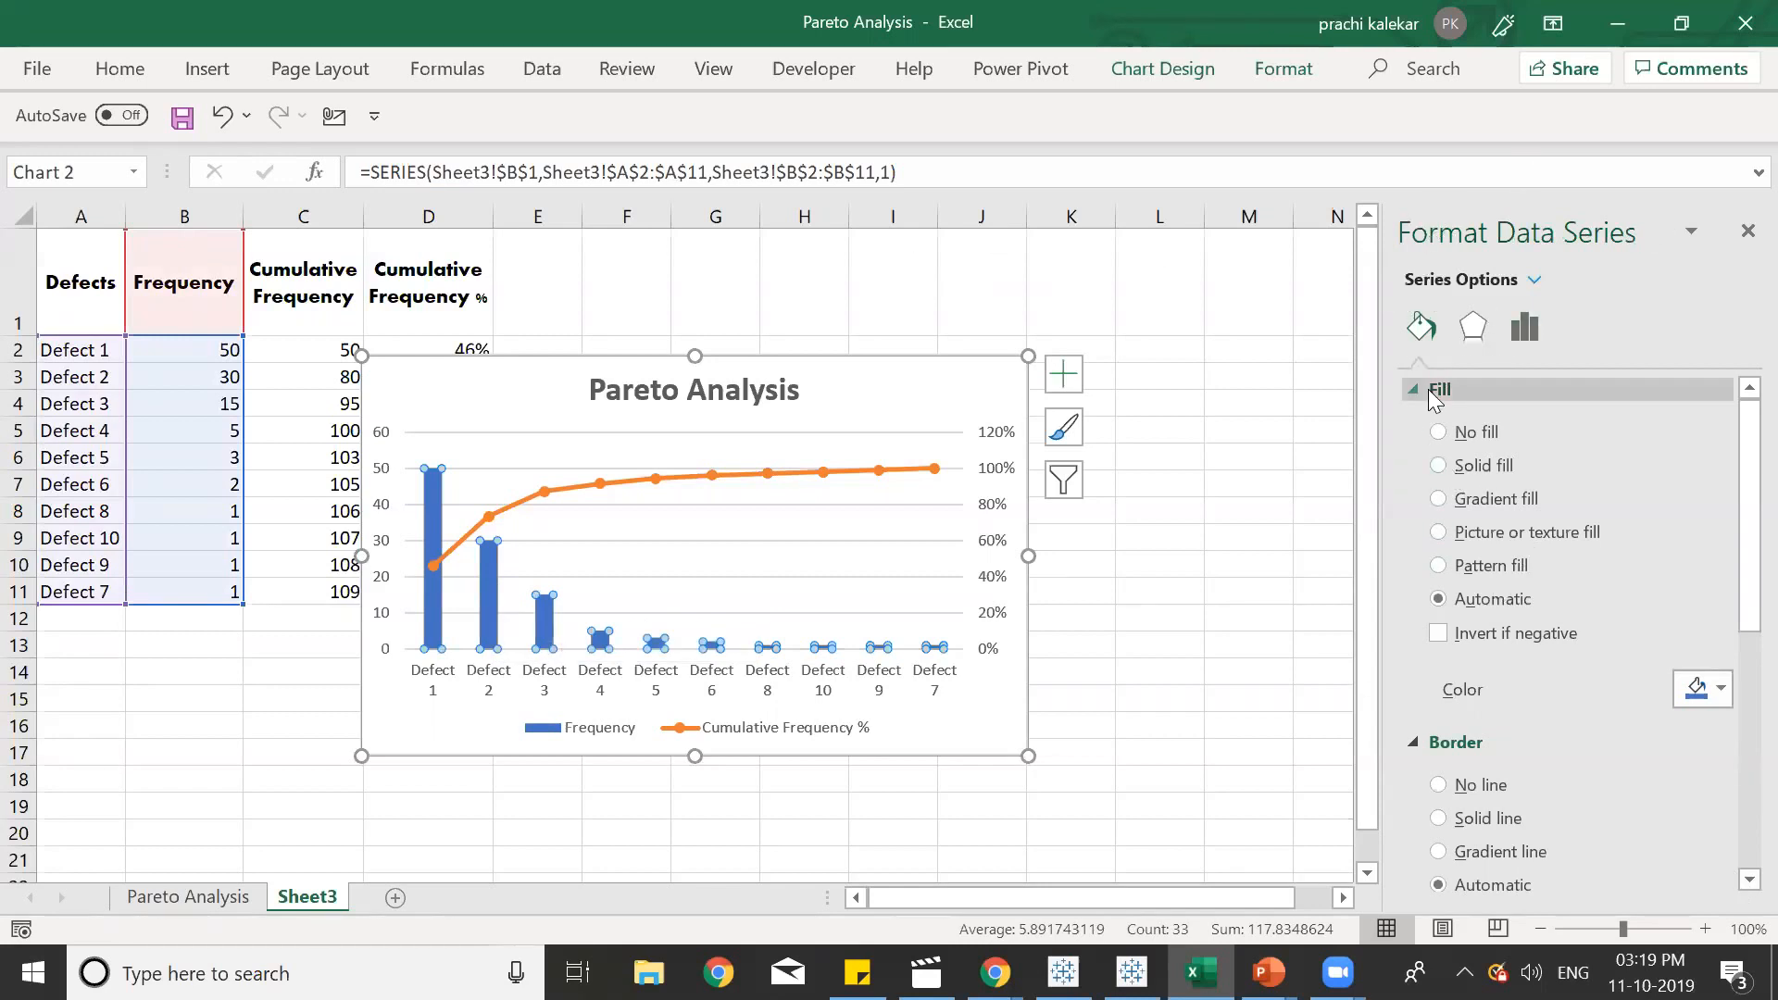
{"action": "left_click", "coordinate": [1438, 467]}
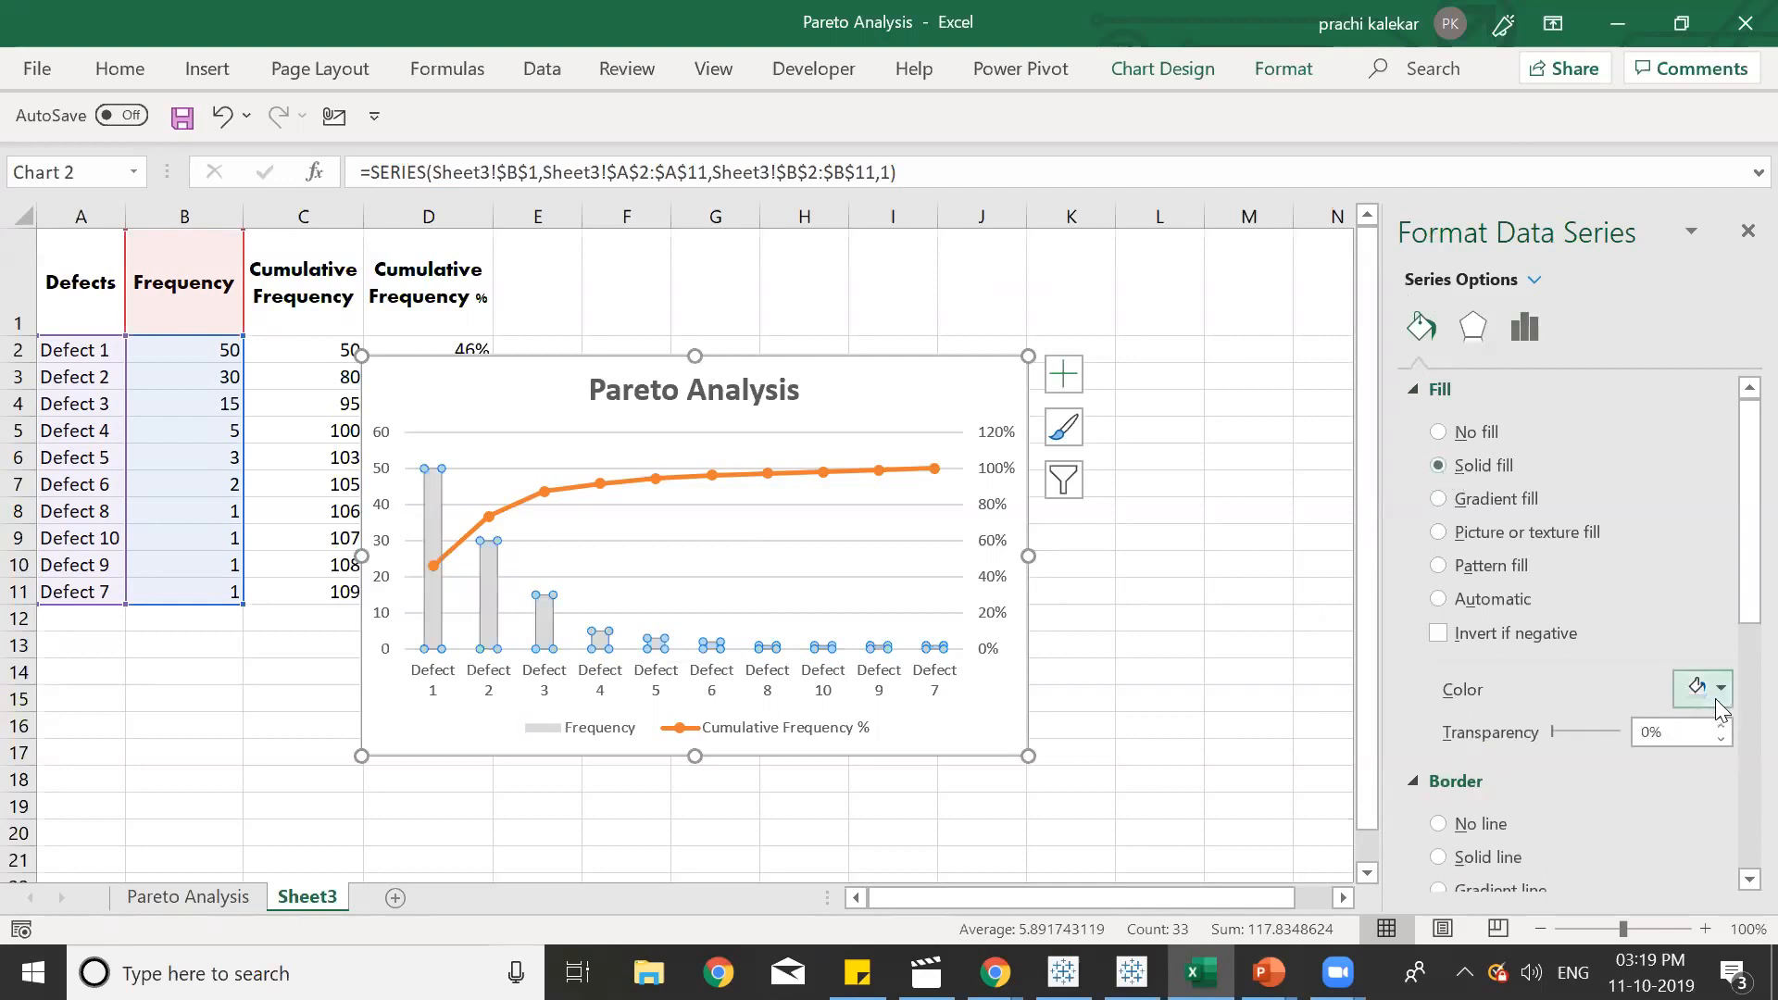
{"action": "left_click", "coordinate": [1727, 689]}
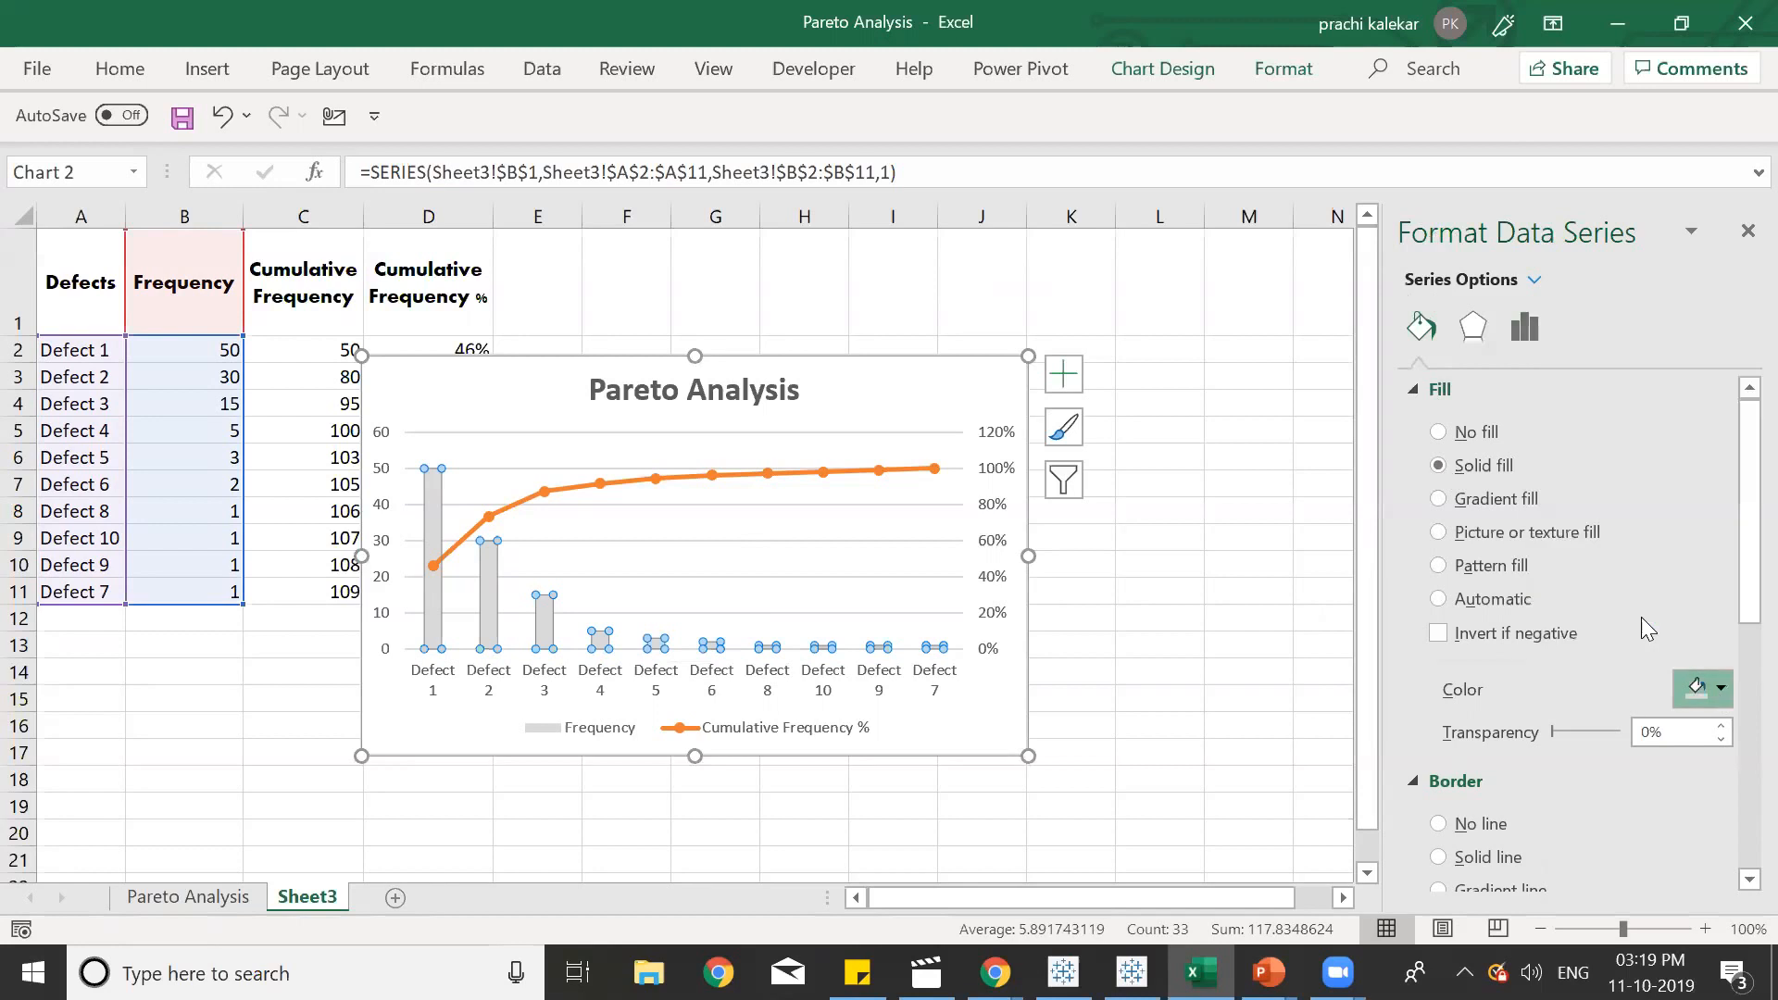
{"action": "left_click", "coordinate": [1695, 687]}
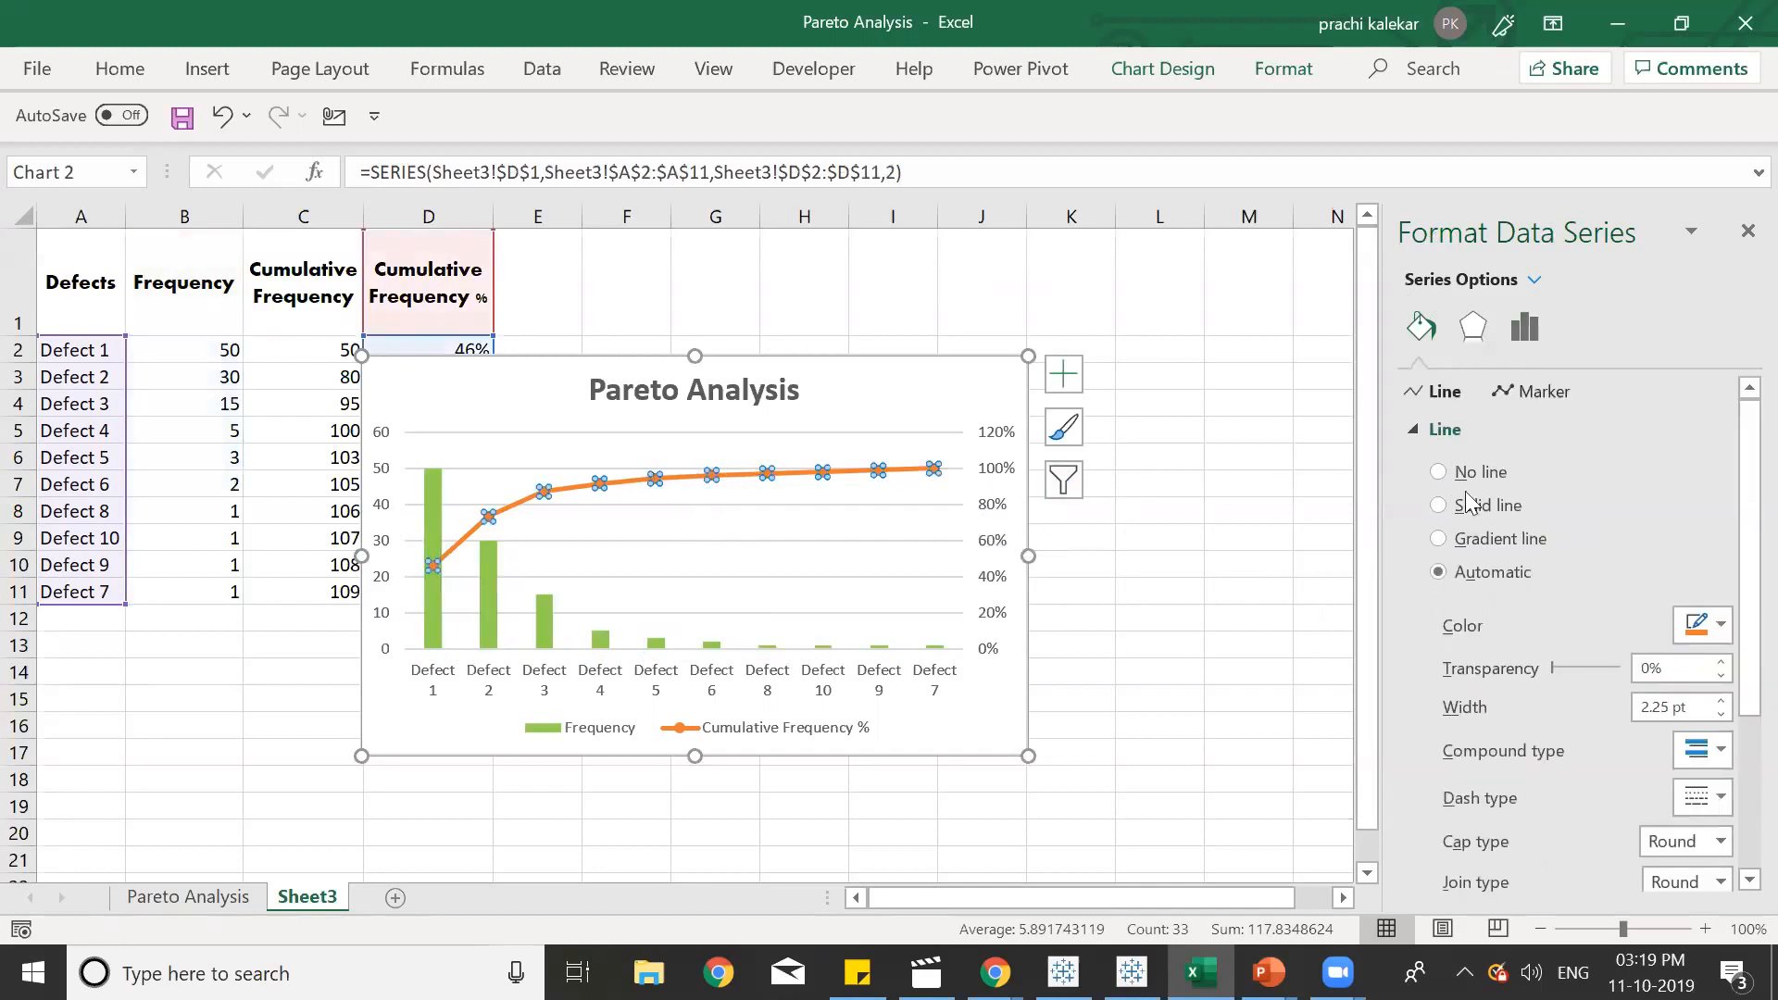
Make the cumulative line a solid Blue-Gray Darker 25%.
{"action": "left_click", "coordinate": [1438, 504]}
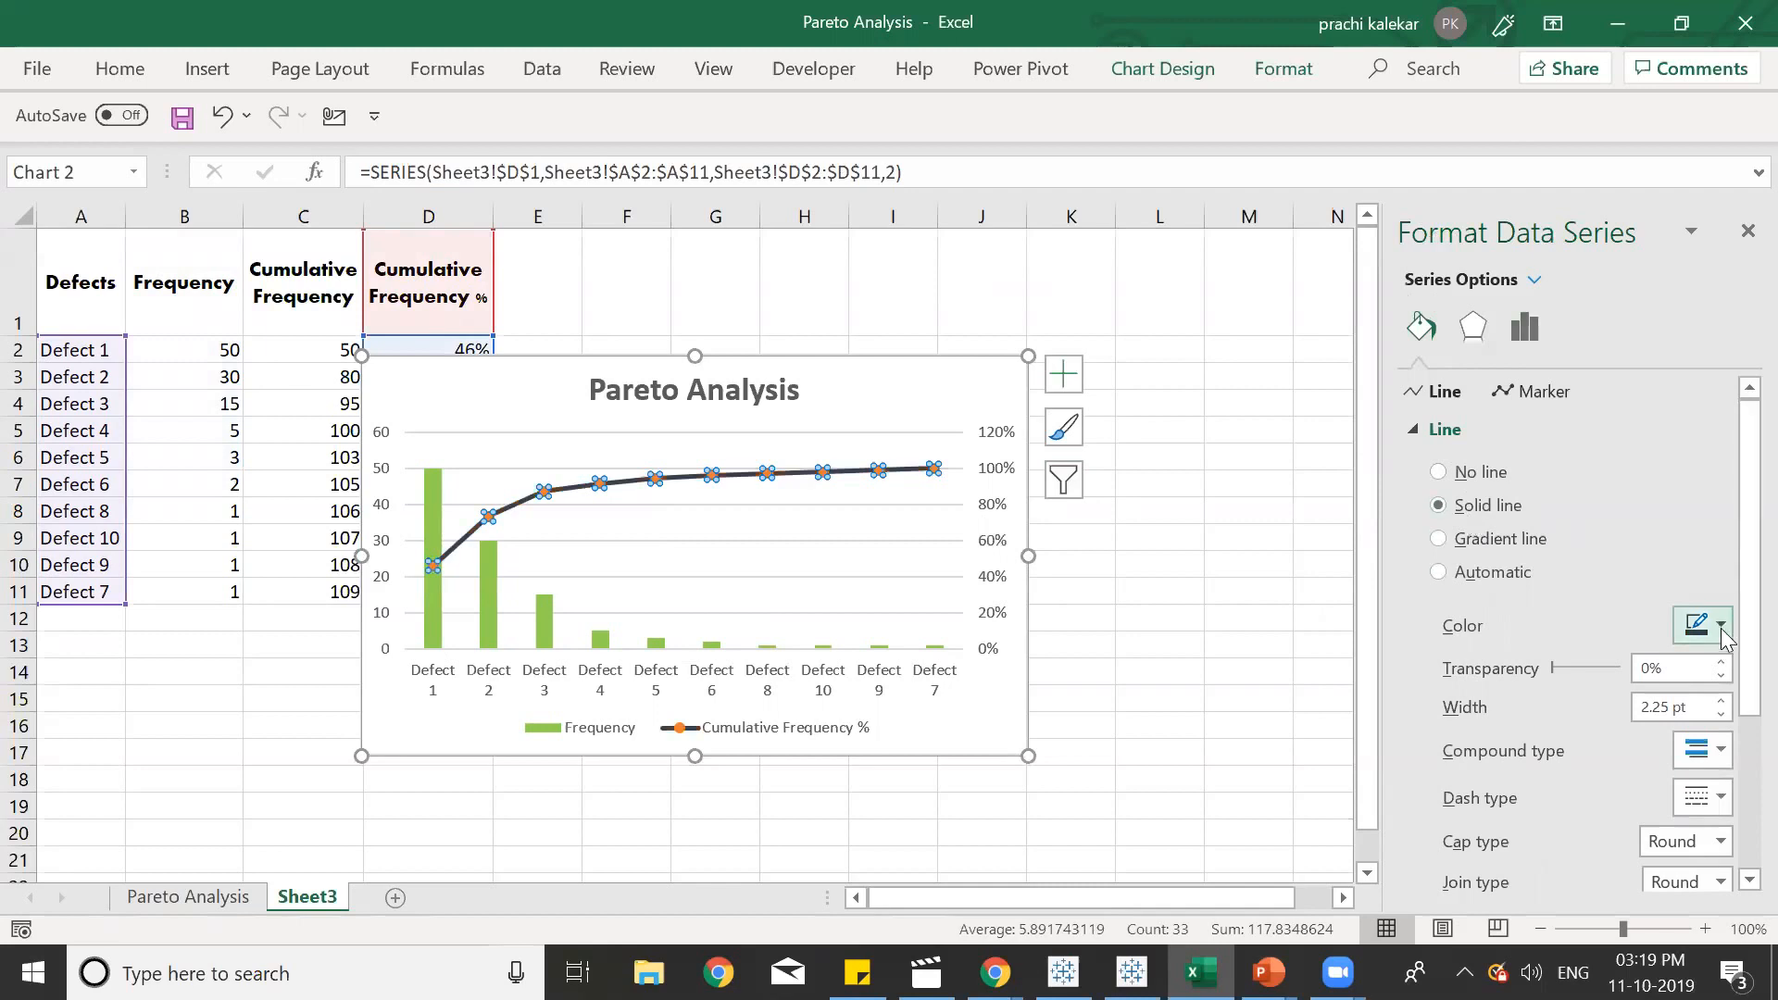
{"action": "left_click", "coordinate": [1719, 626]}
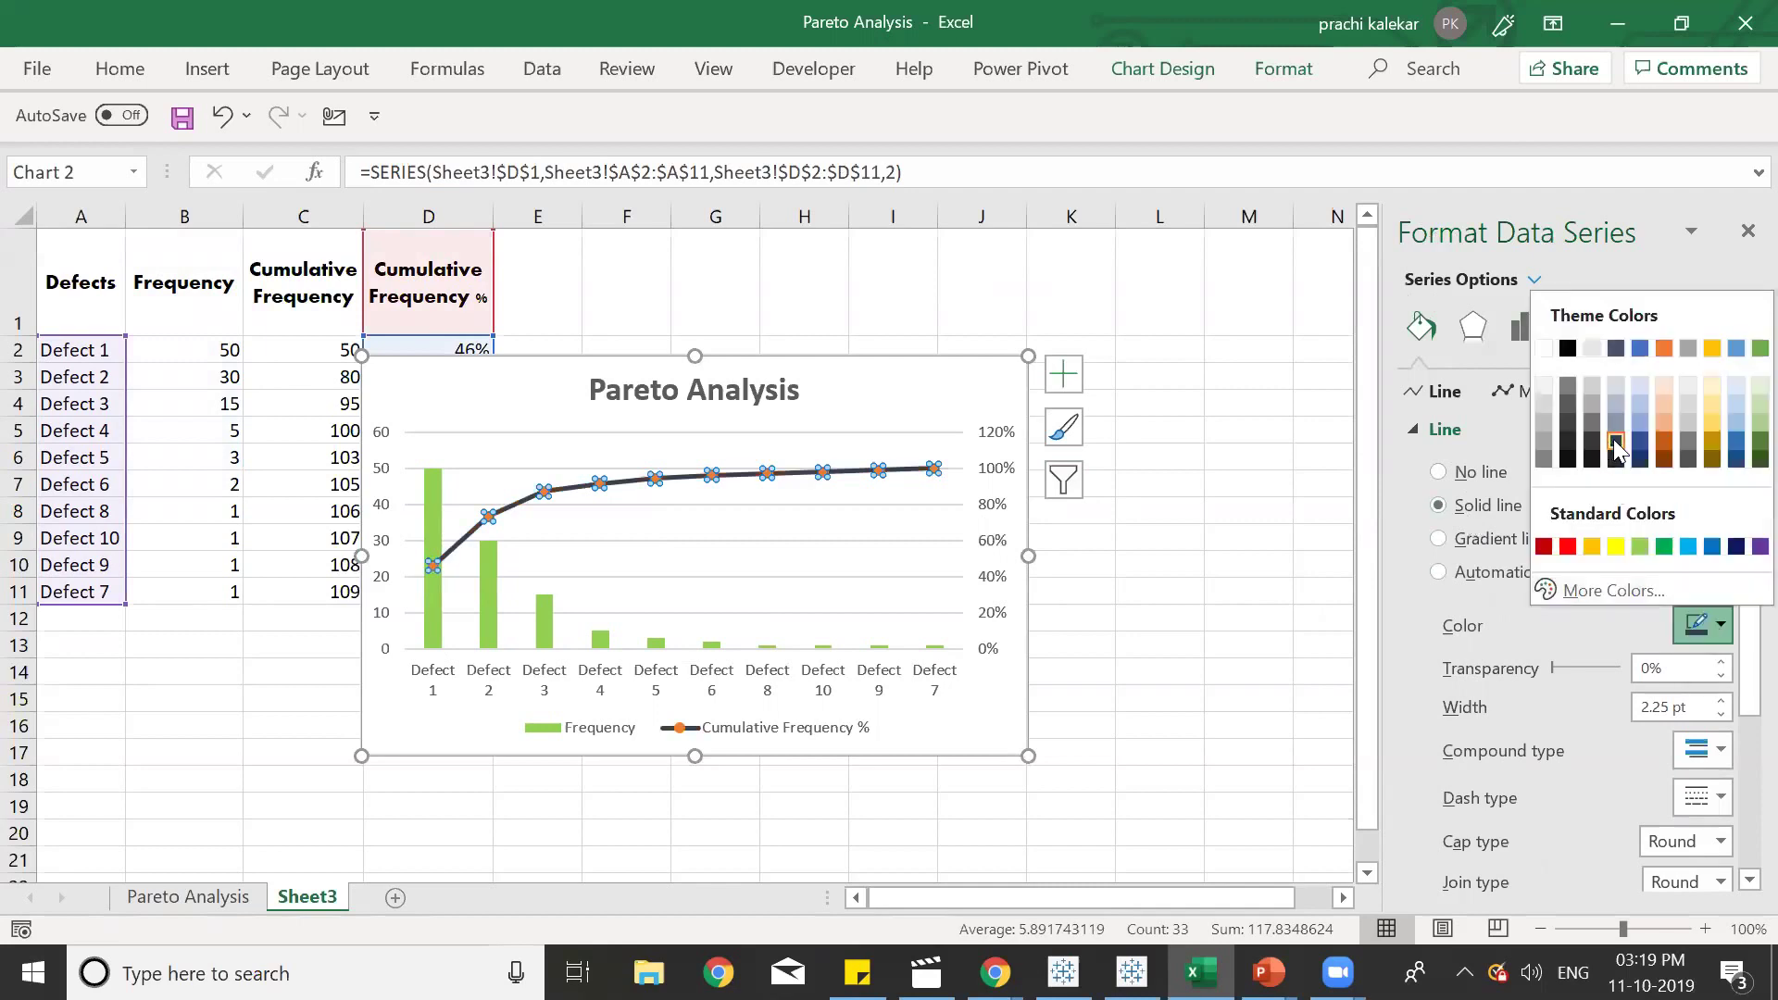
{"action": "mouse_move", "coordinate": [1615, 445]}
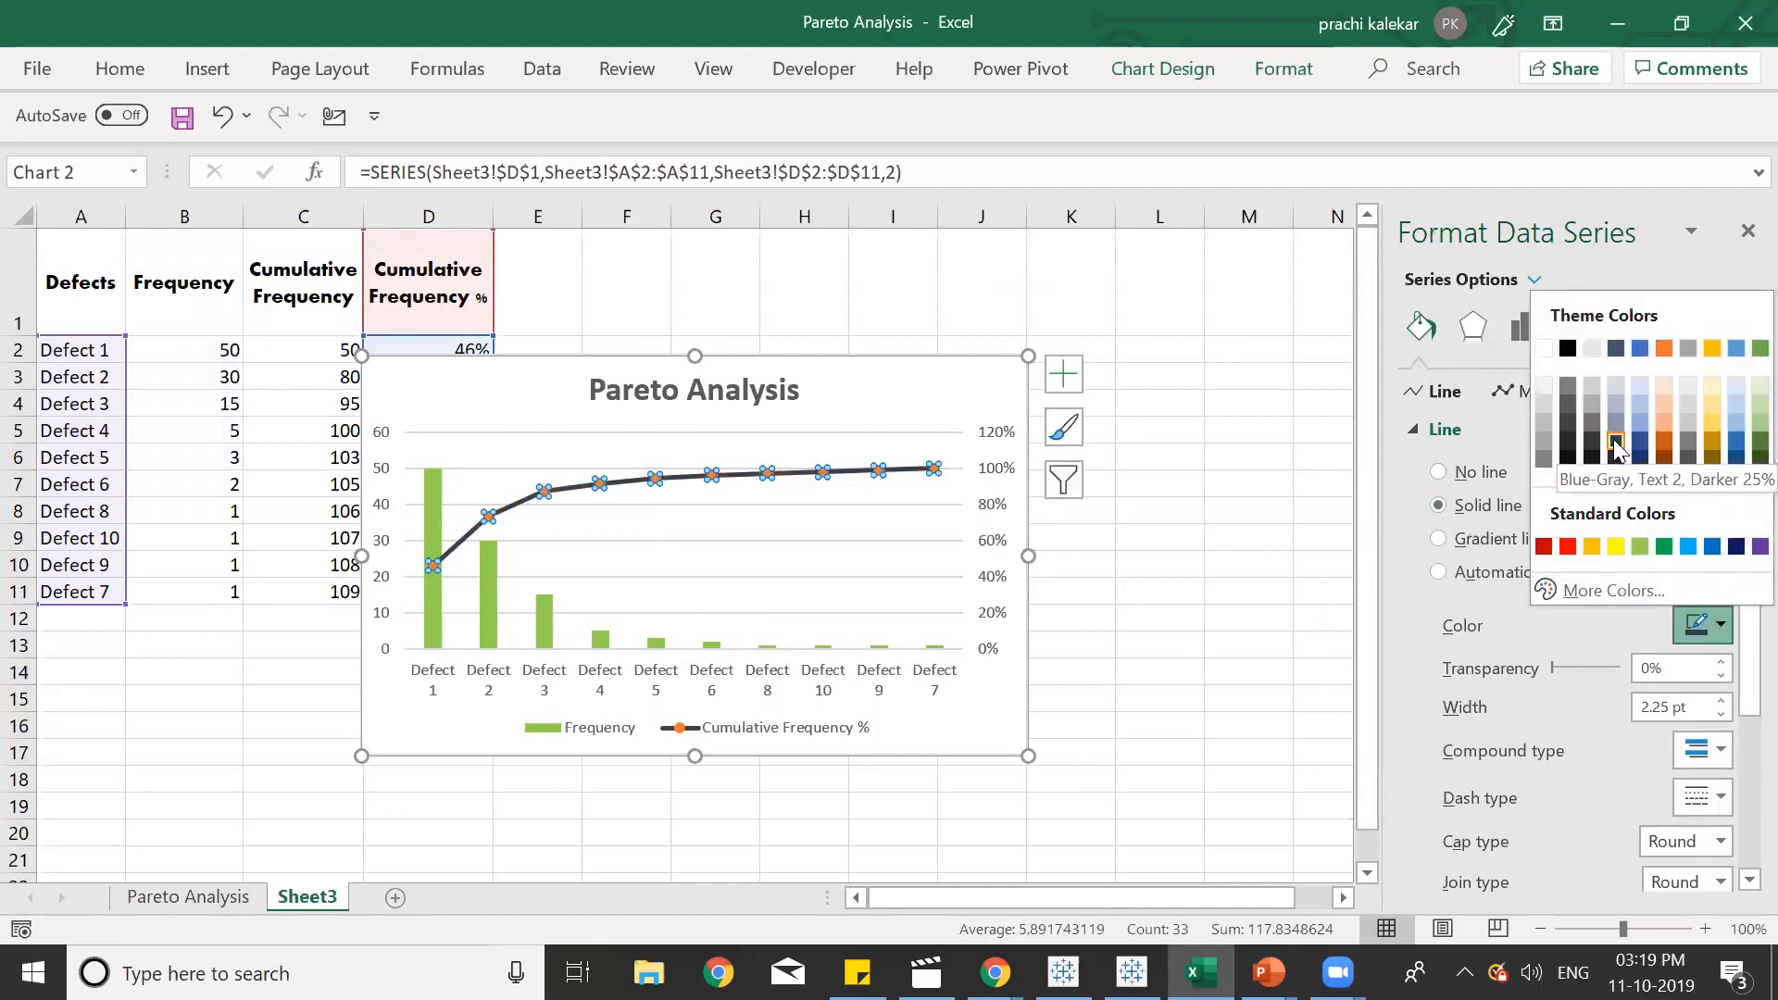
{"action": "left_click", "coordinate": [1616, 441]}
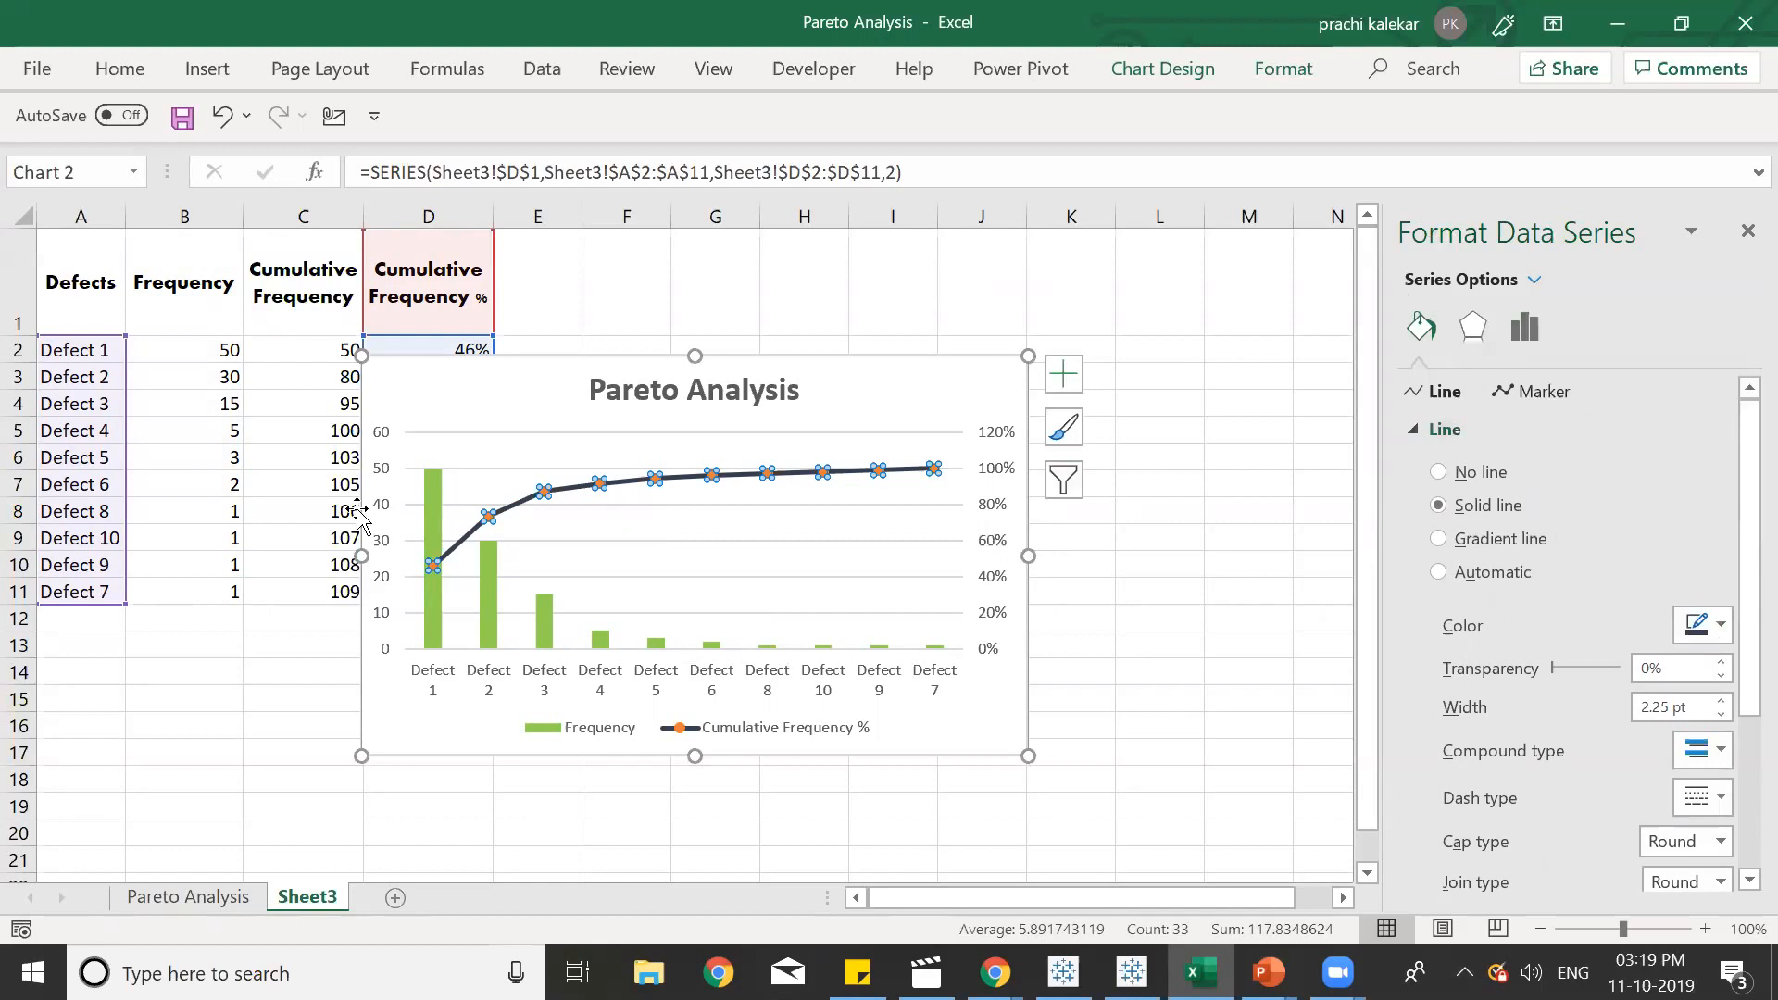
{"action": "mouse_move", "coordinate": [1551, 385]}
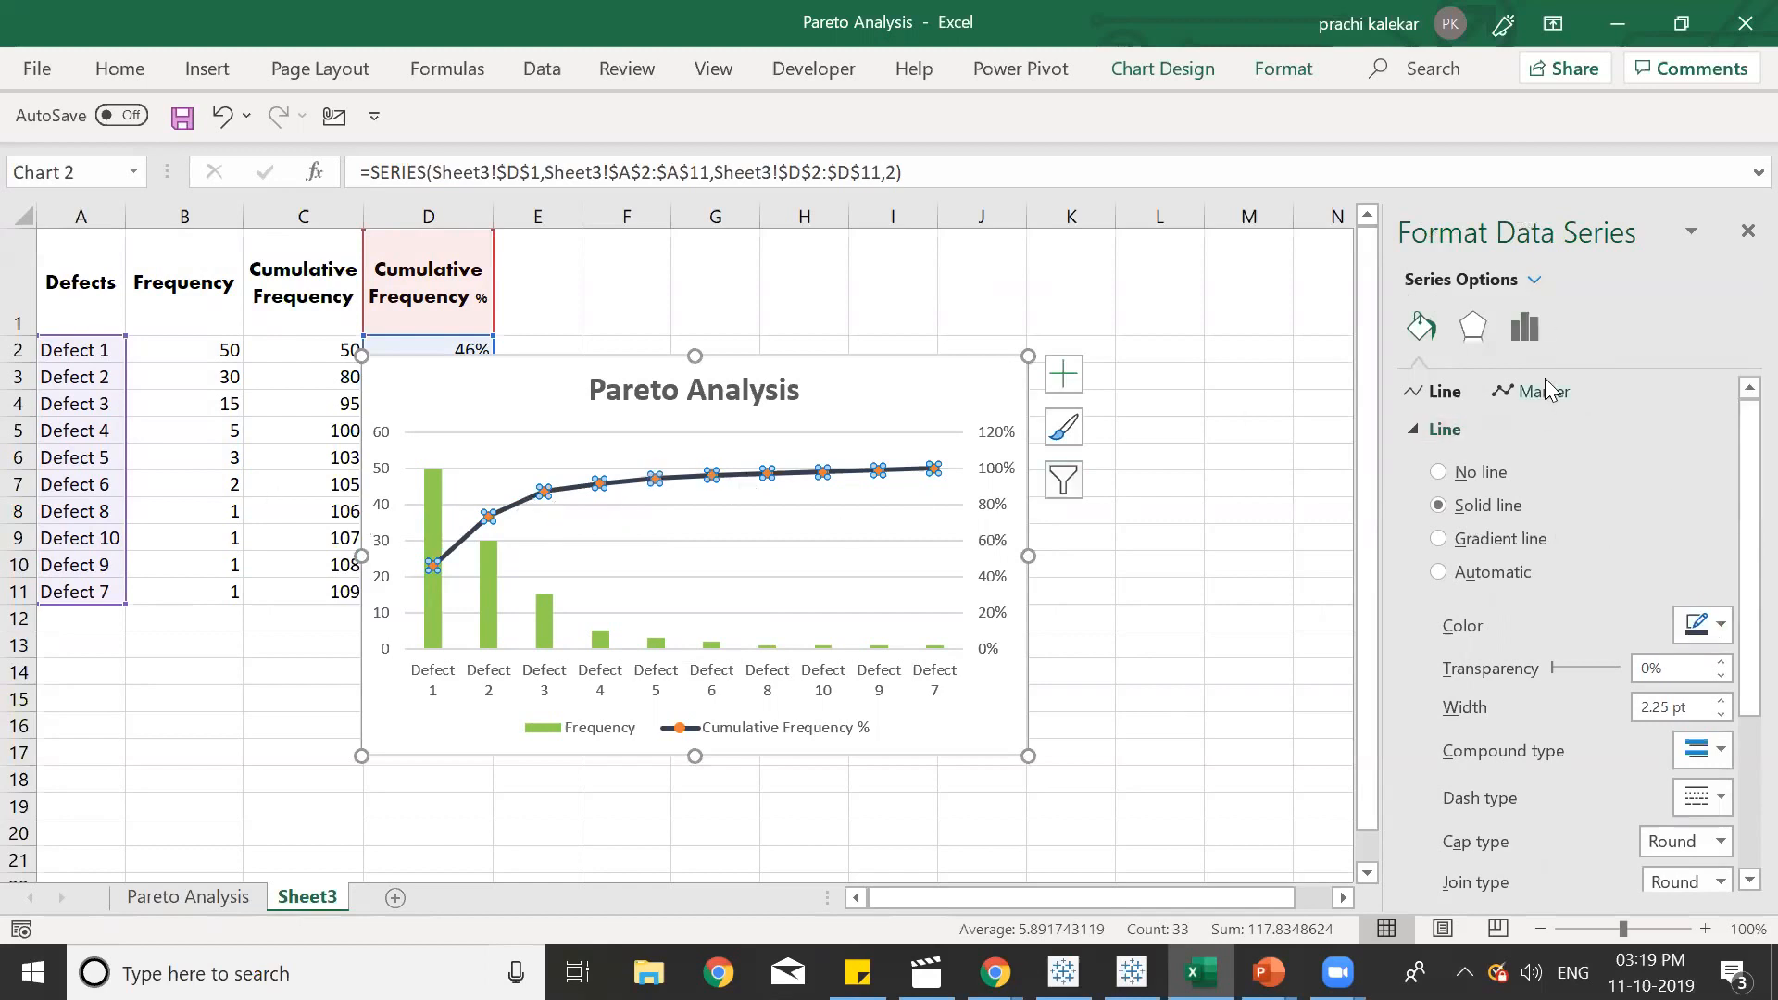
Give the line's markers a solid red fill and a built-in square shape.
{"action": "left_click", "coordinate": [1541, 391]}
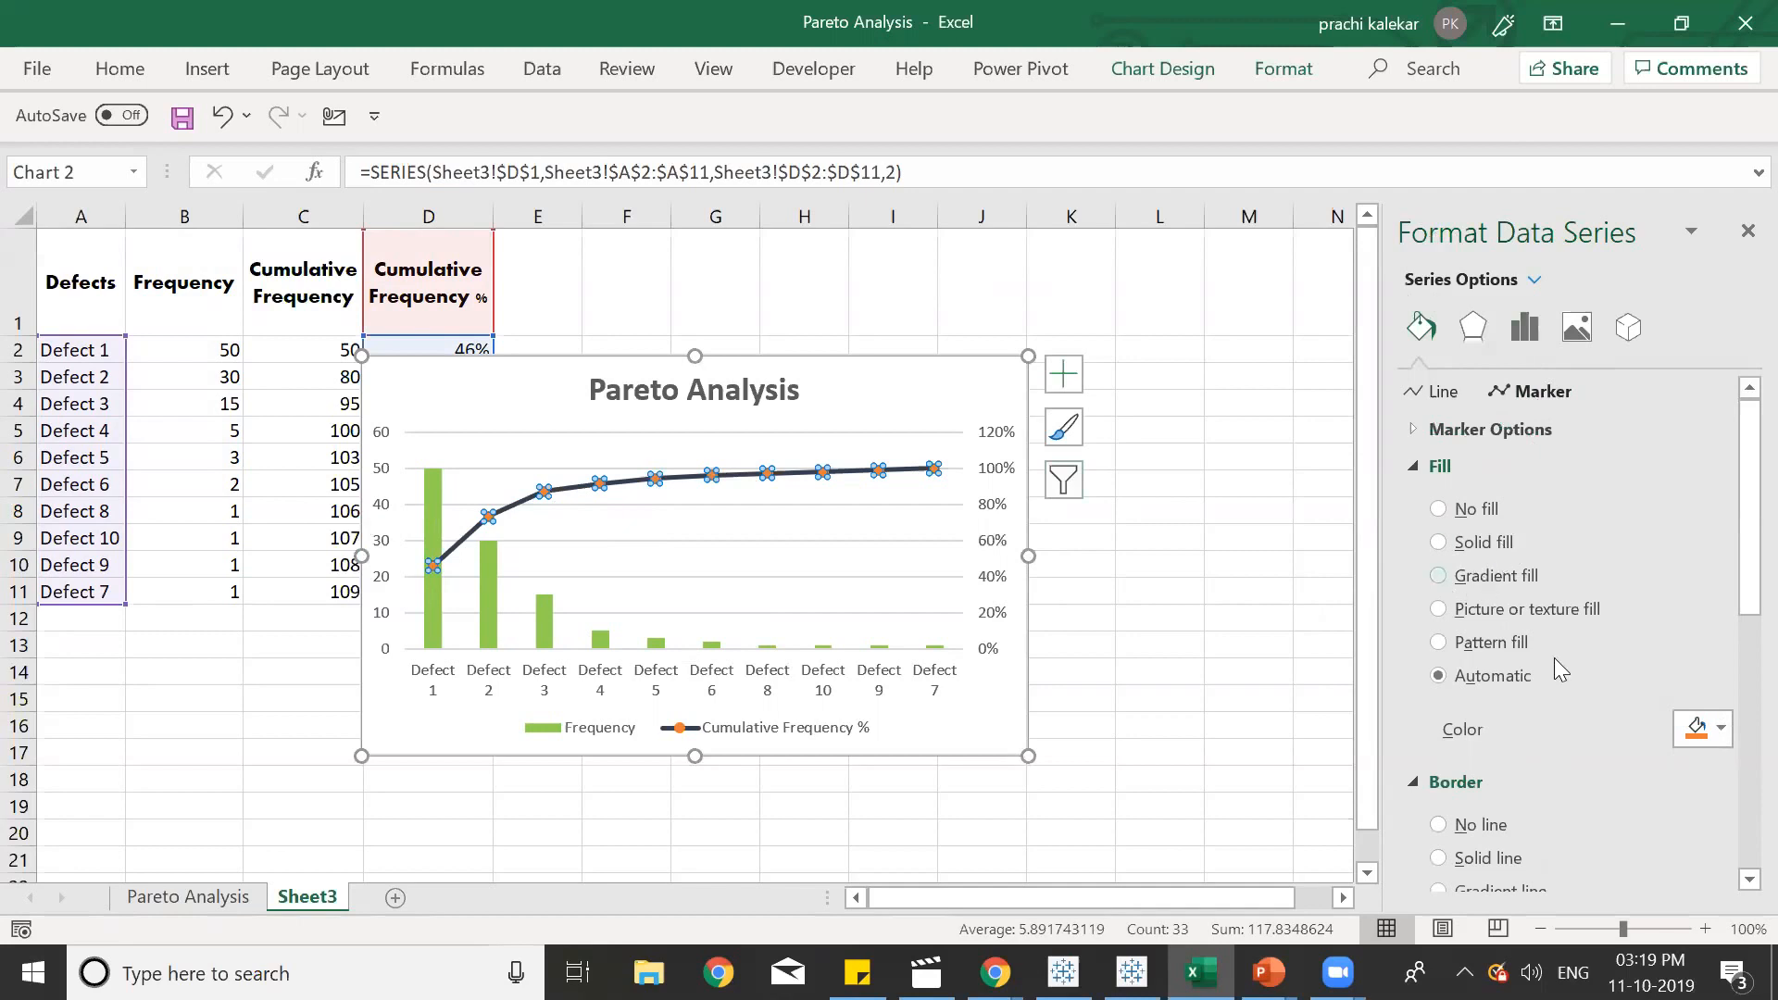
{"action": "left_click", "coordinate": [1438, 541]}
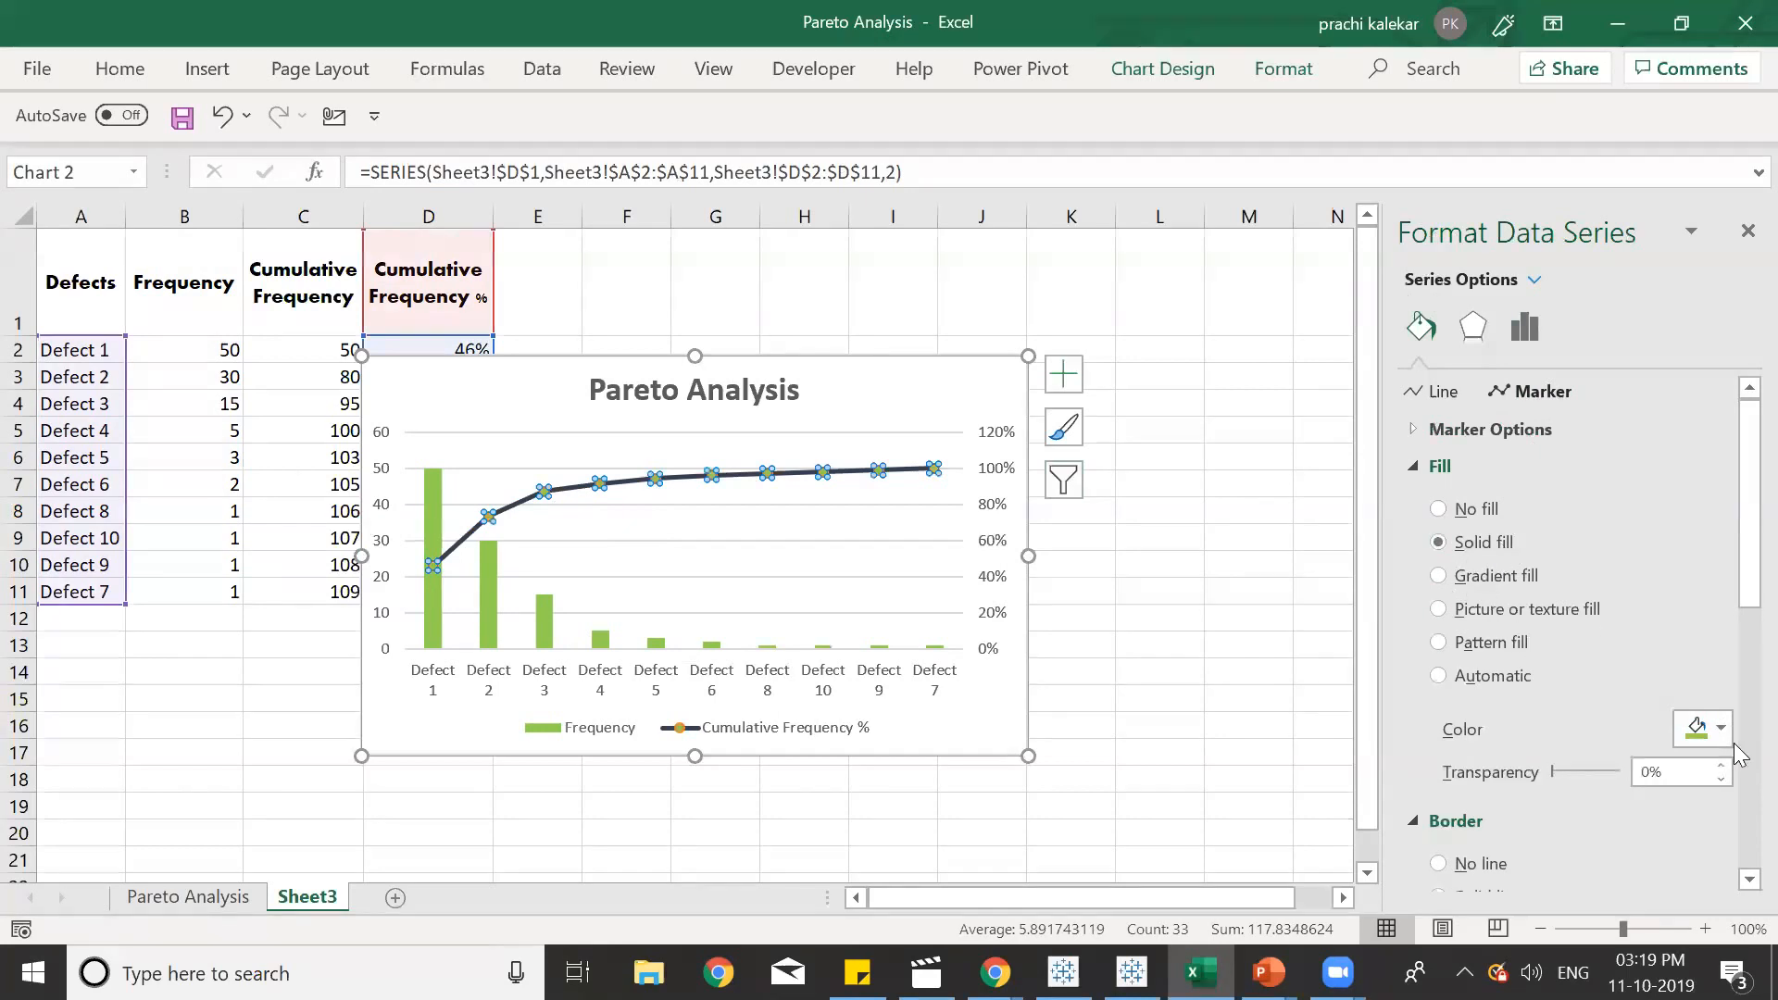
{"action": "left_click", "coordinate": [1723, 728]}
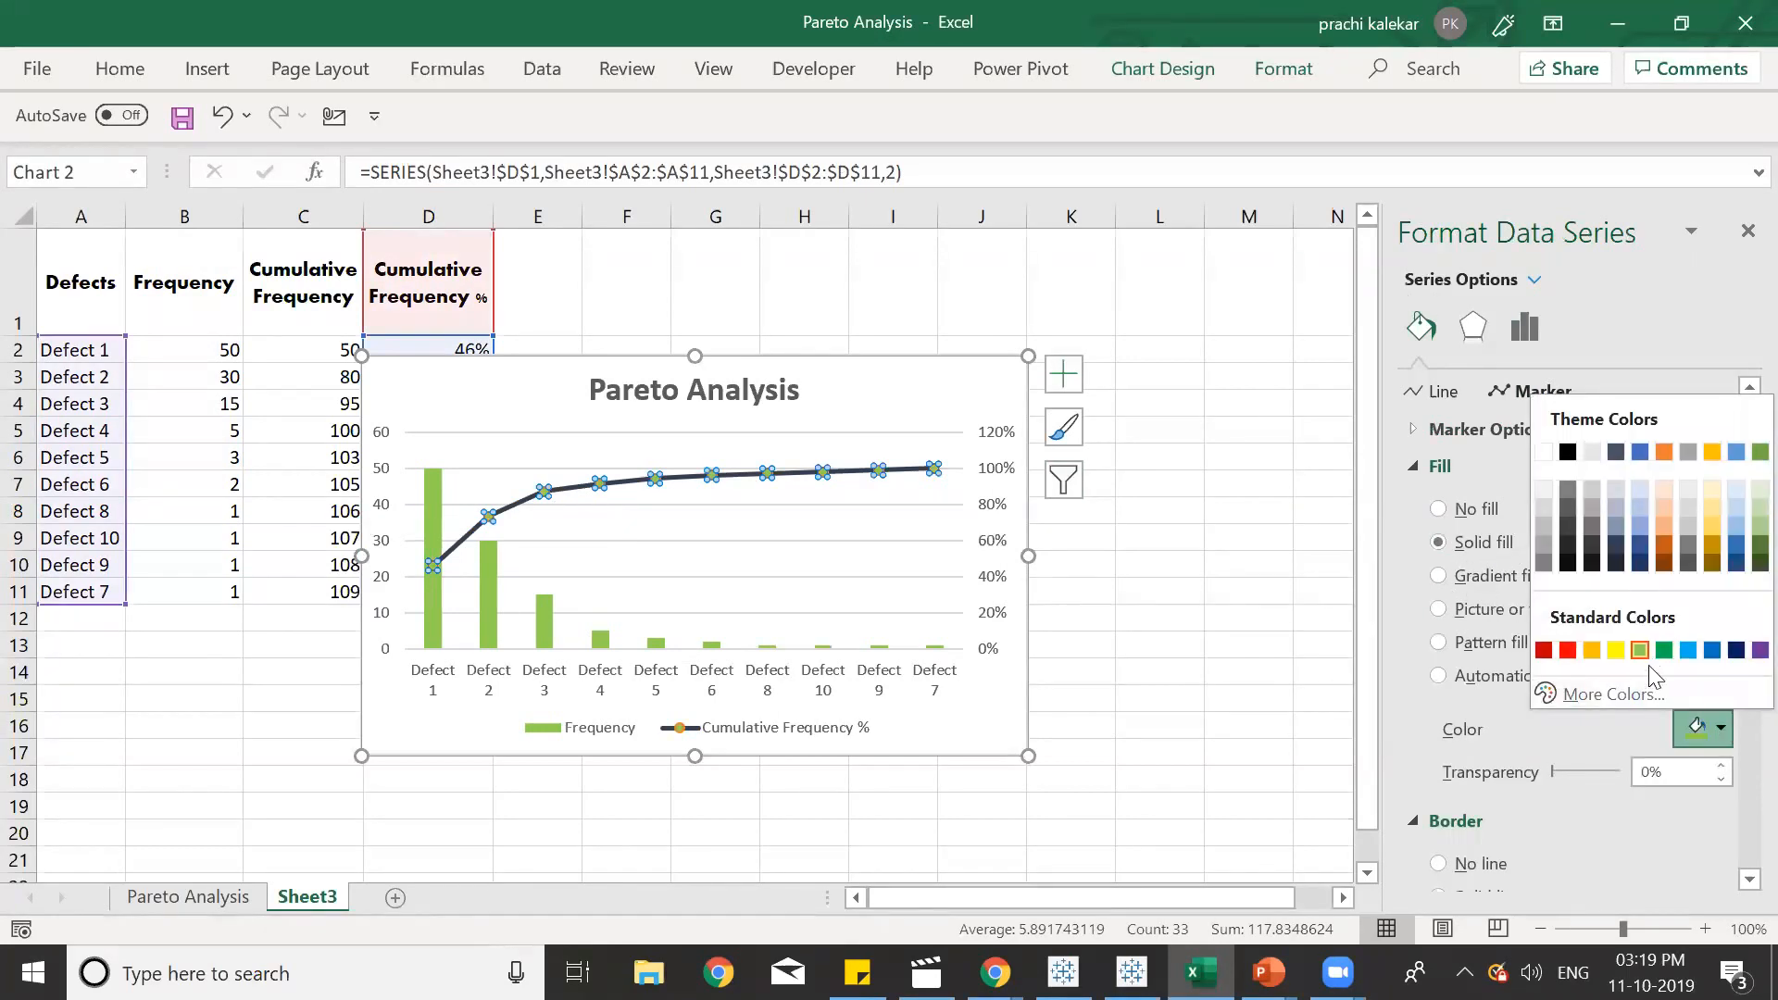
{"action": "mouse_move", "coordinate": [1567, 650]}
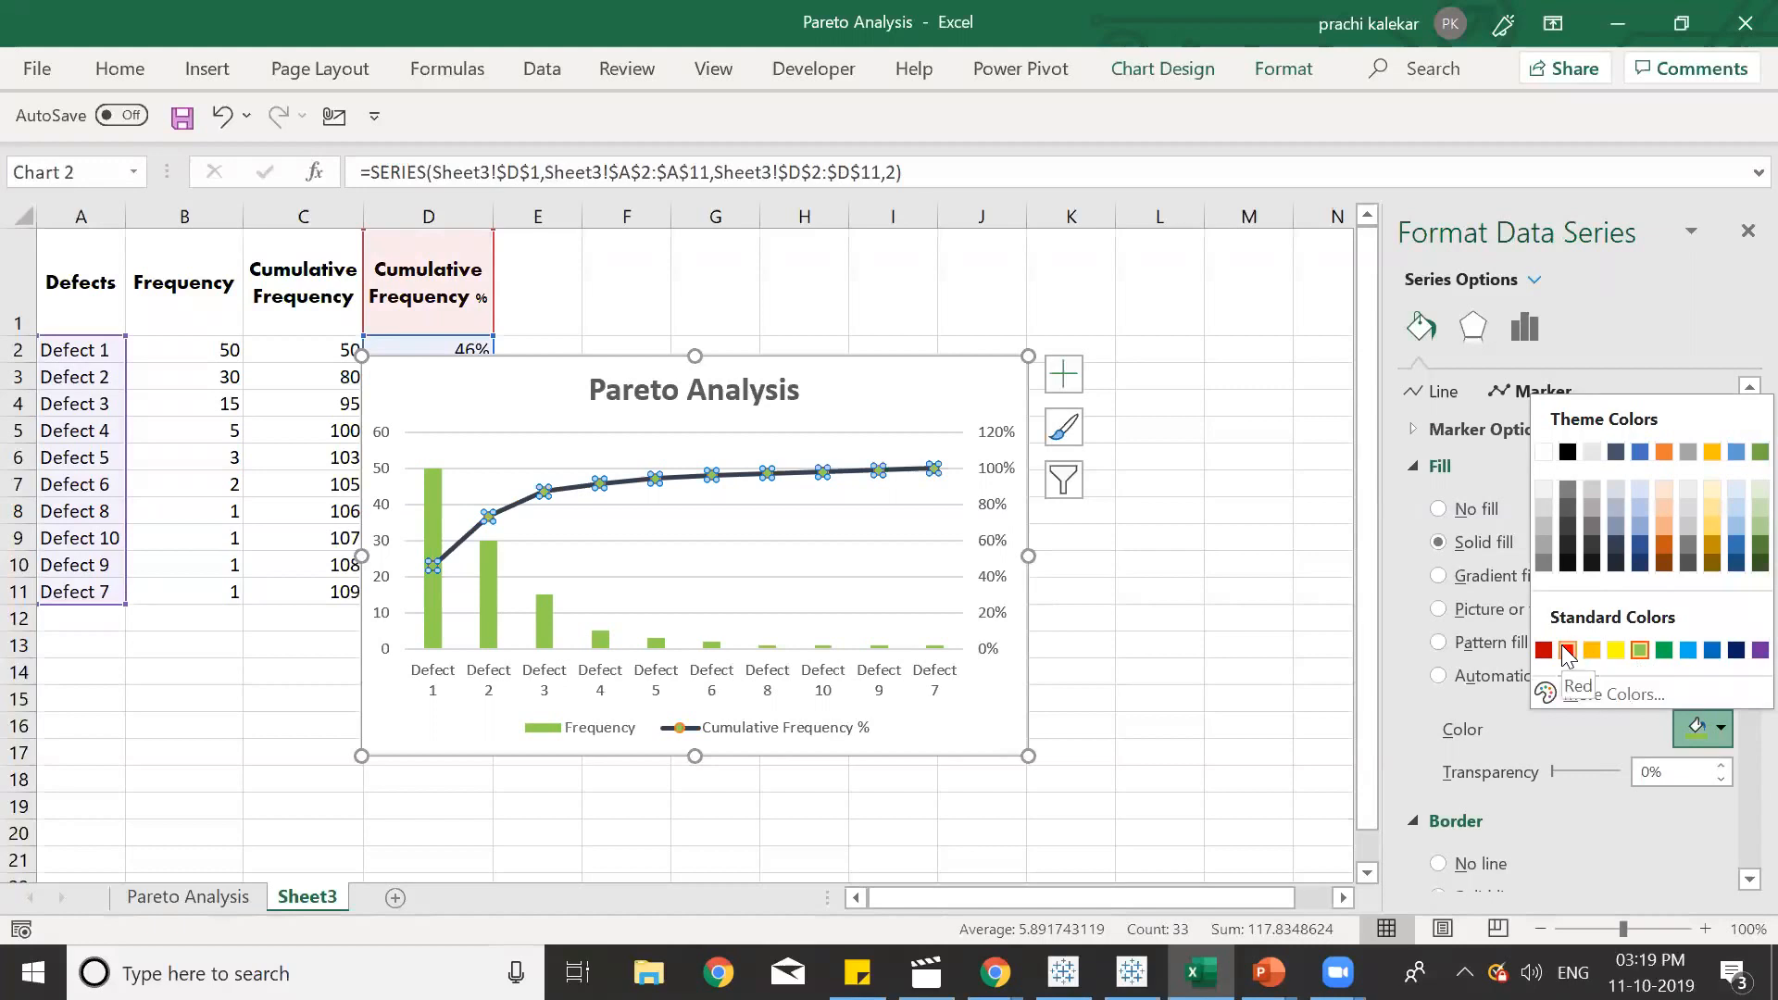
{"action": "left_click", "coordinate": [1567, 651]}
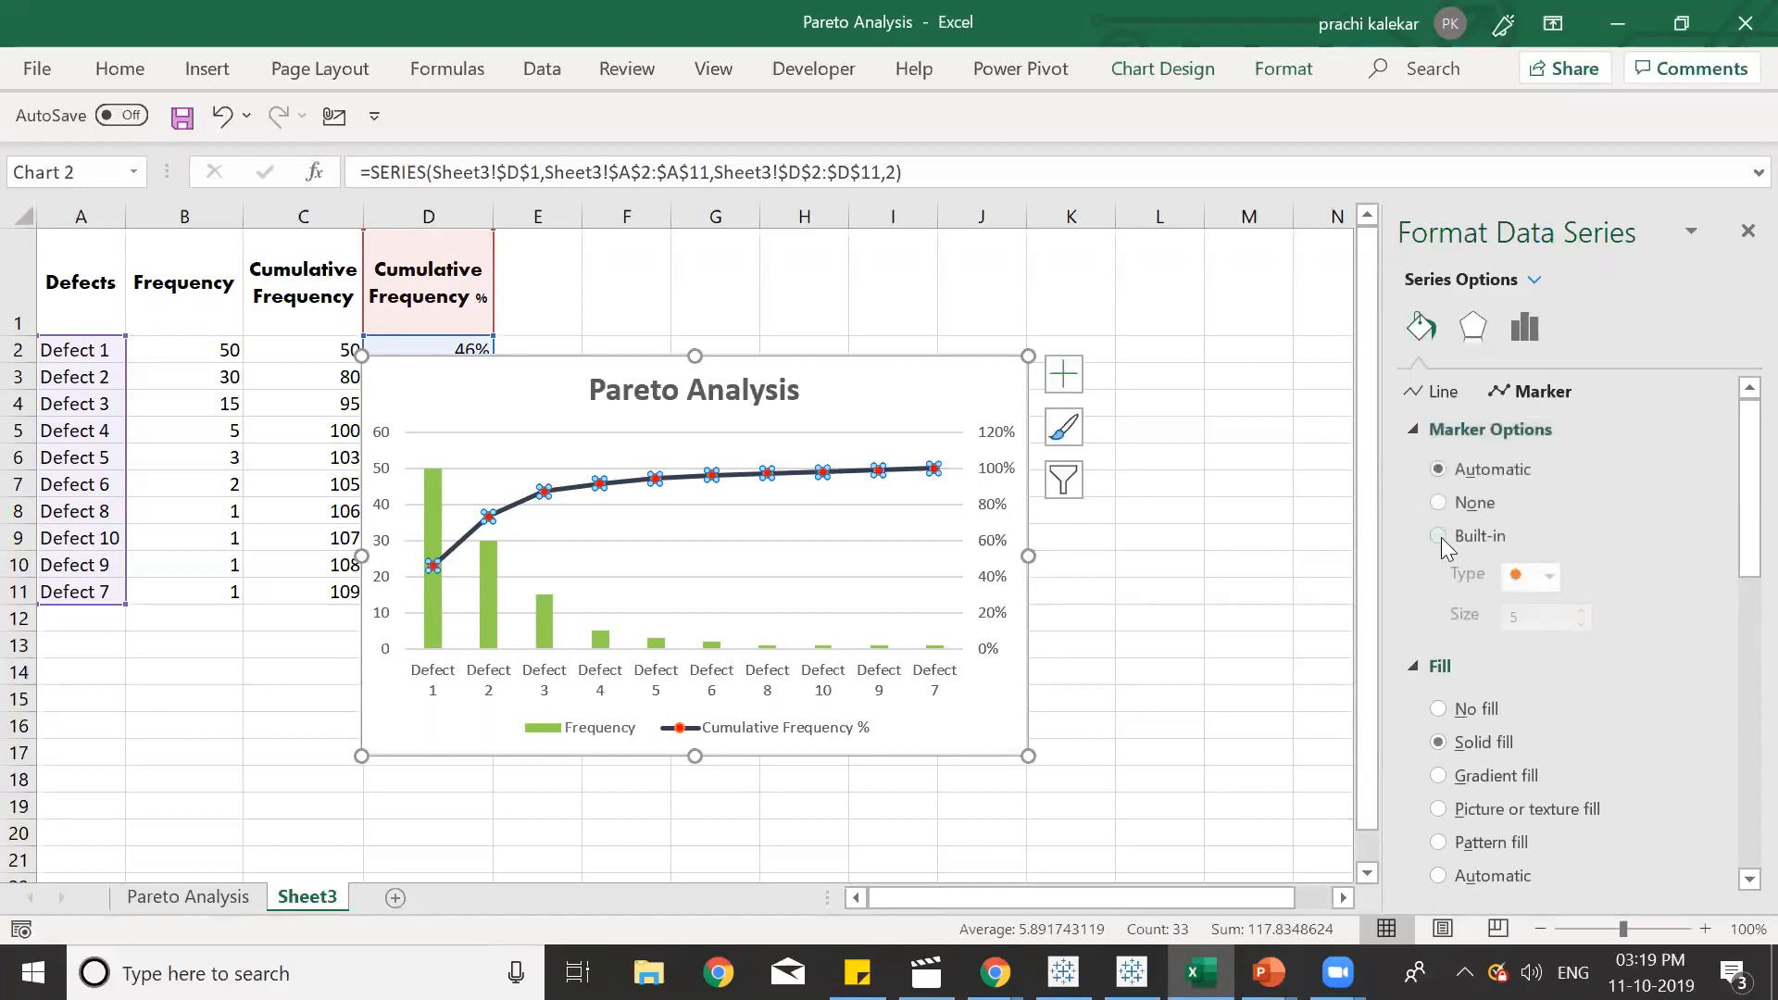
{"action": "left_click", "coordinate": [1438, 535]}
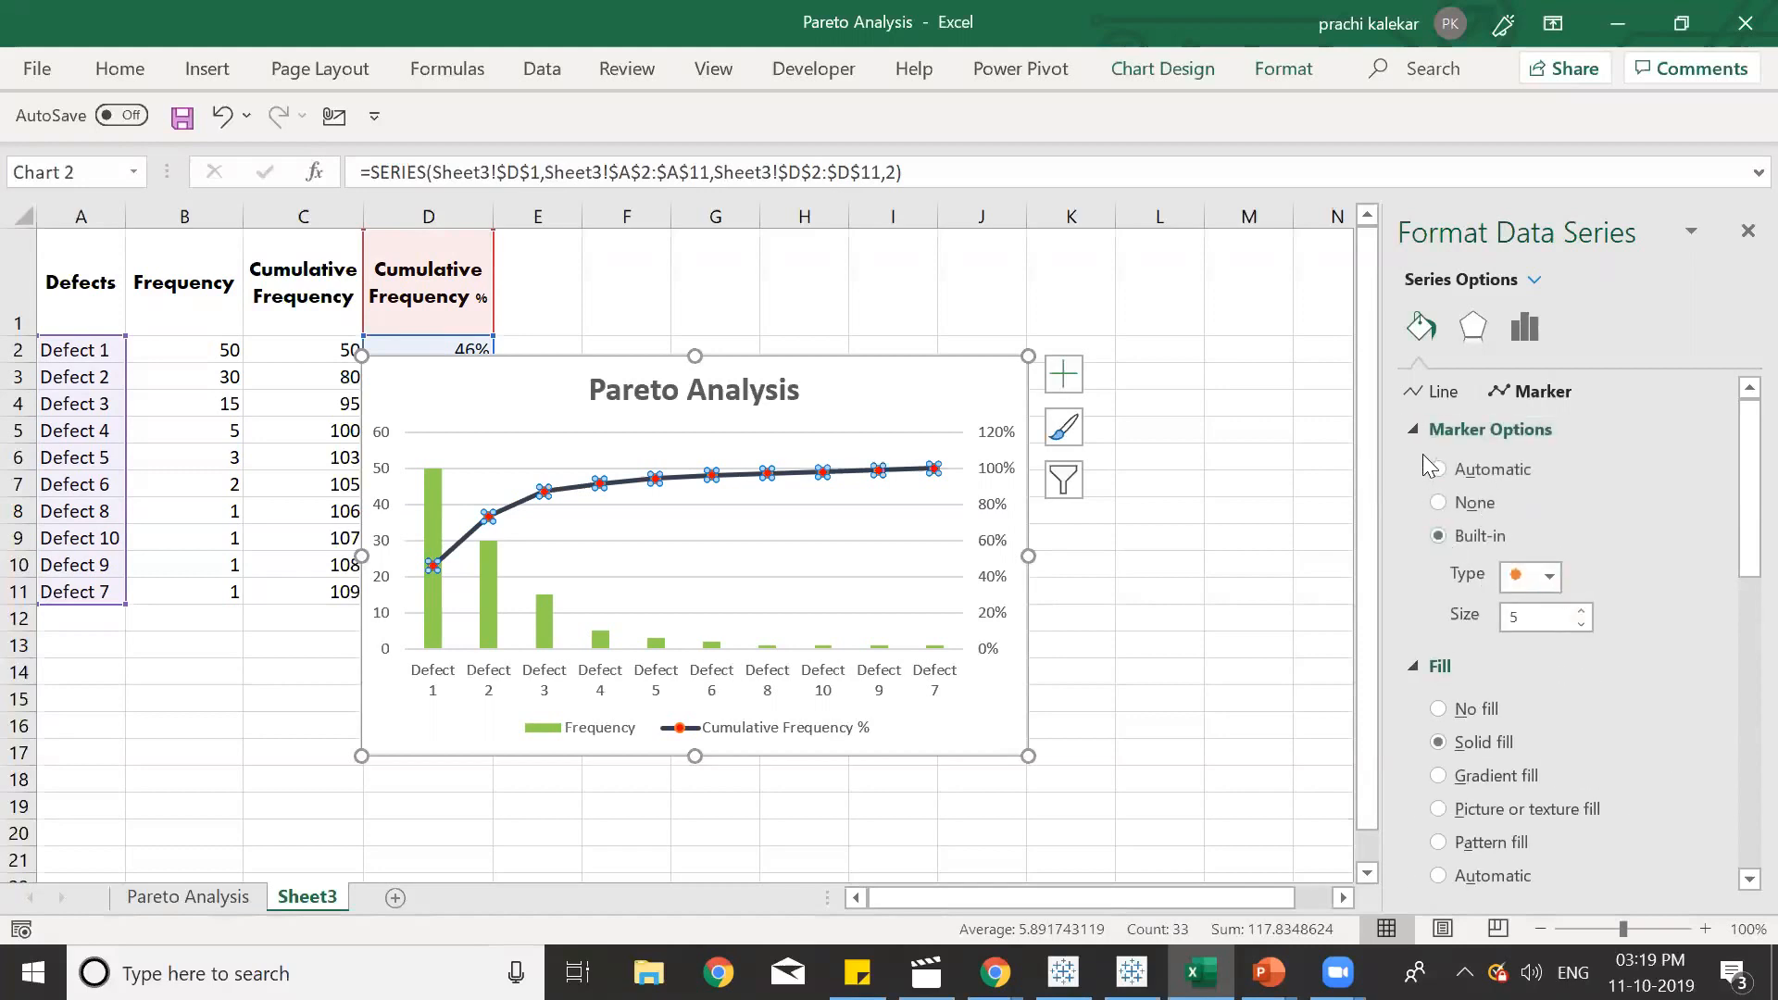
{"action": "mouse_move", "coordinate": [1451, 563]}
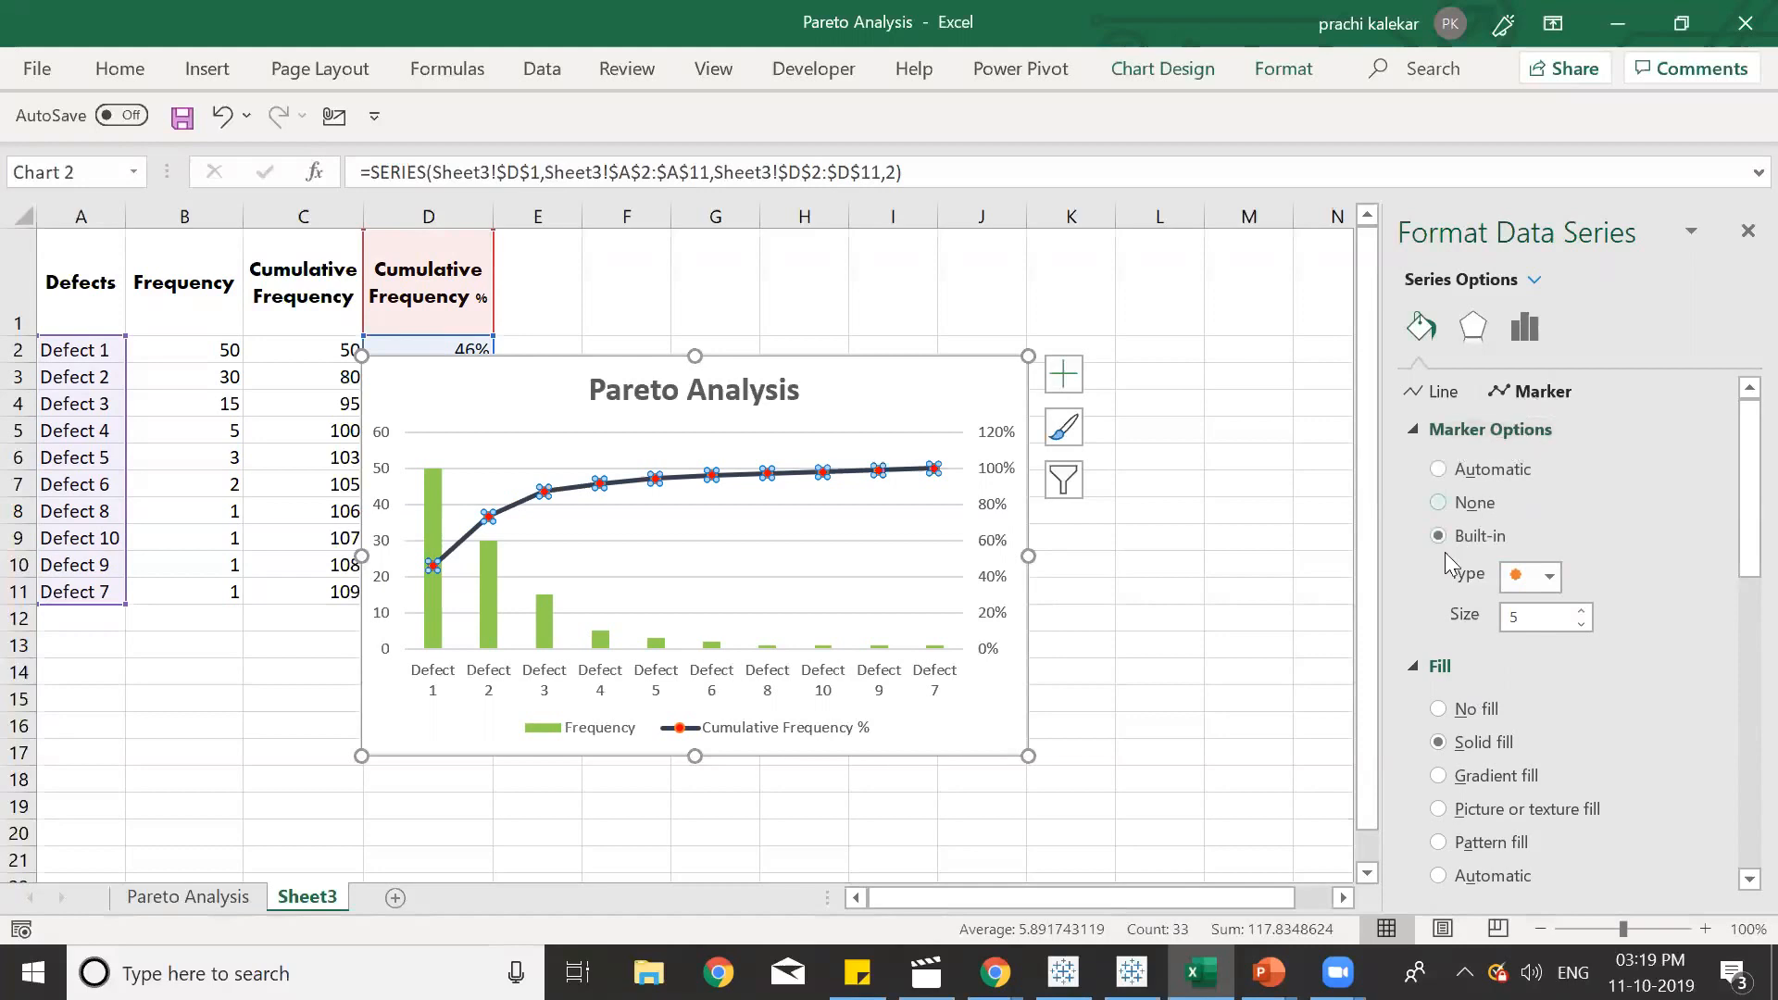
{"action": "left_click", "coordinate": [1551, 576]}
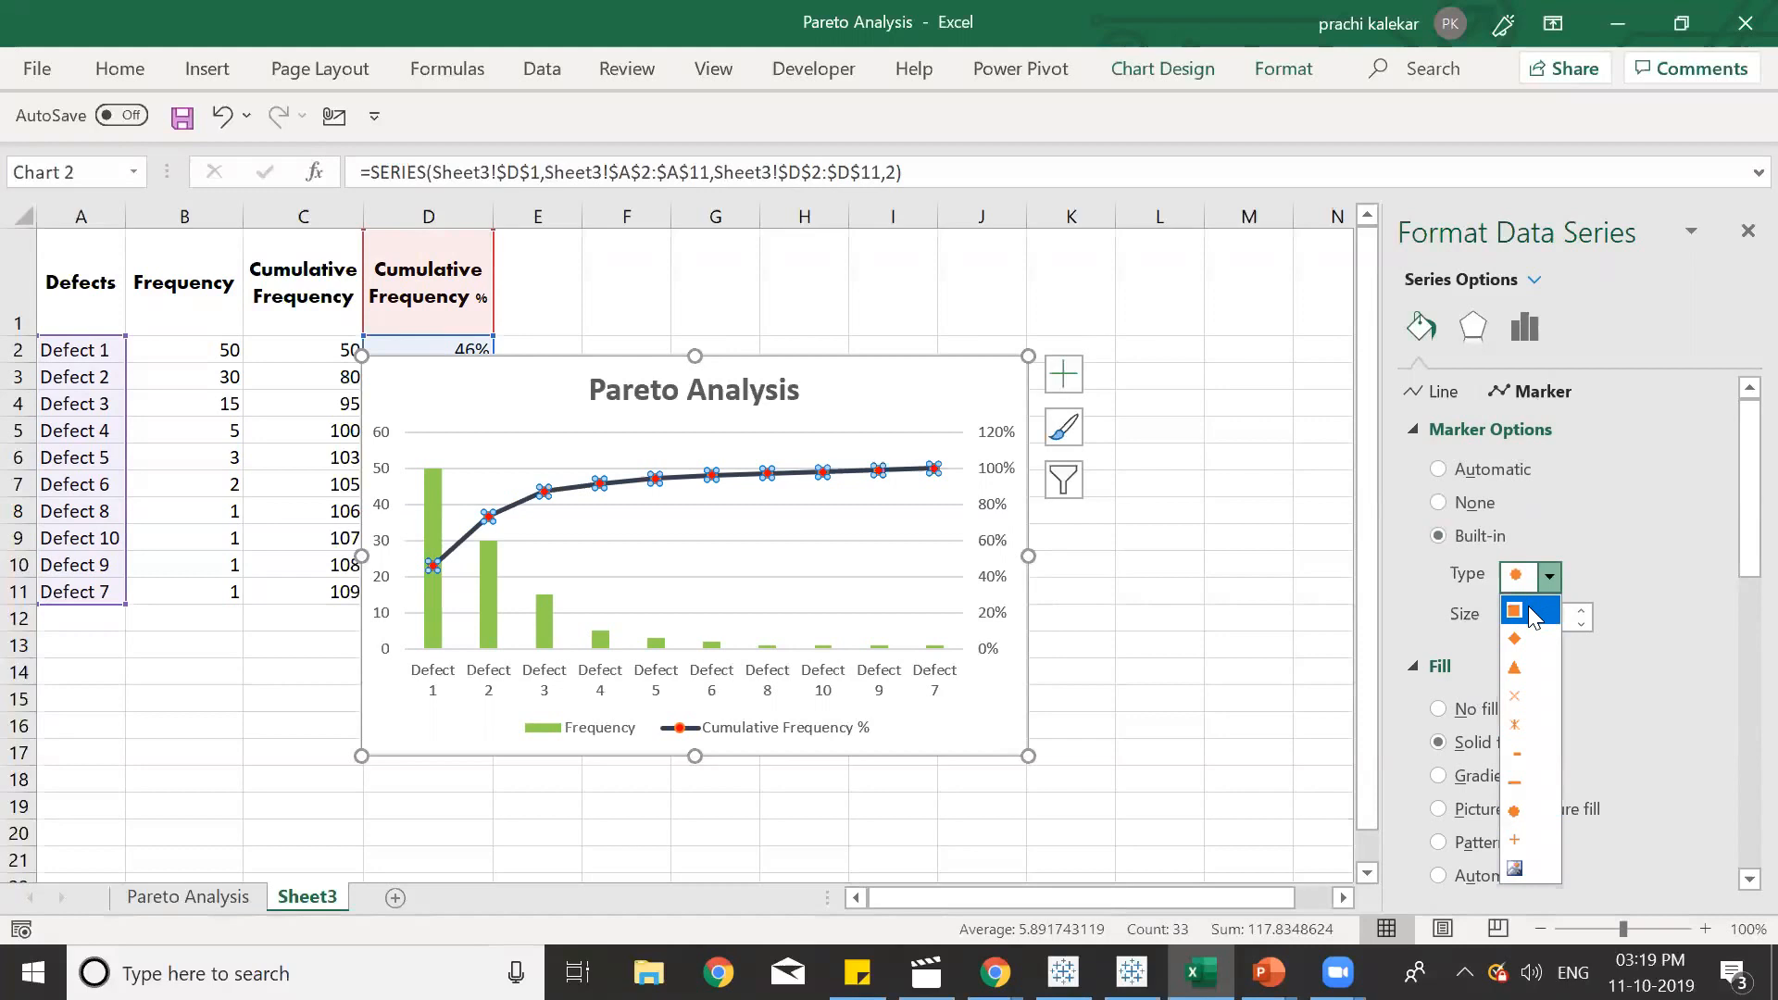
{"action": "left_click", "coordinate": [1515, 611]}
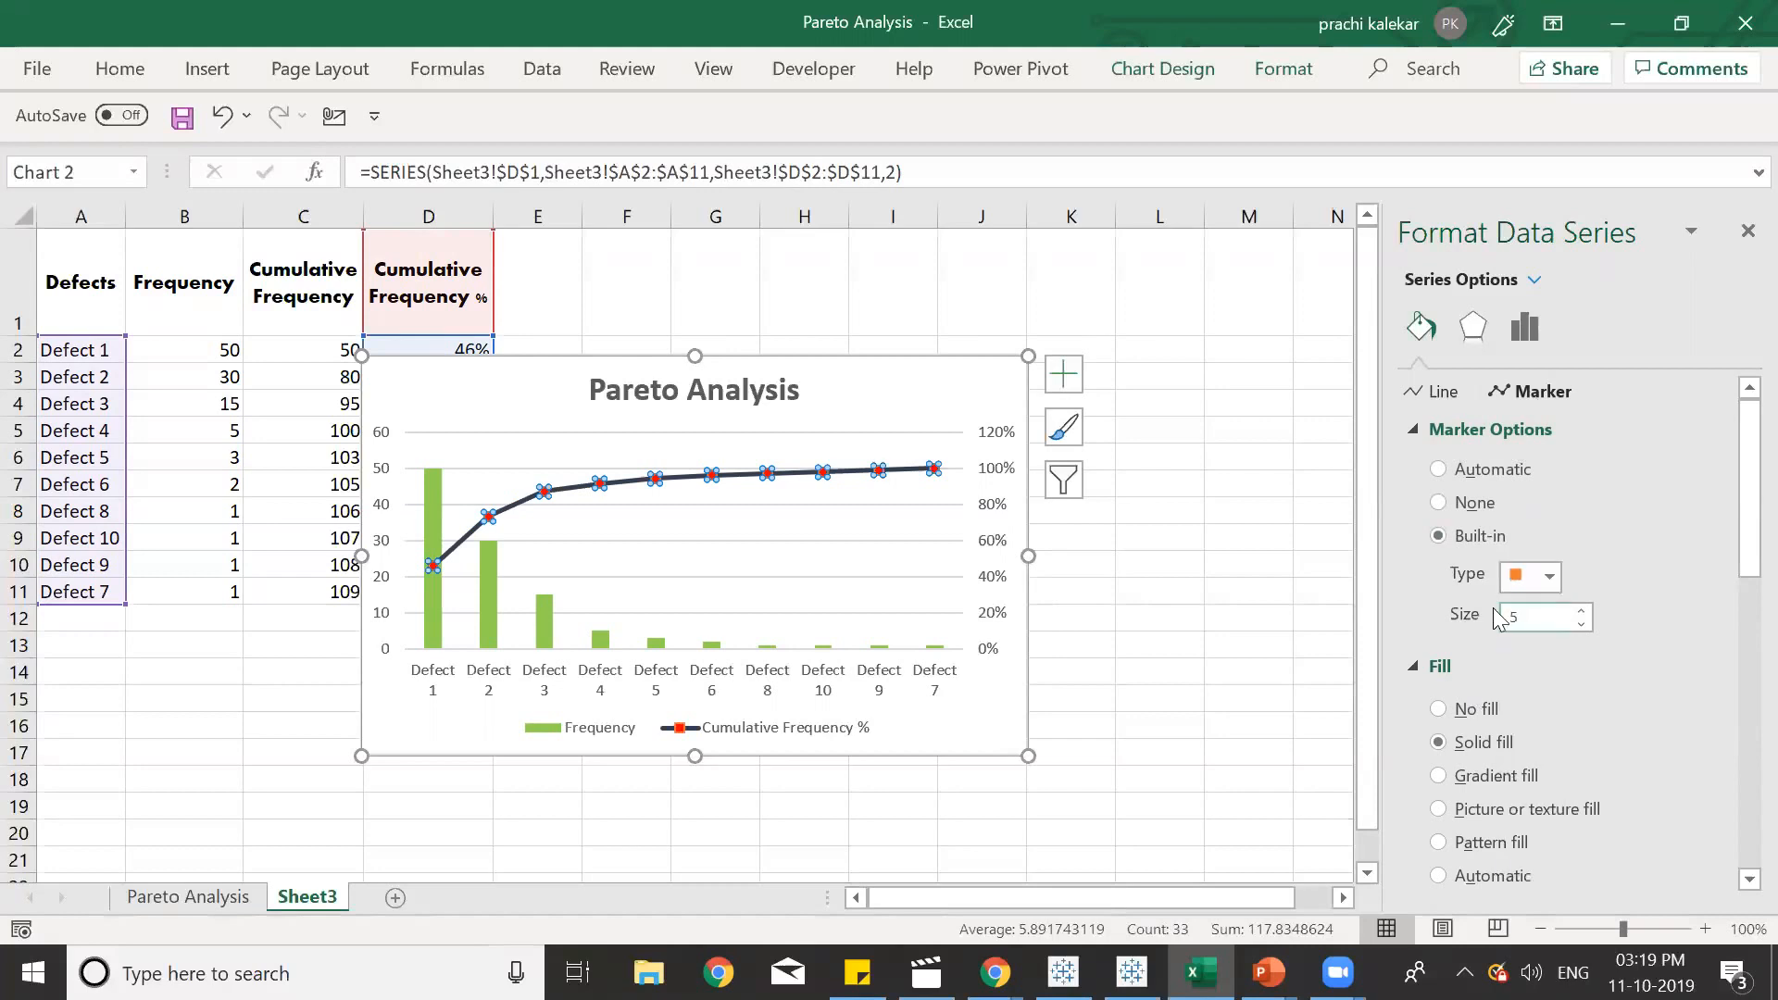
{"action": "left_click", "coordinate": [1160, 535]}
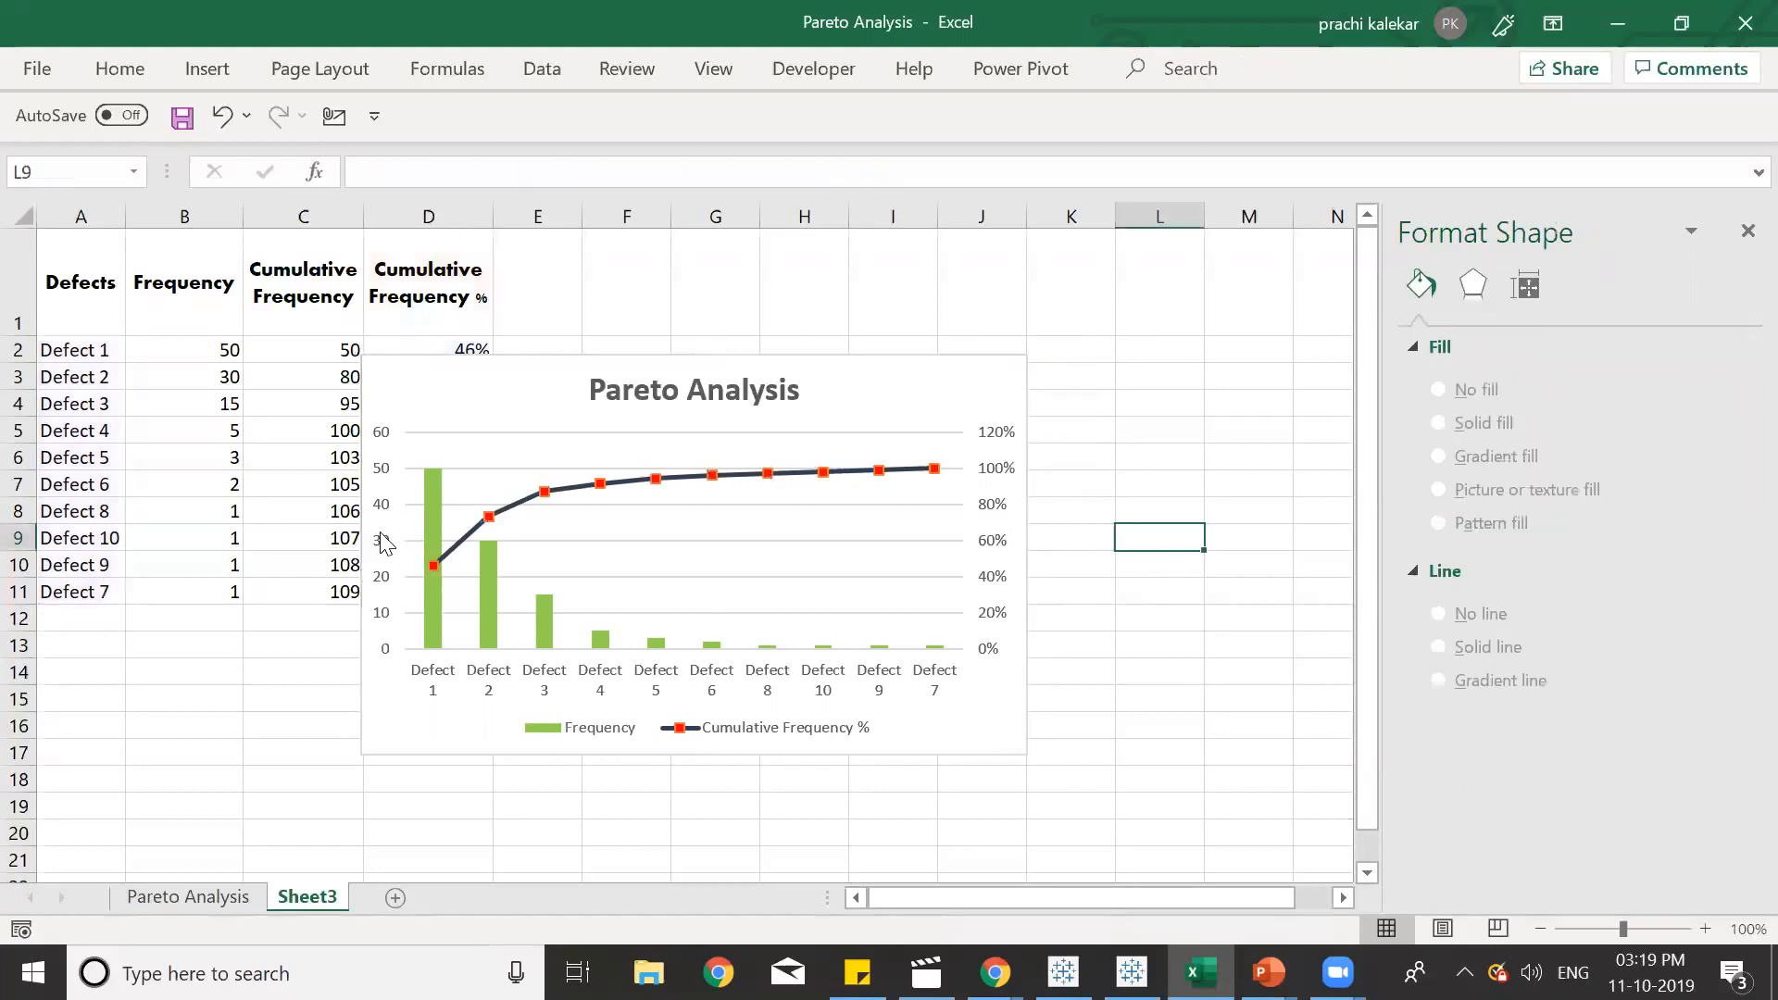
Set the Frequency columns' Gap Width to 79% and deselect the chart.
{"action": "left_click", "coordinate": [433, 541]}
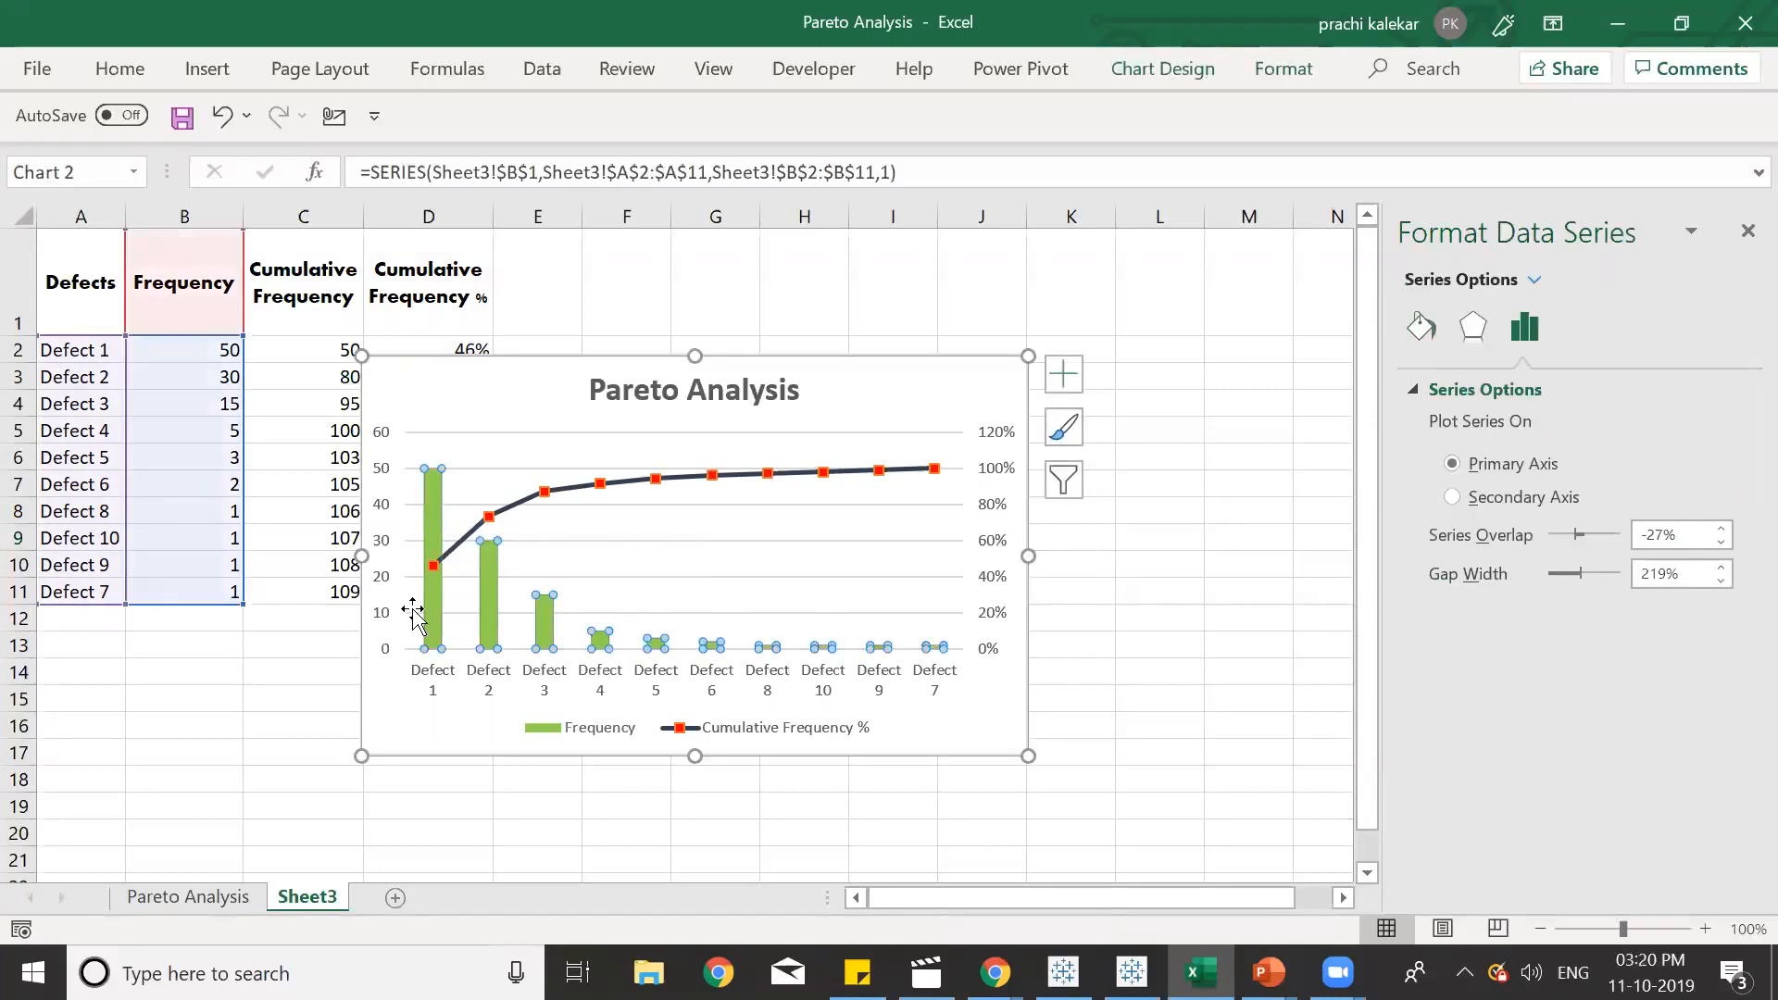
{"action": "mouse_move", "coordinate": [1423, 623]}
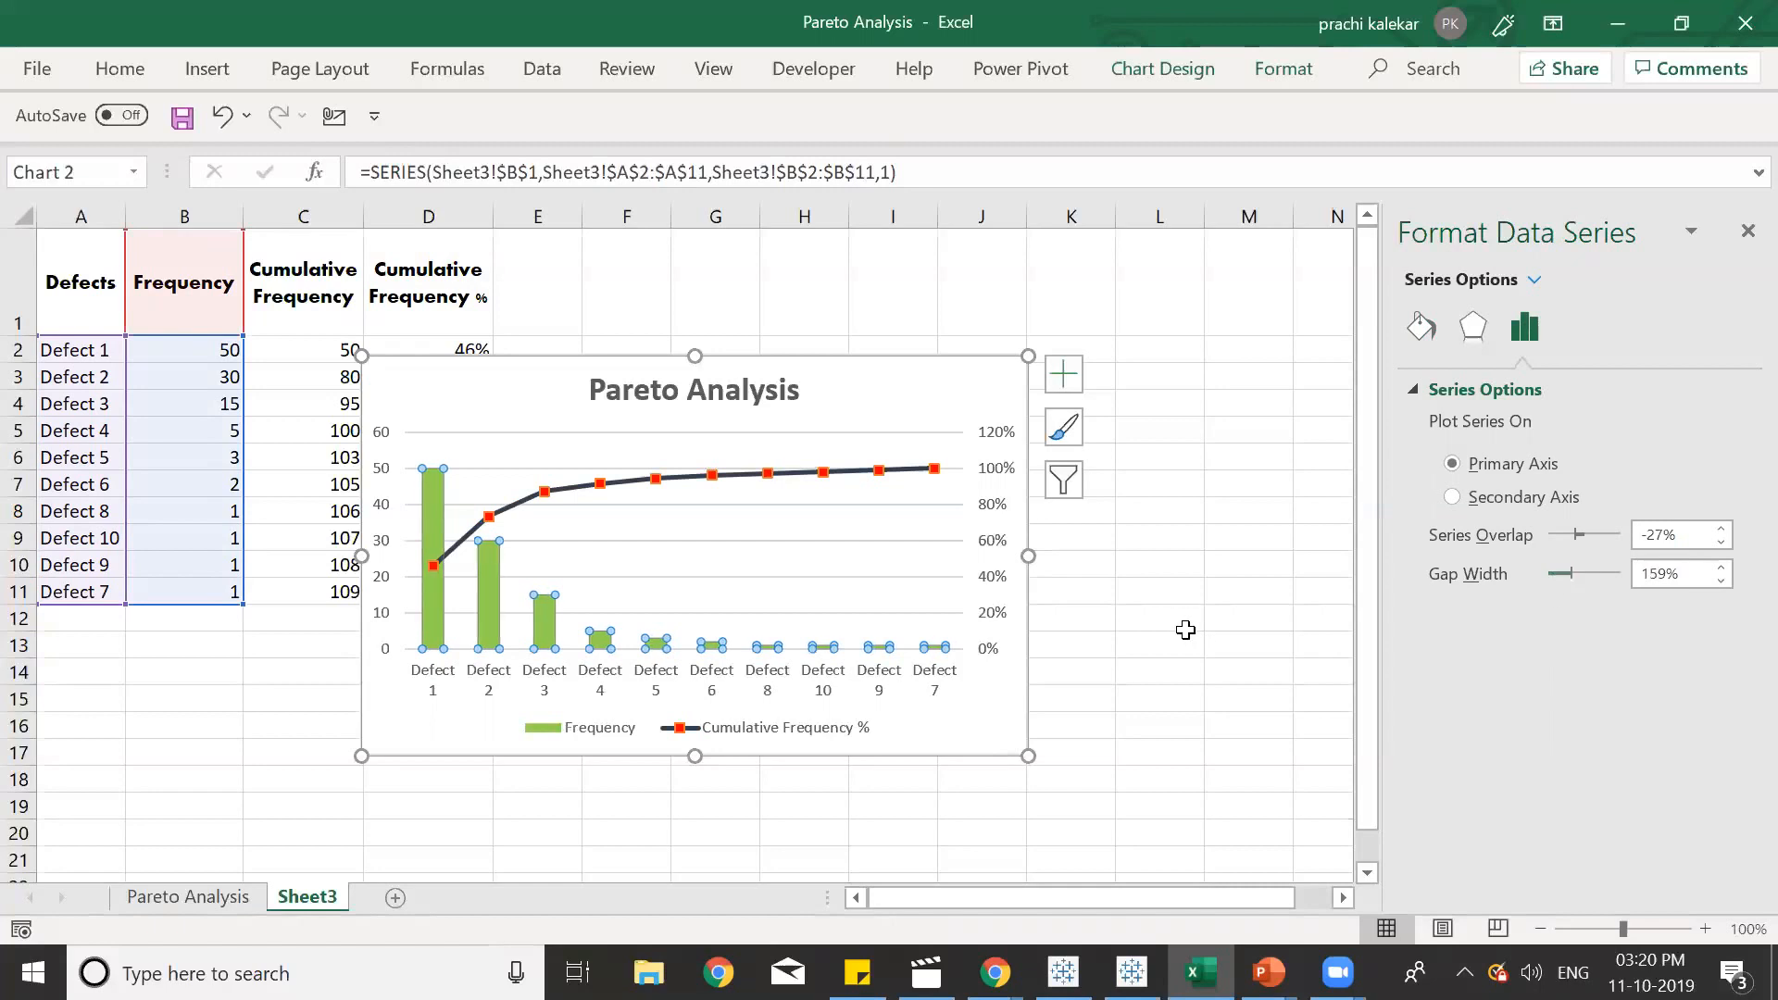
{"action": "mouse_move", "coordinate": [1574, 578]}
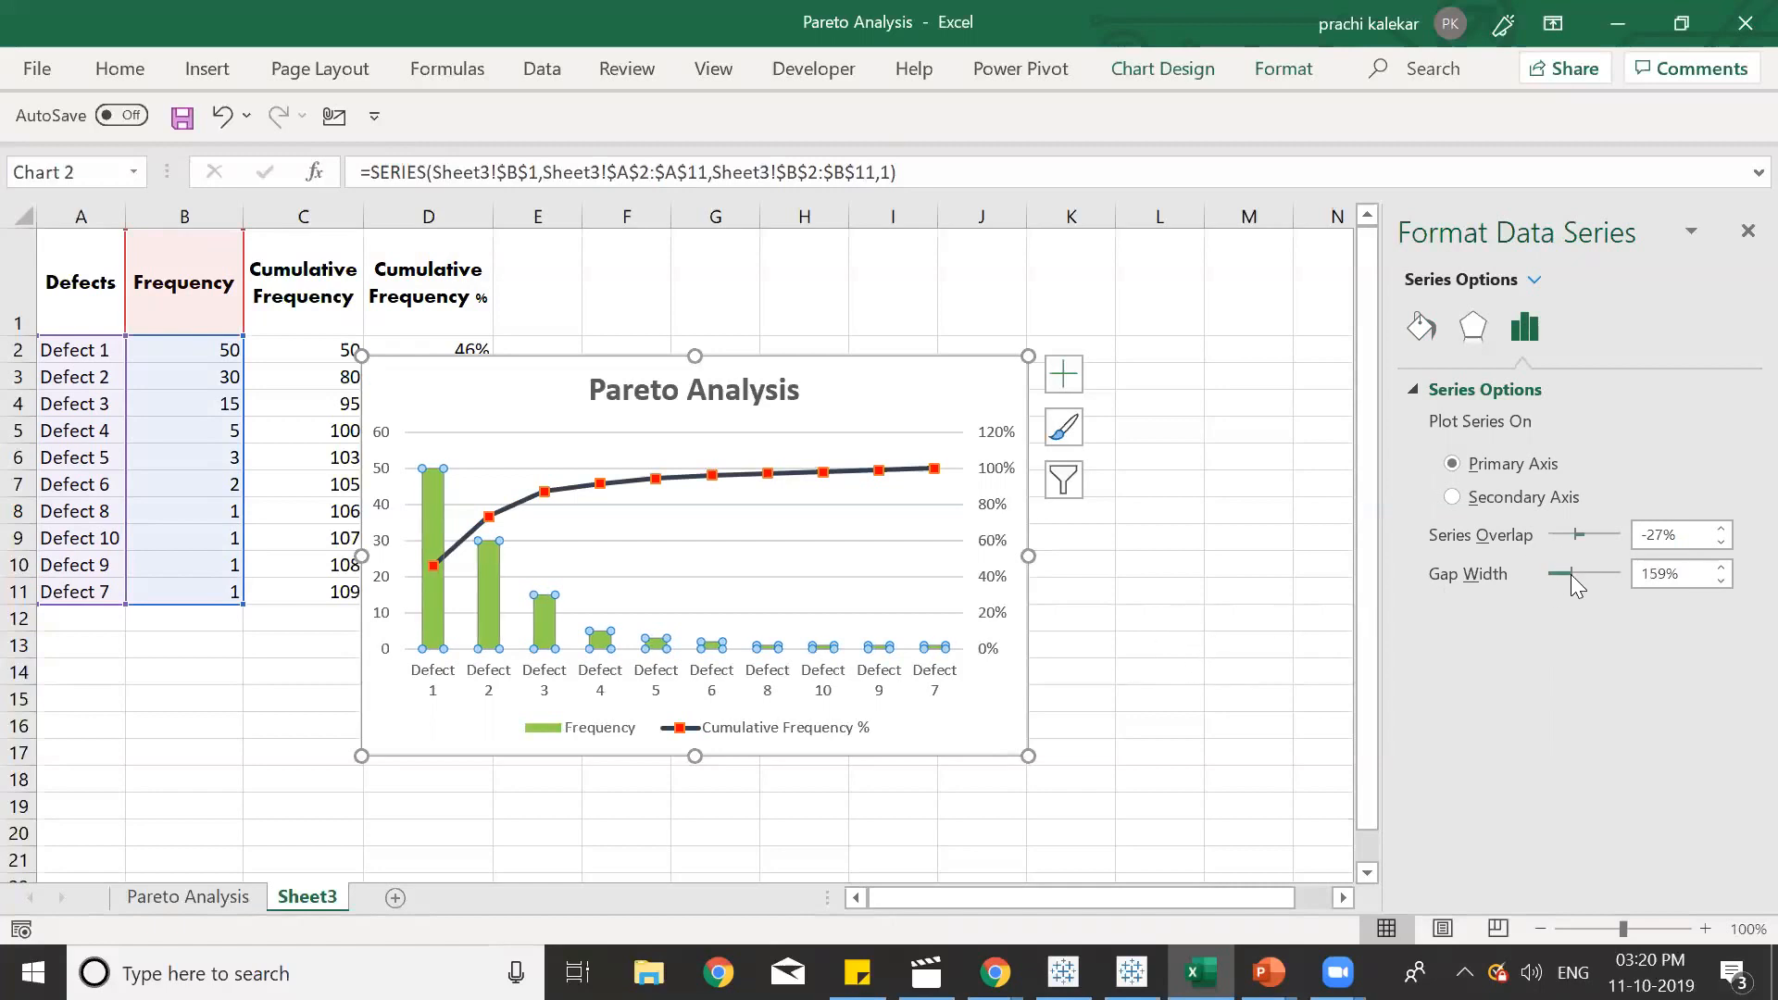
{"action": "left_click_drag", "start_coordinate": [1582, 574], "coordinate": [1556, 574]}
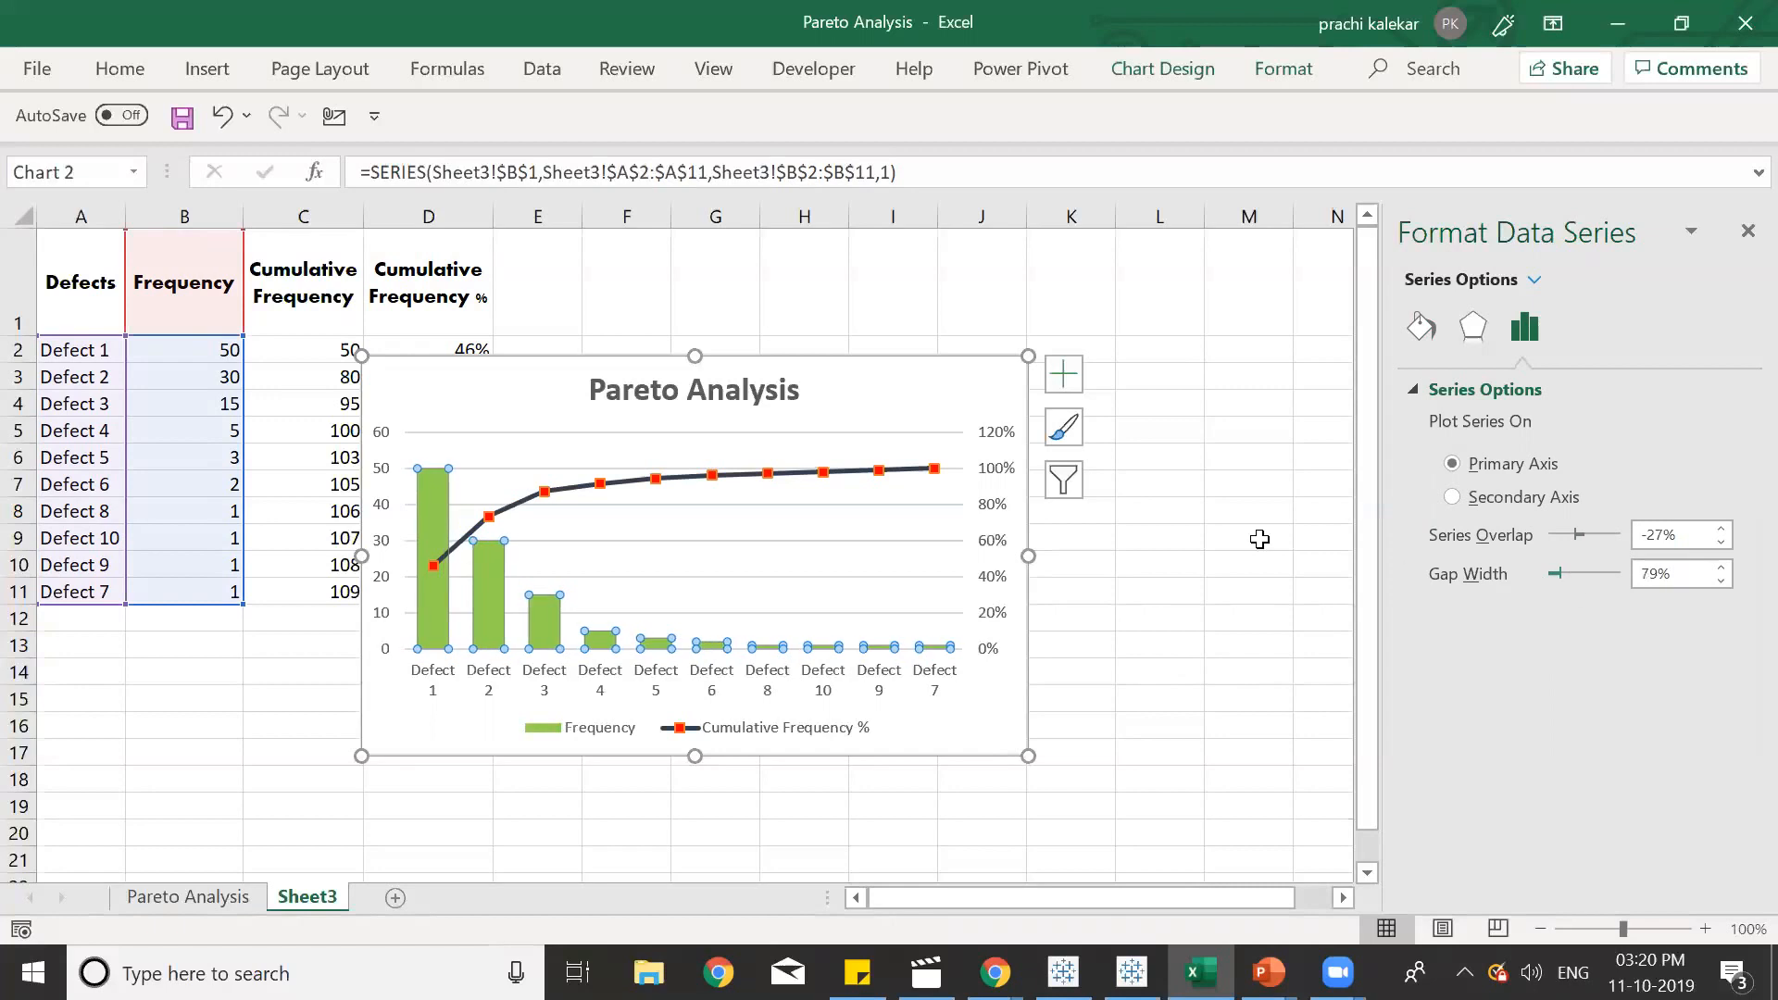
{"action": "left_click", "coordinate": [1248, 619]}
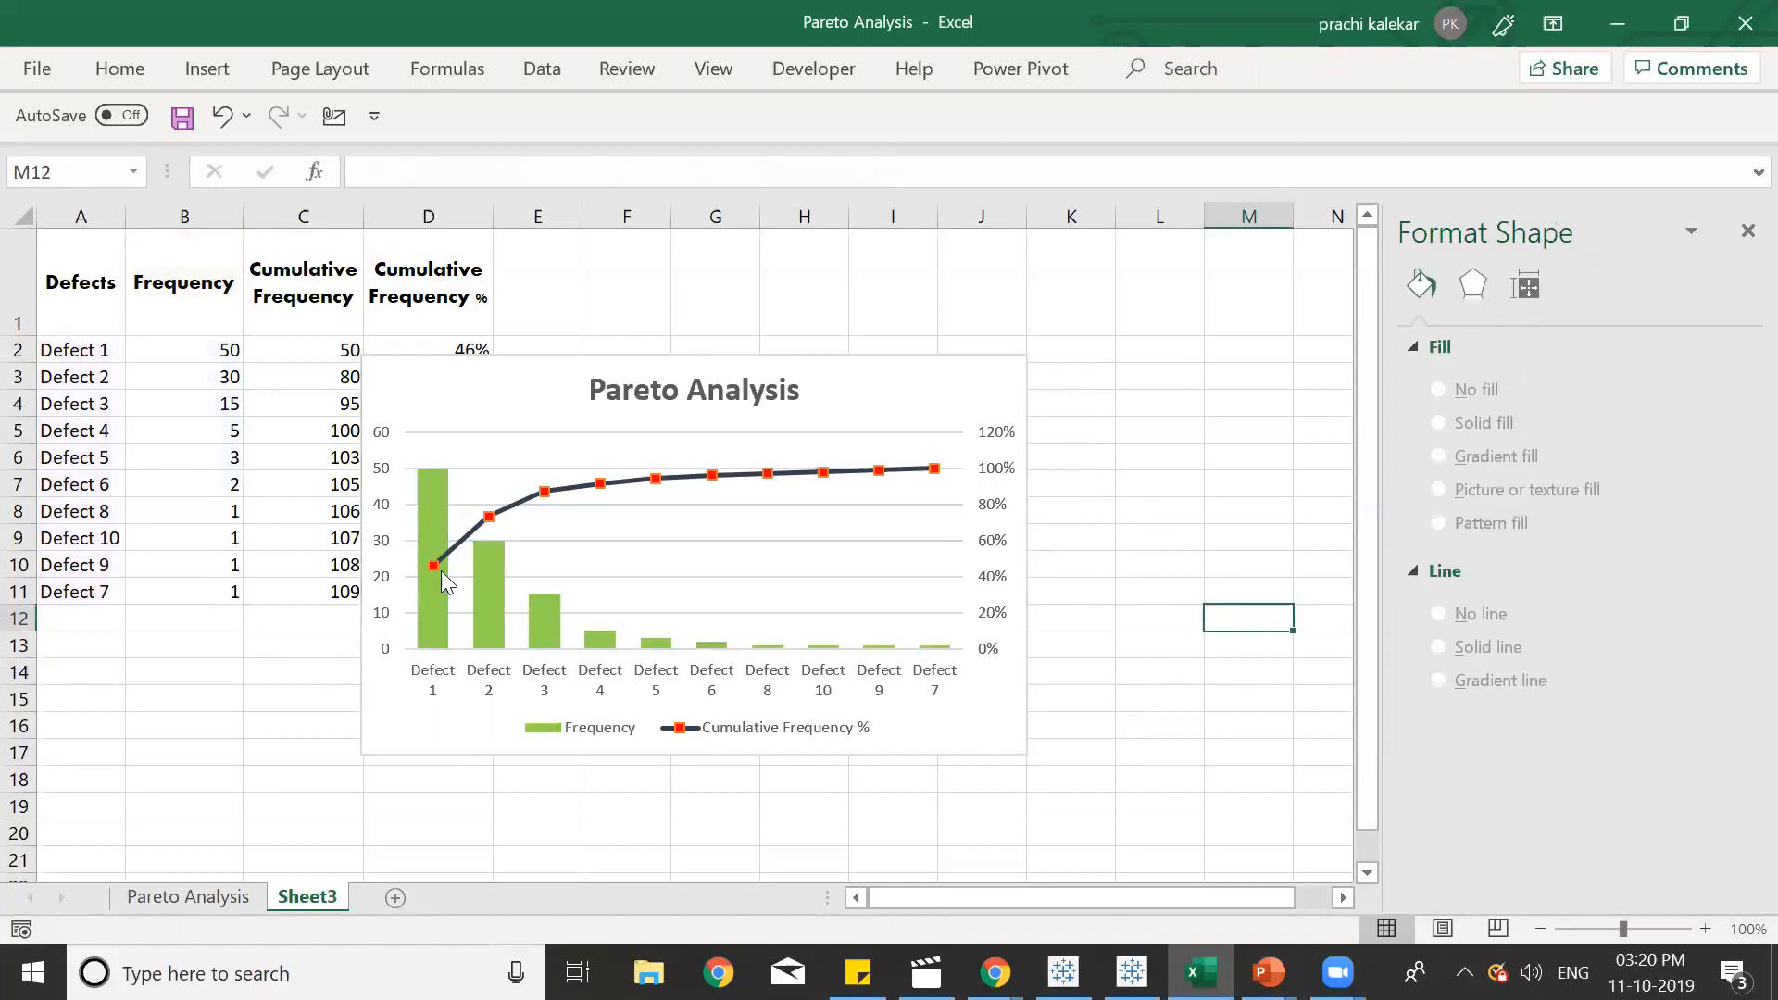
{"action": "mouse_move", "coordinate": [908, 72]}
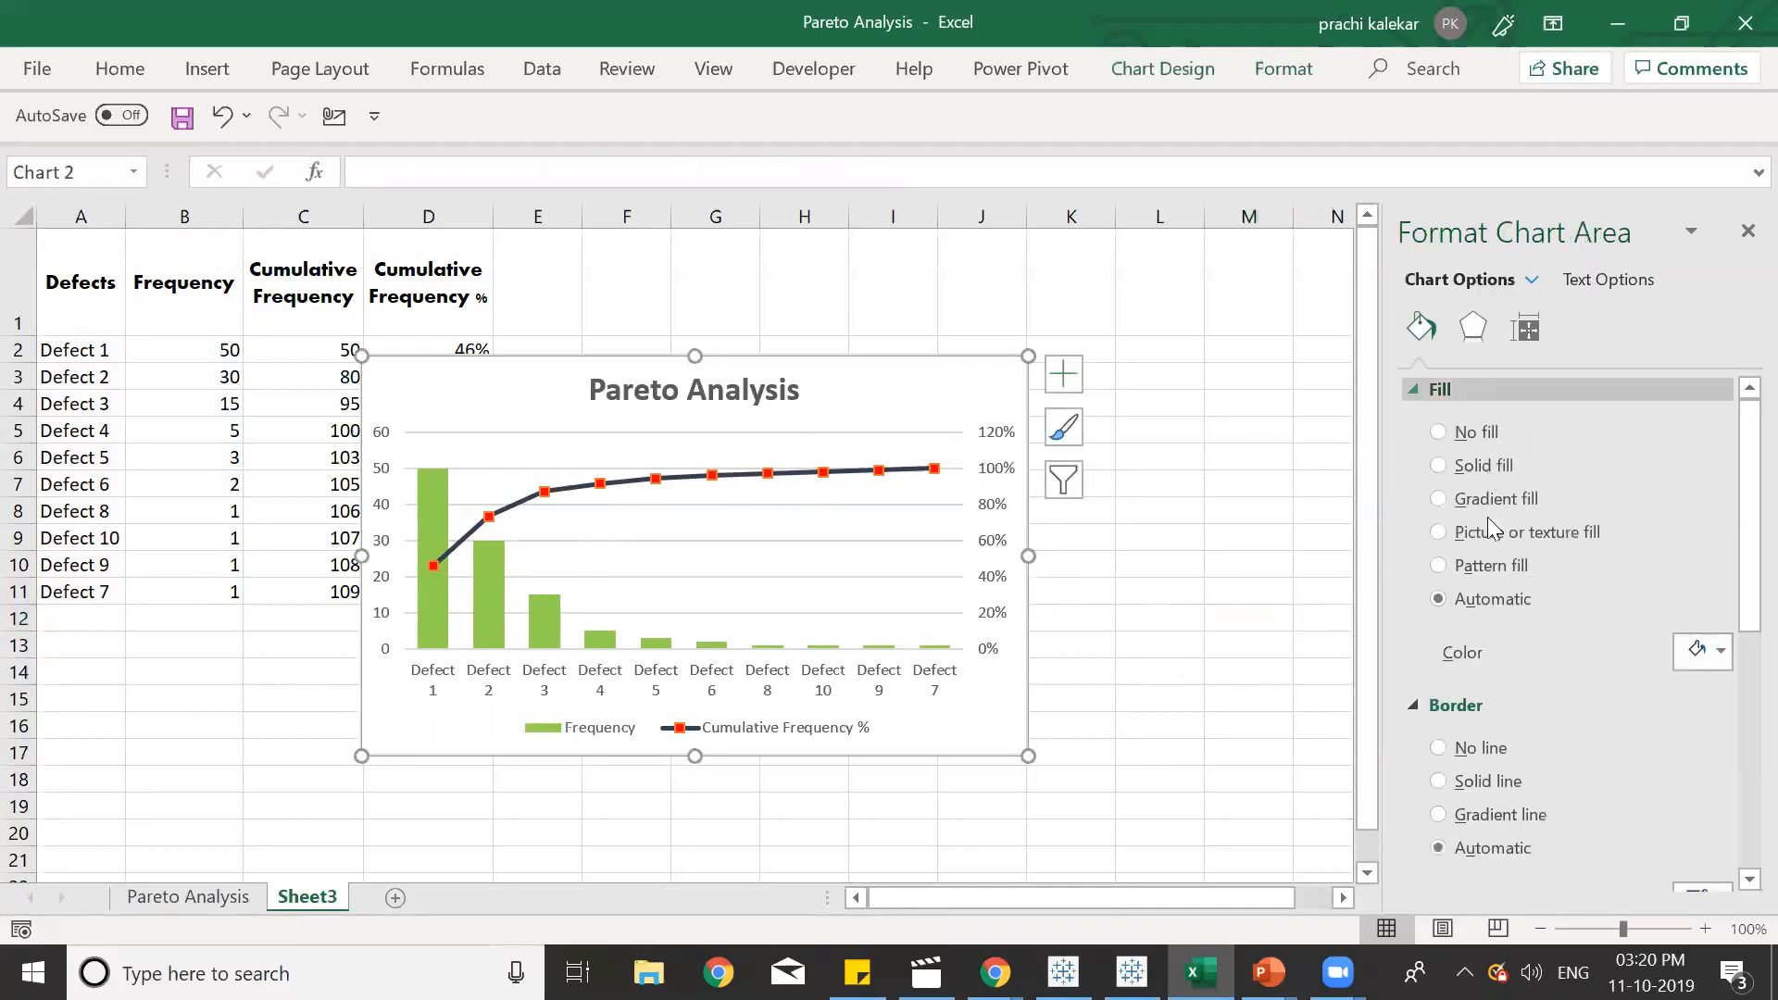
Set the chart area fill to solid White, Background 1, Darker 15%.
{"action": "left_click", "coordinate": [1438, 467]}
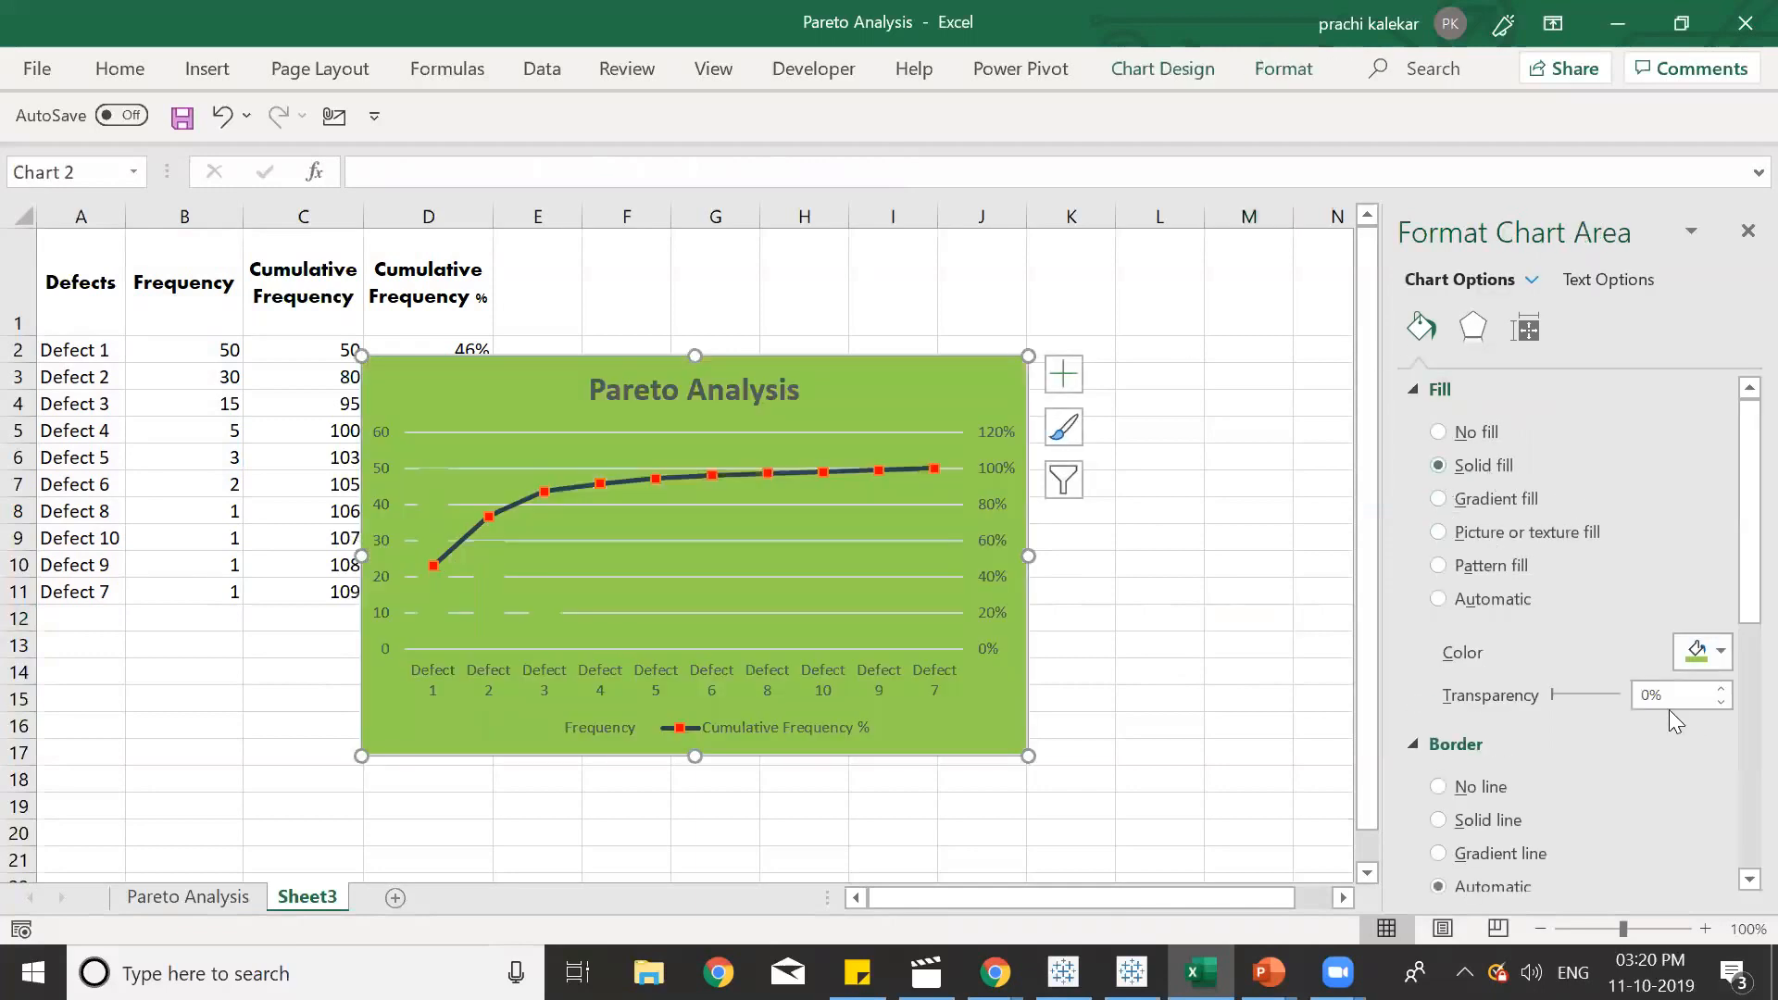
{"action": "mouse_move", "coordinate": [1737, 652]}
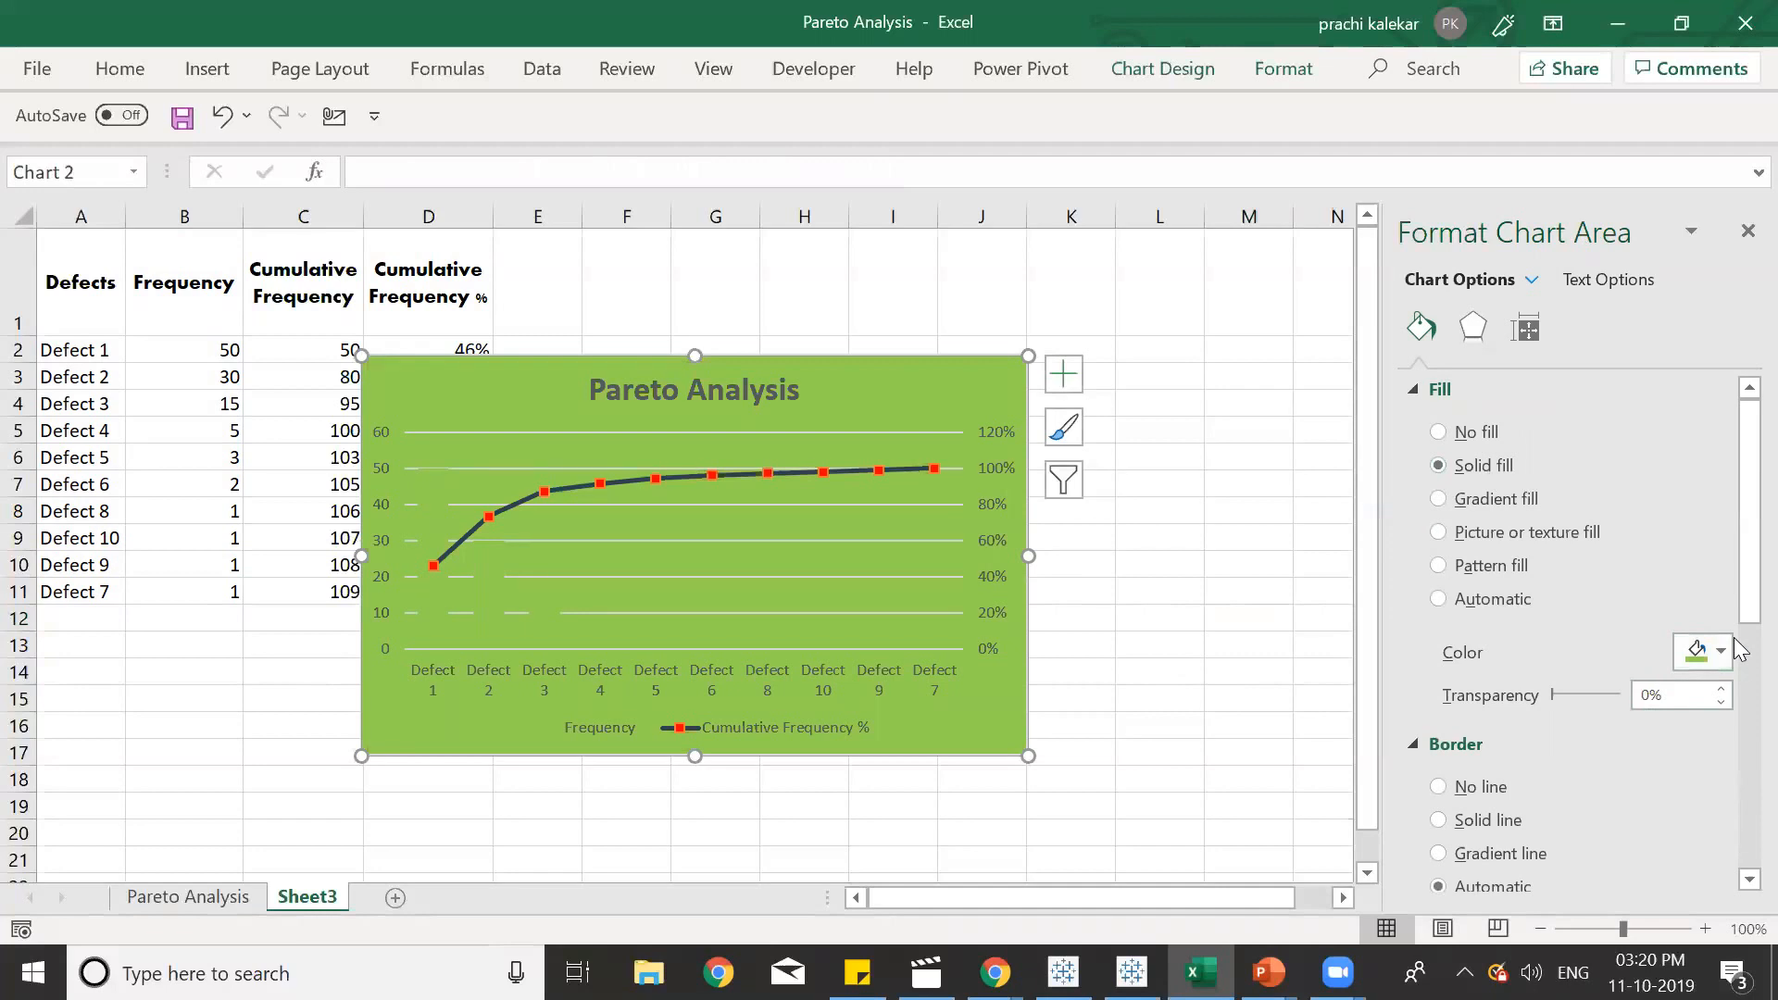
{"action": "left_click", "coordinate": [1723, 652]}
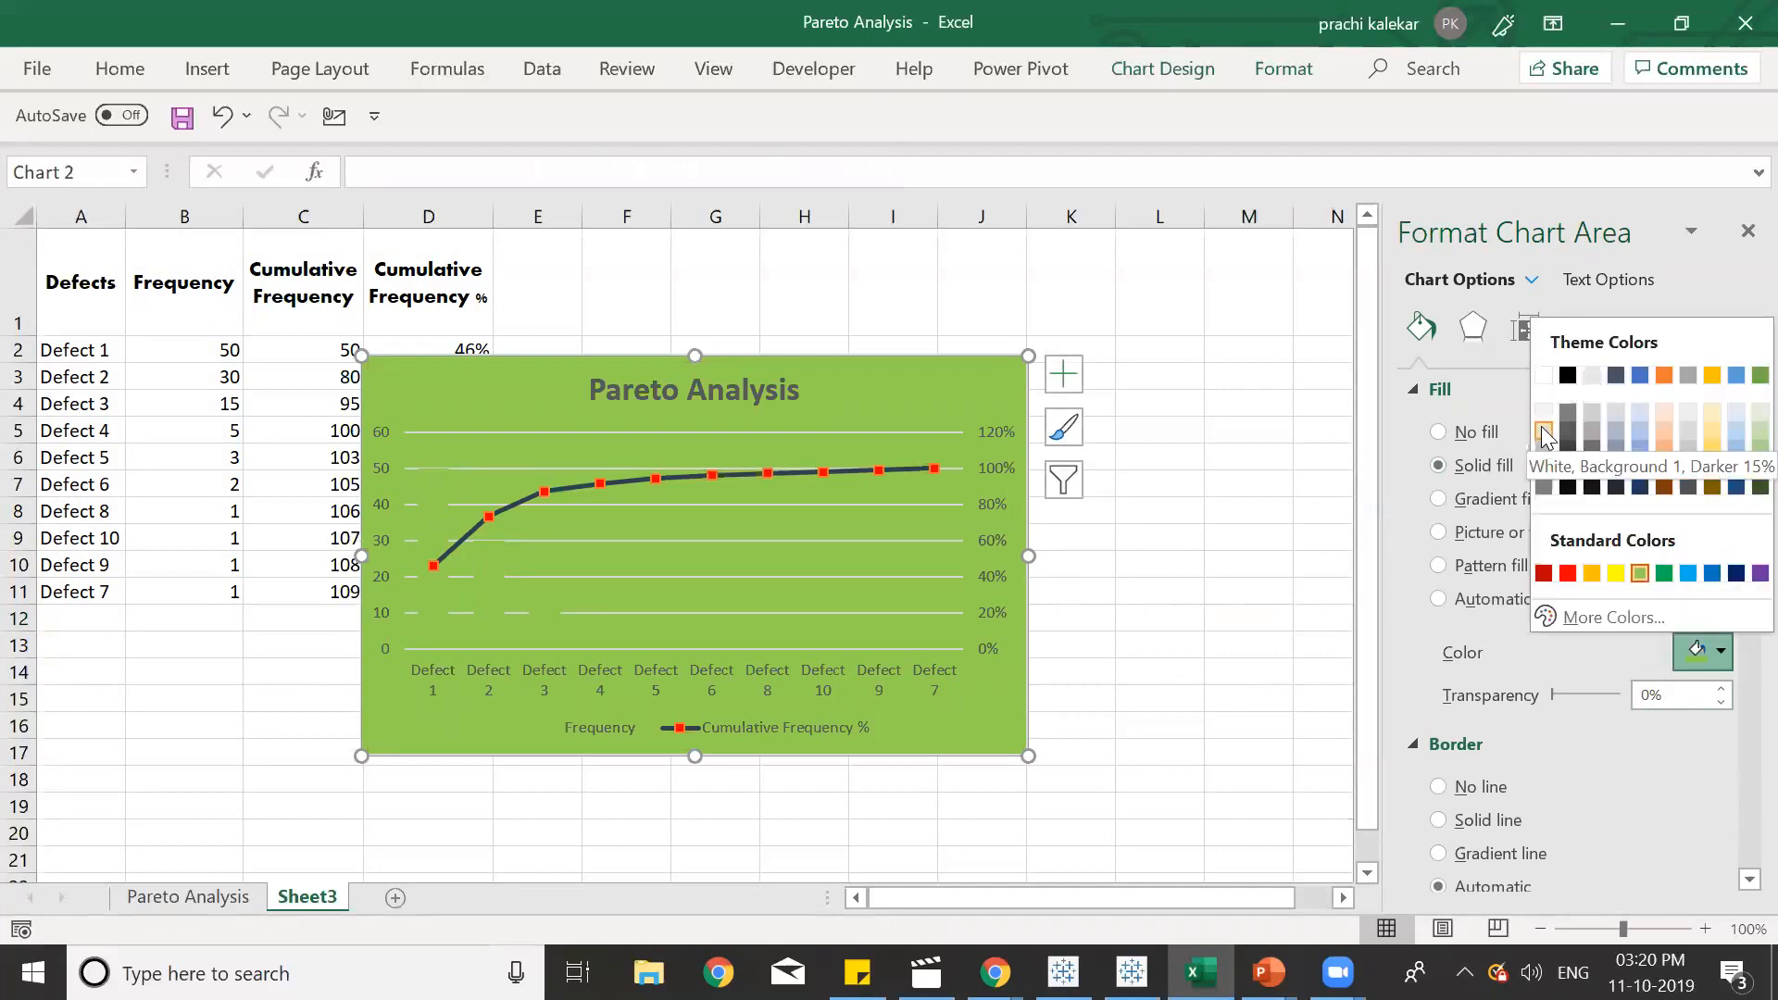
{"action": "left_click", "coordinate": [1545, 433]}
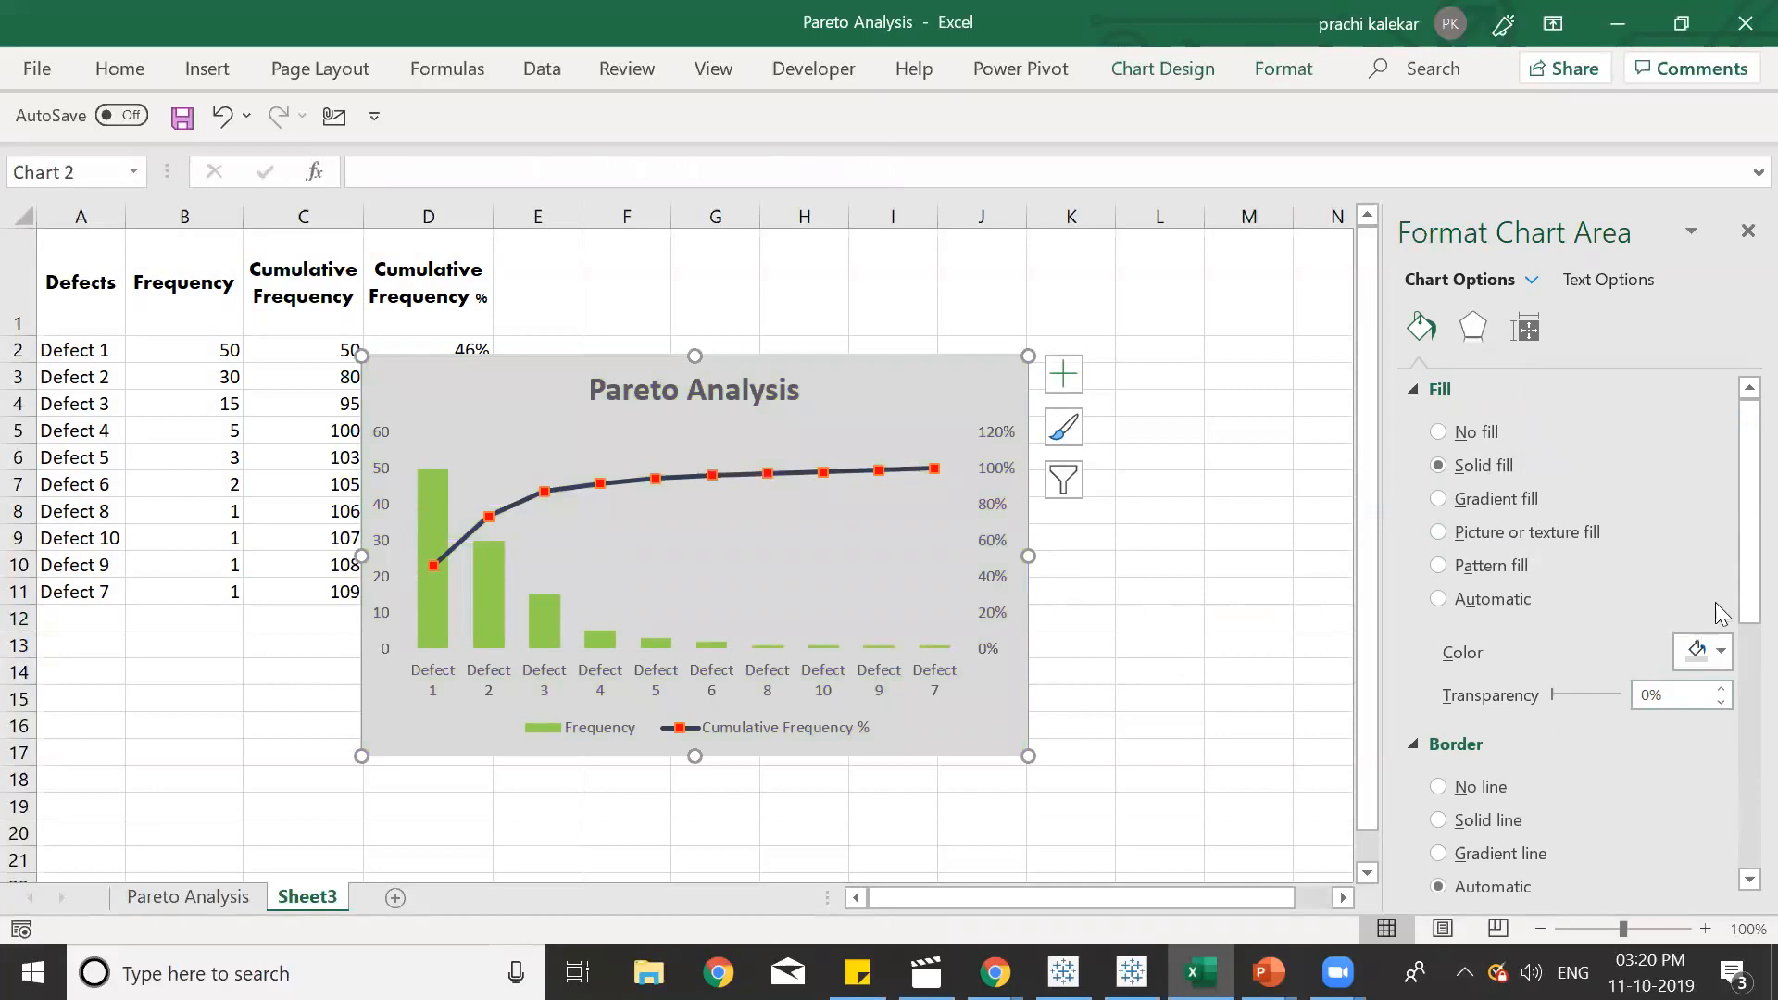
{"action": "left_click", "coordinate": [1723, 652]}
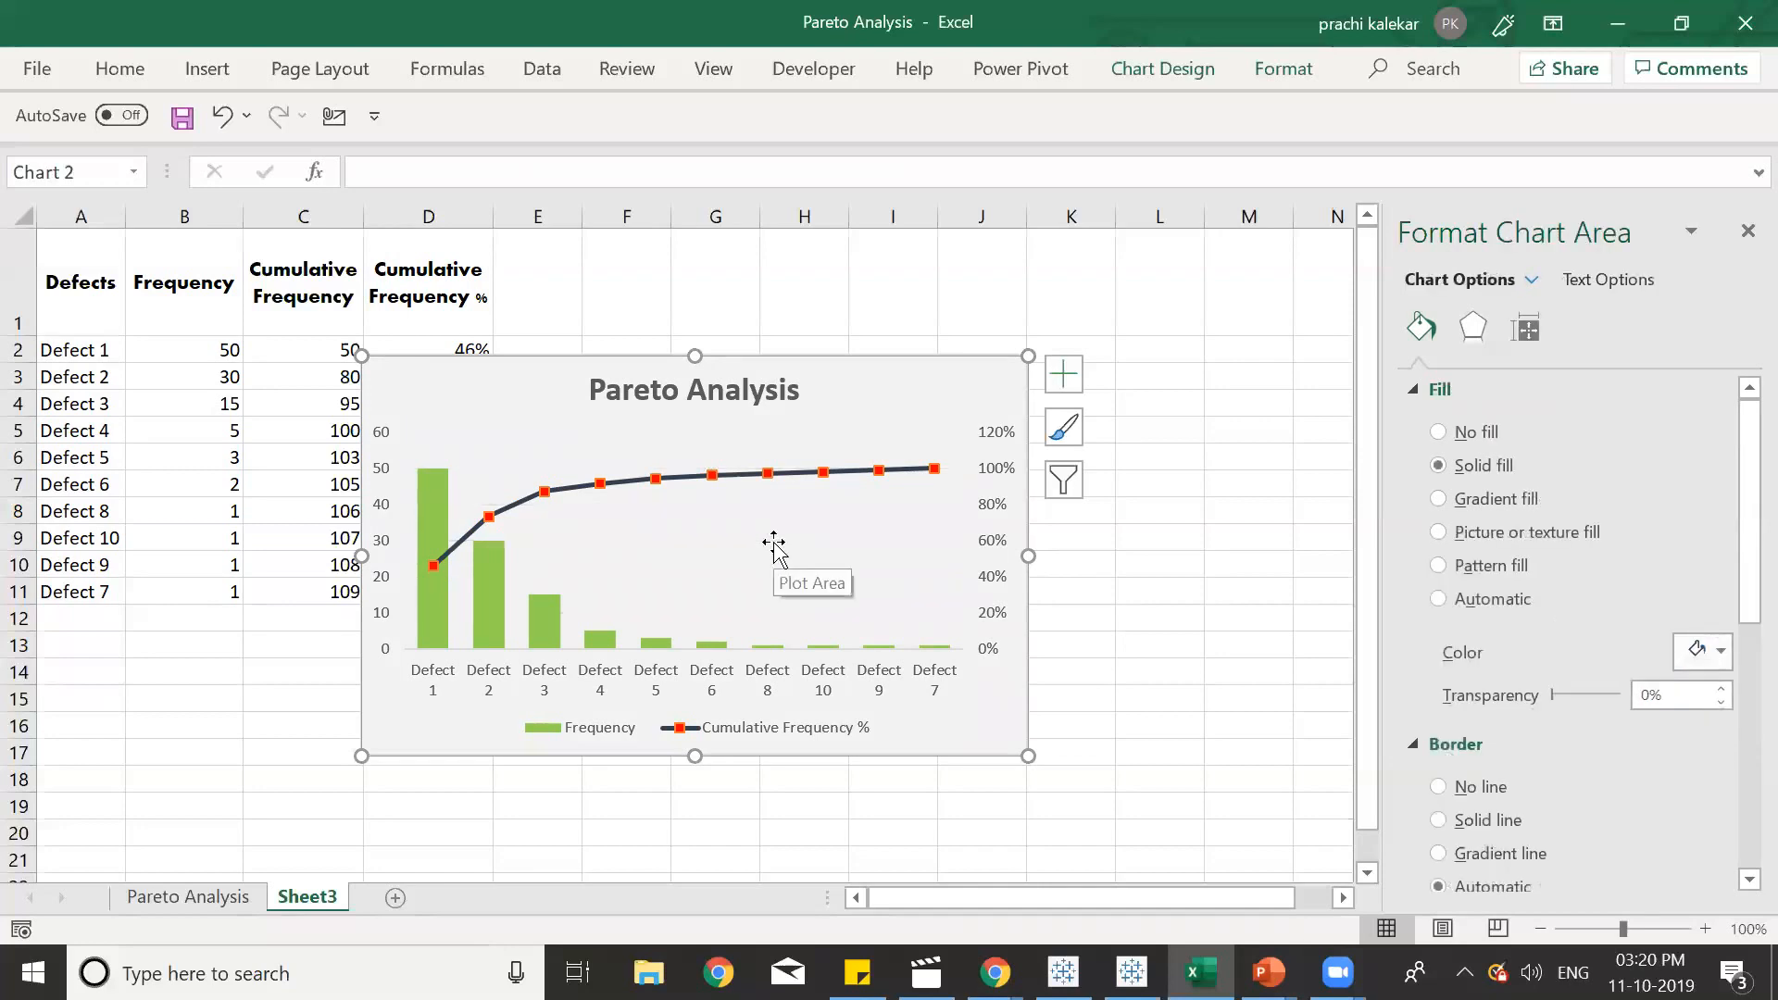
{"action": "mouse_move", "coordinate": [696, 537]}
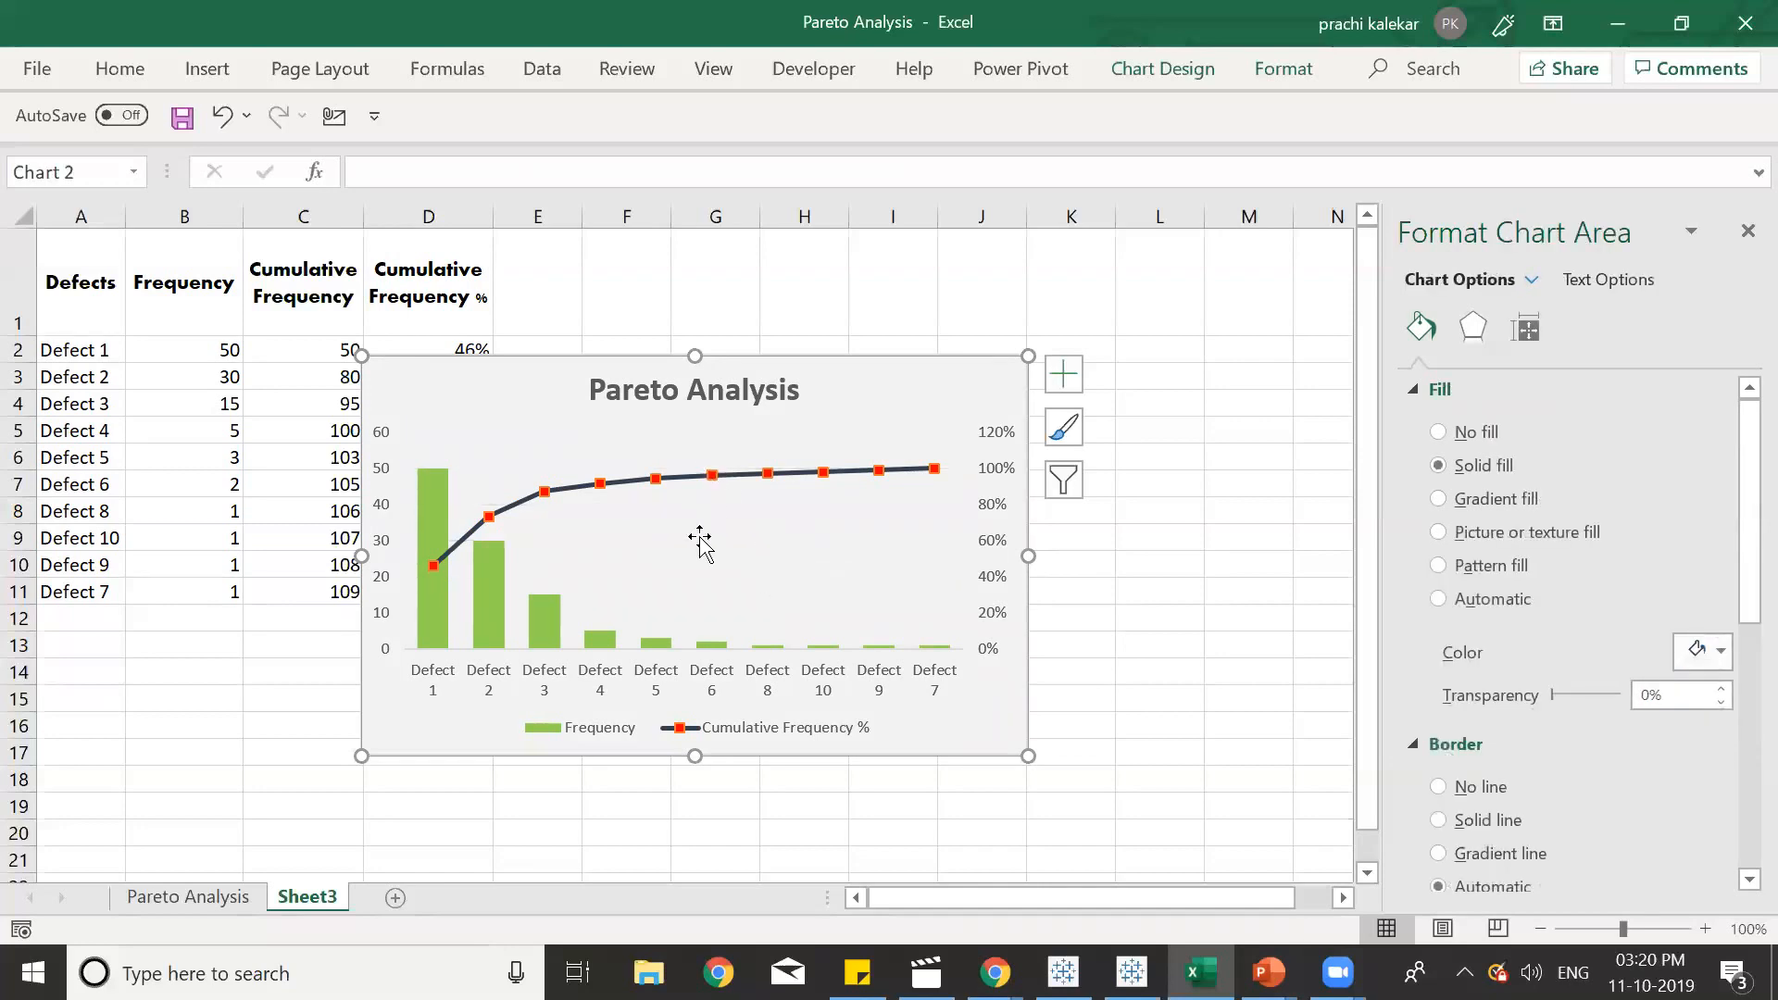
{"action": "mouse_move", "coordinate": [1022, 391]}
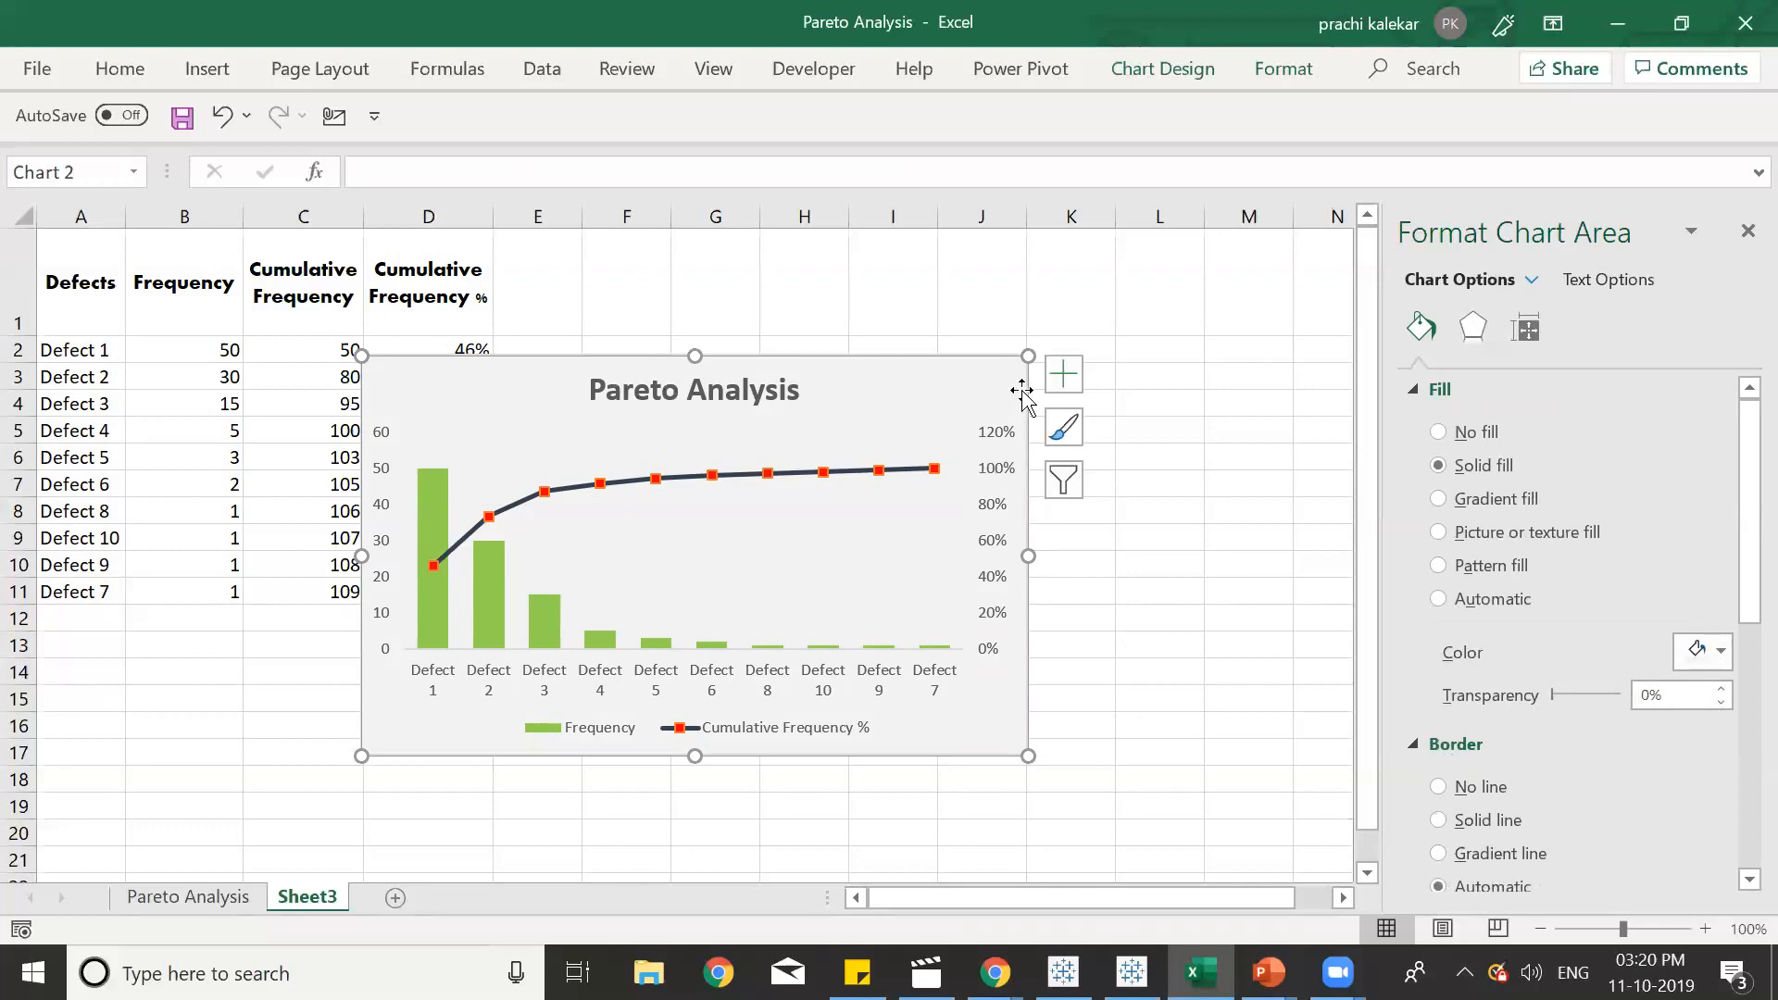
{"action": "mouse_move", "coordinate": [823, 483]}
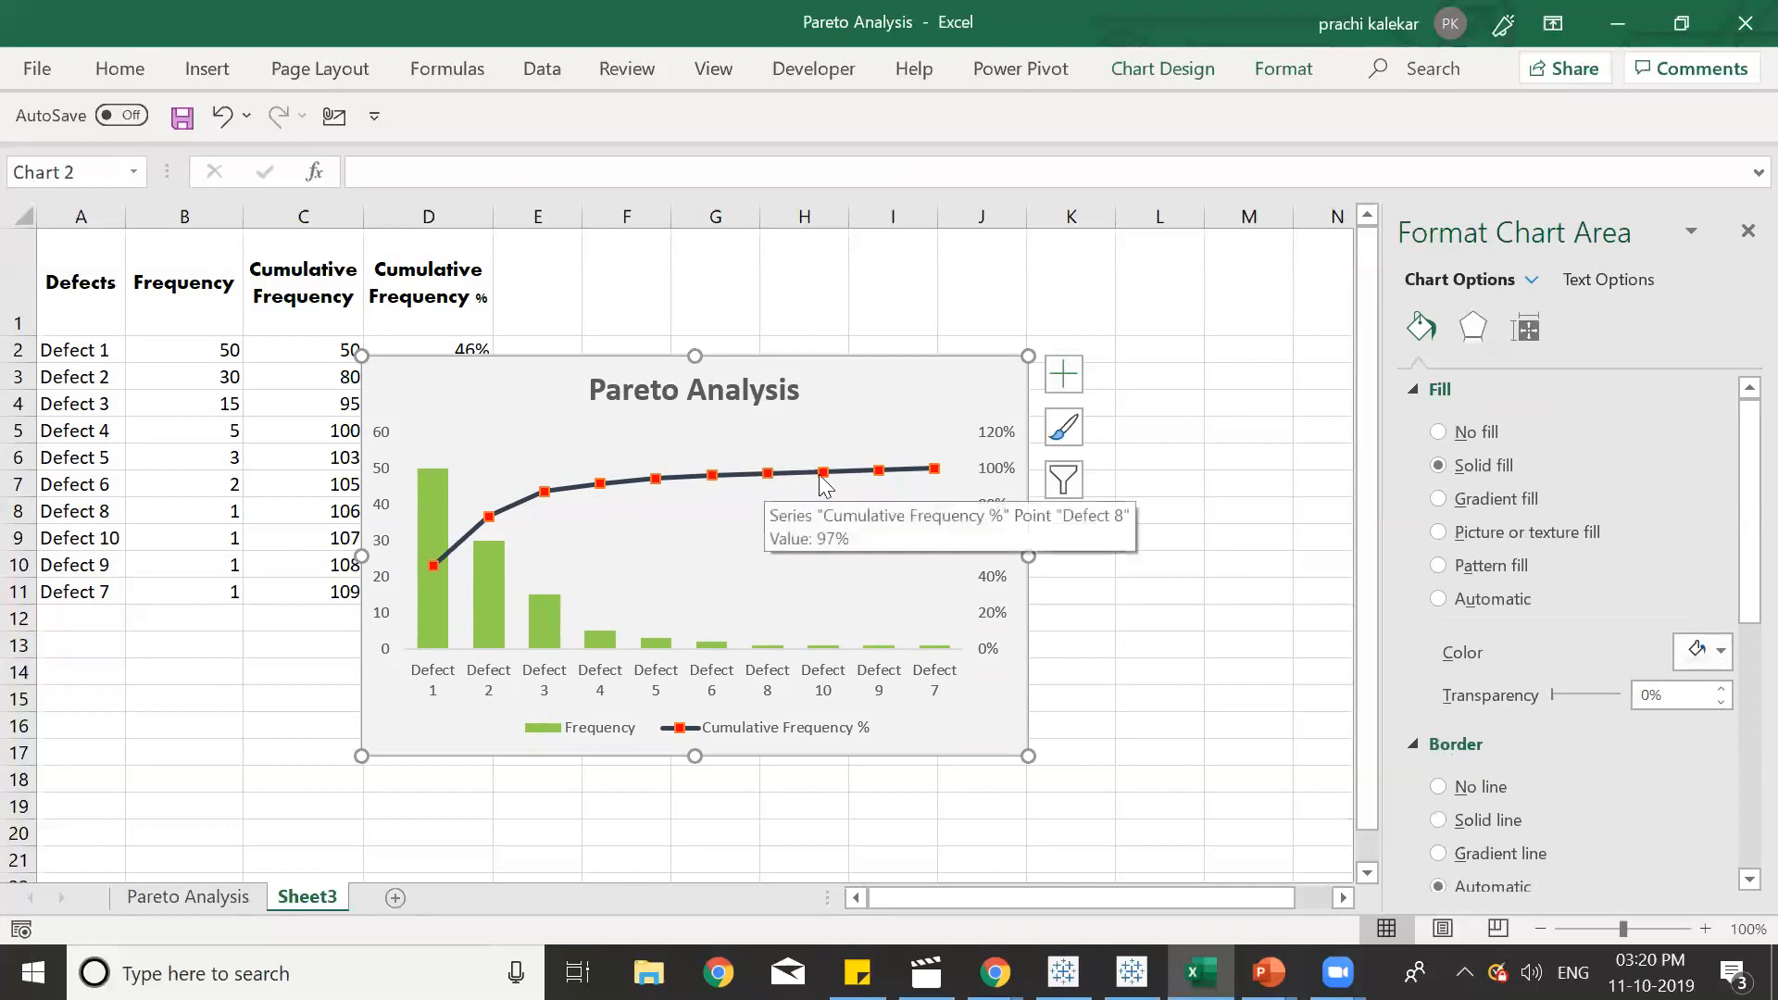
{"action": "mouse_move", "coordinate": [1004, 403]}
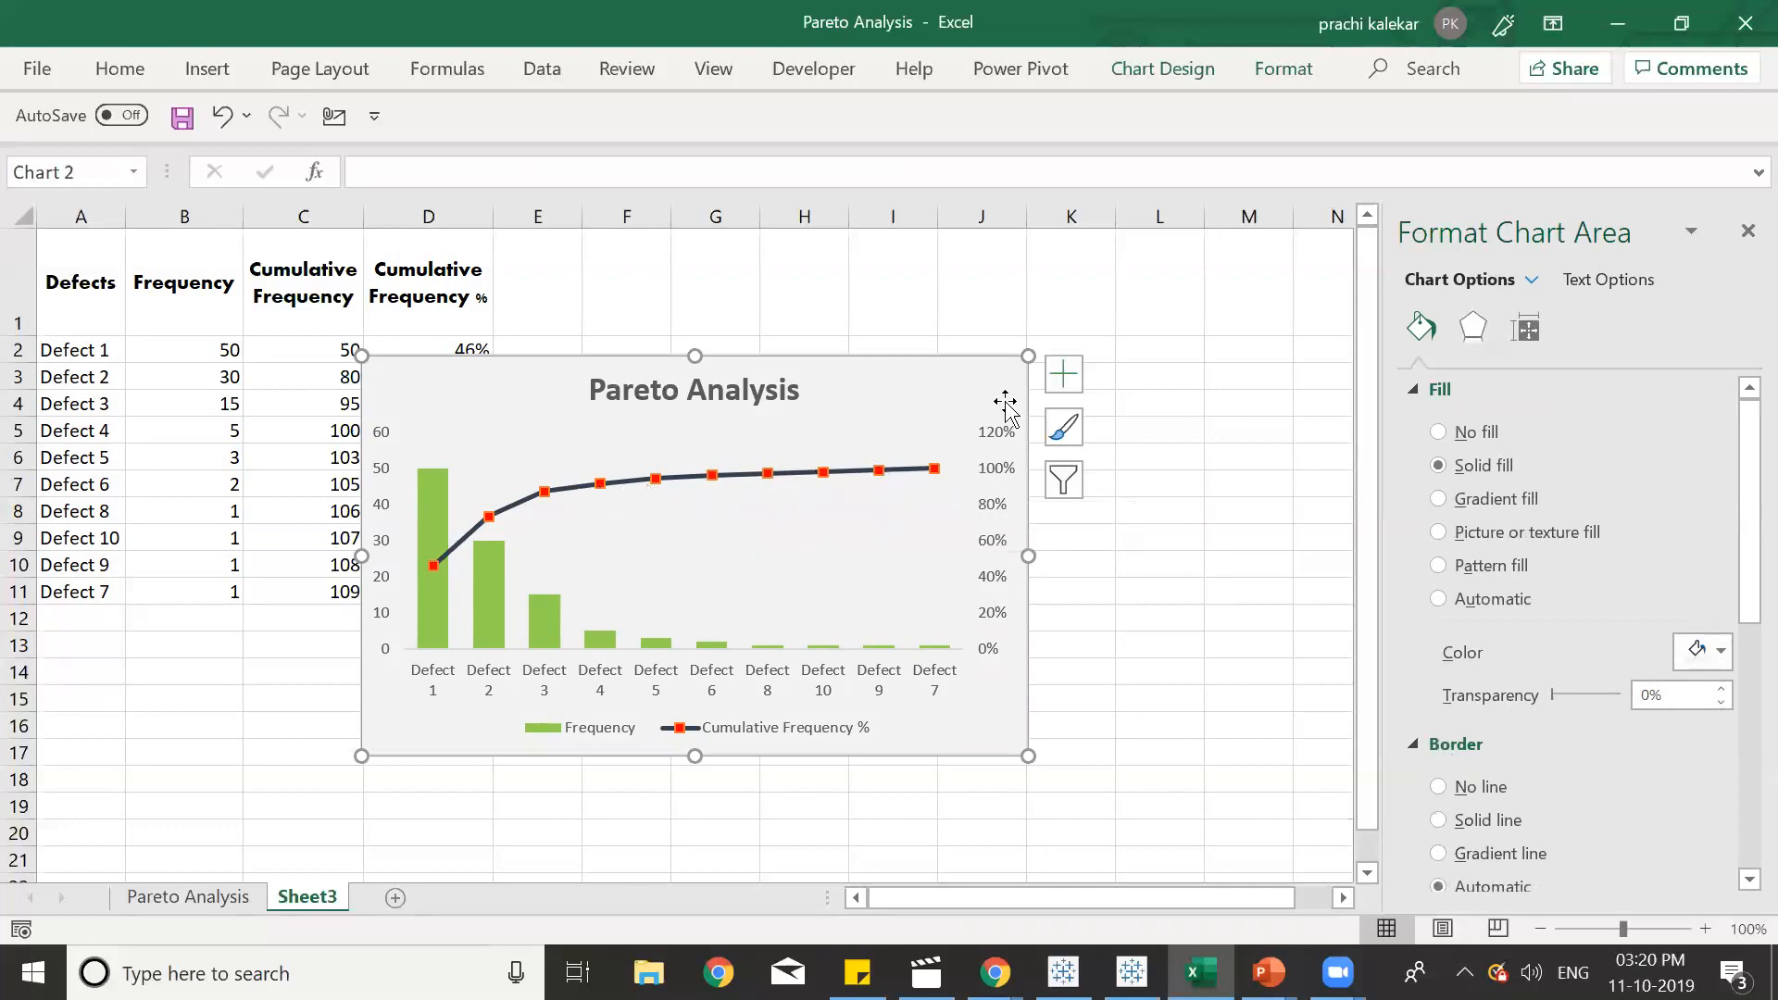
{"action": "mouse_move", "coordinate": [622, 537]}
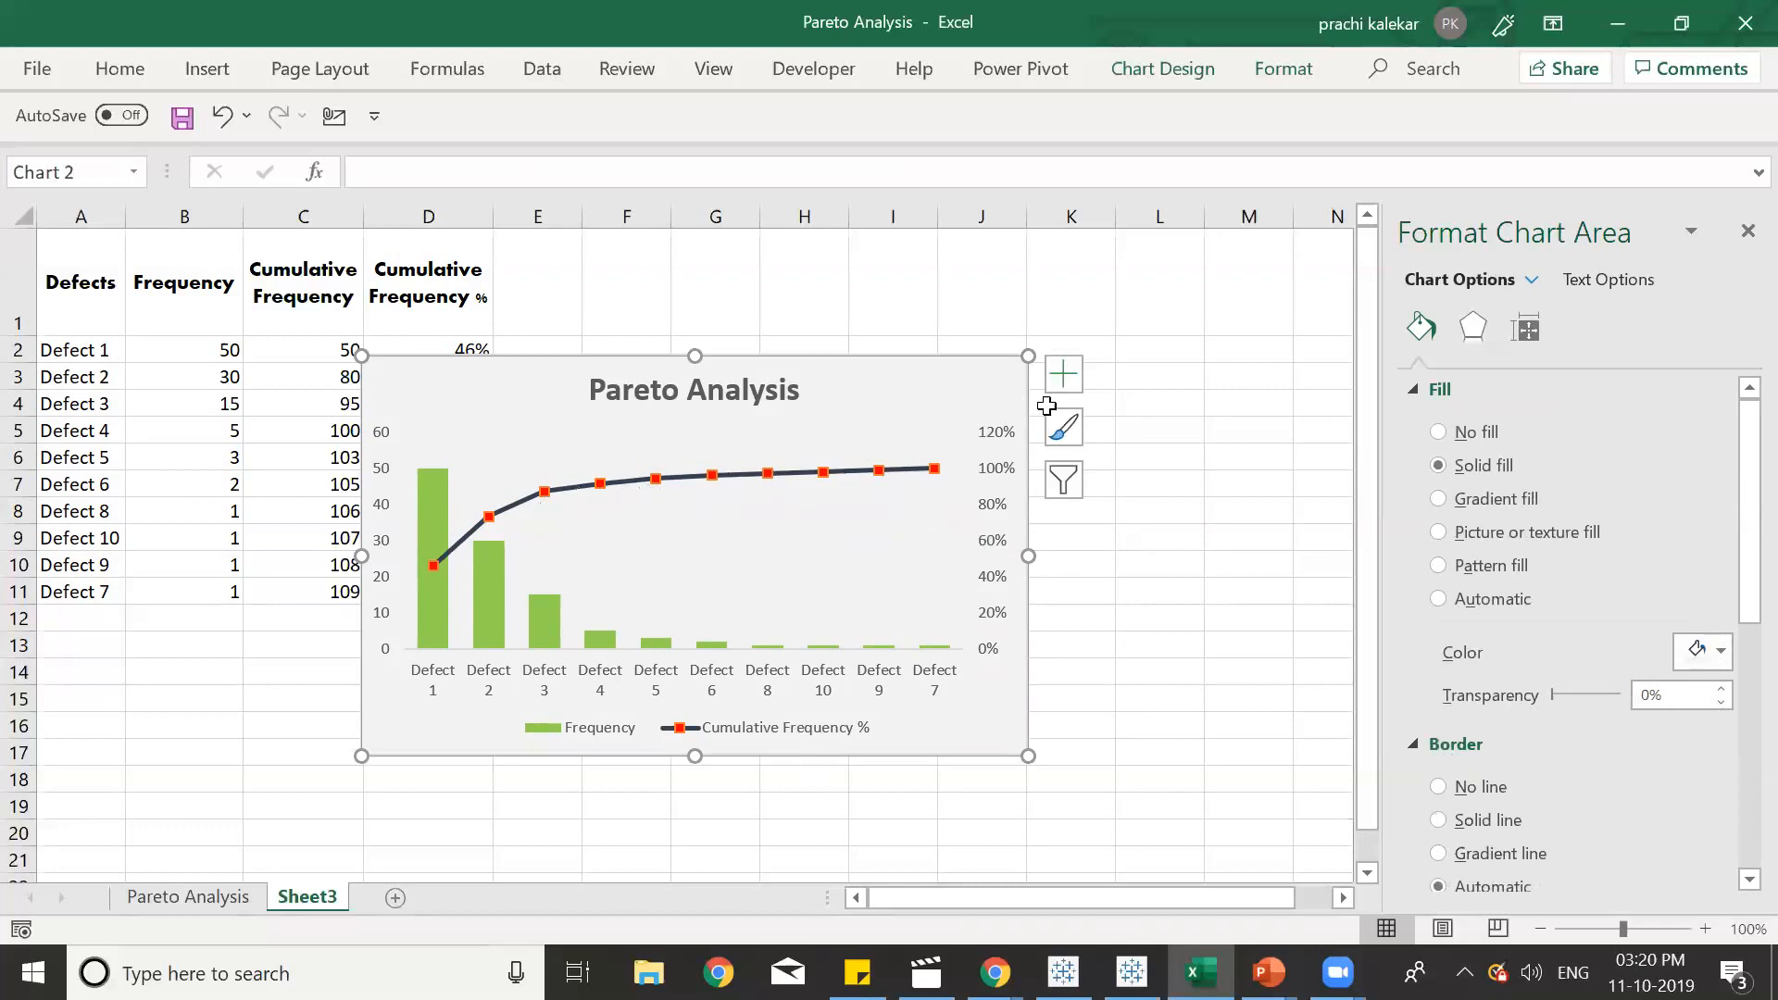
Add data labels above the Cumulative Frequency % line points (46% to 100%).
{"action": "left_click", "coordinate": [822, 471]}
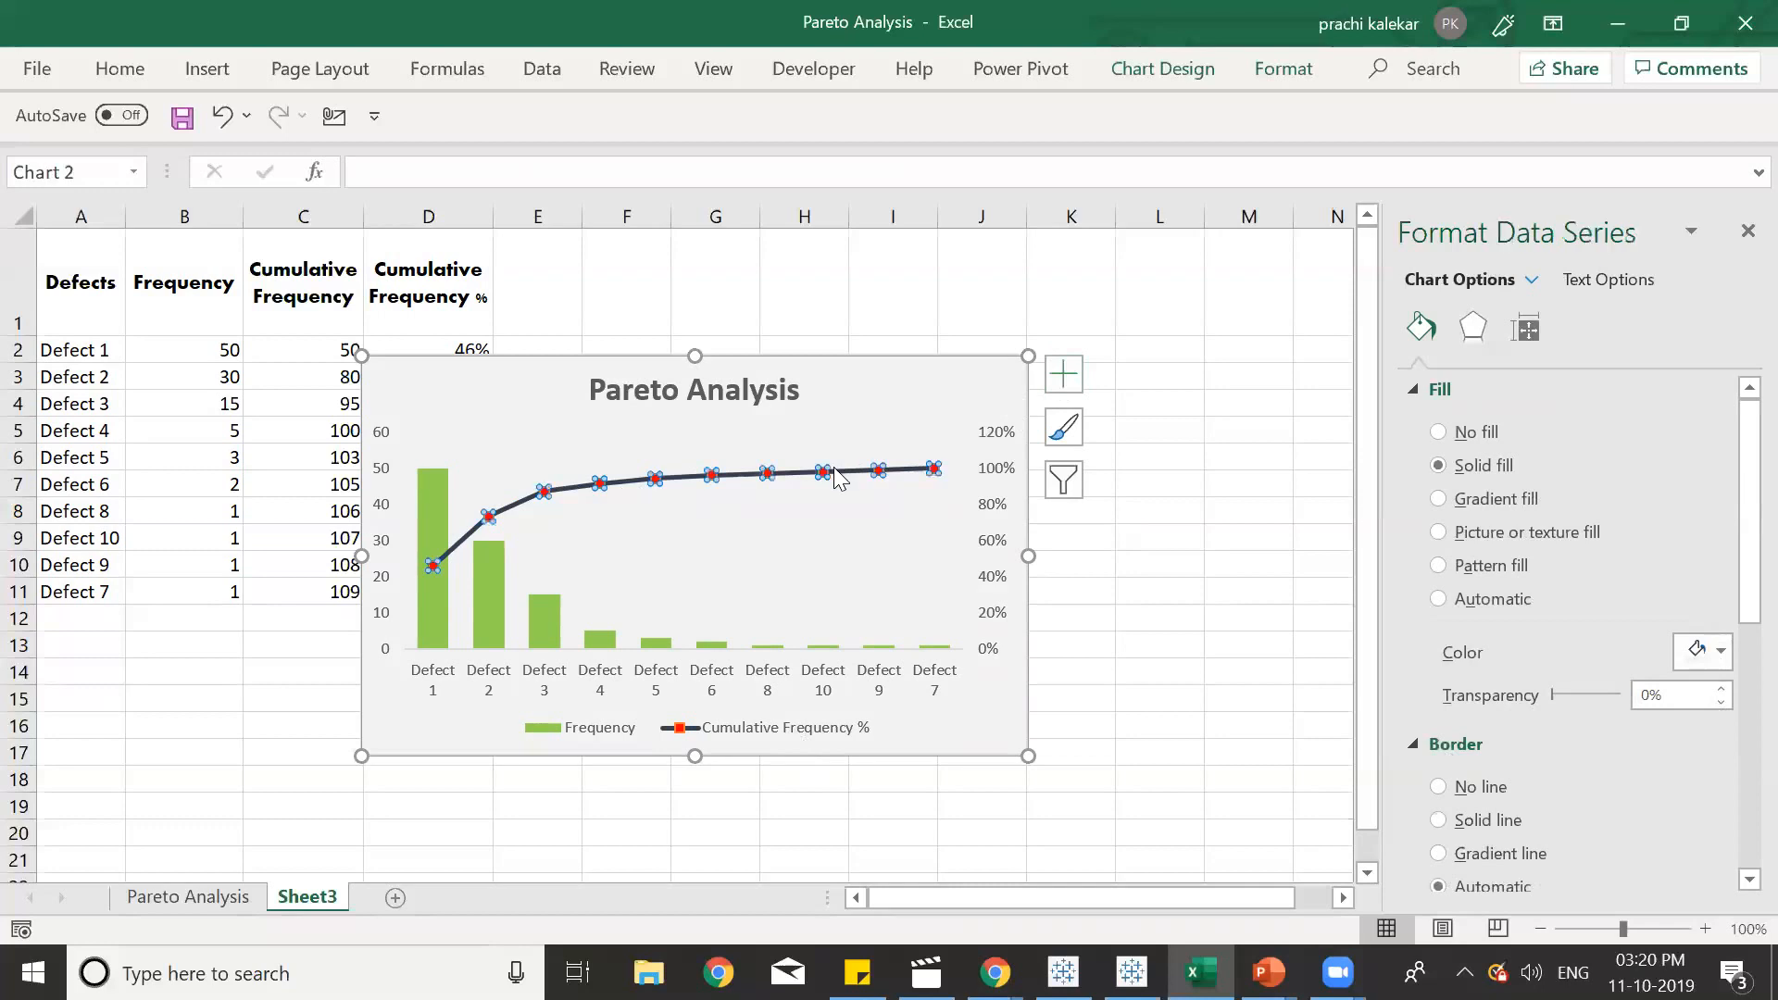
{"action": "left_click", "coordinate": [832, 485]}
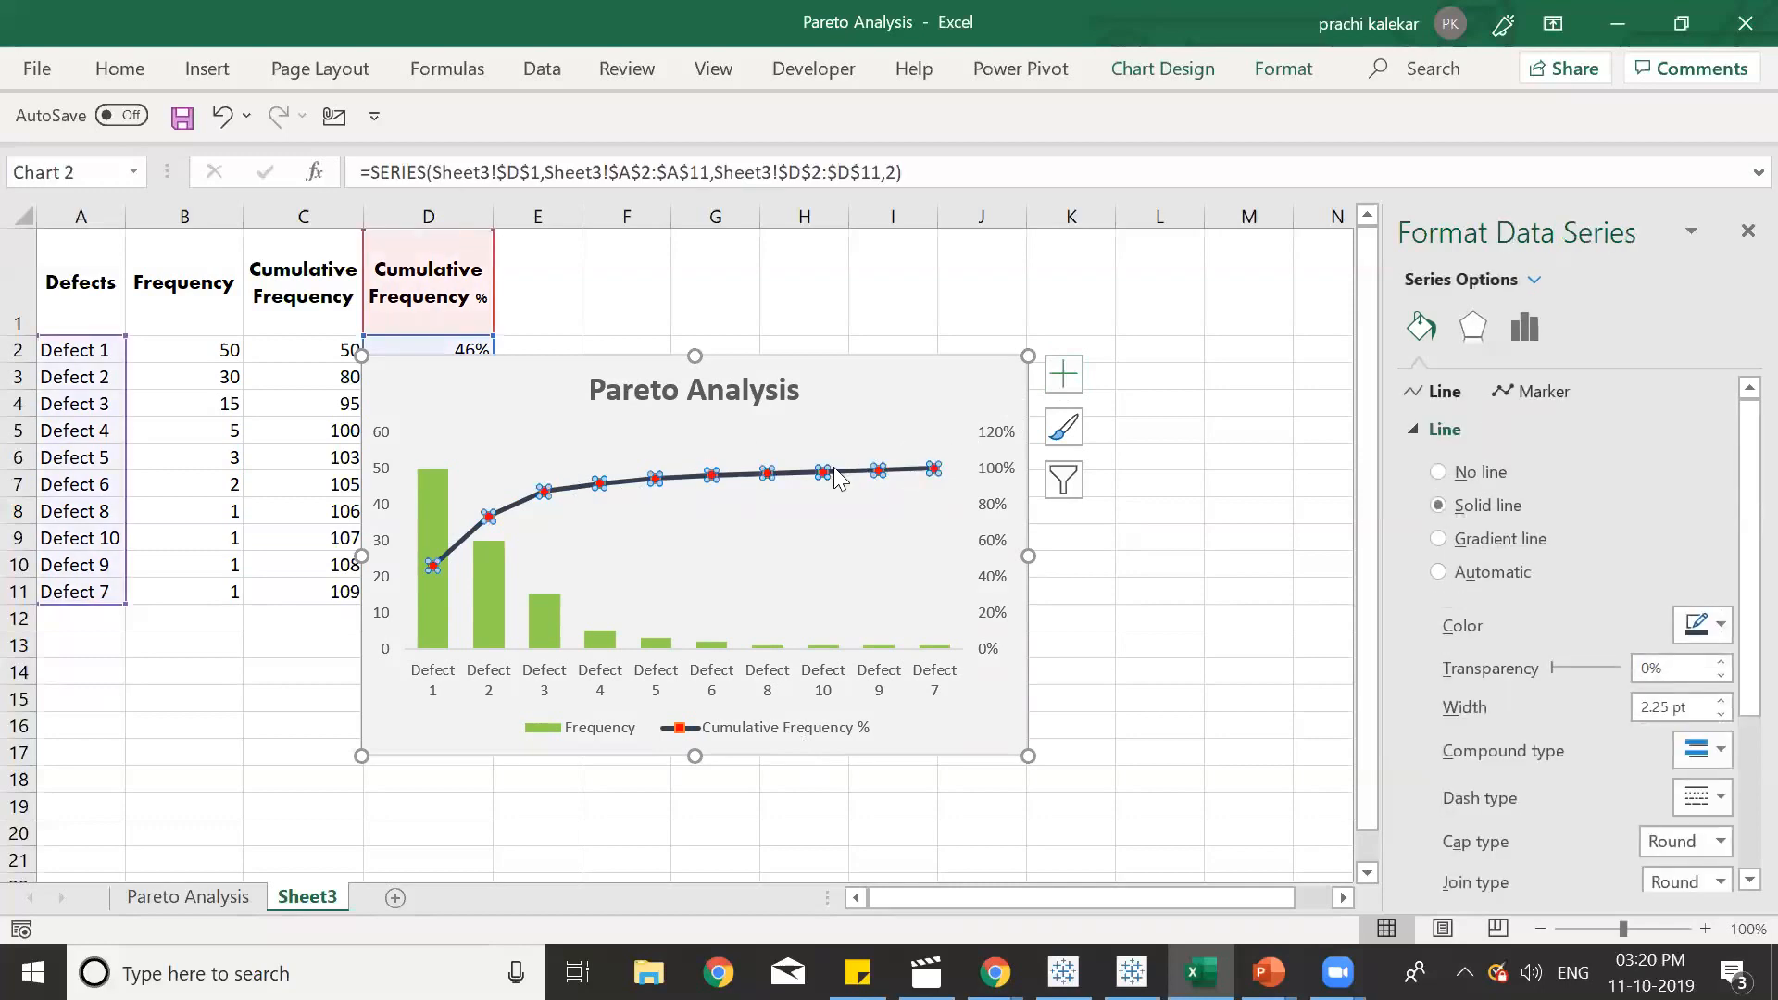
{"action": "mouse_move", "coordinate": [1065, 391]}
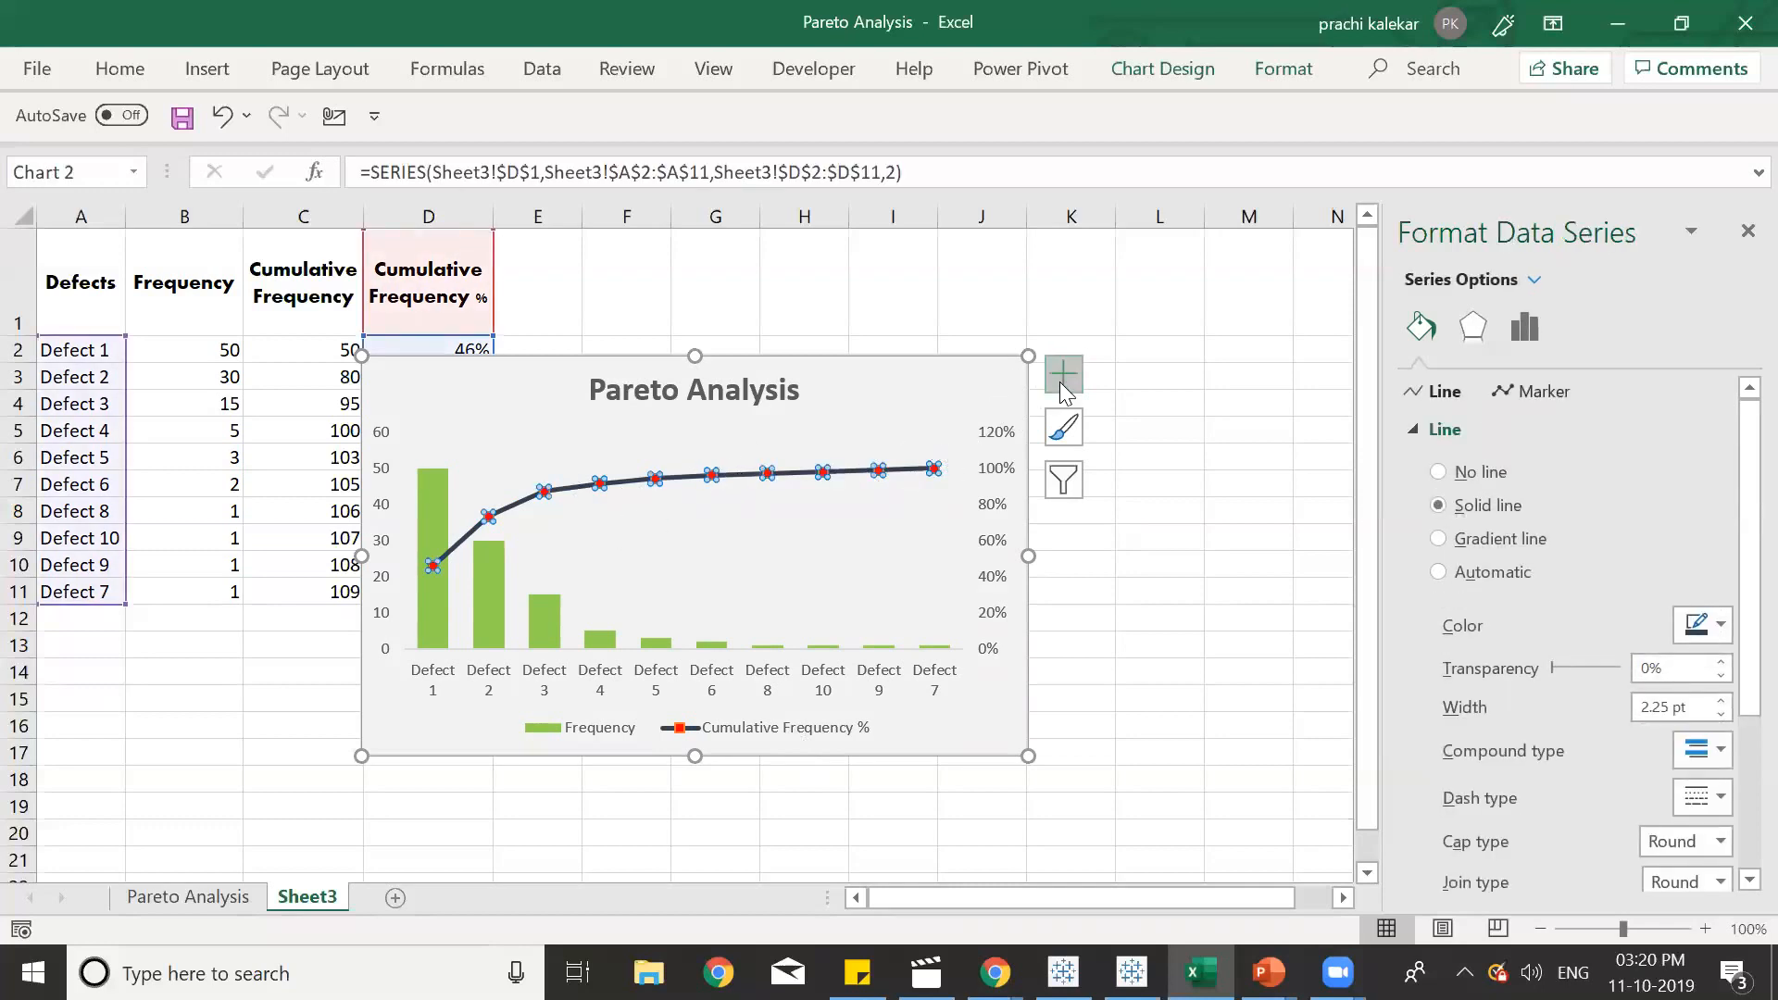
{"action": "left_click", "coordinate": [1063, 374]}
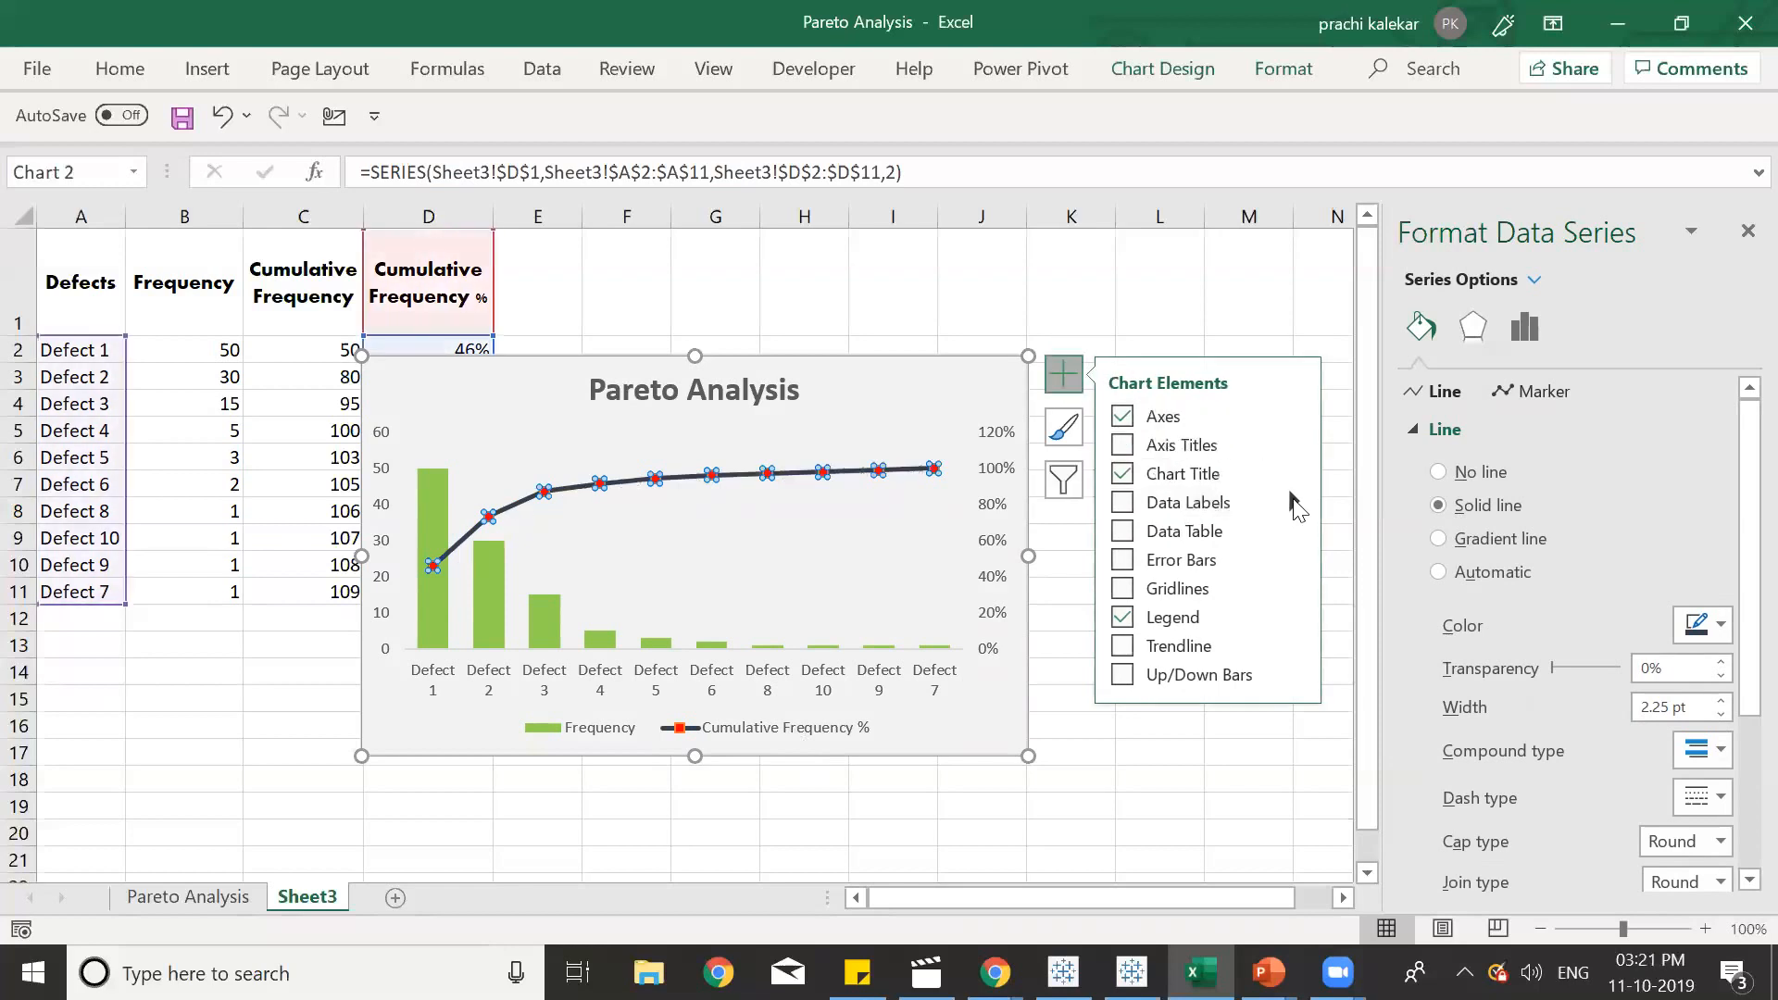
{"action": "left_click", "coordinate": [1290, 504]}
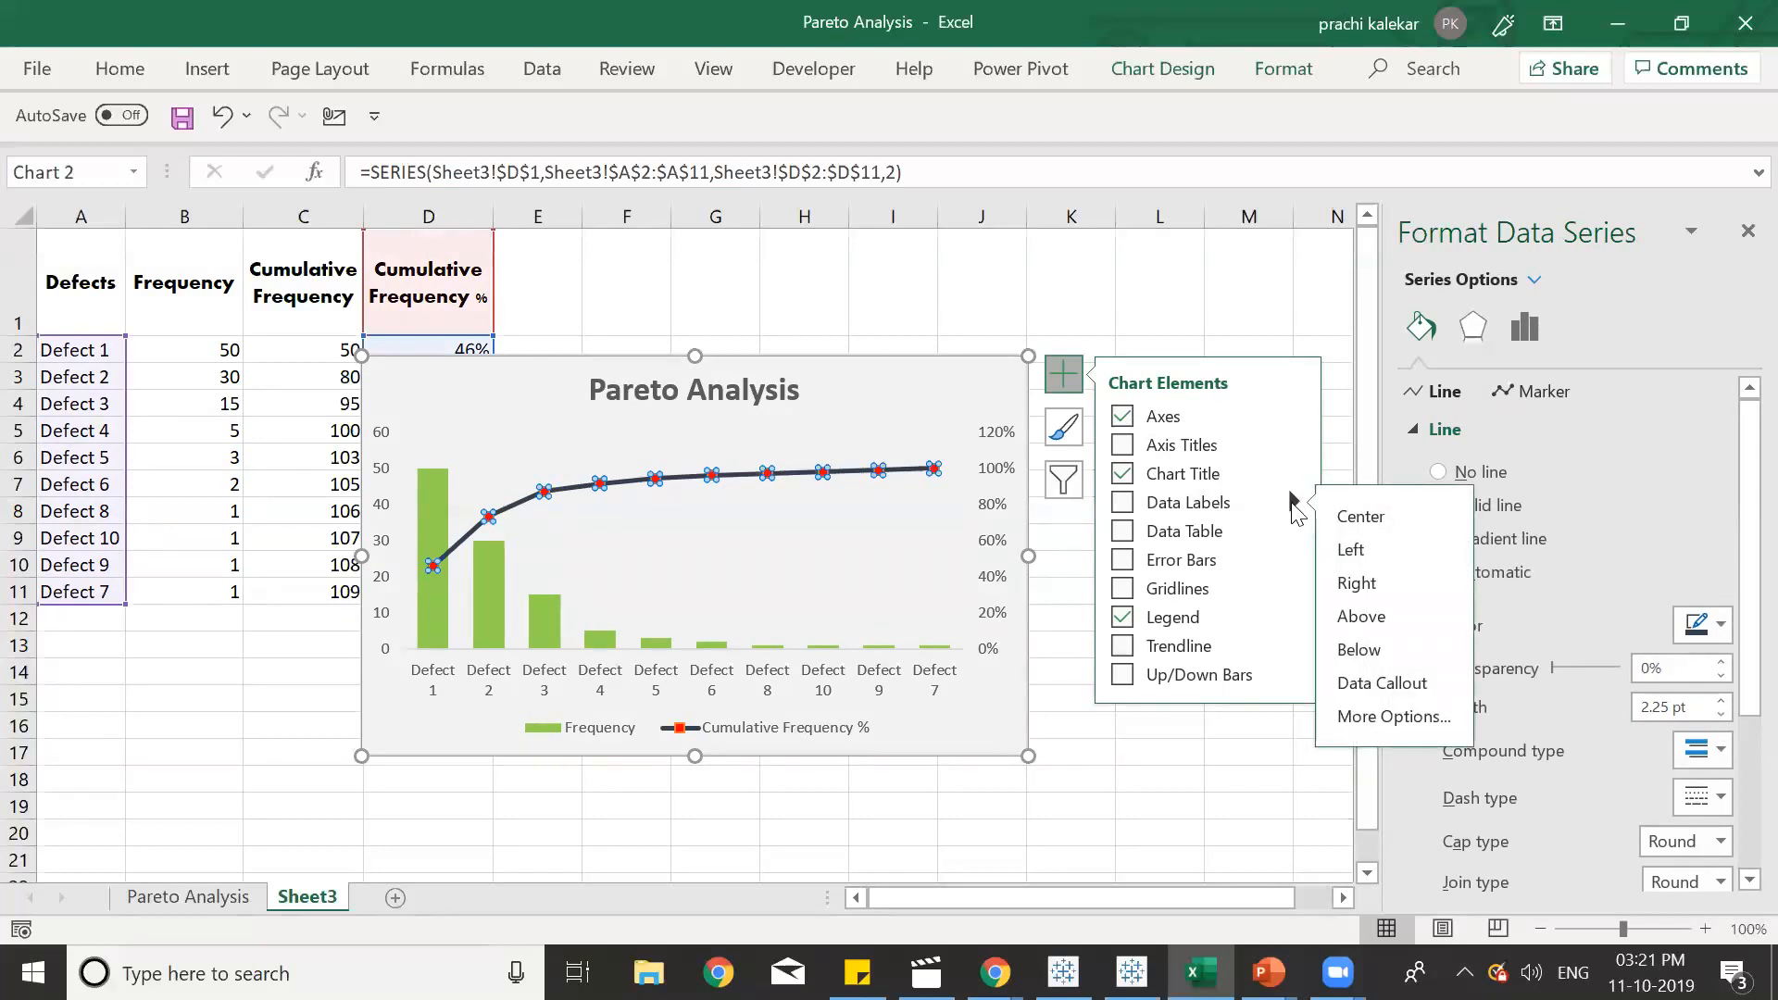
{"action": "left_click", "coordinate": [1361, 617]}
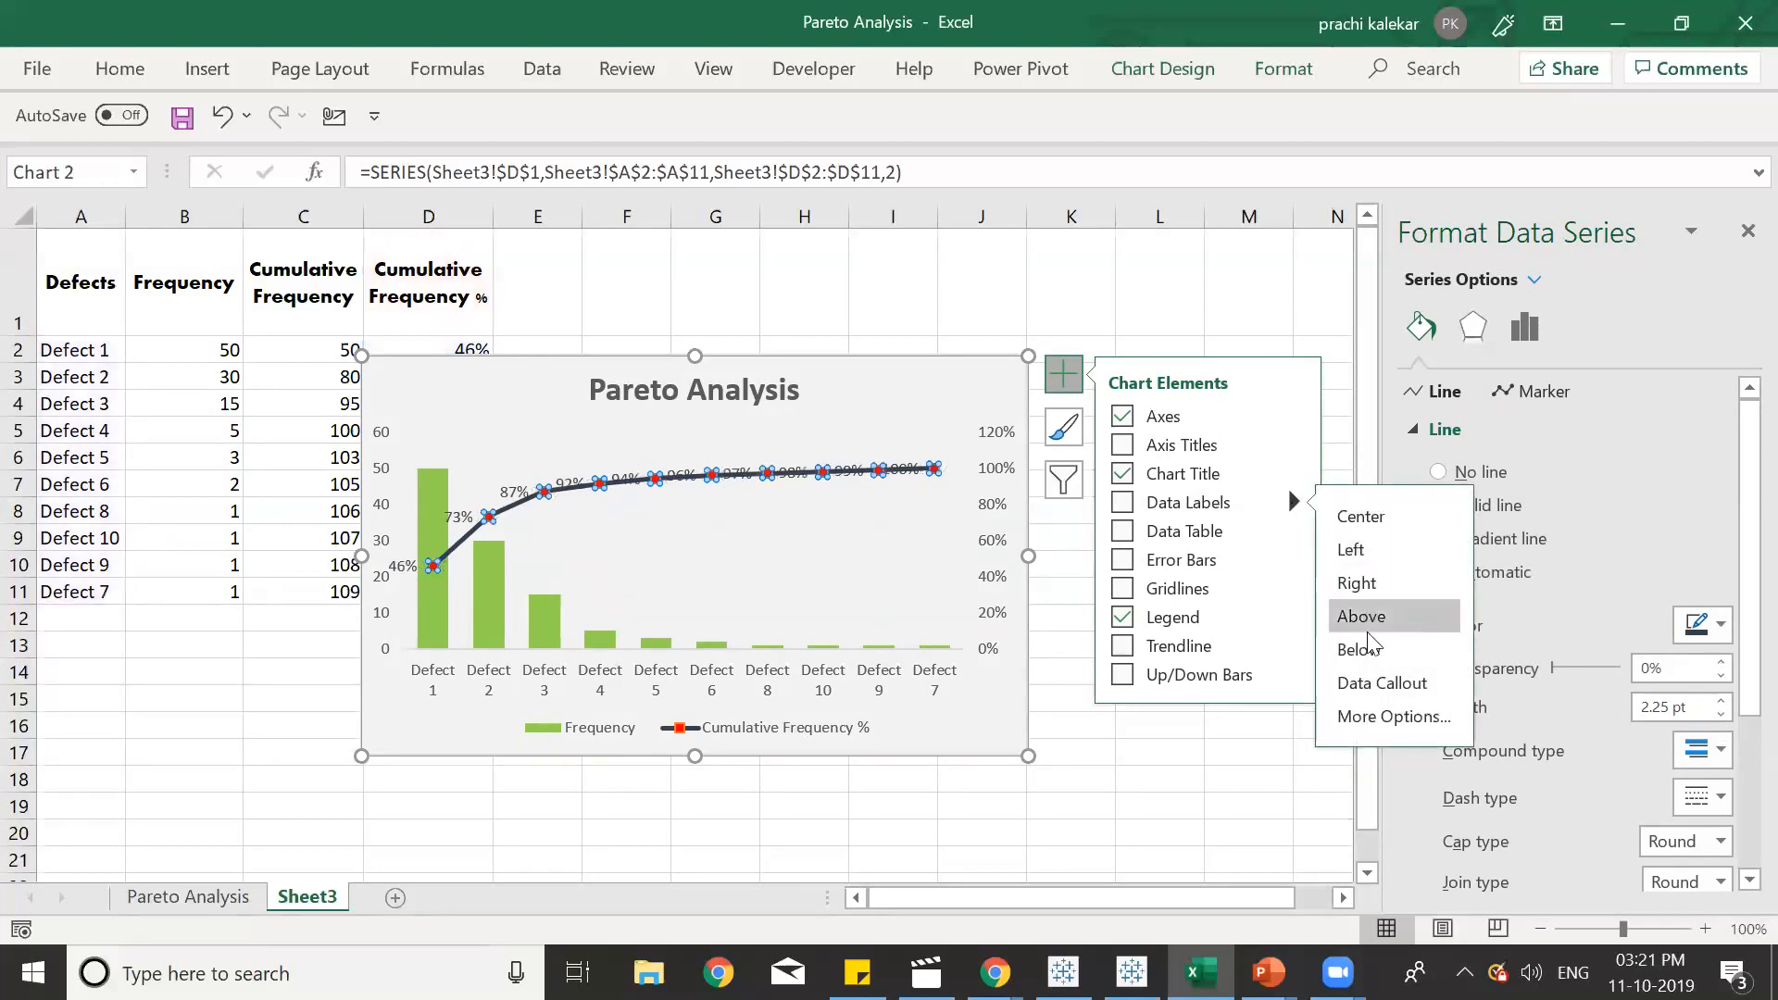
{"action": "left_click", "coordinate": [1361, 617]}
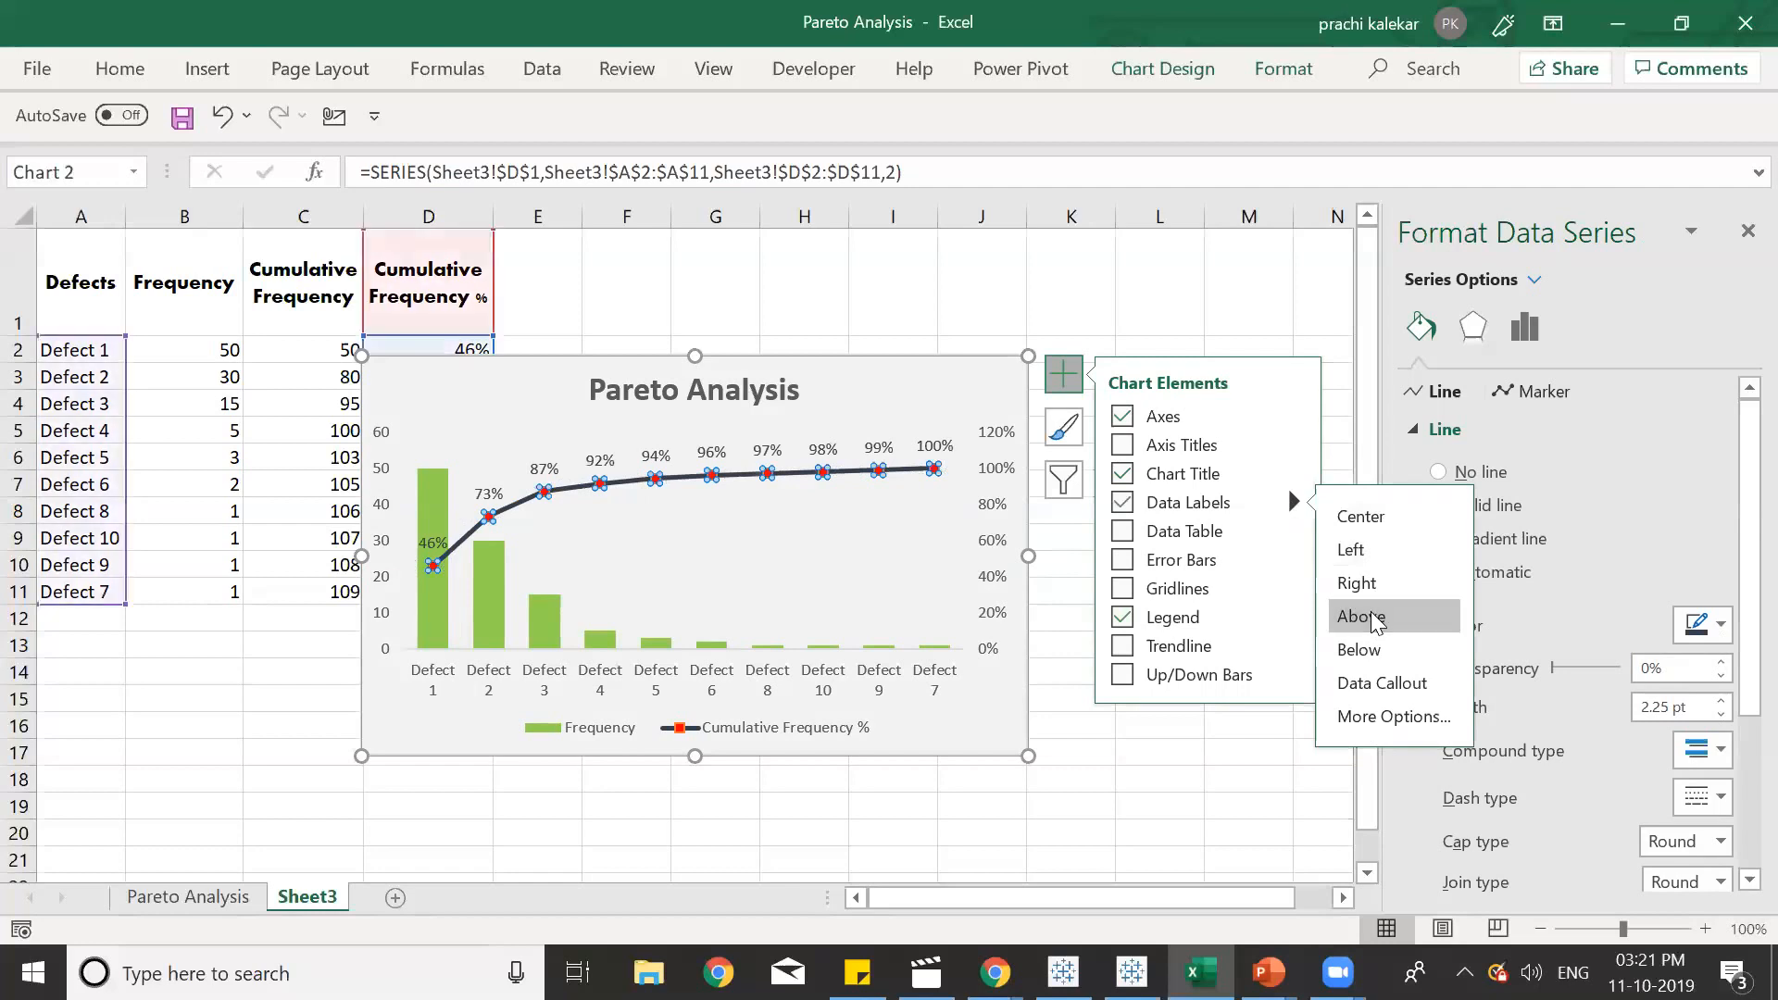
Make the percentage data labels bold.
{"action": "left_click", "coordinate": [1360, 617]}
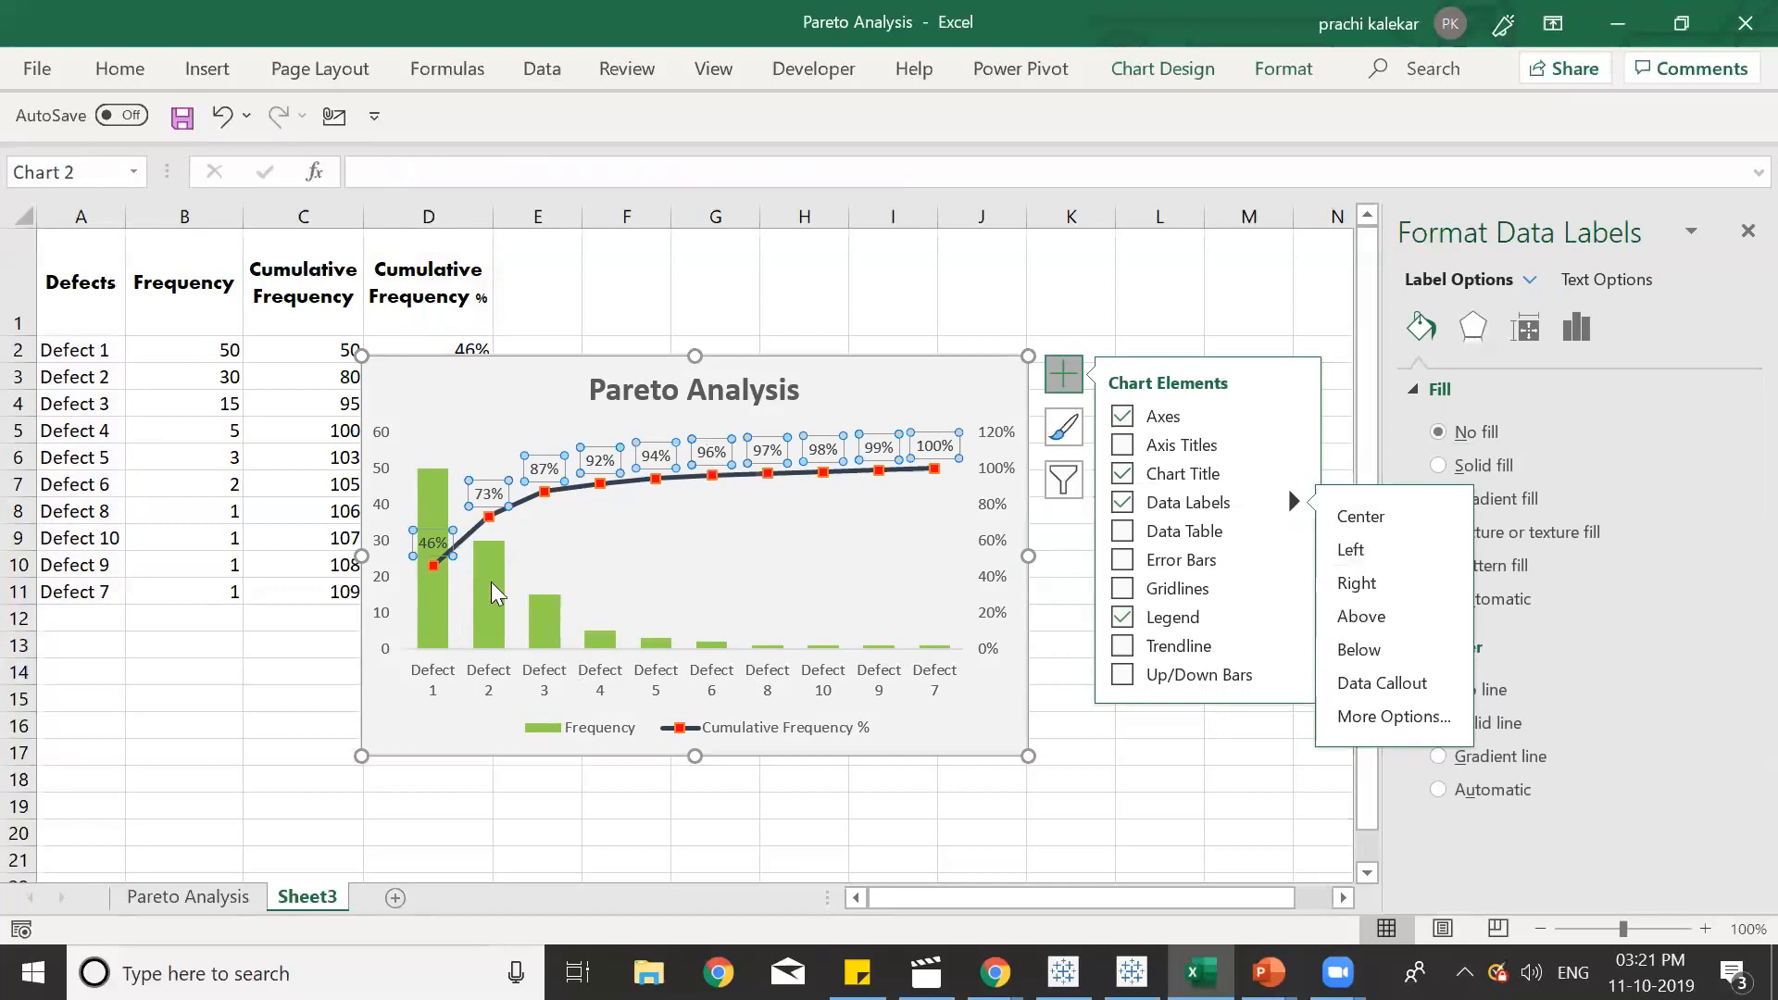
{"action": "mouse_move", "coordinate": [207, 70]}
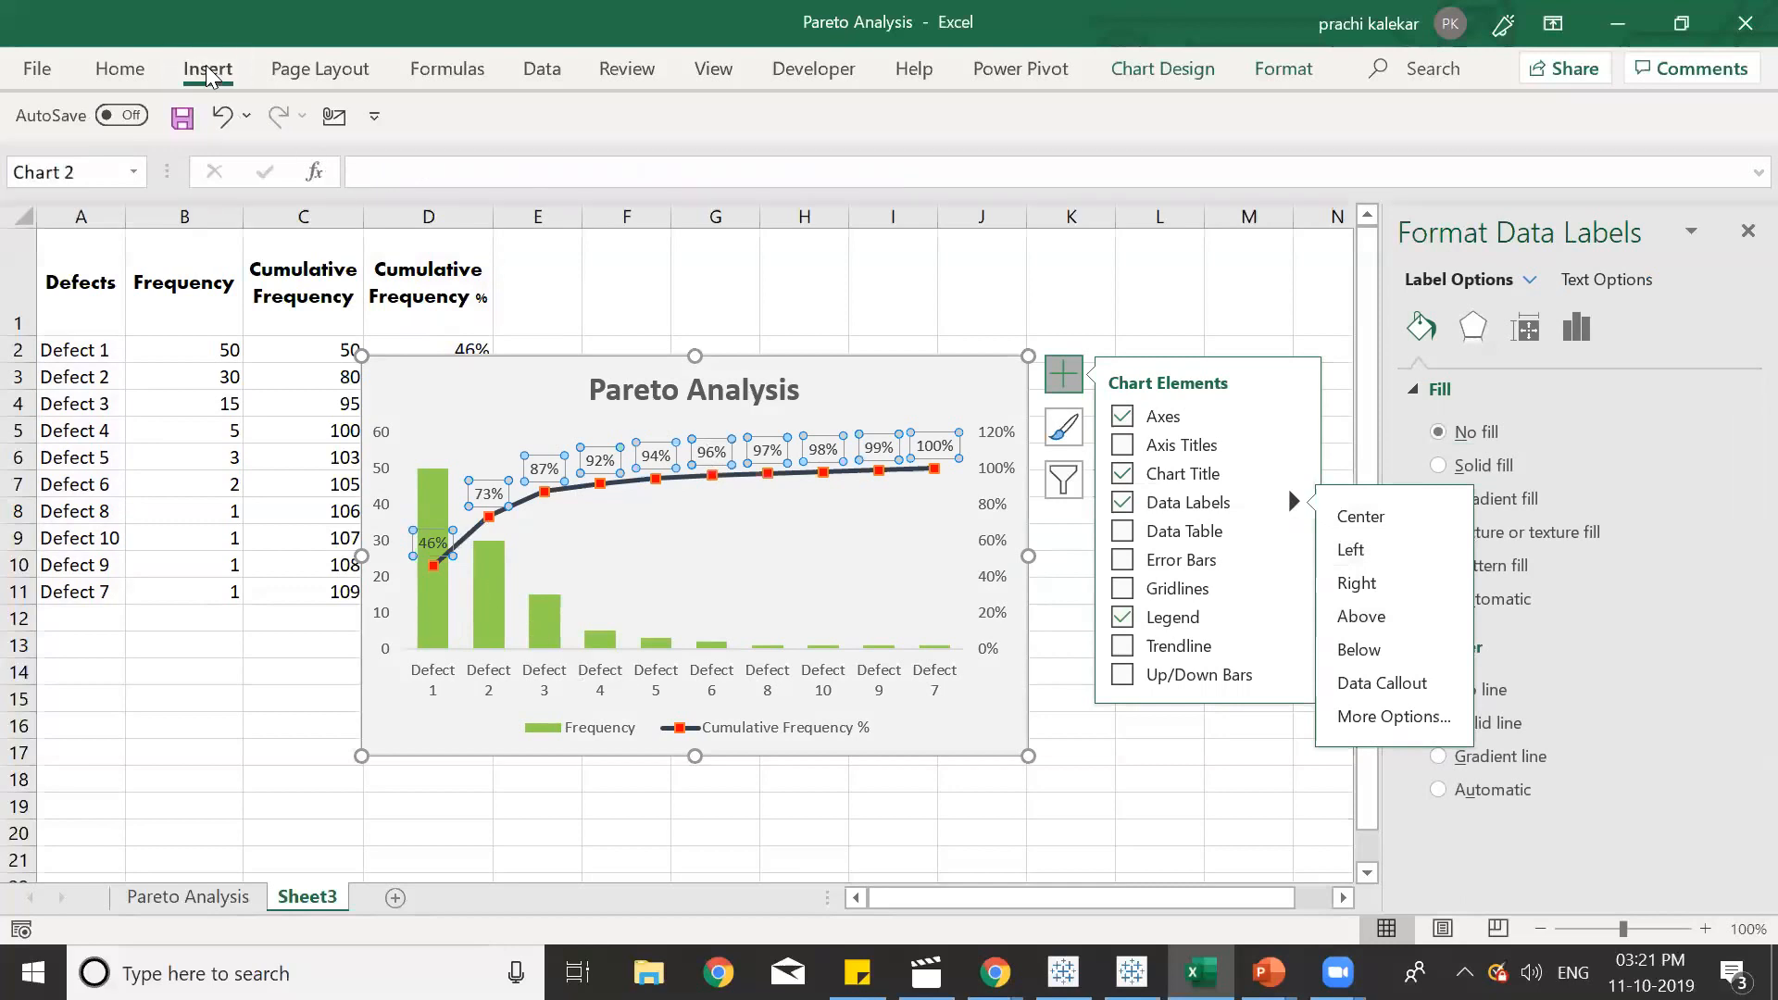
{"action": "left_click", "coordinate": [118, 69]}
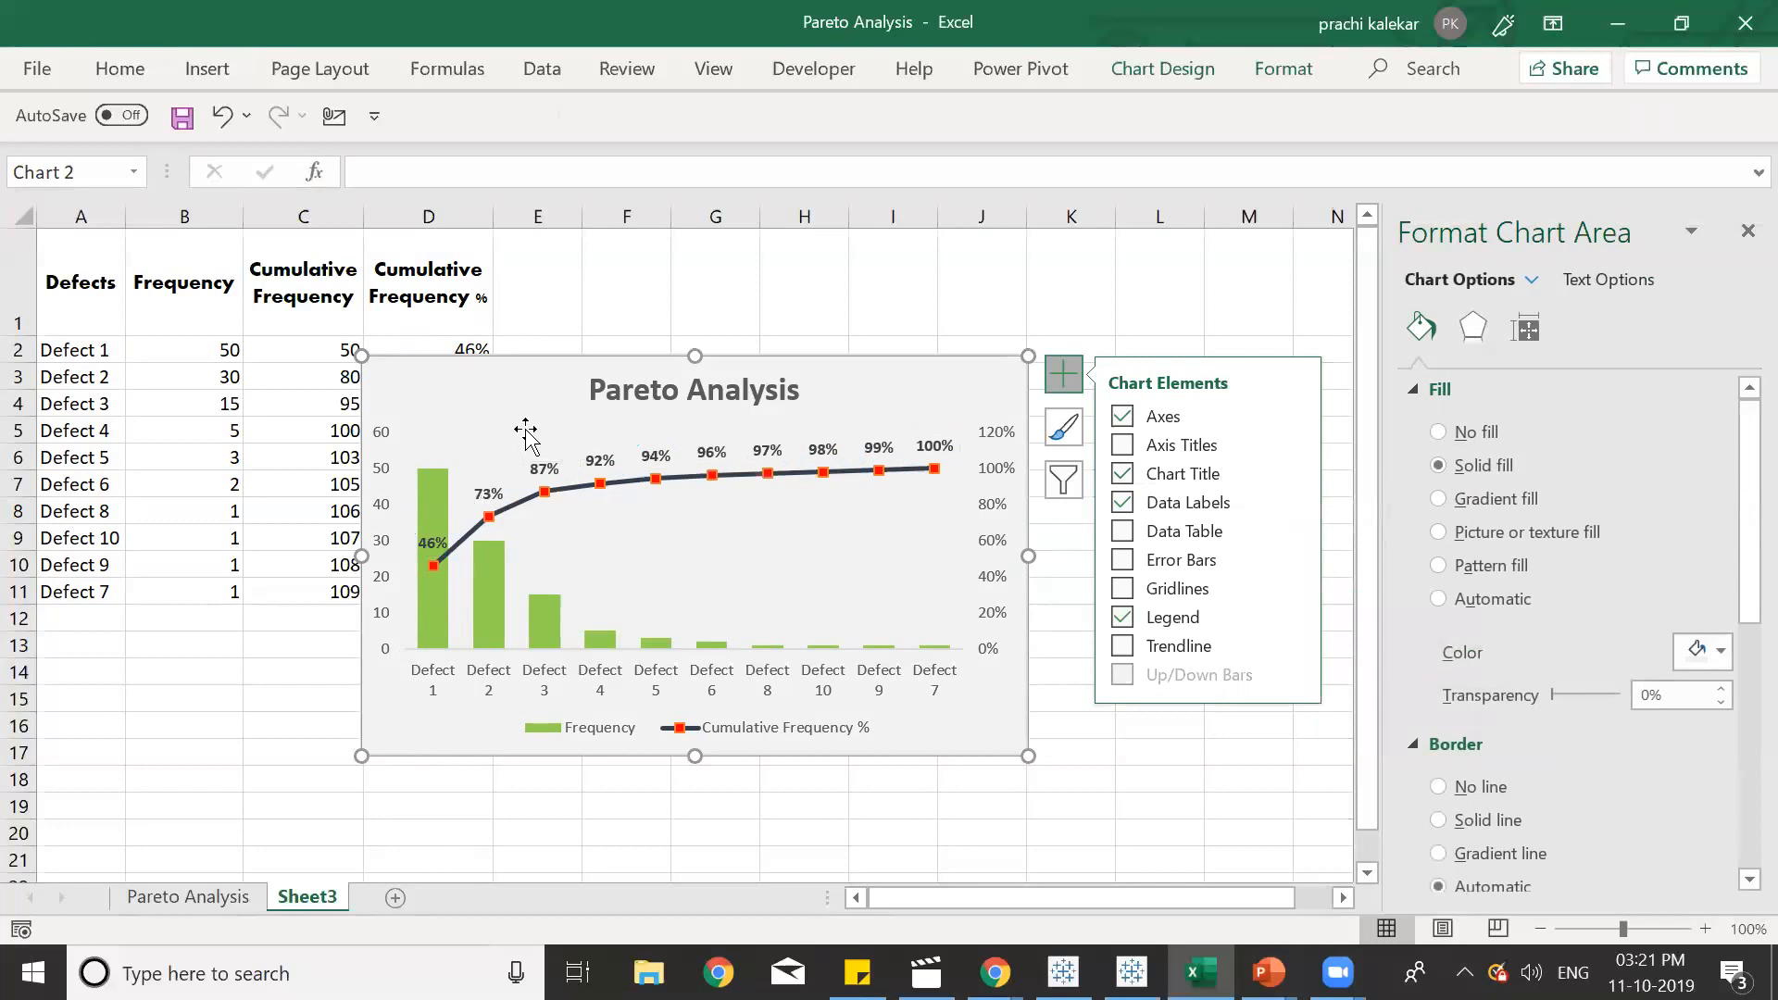
{"action": "mouse_move", "coordinate": [567, 504]}
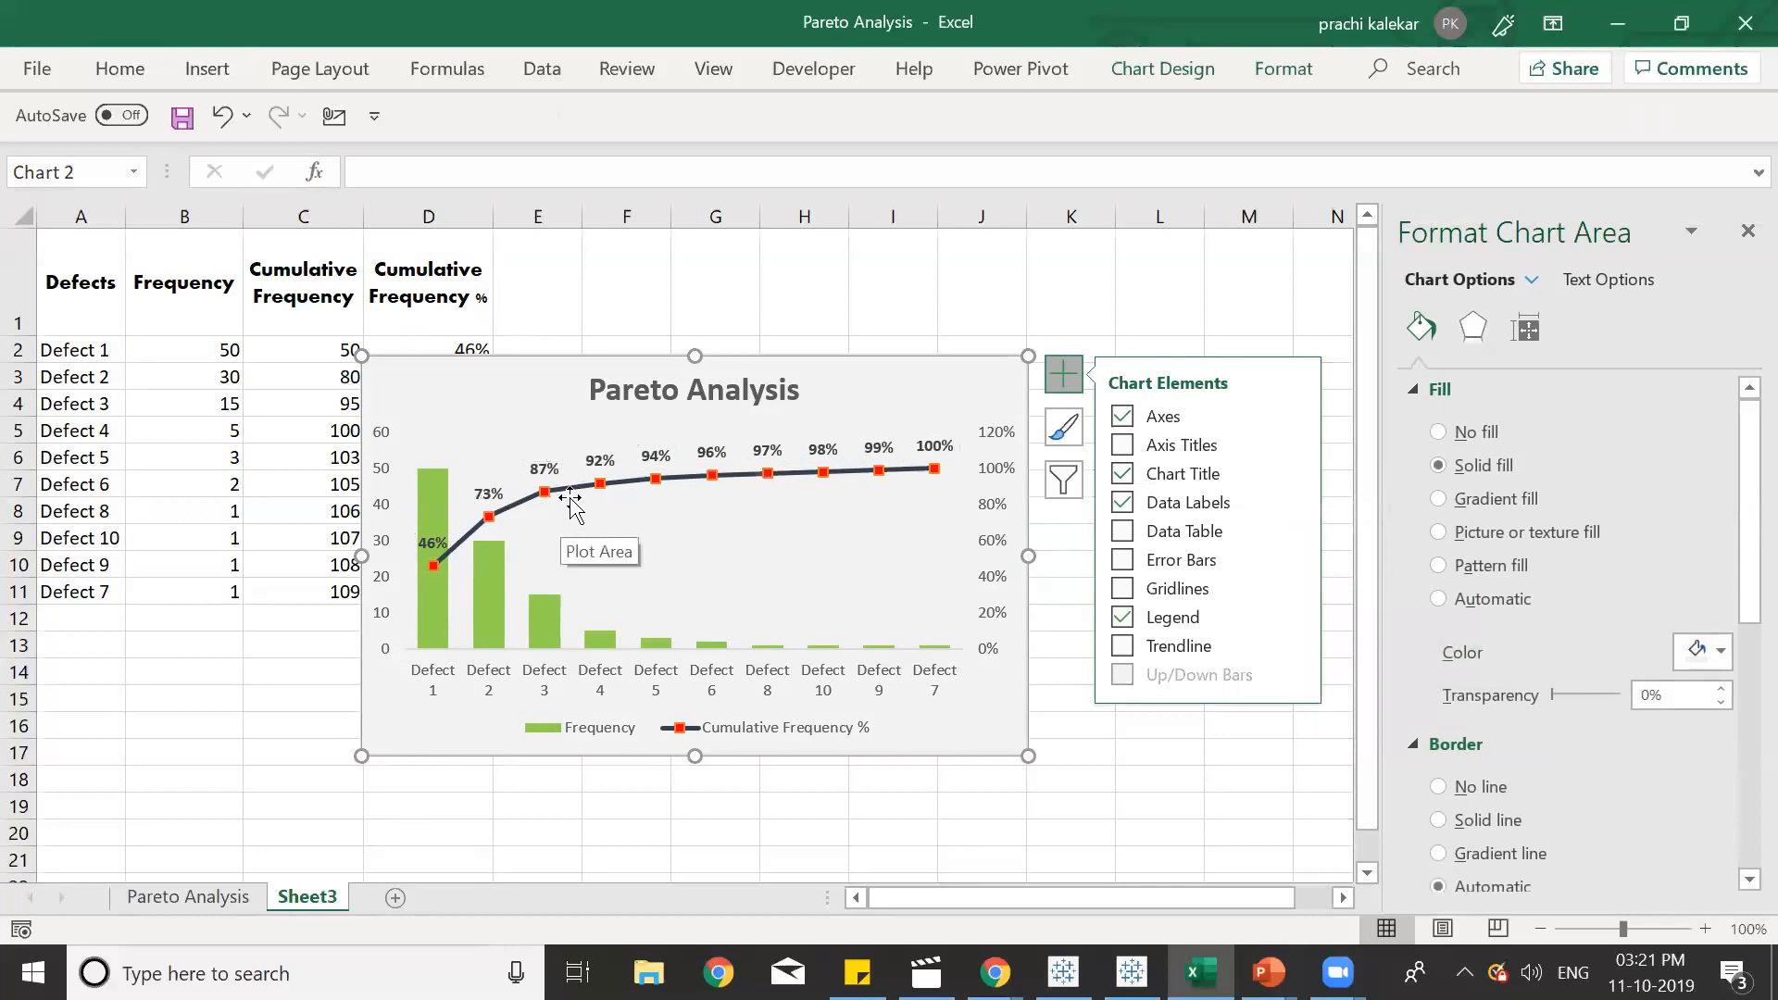
{"action": "mouse_move", "coordinate": [626, 437]}
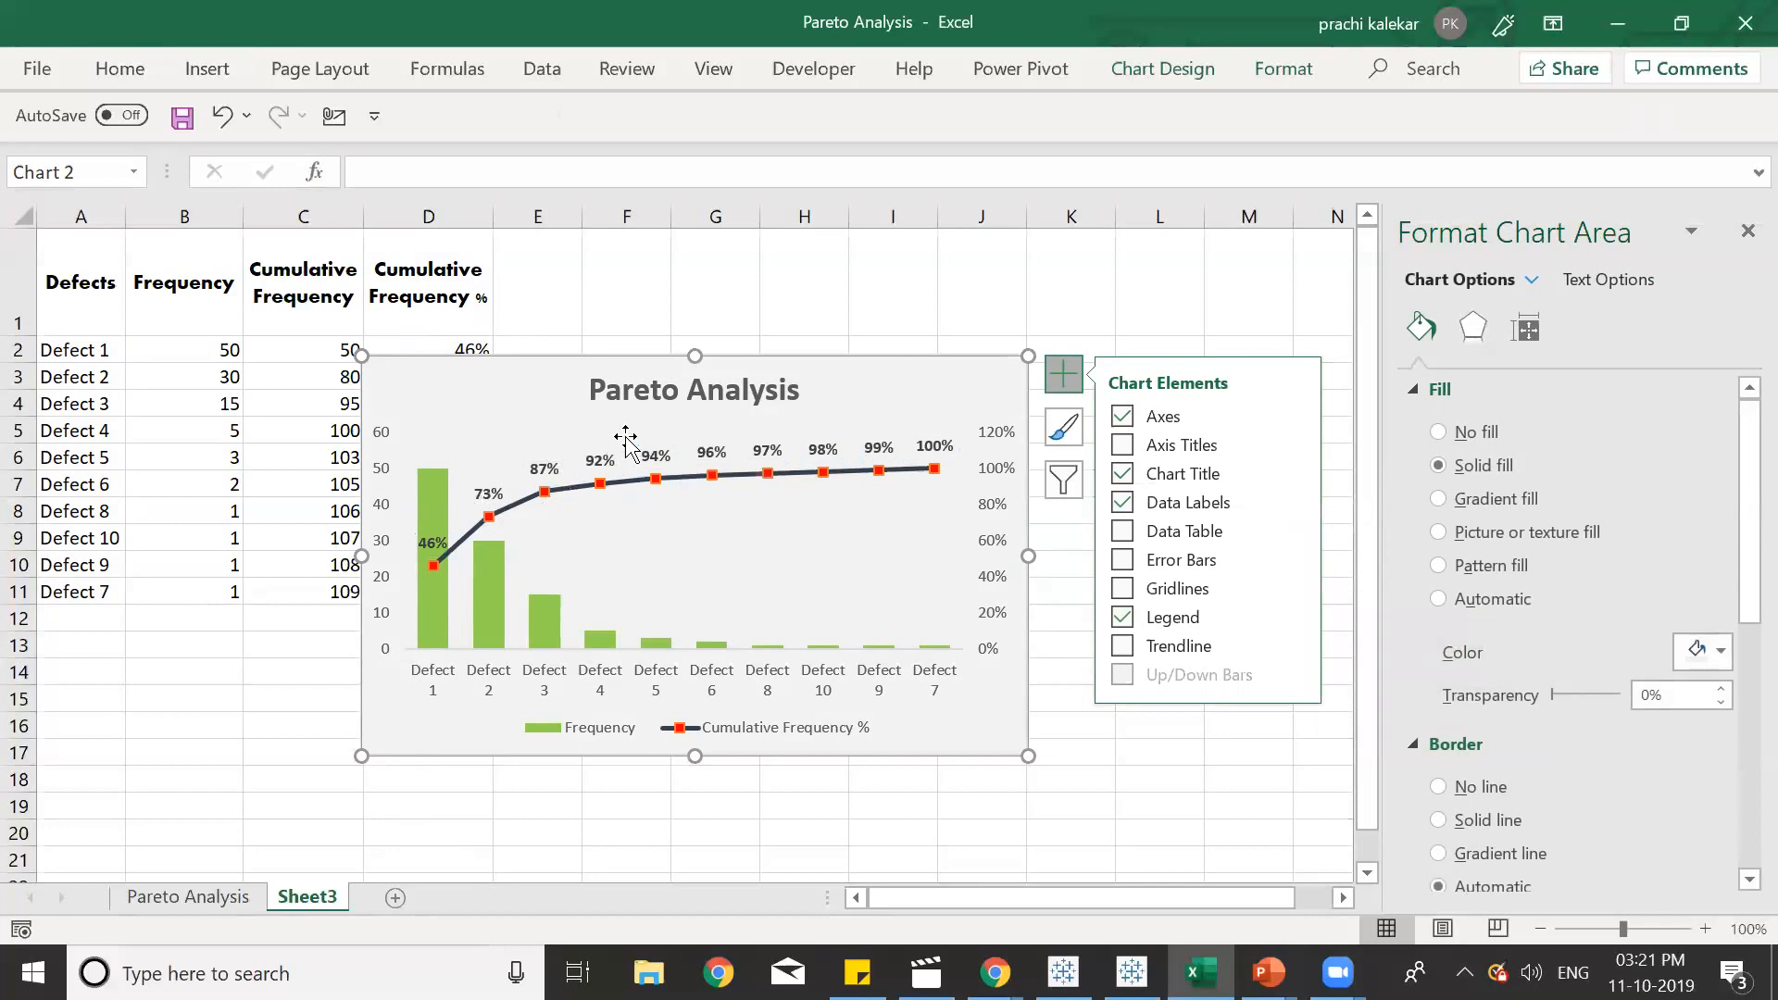
{"action": "mouse_move", "coordinate": [797, 873]}
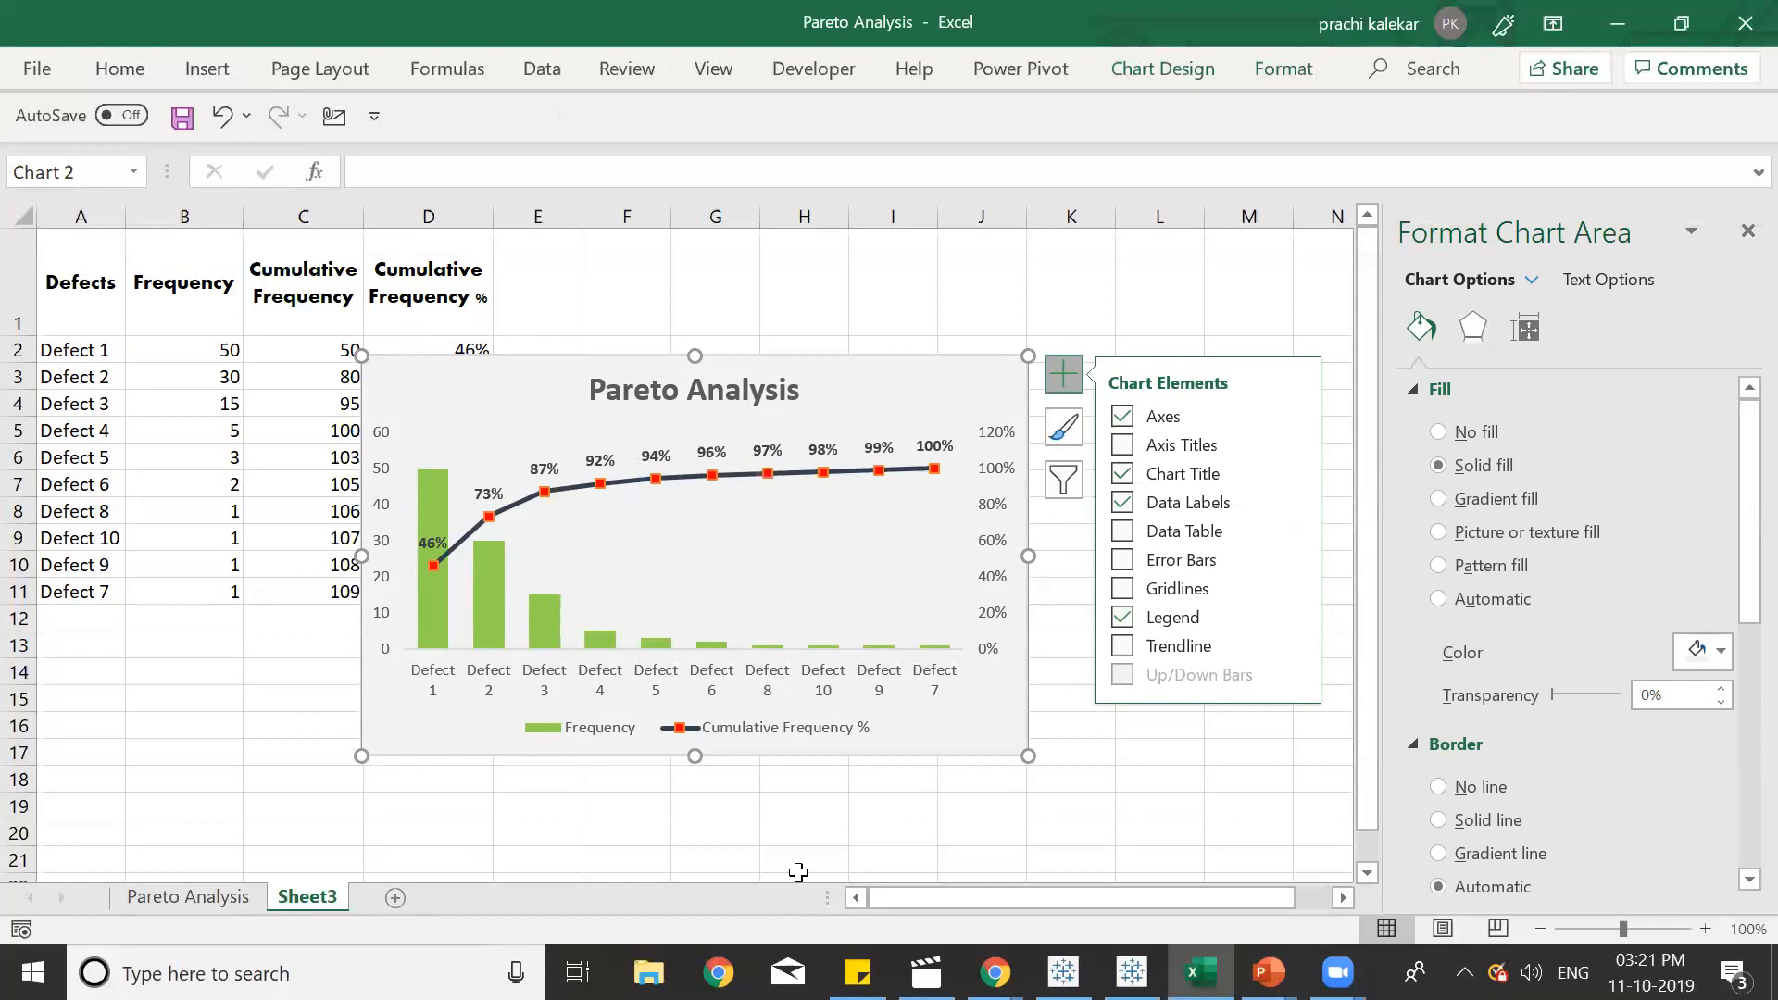